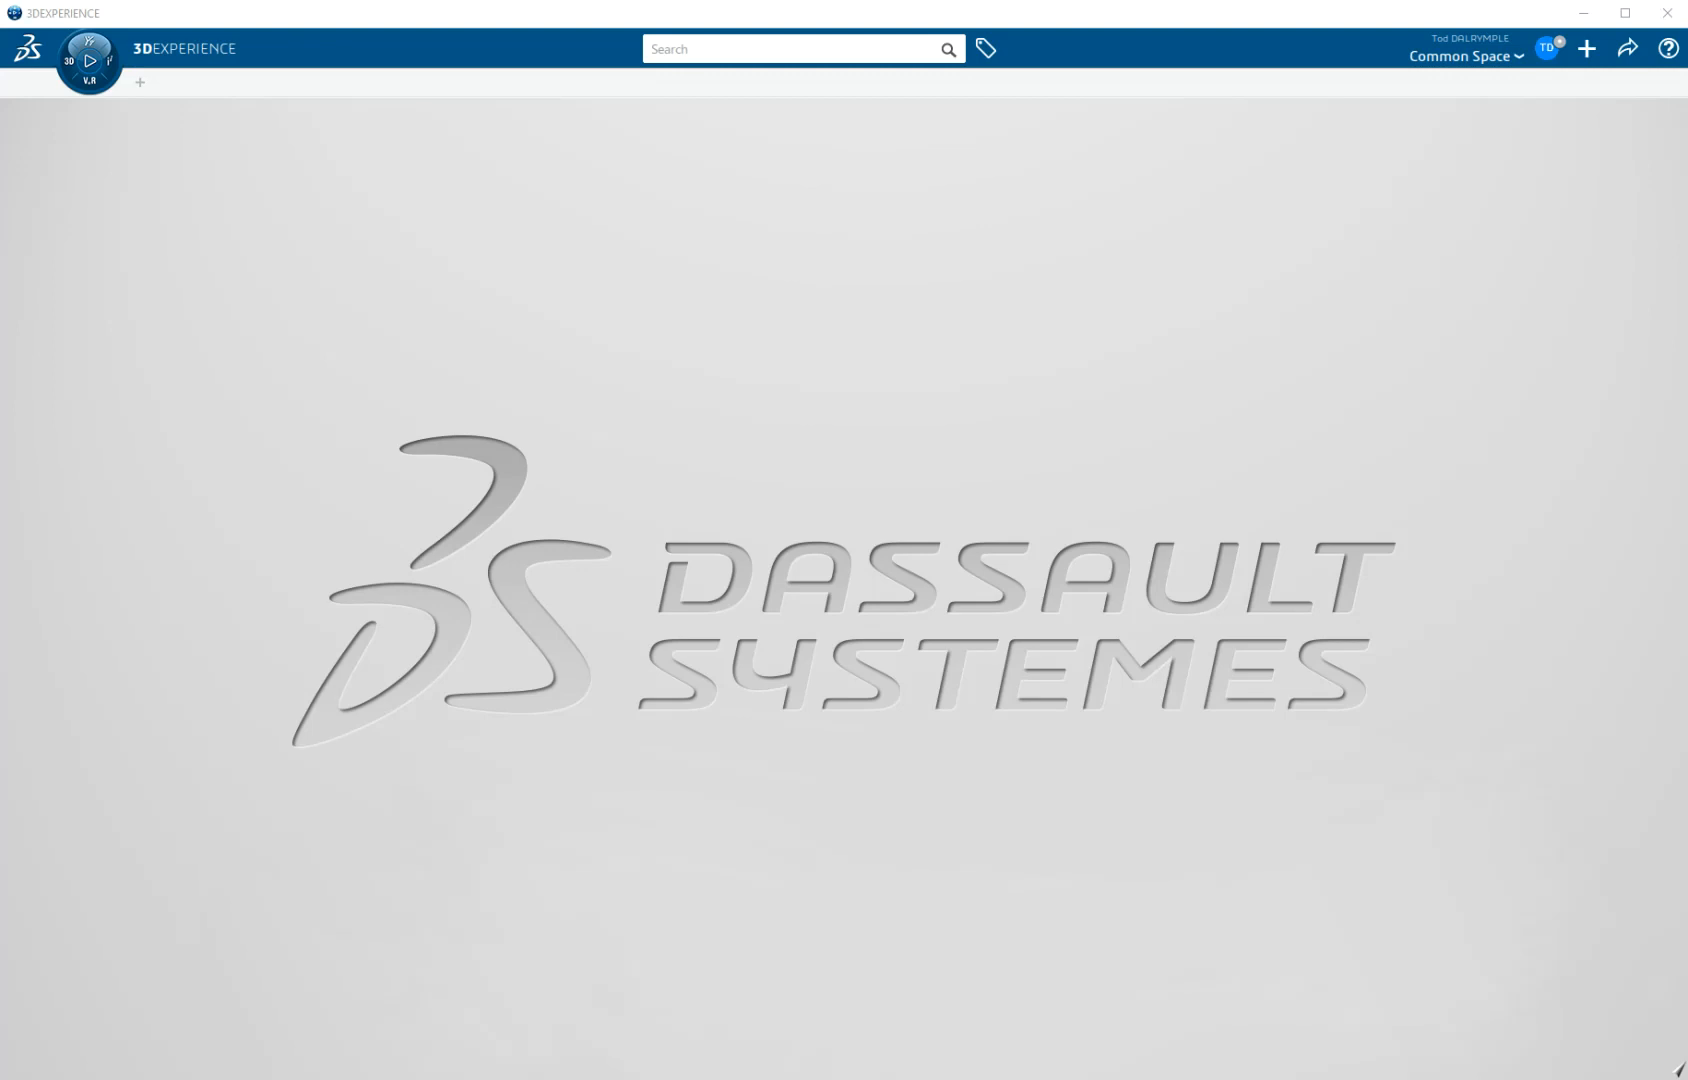
Step: View the platform version information from the help menu, then close it
{"action": "left_click", "coordinate": [1670, 48]}
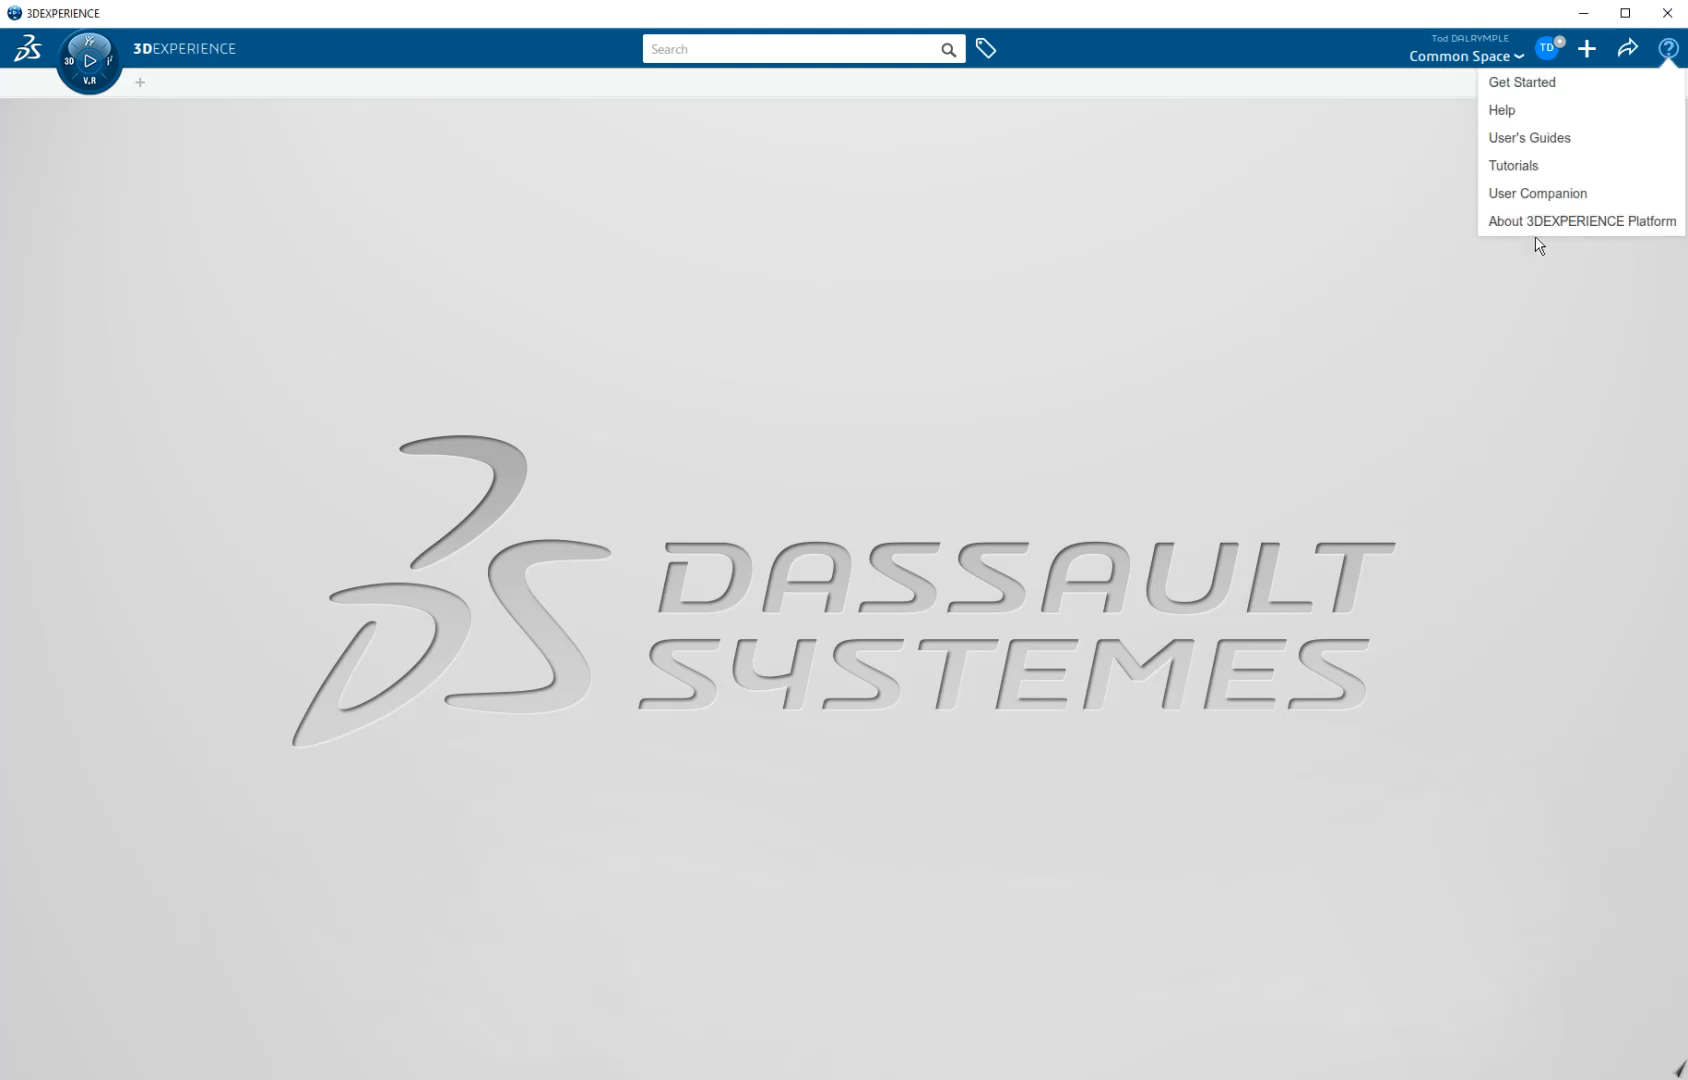
{"action": "left_click", "coordinate": [1580, 221]}
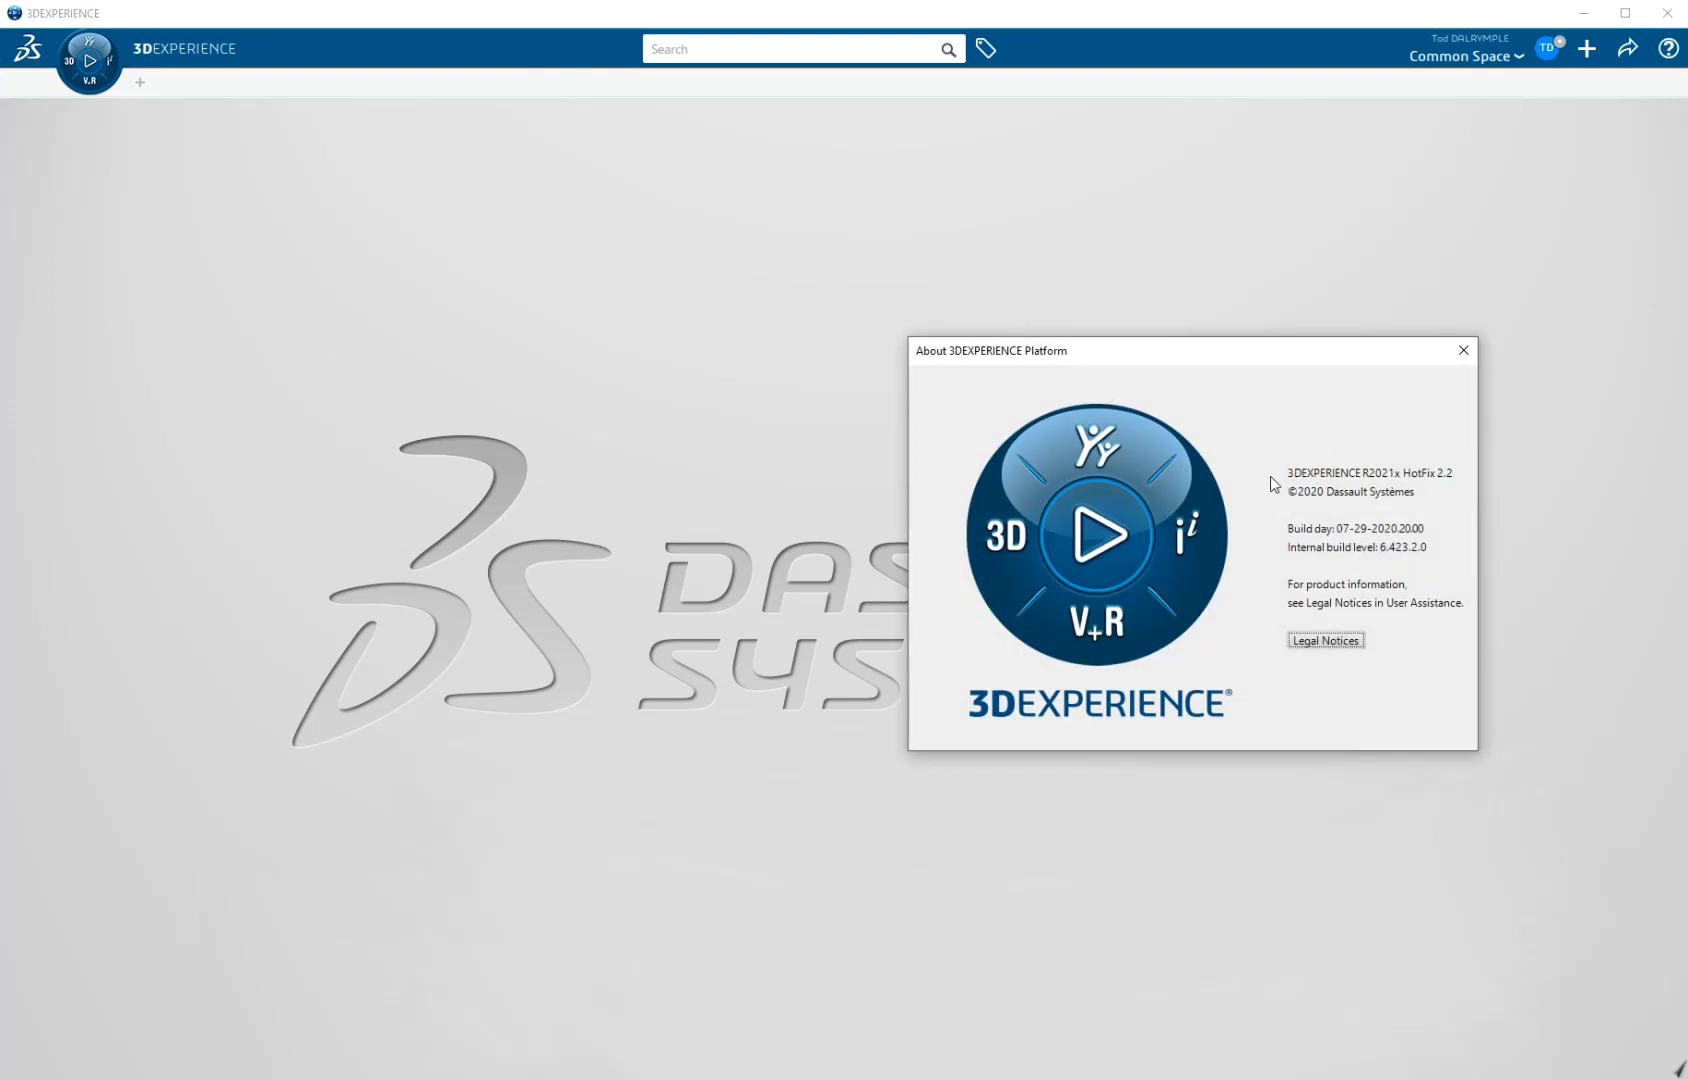
{"action": "mouse_move", "coordinate": [1263, 480]}
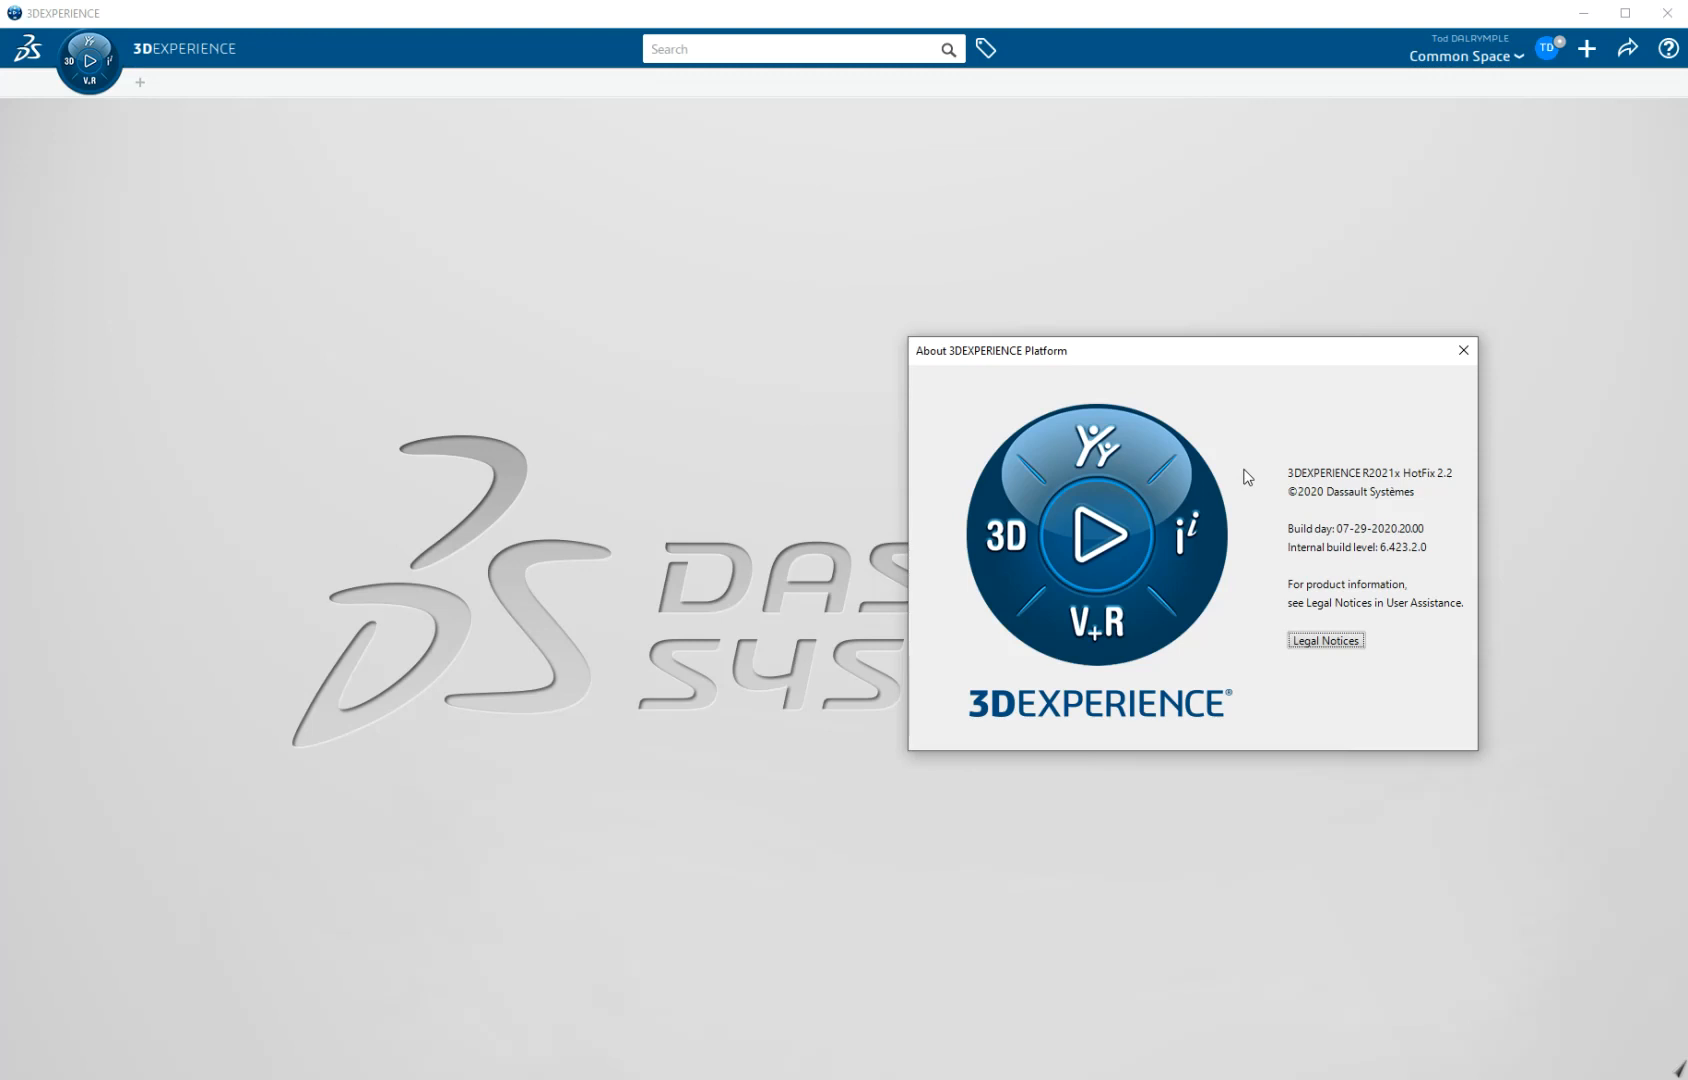
{"action": "mouse_move", "coordinate": [1272, 429]}
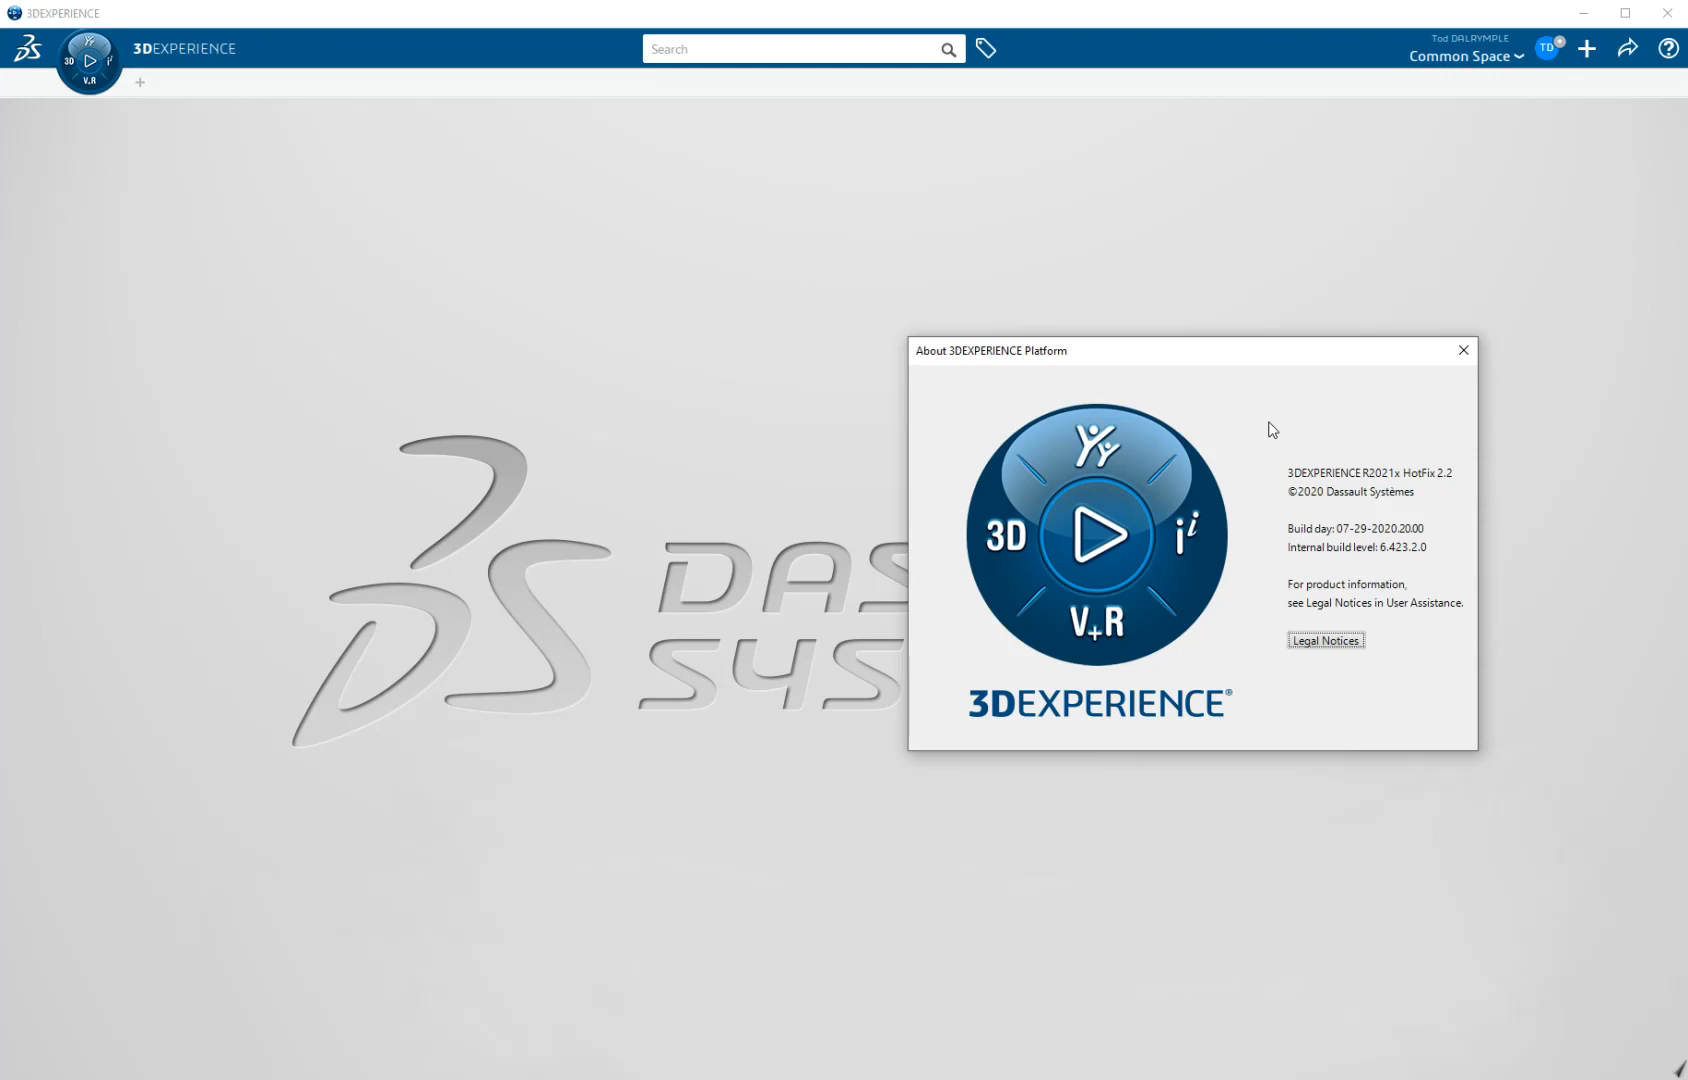
{"action": "mouse_move", "coordinate": [1281, 418]}
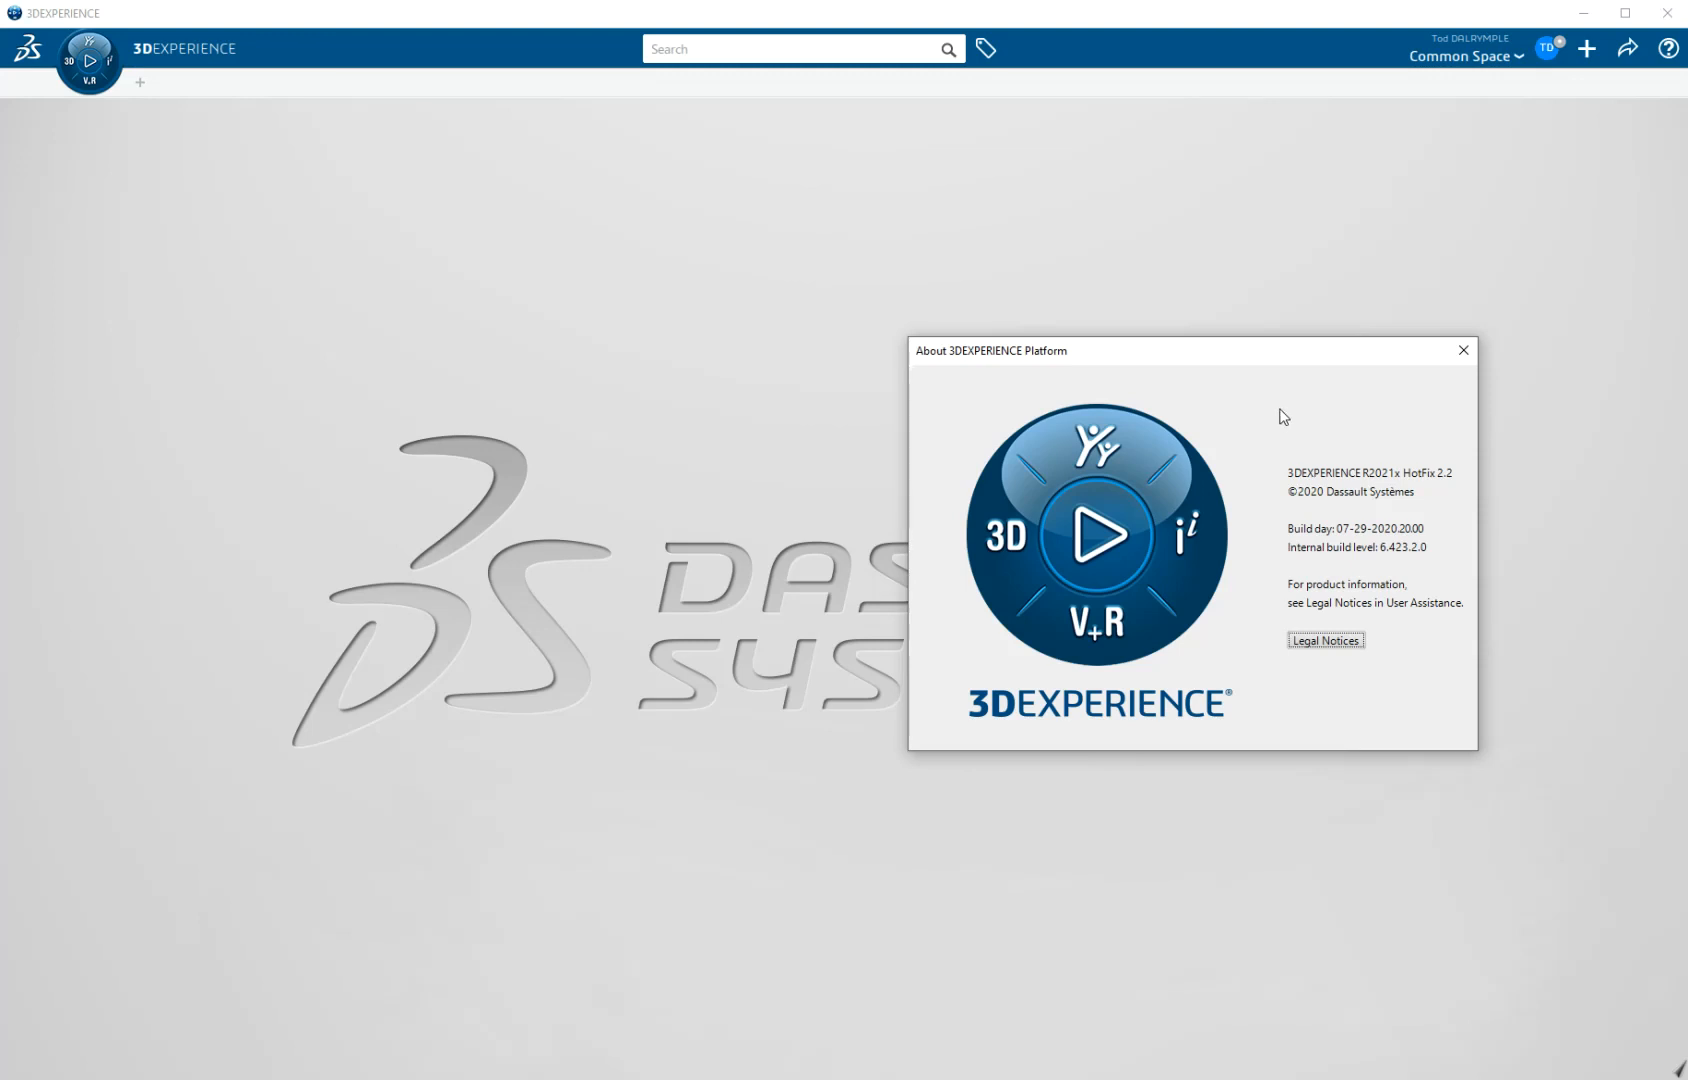
{"action": "mouse_move", "coordinate": [1321, 418]}
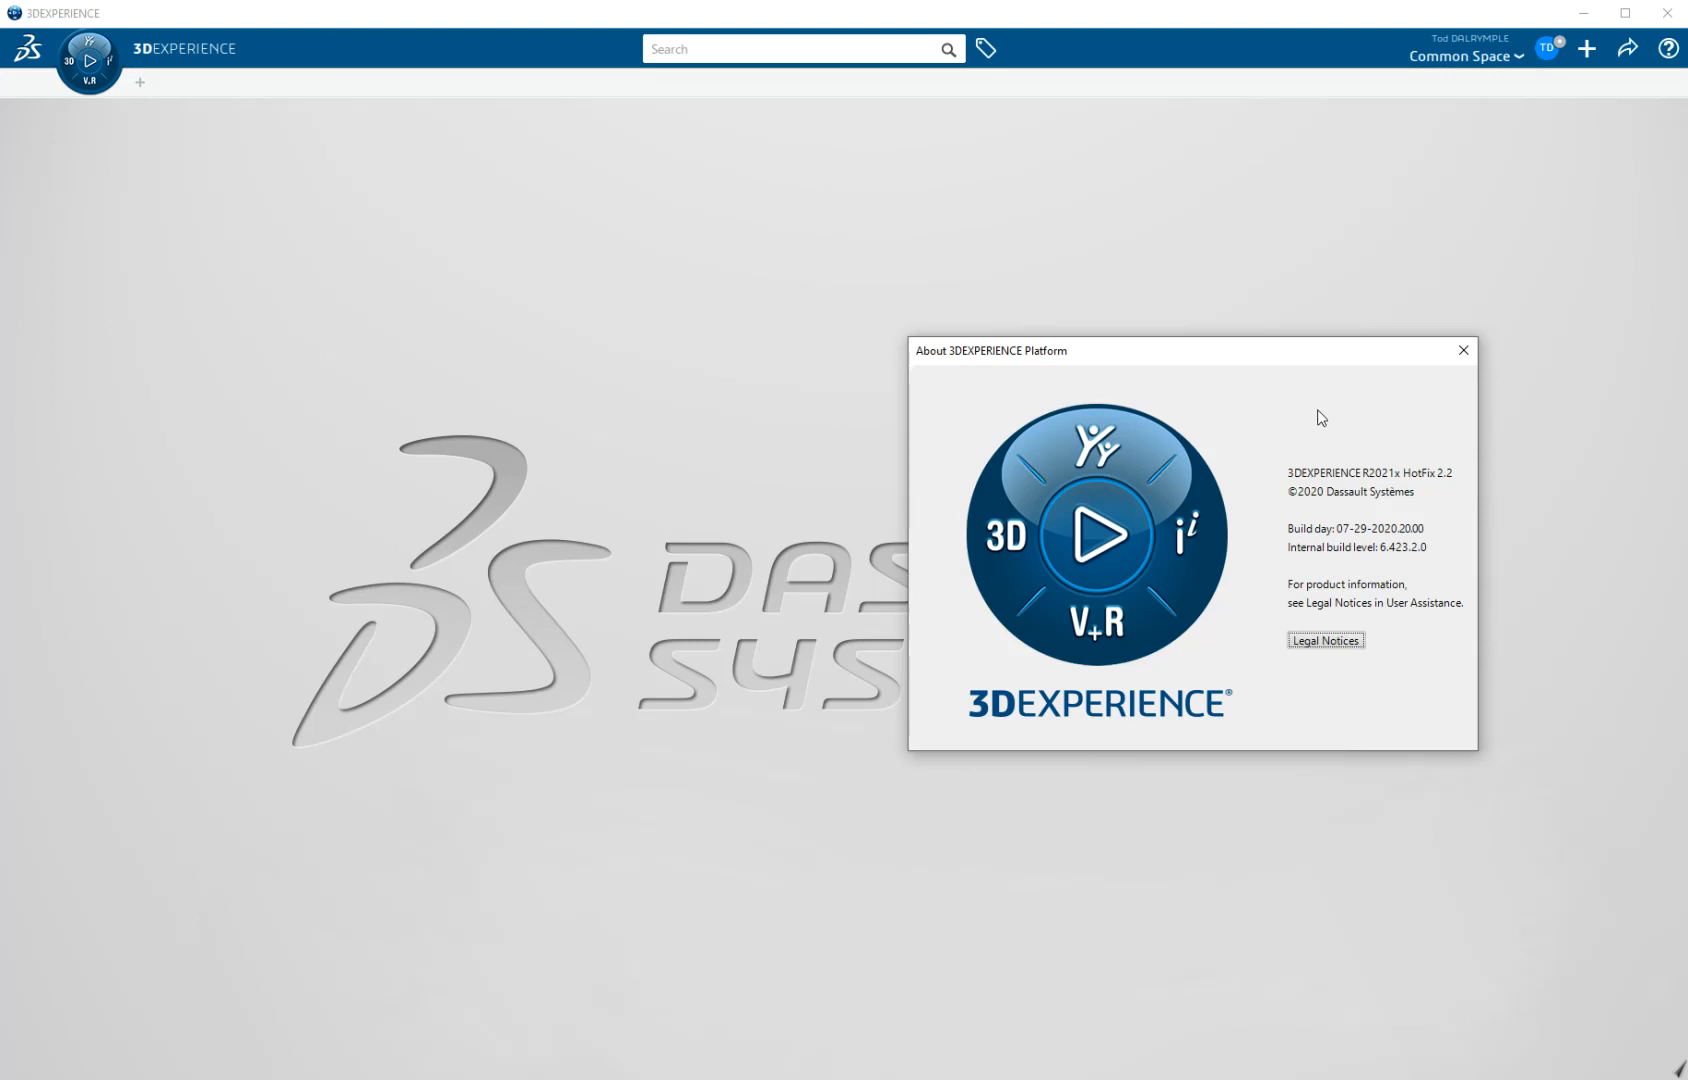
{"action": "left_click", "coordinate": [1461, 350]}
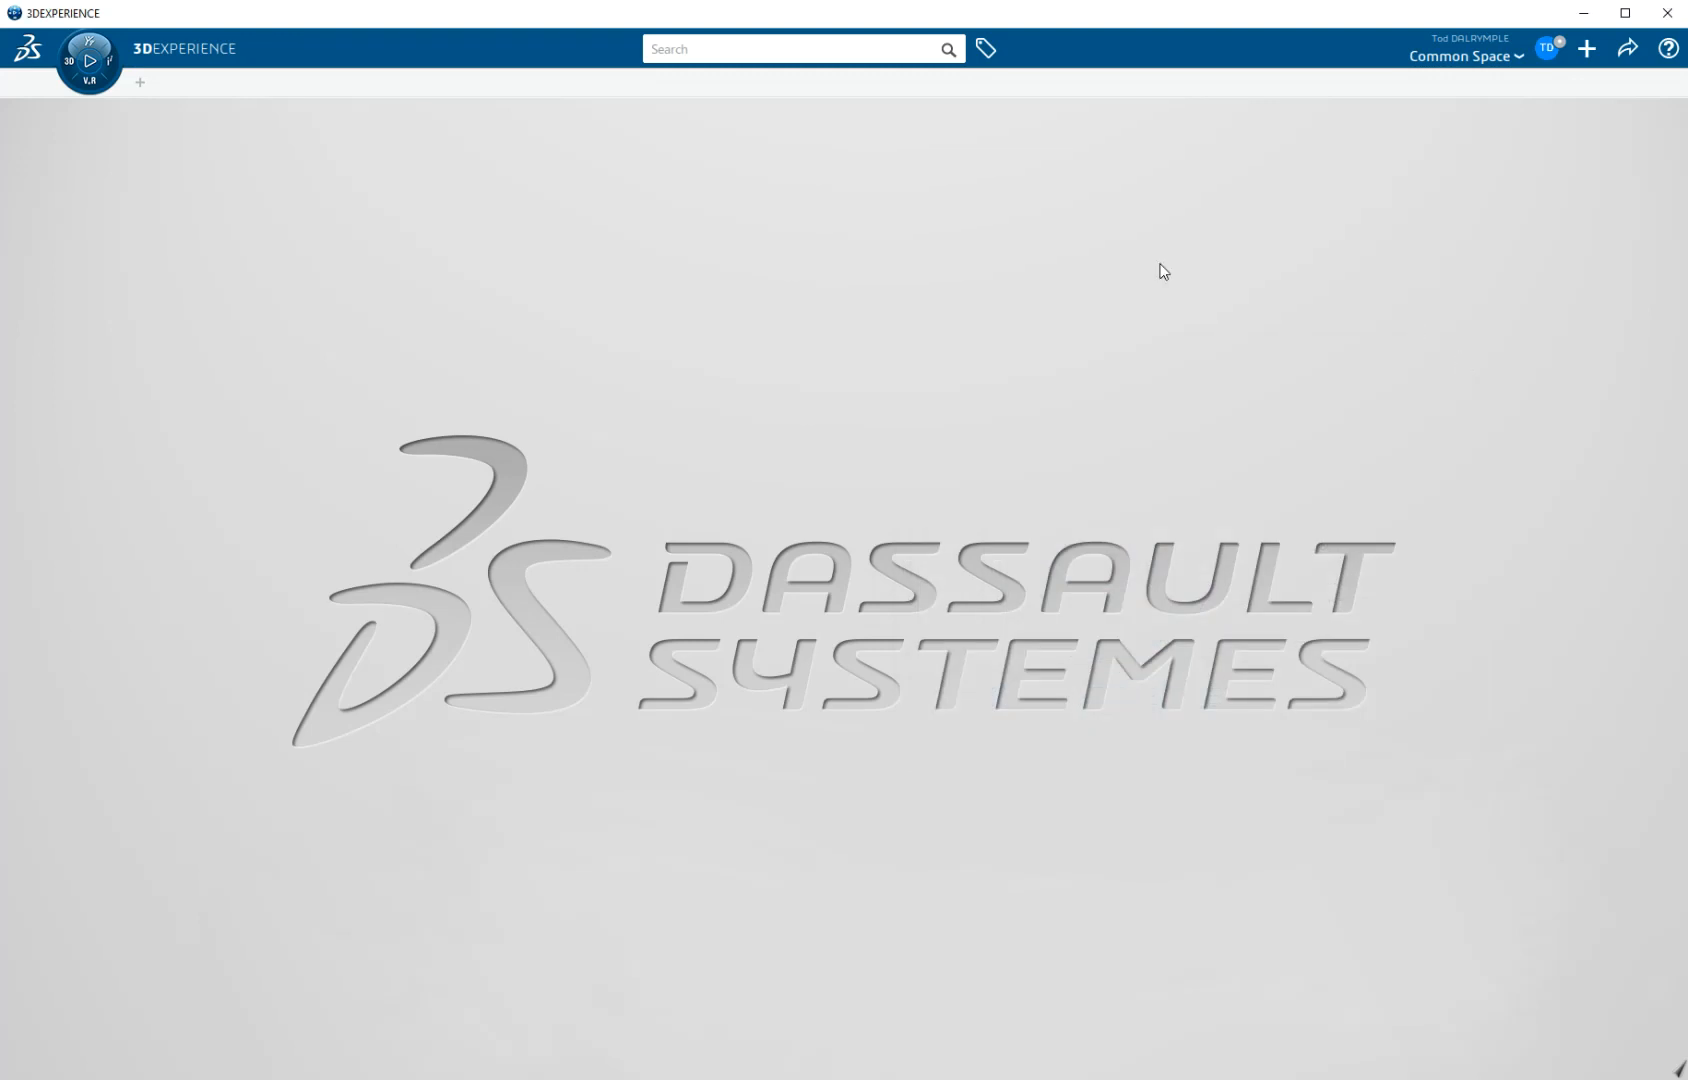
{"action": "mouse_move", "coordinate": [1040, 273]}
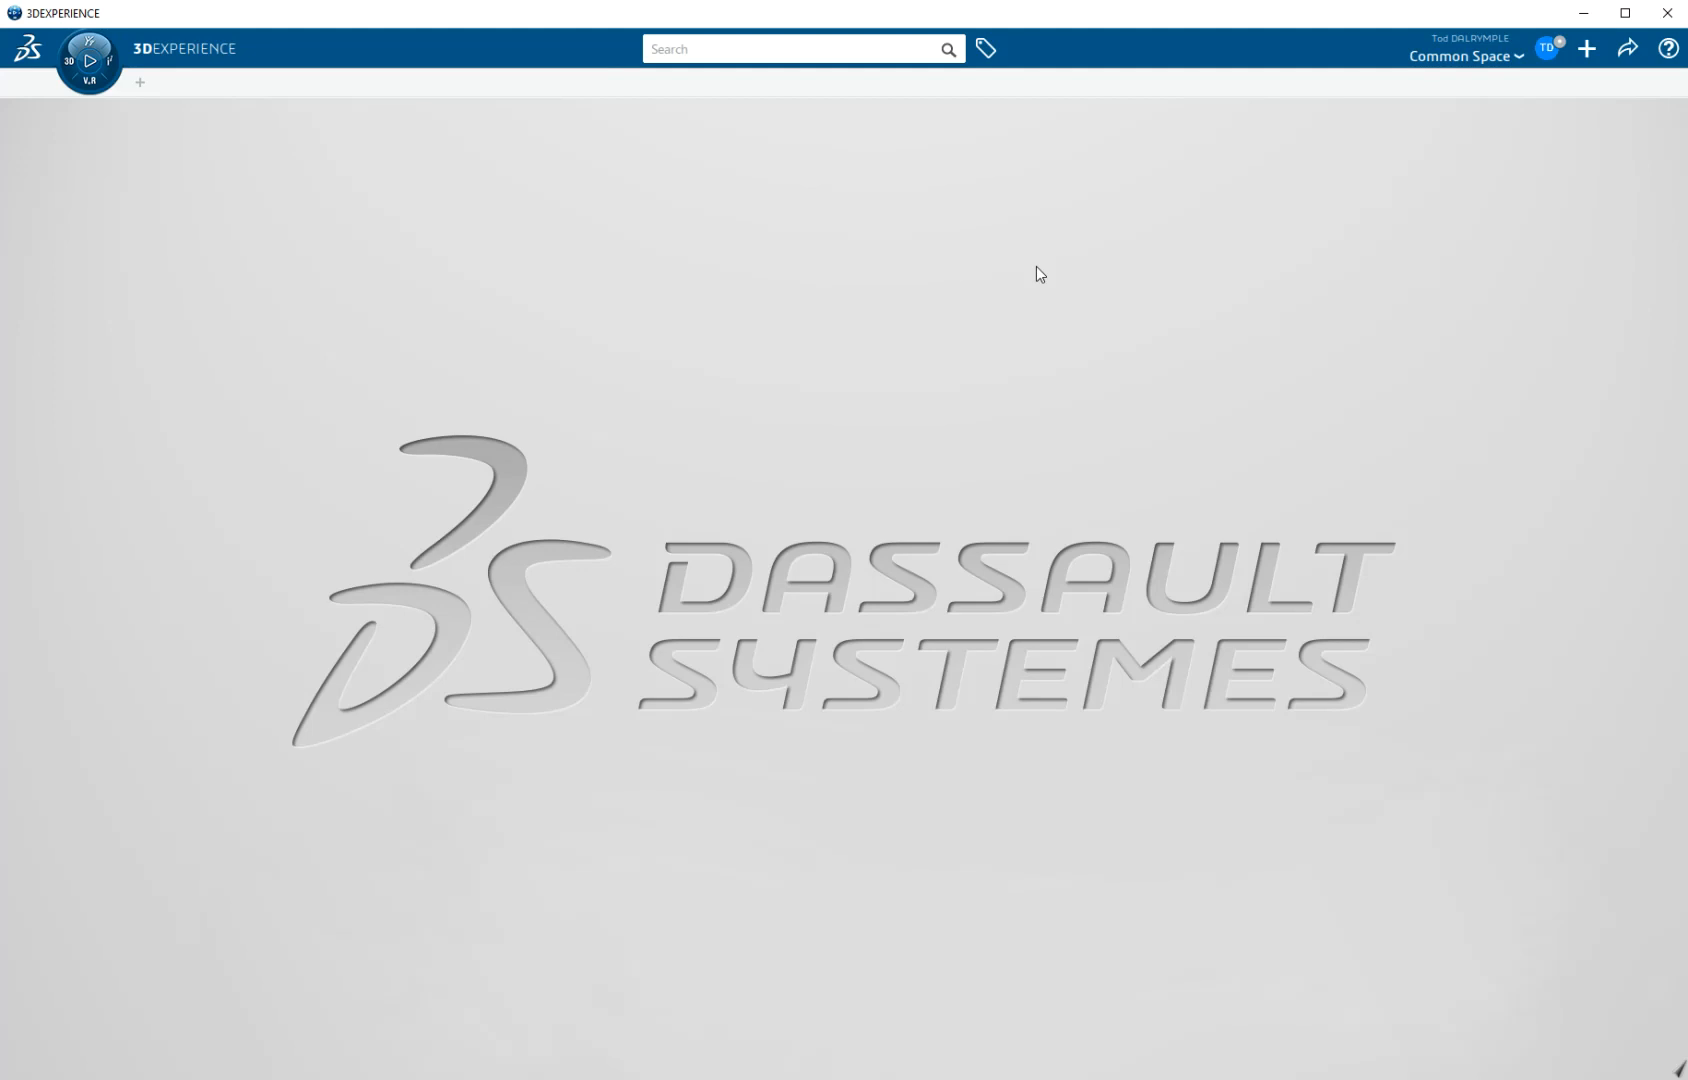
{"action": "mouse_move", "coordinate": [138, 208]}
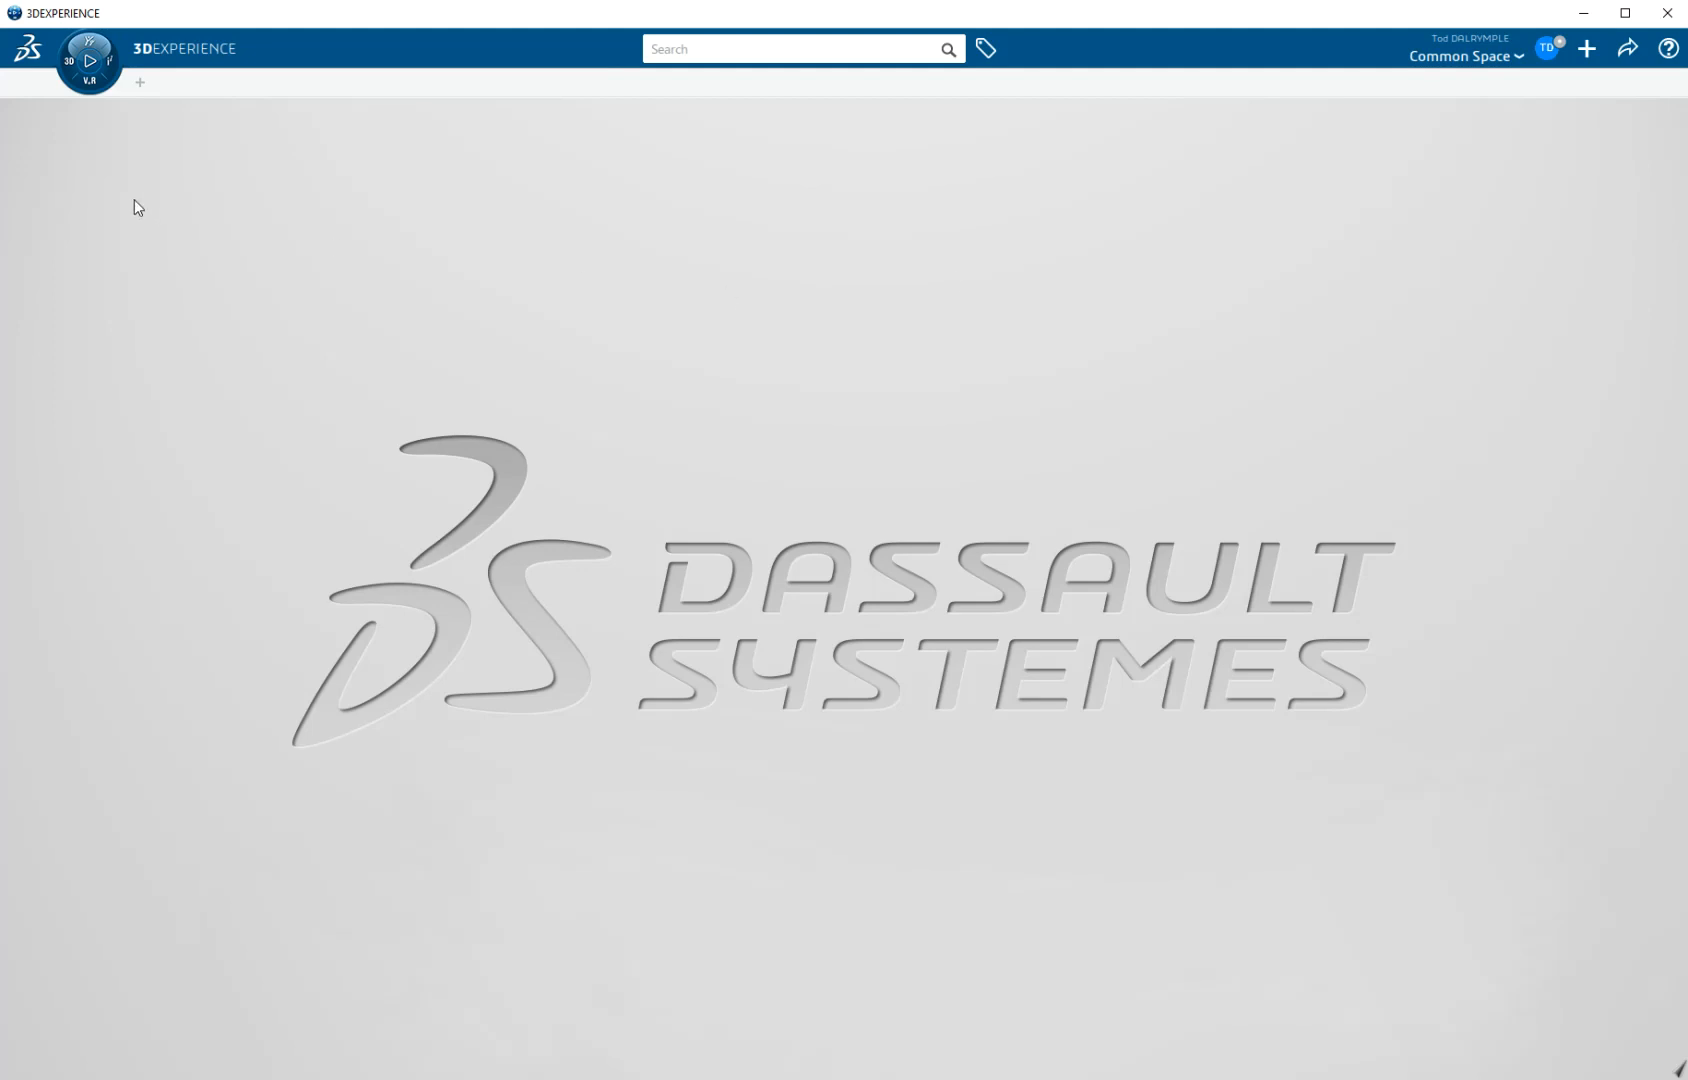
{"action": "mouse_move", "coordinate": [89, 90]}
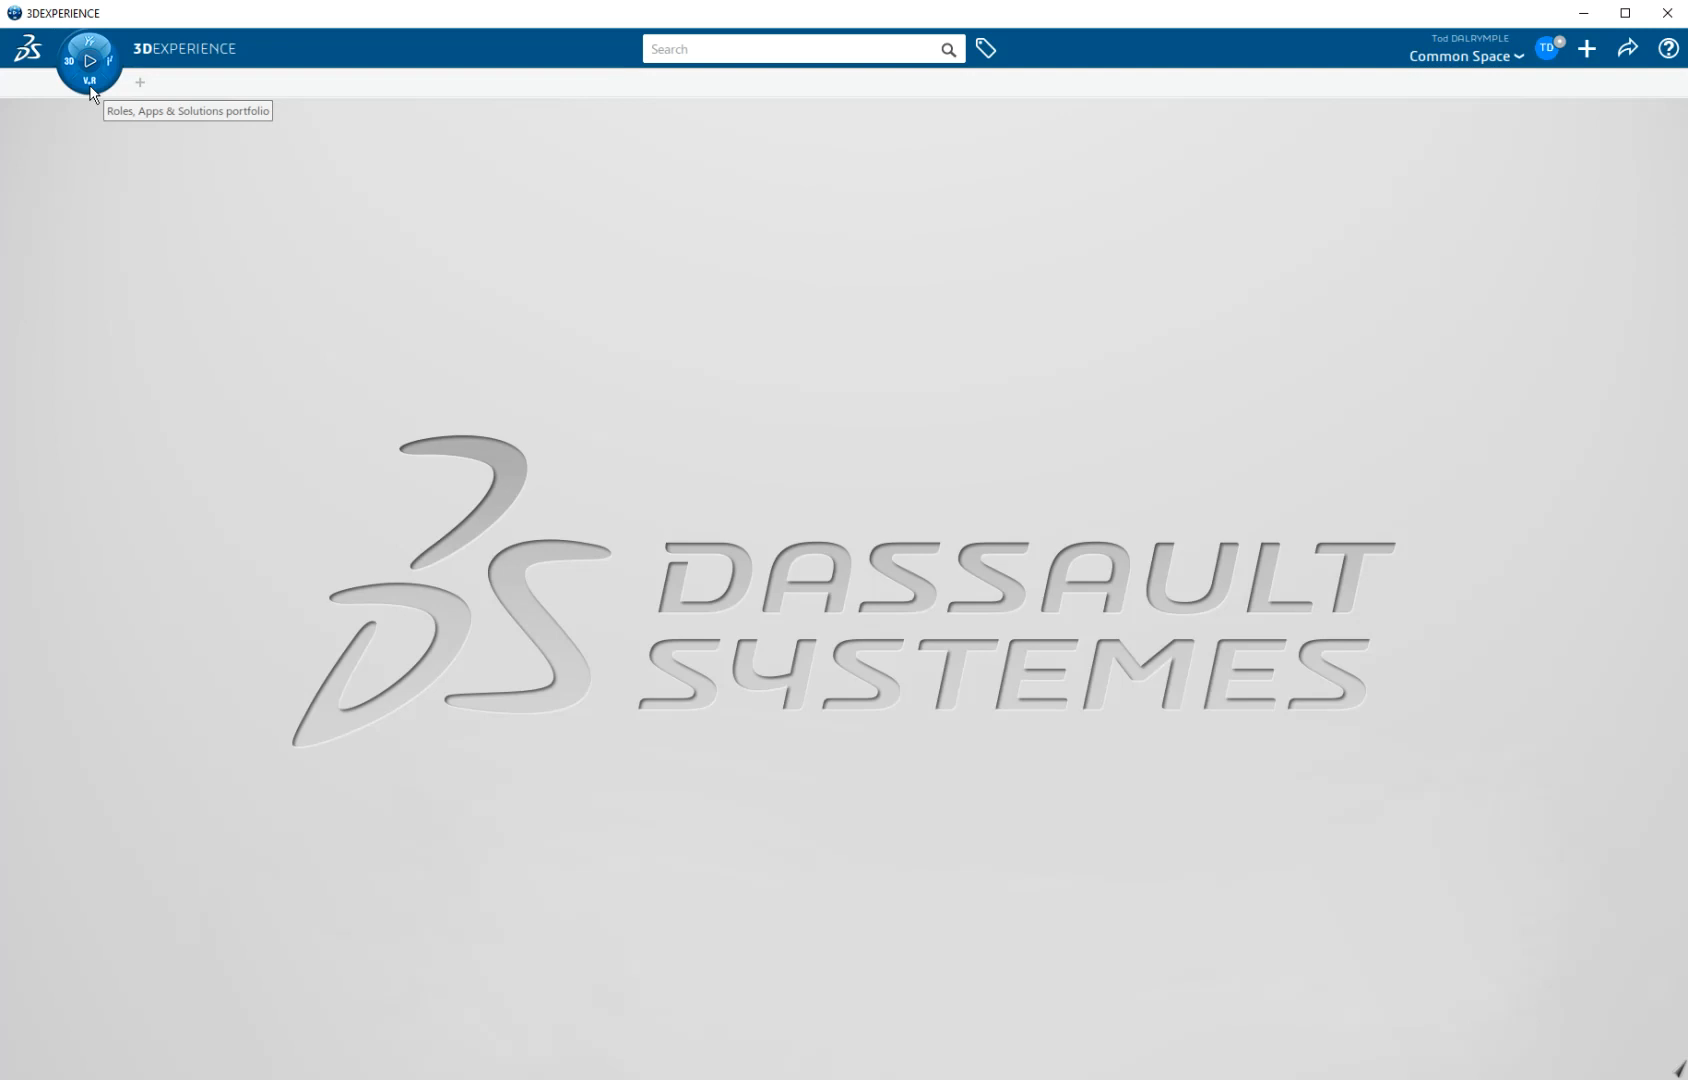
{"action": "mouse_move", "coordinate": [88, 84]}
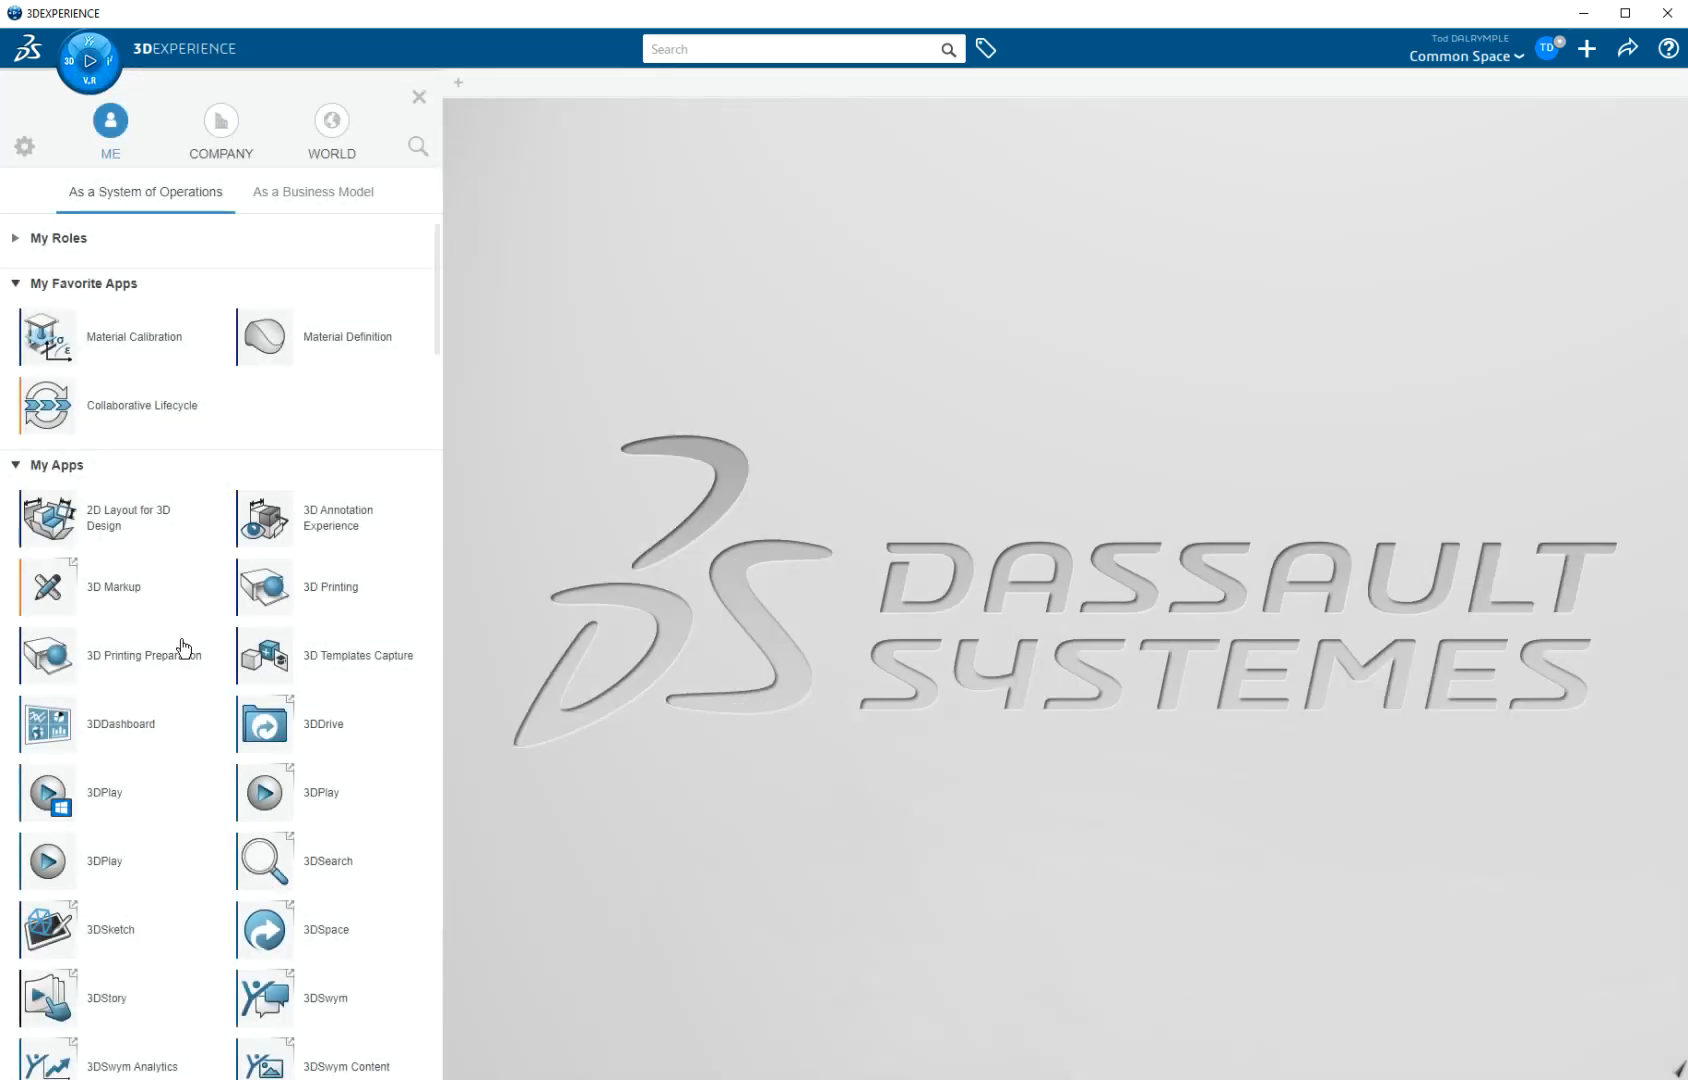
{"action": "mouse_move", "coordinate": [183, 872]}
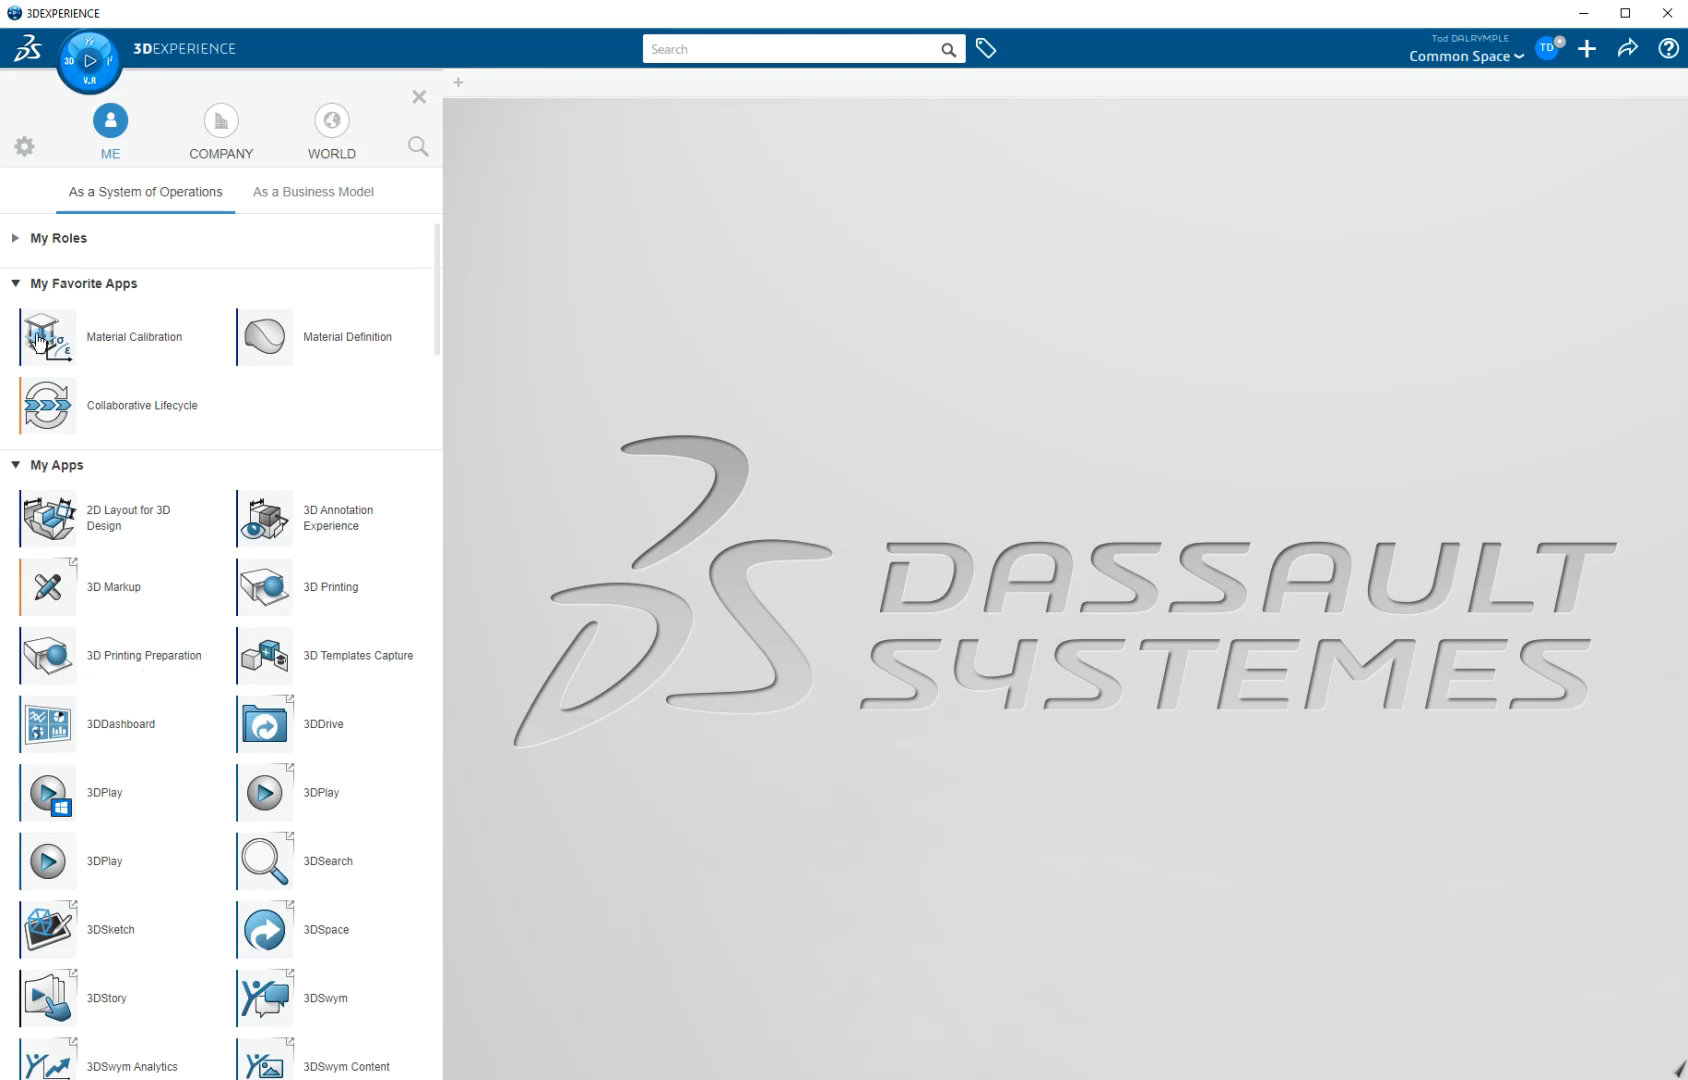
{"action": "mouse_move", "coordinate": [118, 351]}
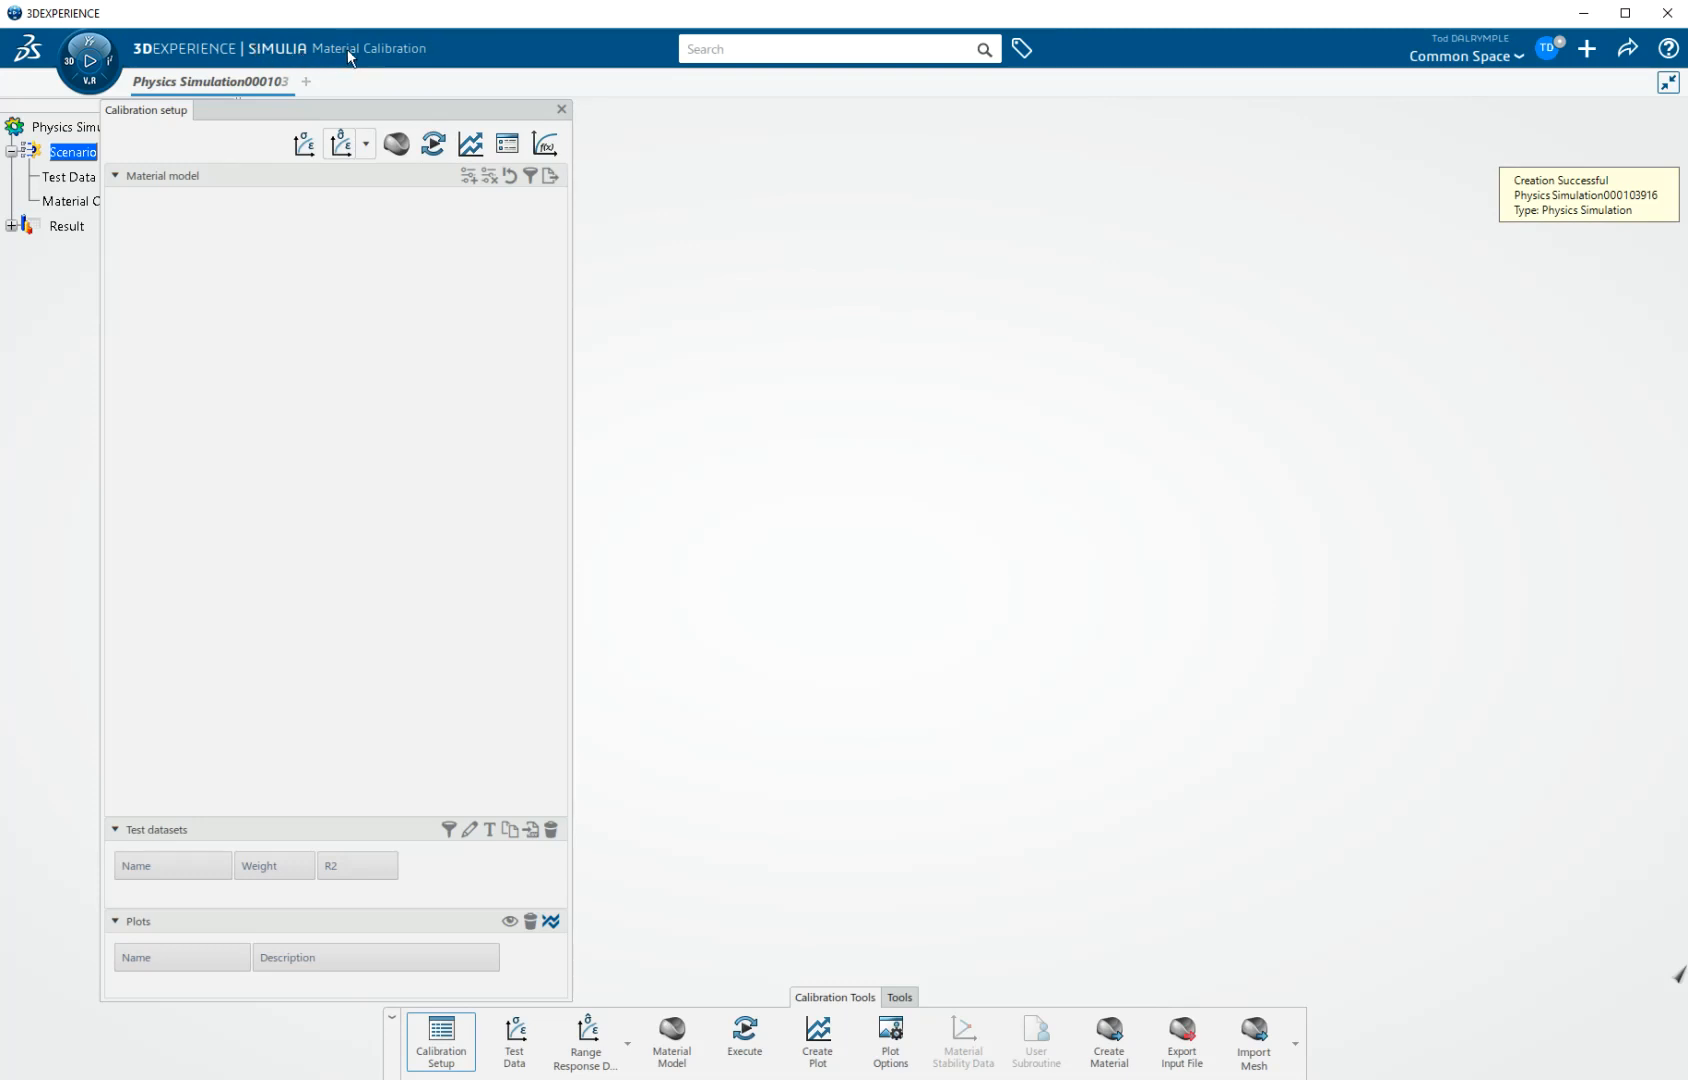
{"action": "mouse_move", "coordinate": [808, 437]}
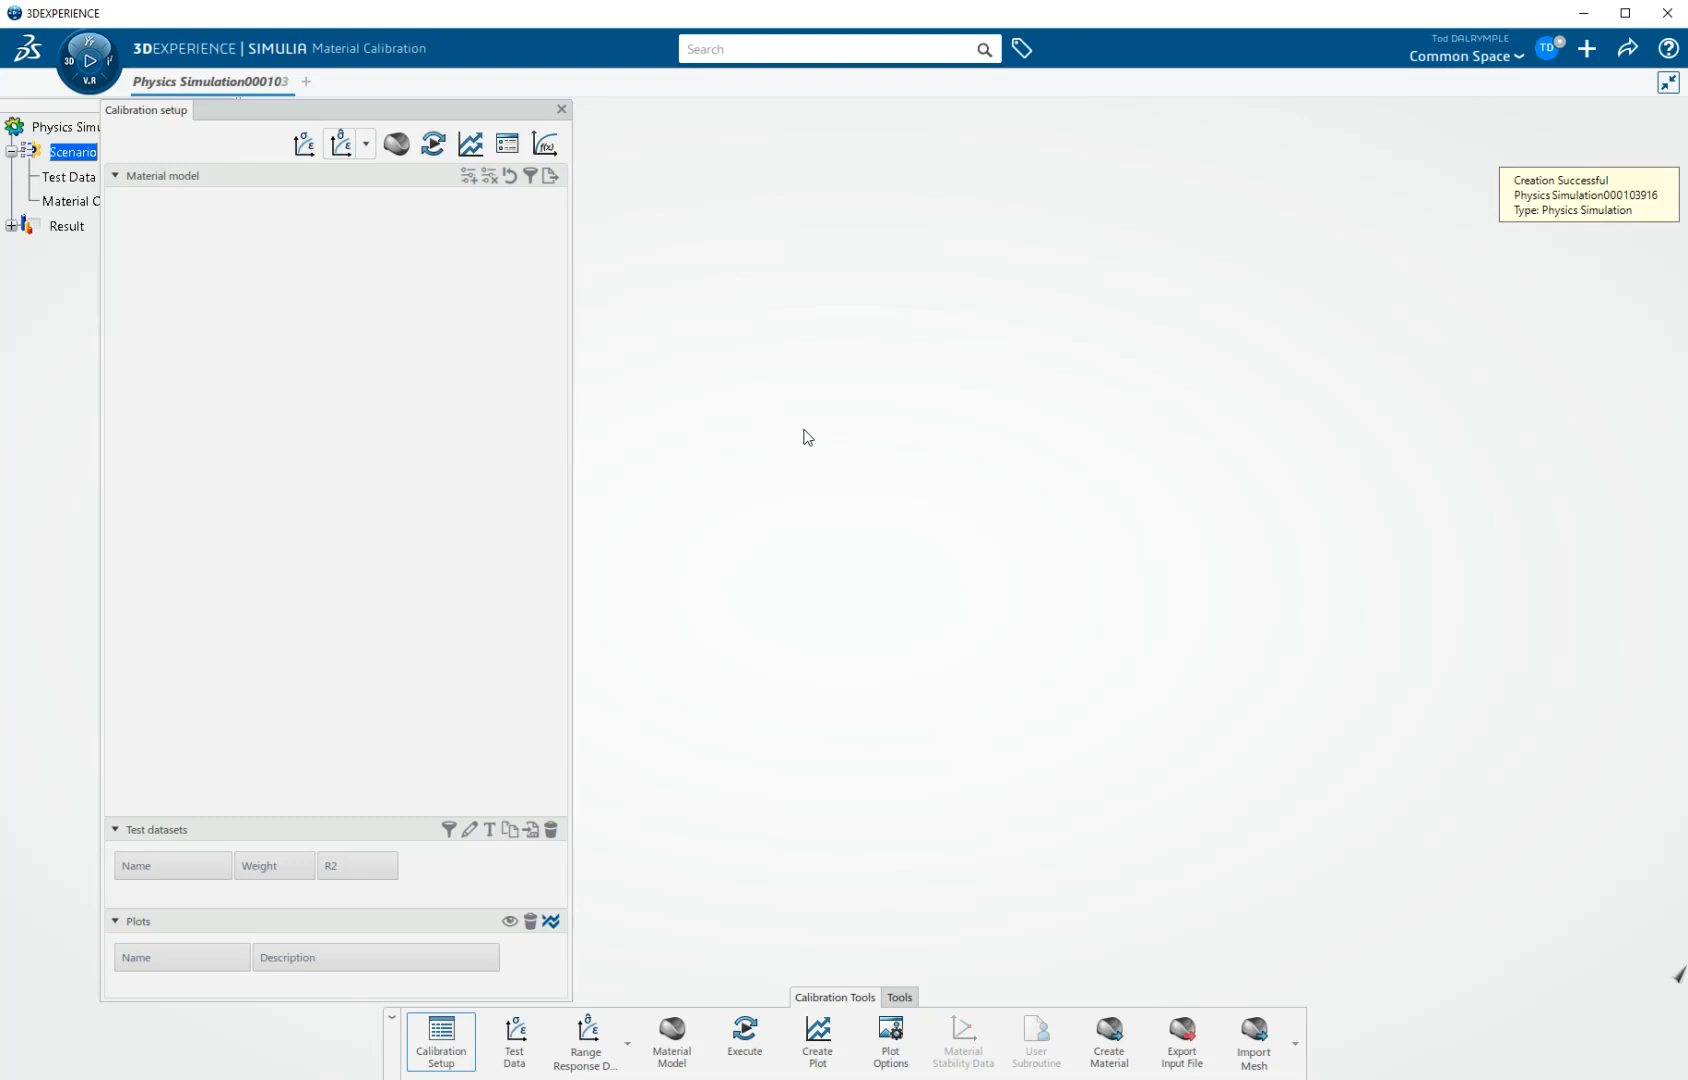
{"action": "mouse_move", "coordinate": [578, 341]}
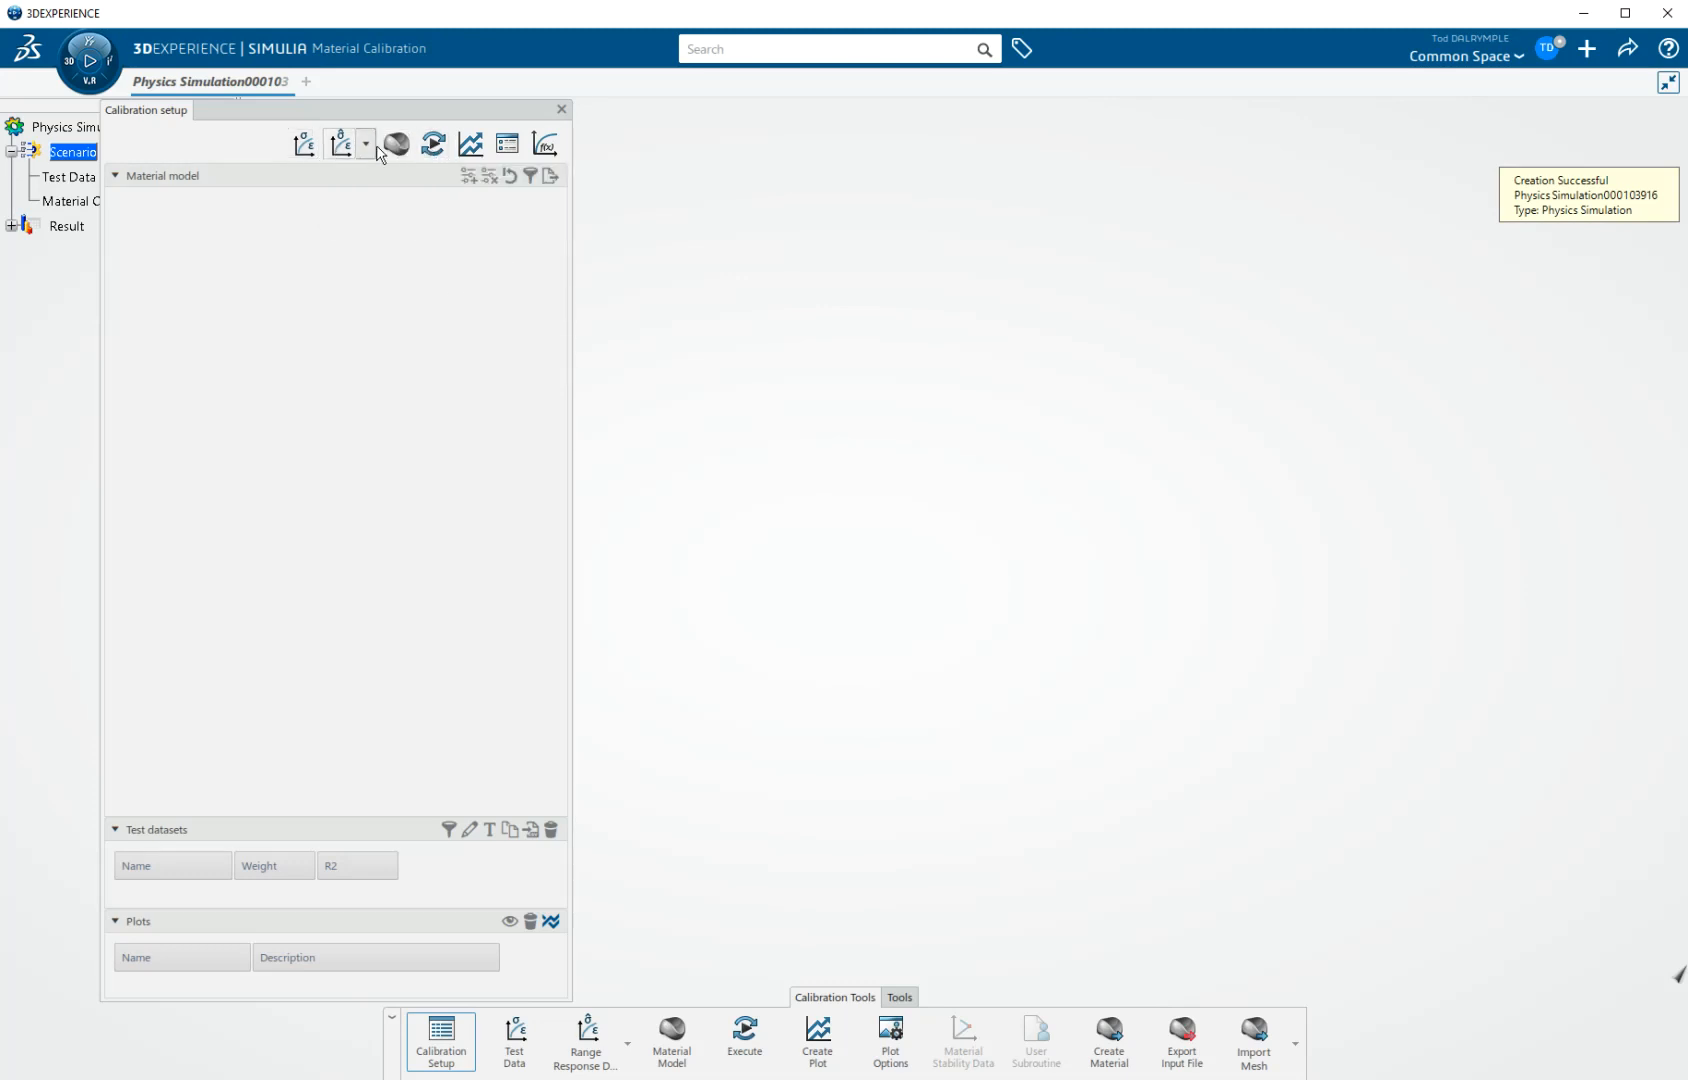
{"action": "mouse_move", "coordinate": [585, 1039]}
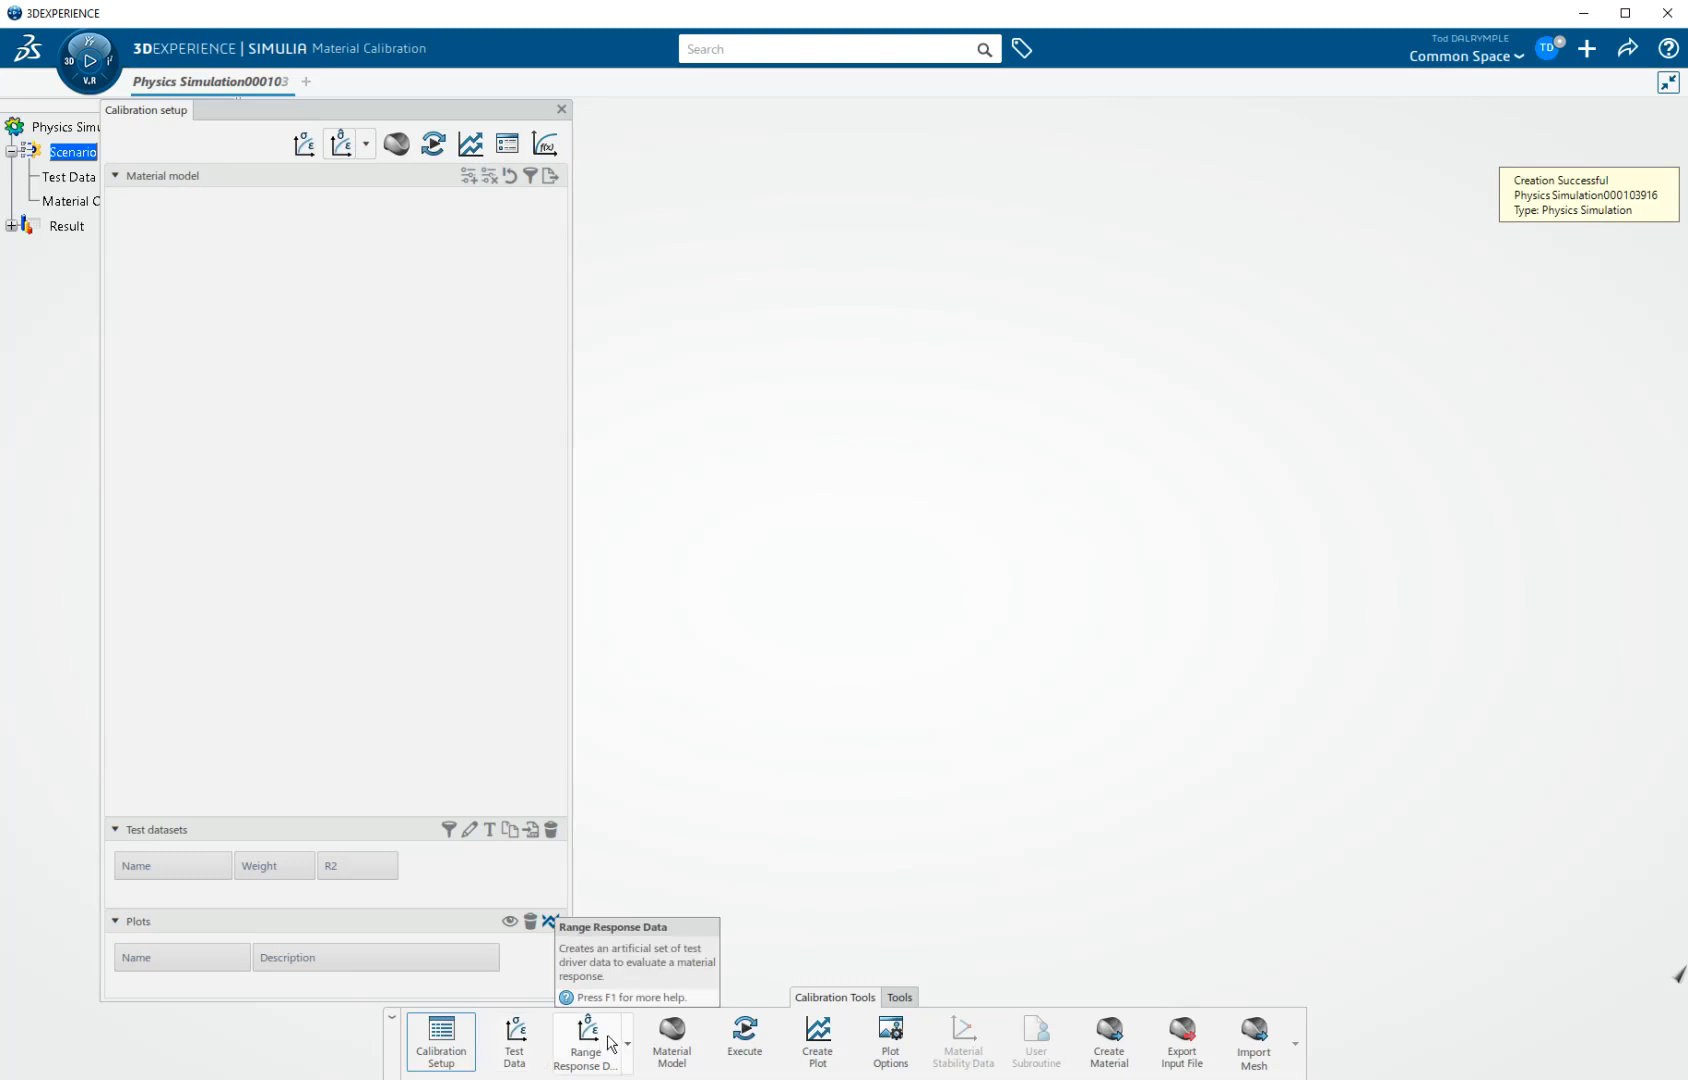
{"action": "mouse_move", "coordinate": [307, 339]}
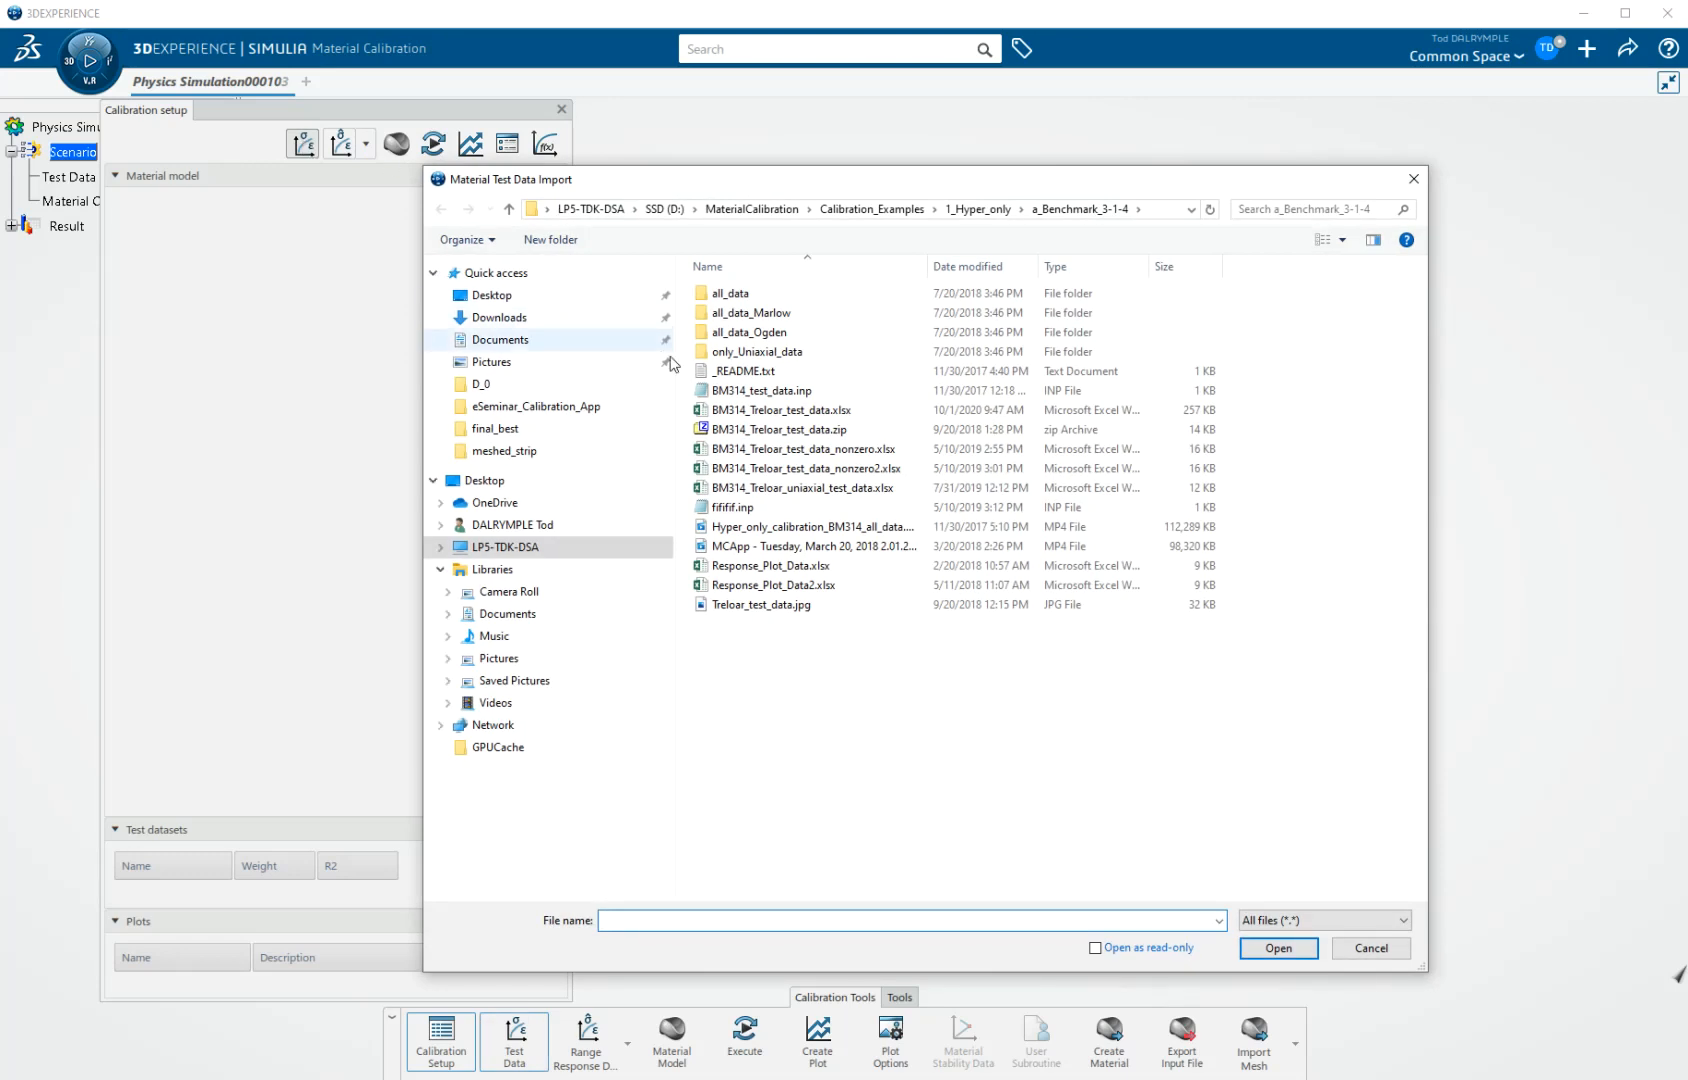
Step: Select and open BM314_Treloar_test_data.xlsx in the Material Test Data Import browser
{"action": "left_click", "coordinate": [803, 468]}
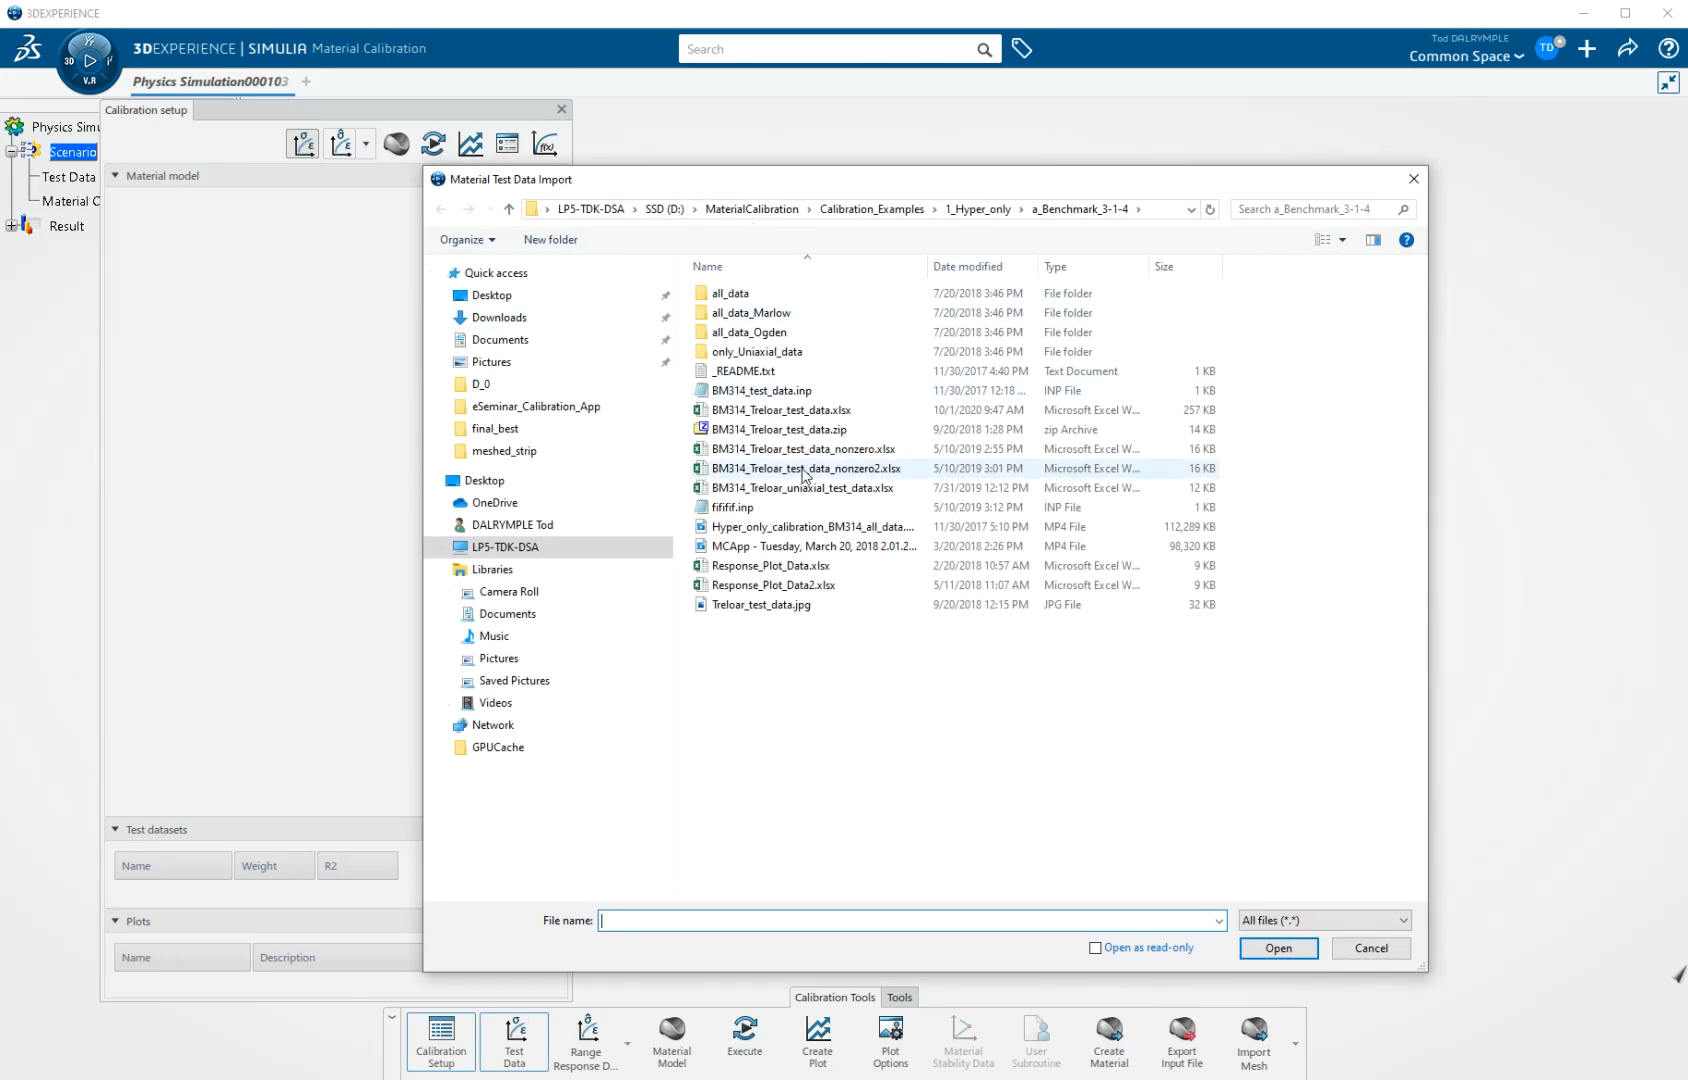
{"action": "left_click", "coordinate": [784, 410]}
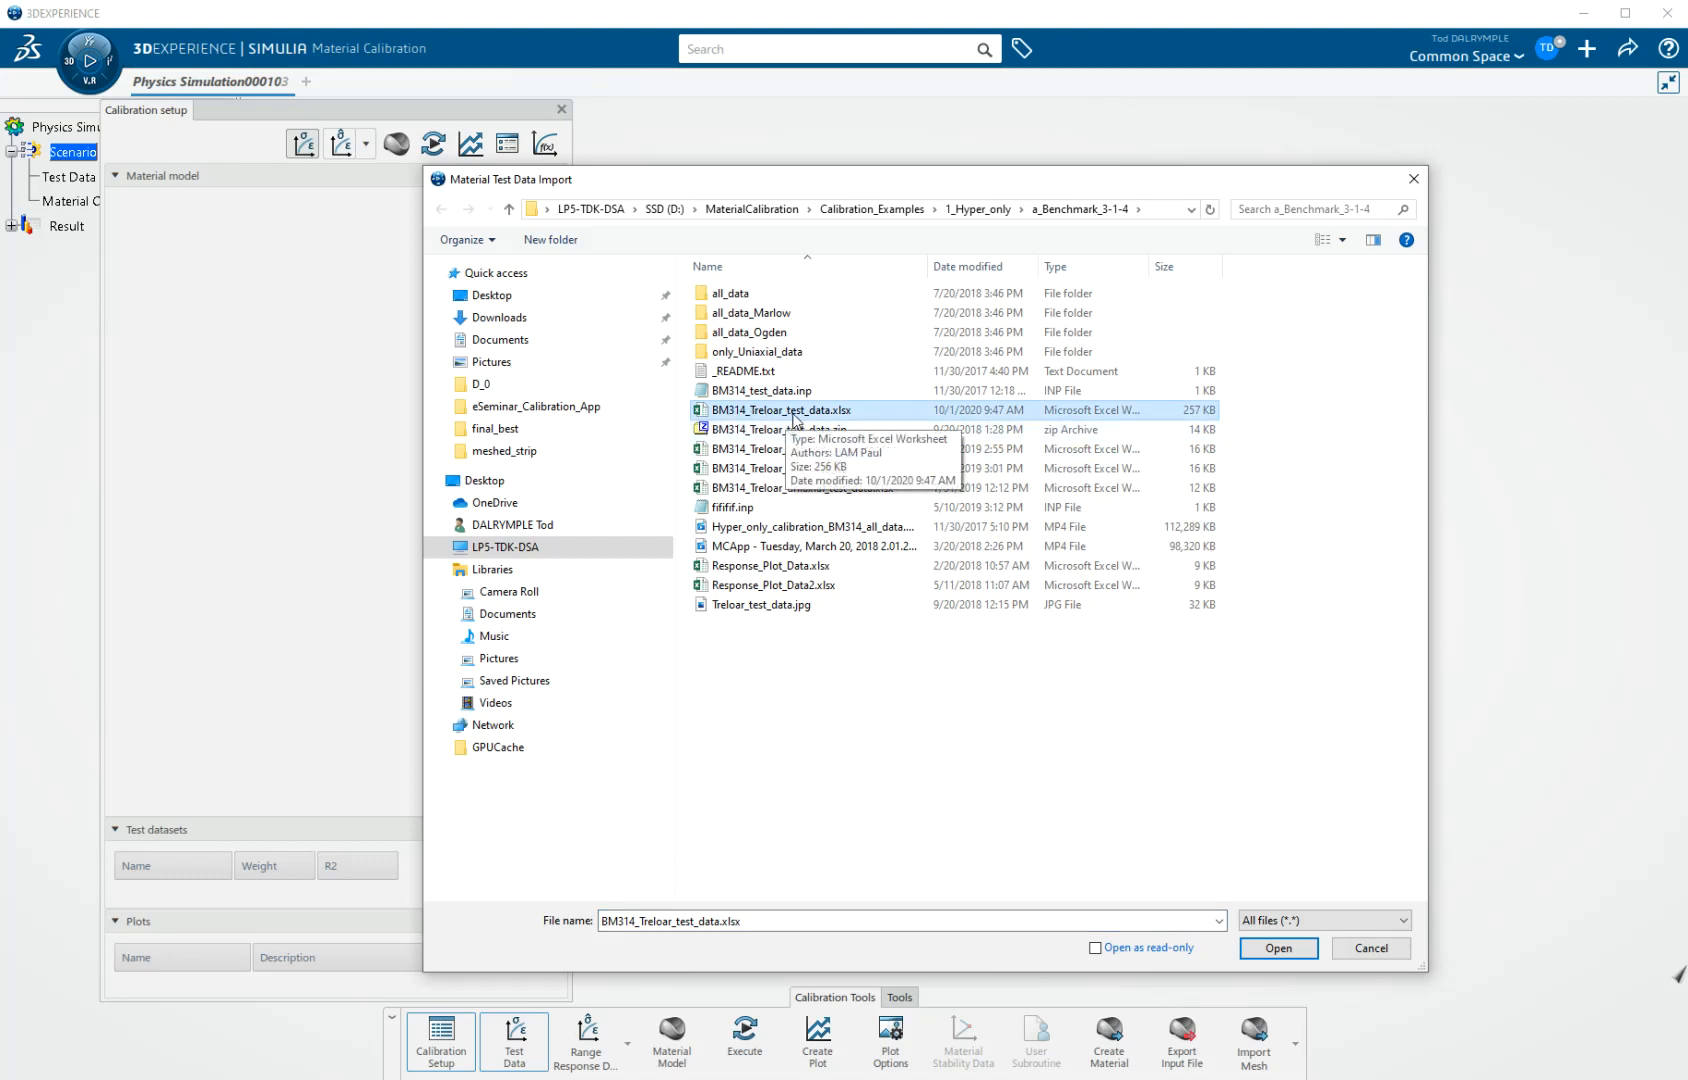
{"action": "mouse_move", "coordinate": [838, 422]}
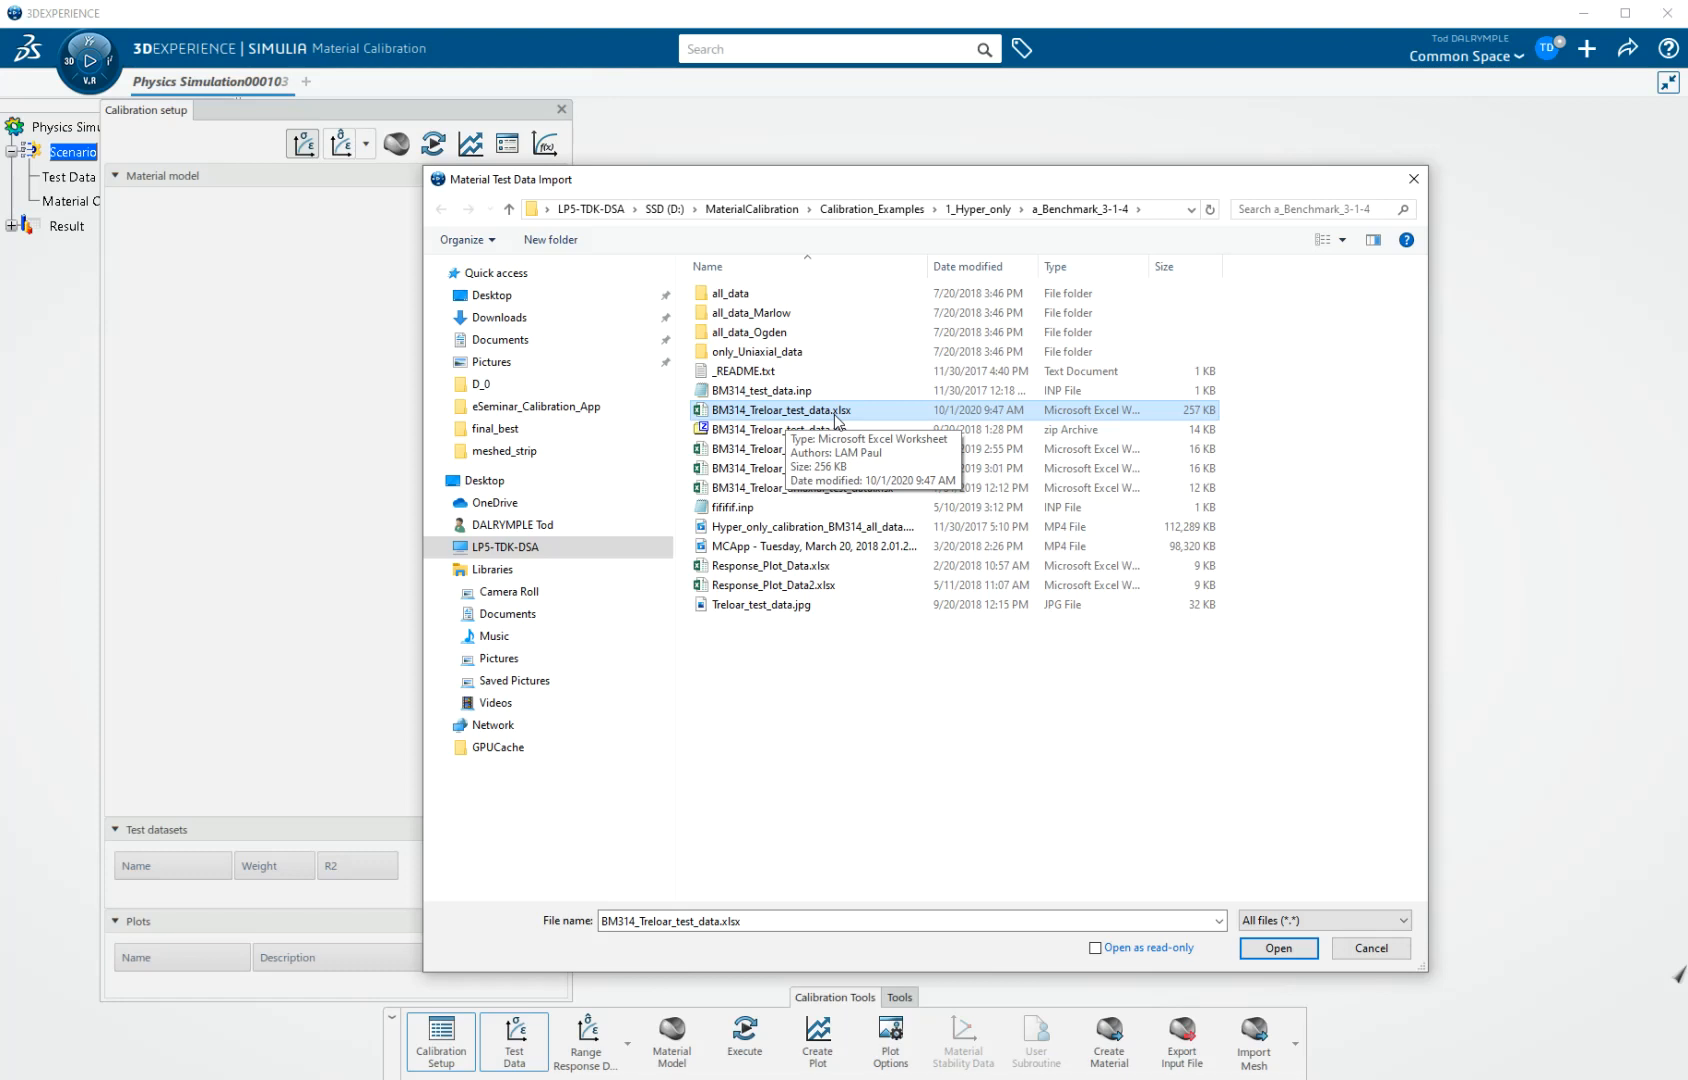
{"action": "mouse_move", "coordinate": [838, 422]}
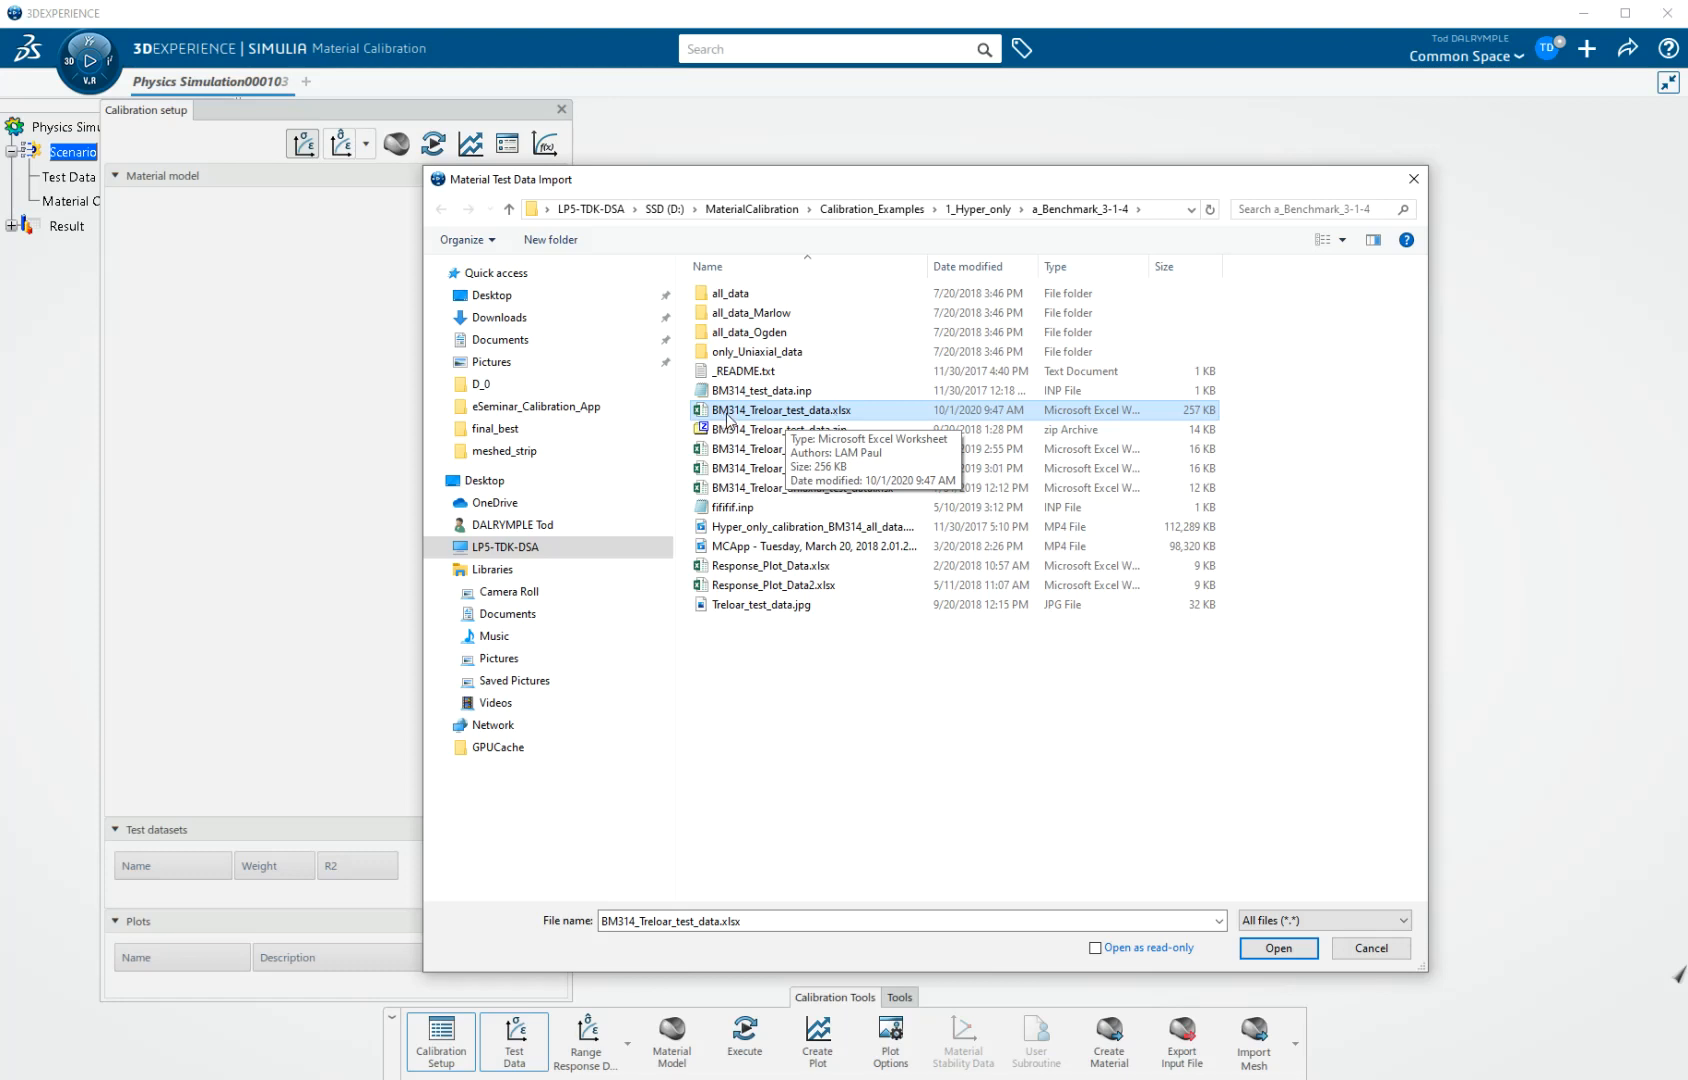
{"action": "mouse_move", "coordinate": [756, 423]}
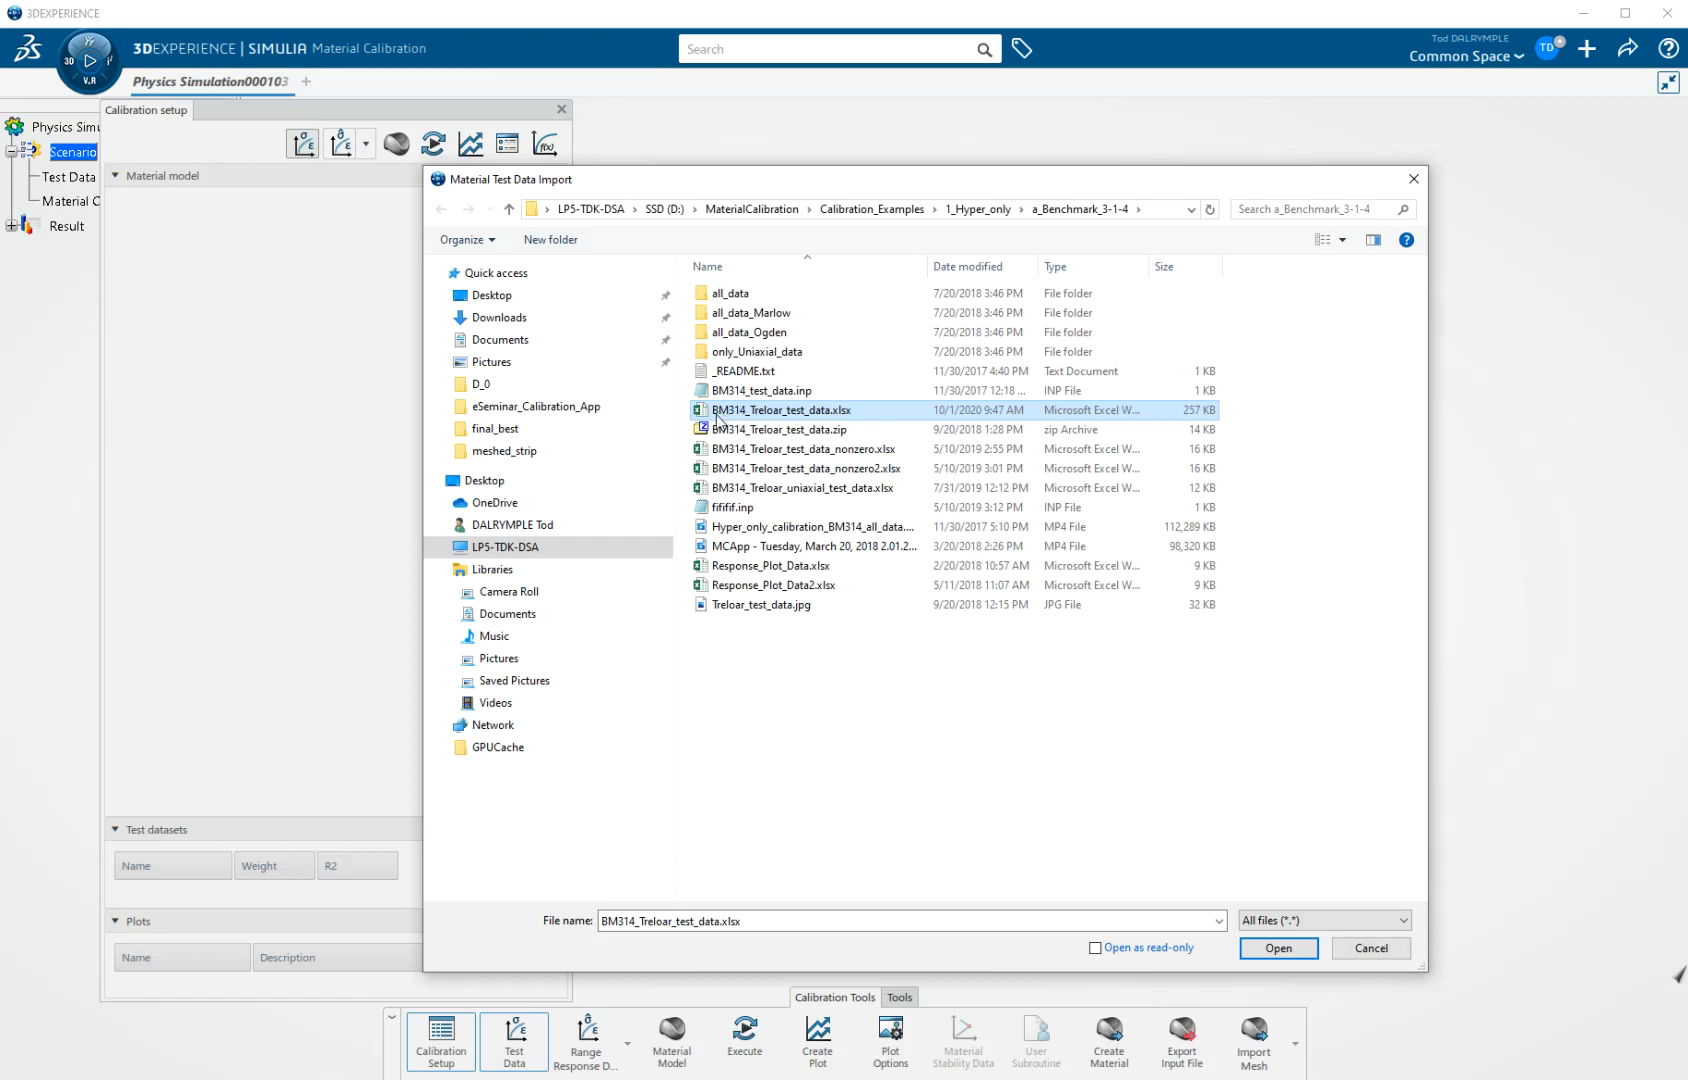
{"action": "mouse_move", "coordinate": [780, 410]}
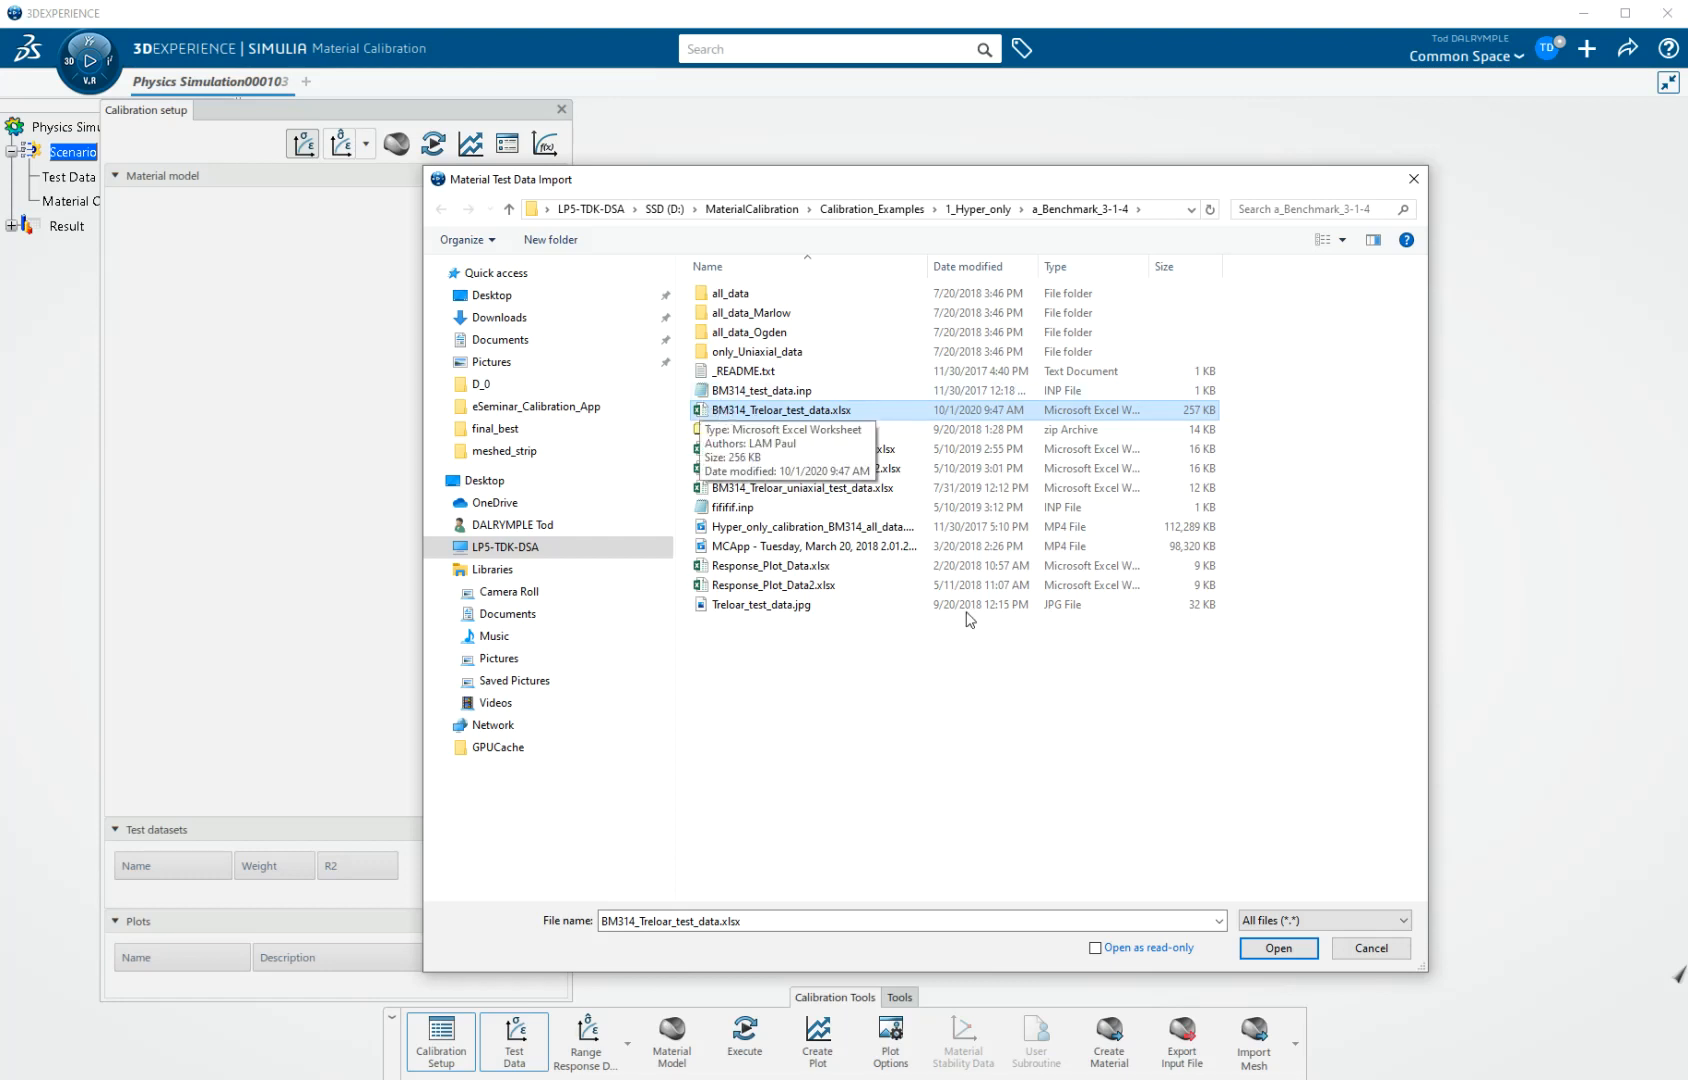
{"action": "left_click", "coordinate": [1277, 948]}
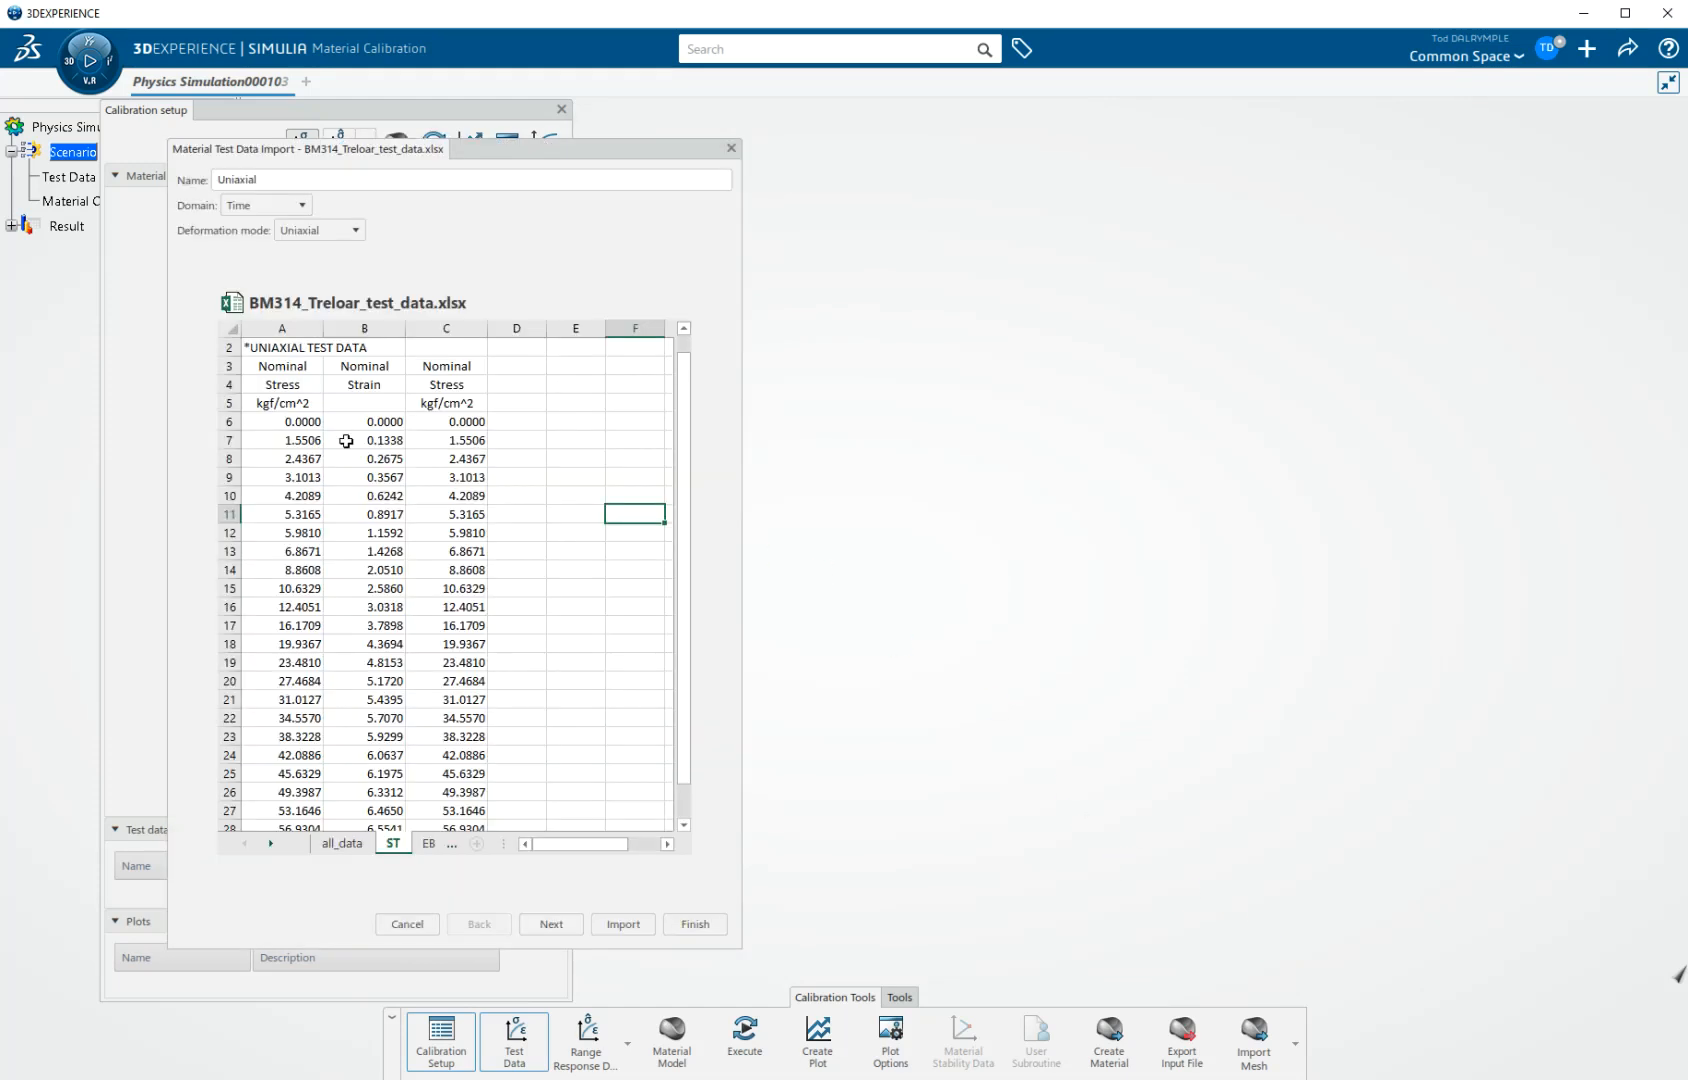
{"action": "mouse_move", "coordinate": [521, 462]}
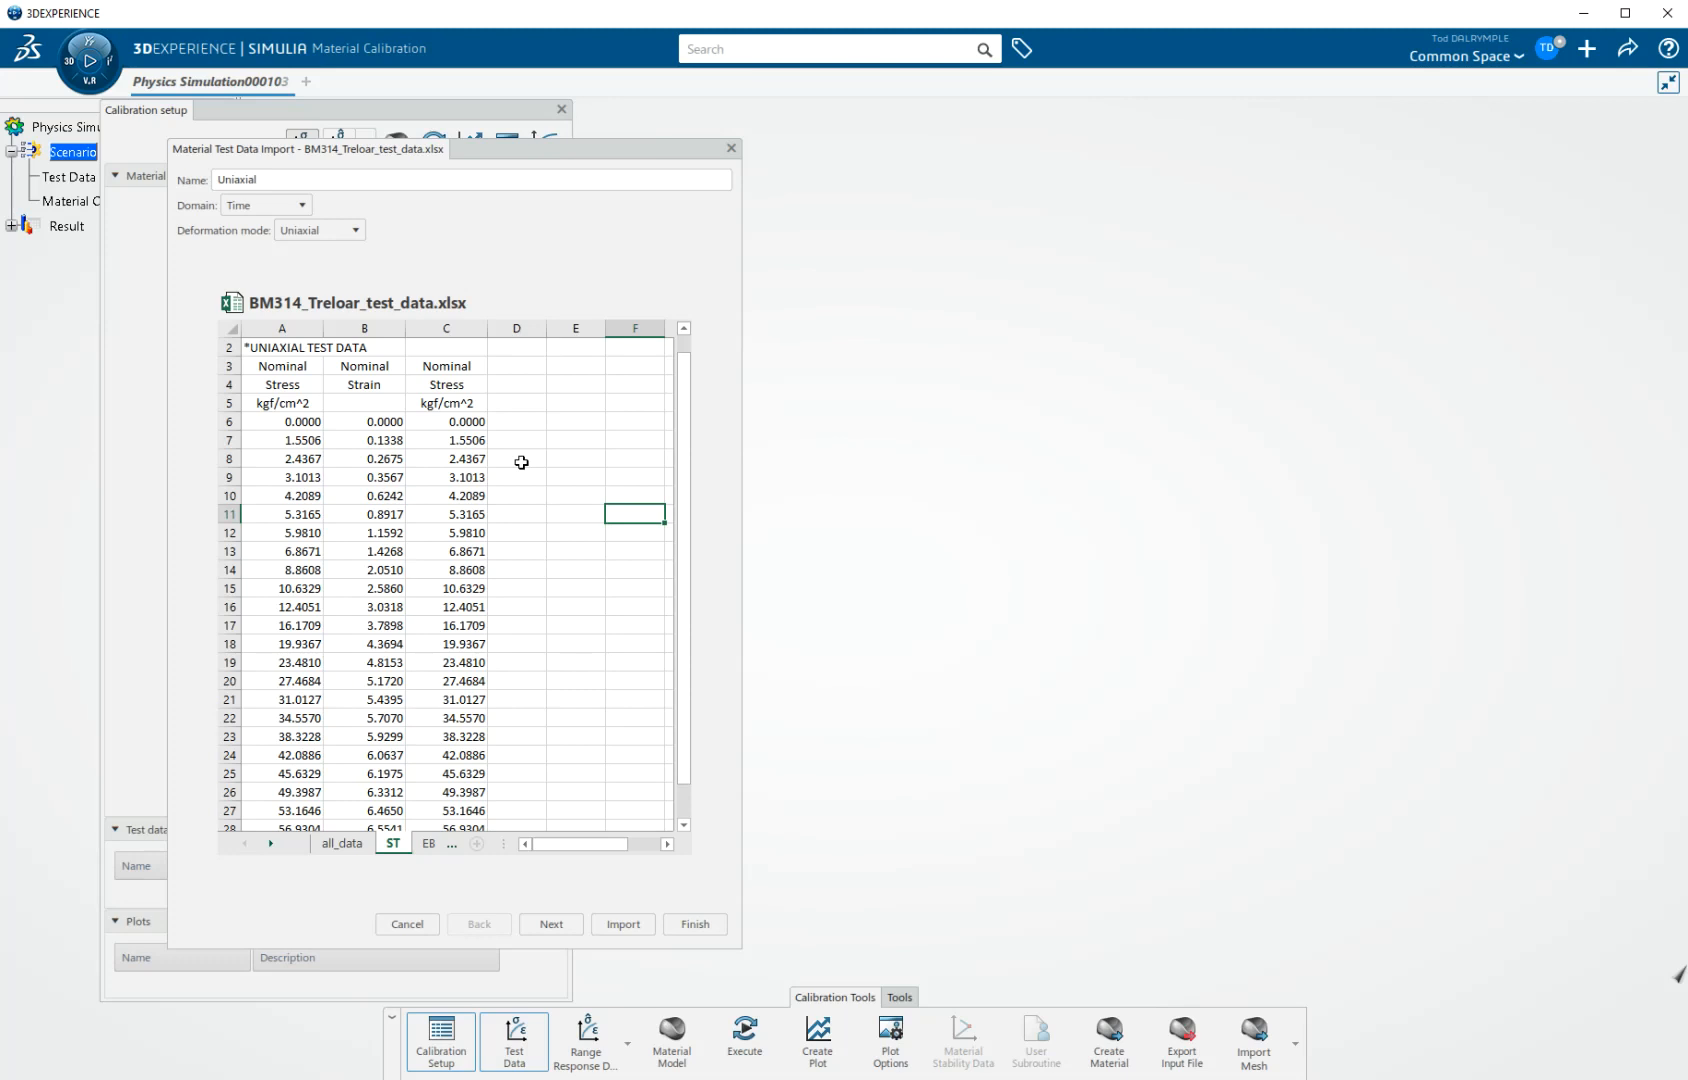
{"action": "mouse_move", "coordinate": [522, 457]}
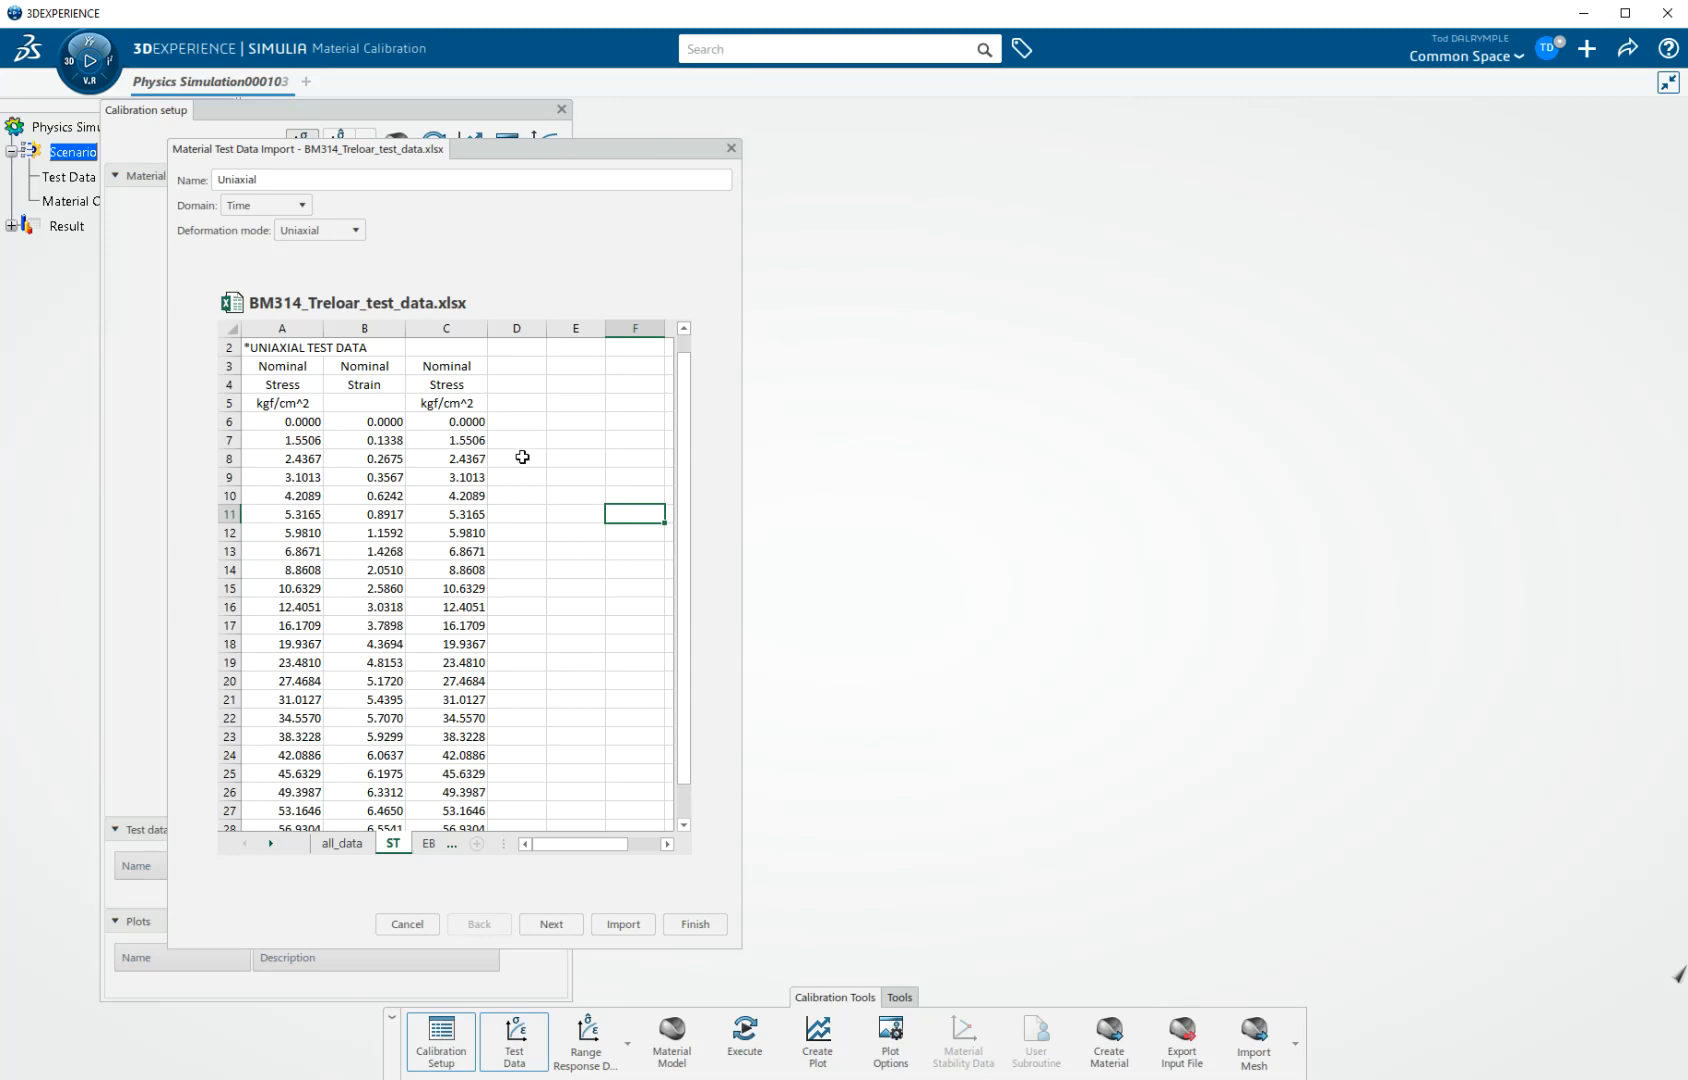
{"action": "mouse_move", "coordinate": [465, 250]}
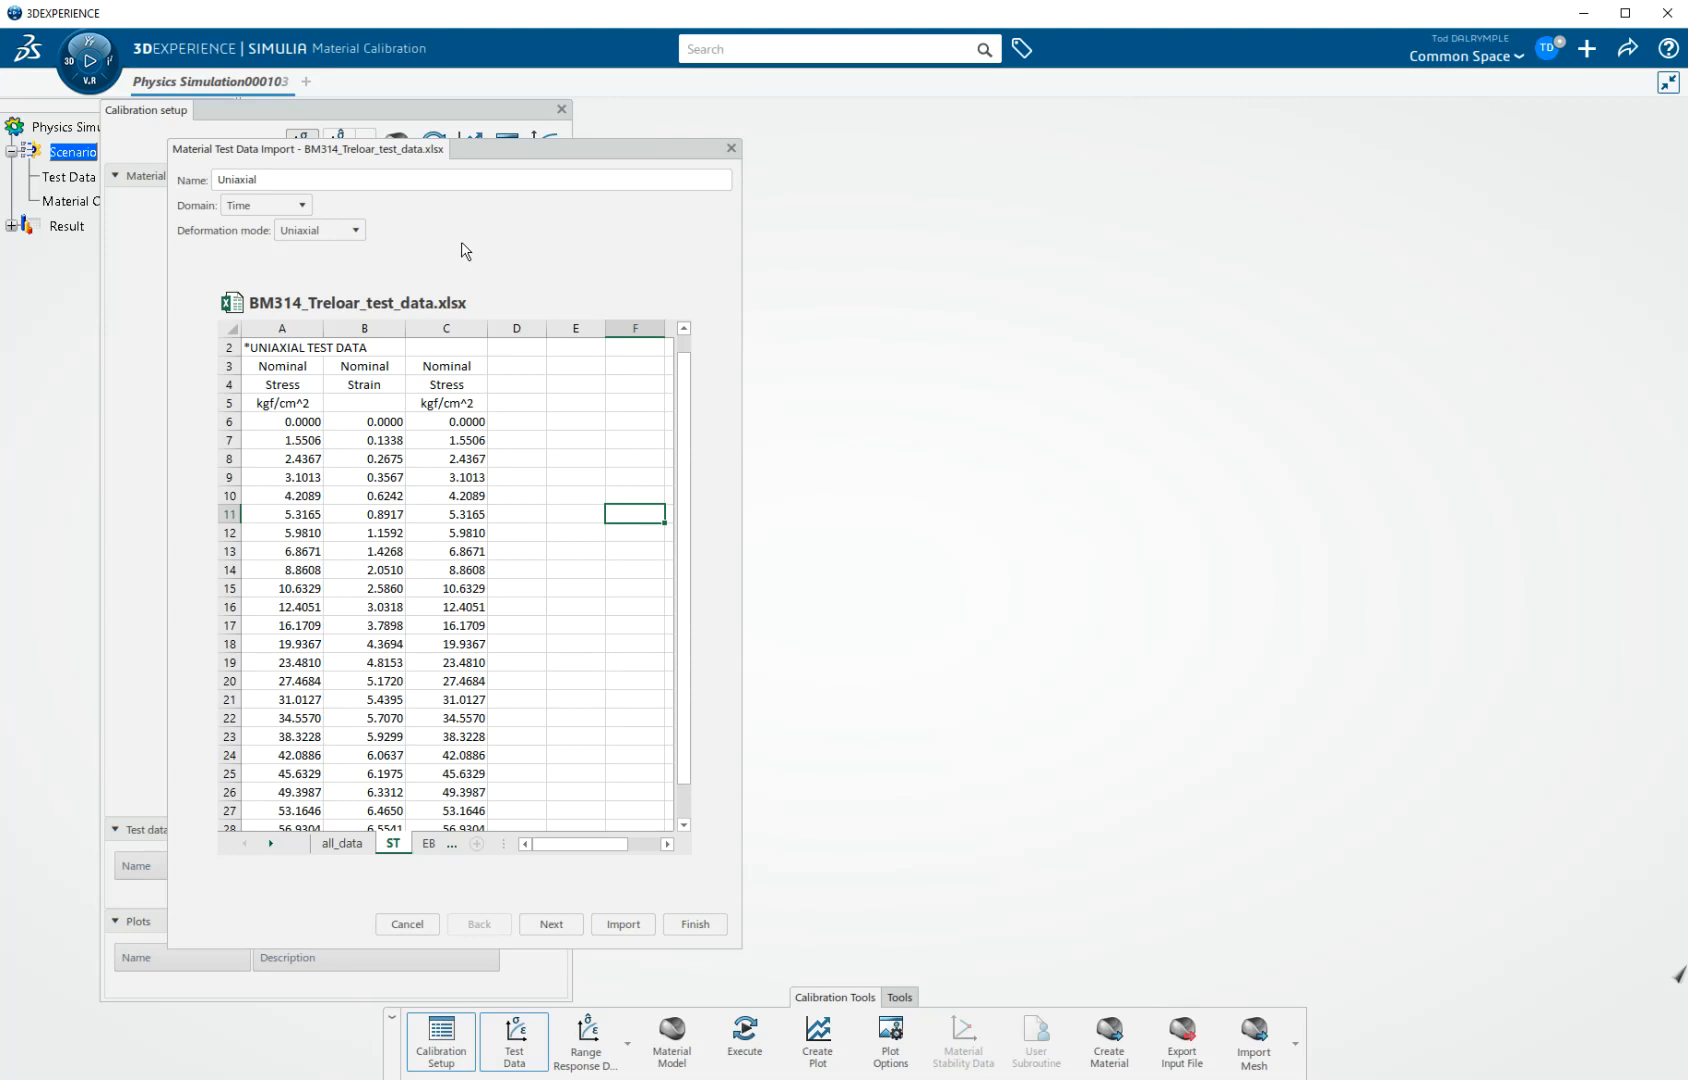
{"action": "mouse_move", "coordinate": [437, 238]}
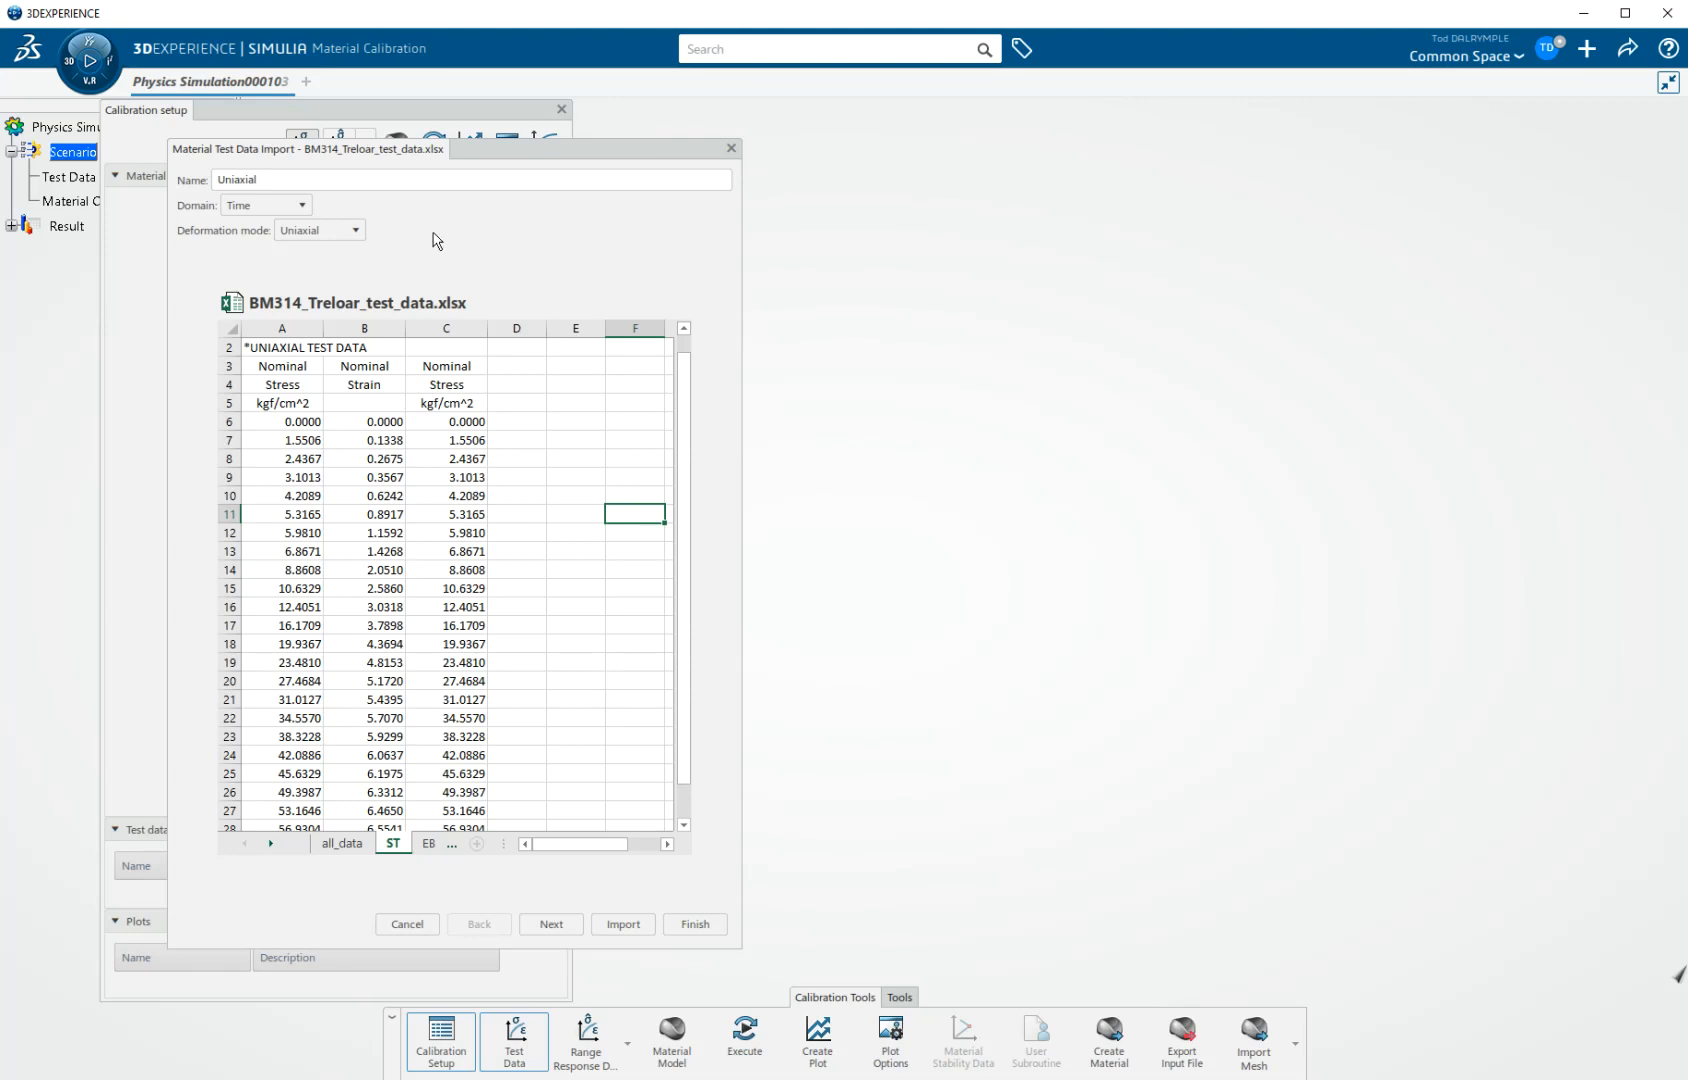
{"action": "left_click", "coordinate": [301, 205]}
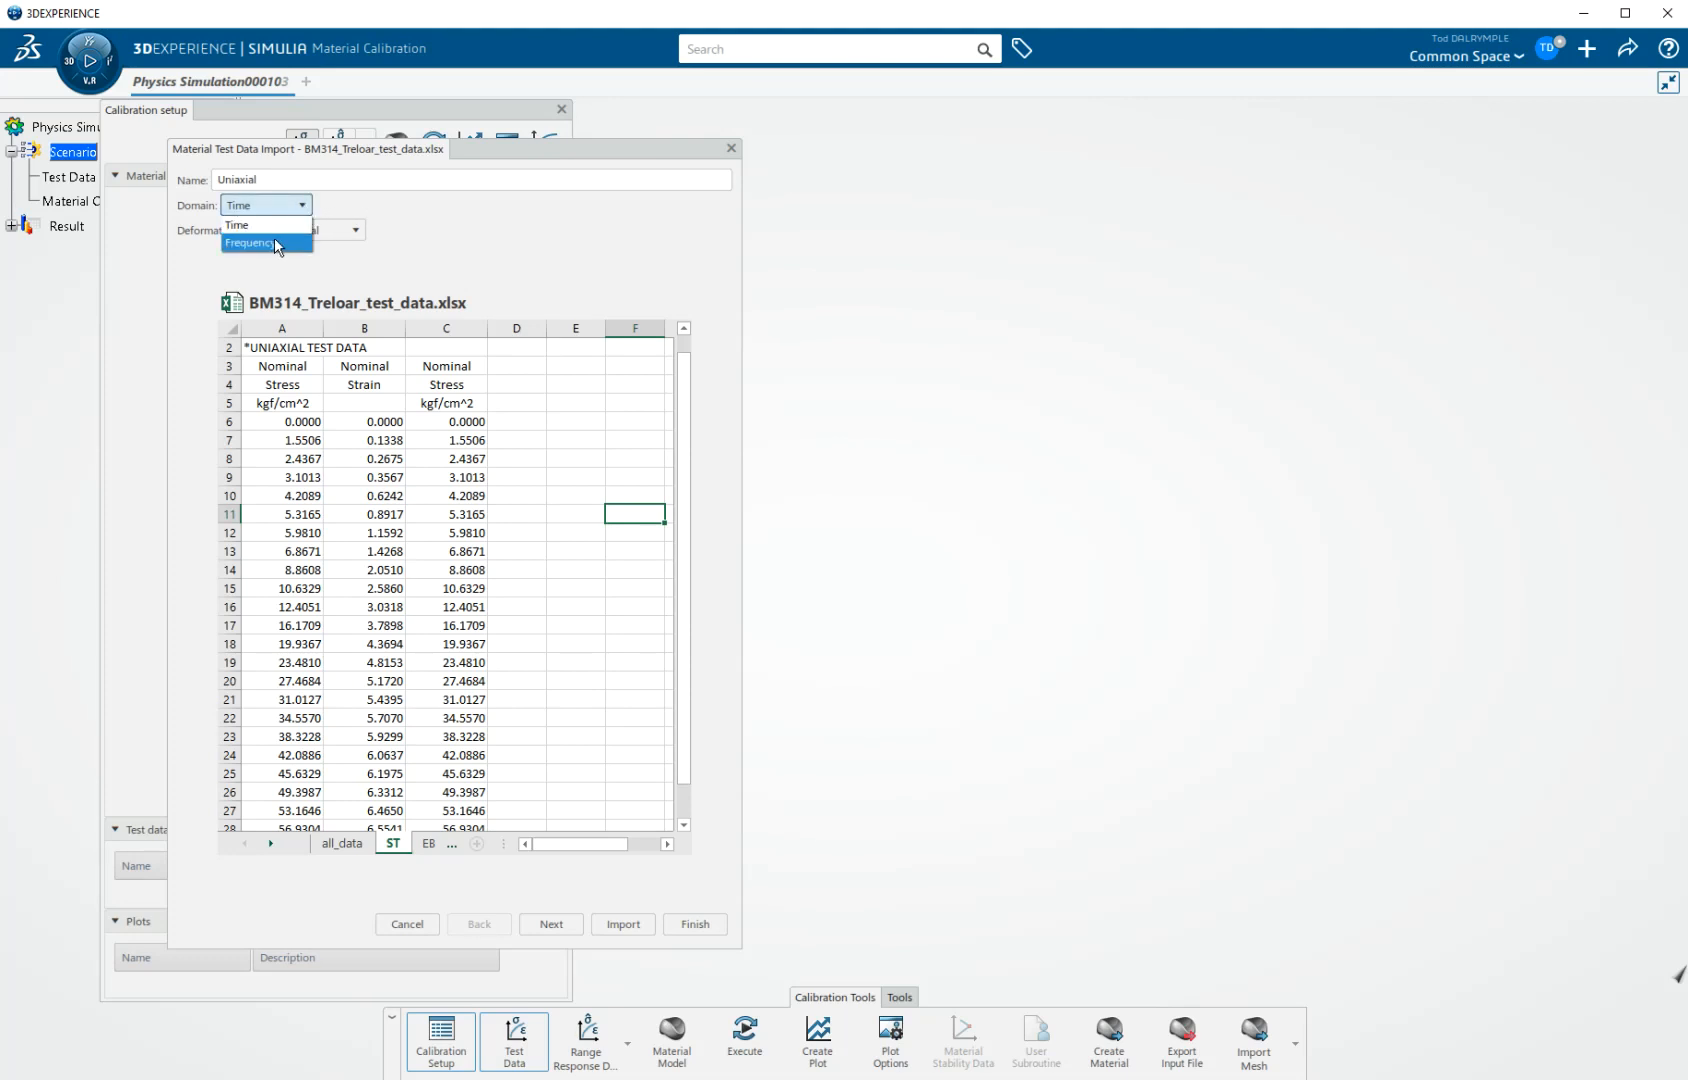
{"action": "mouse_move", "coordinate": [267, 224]}
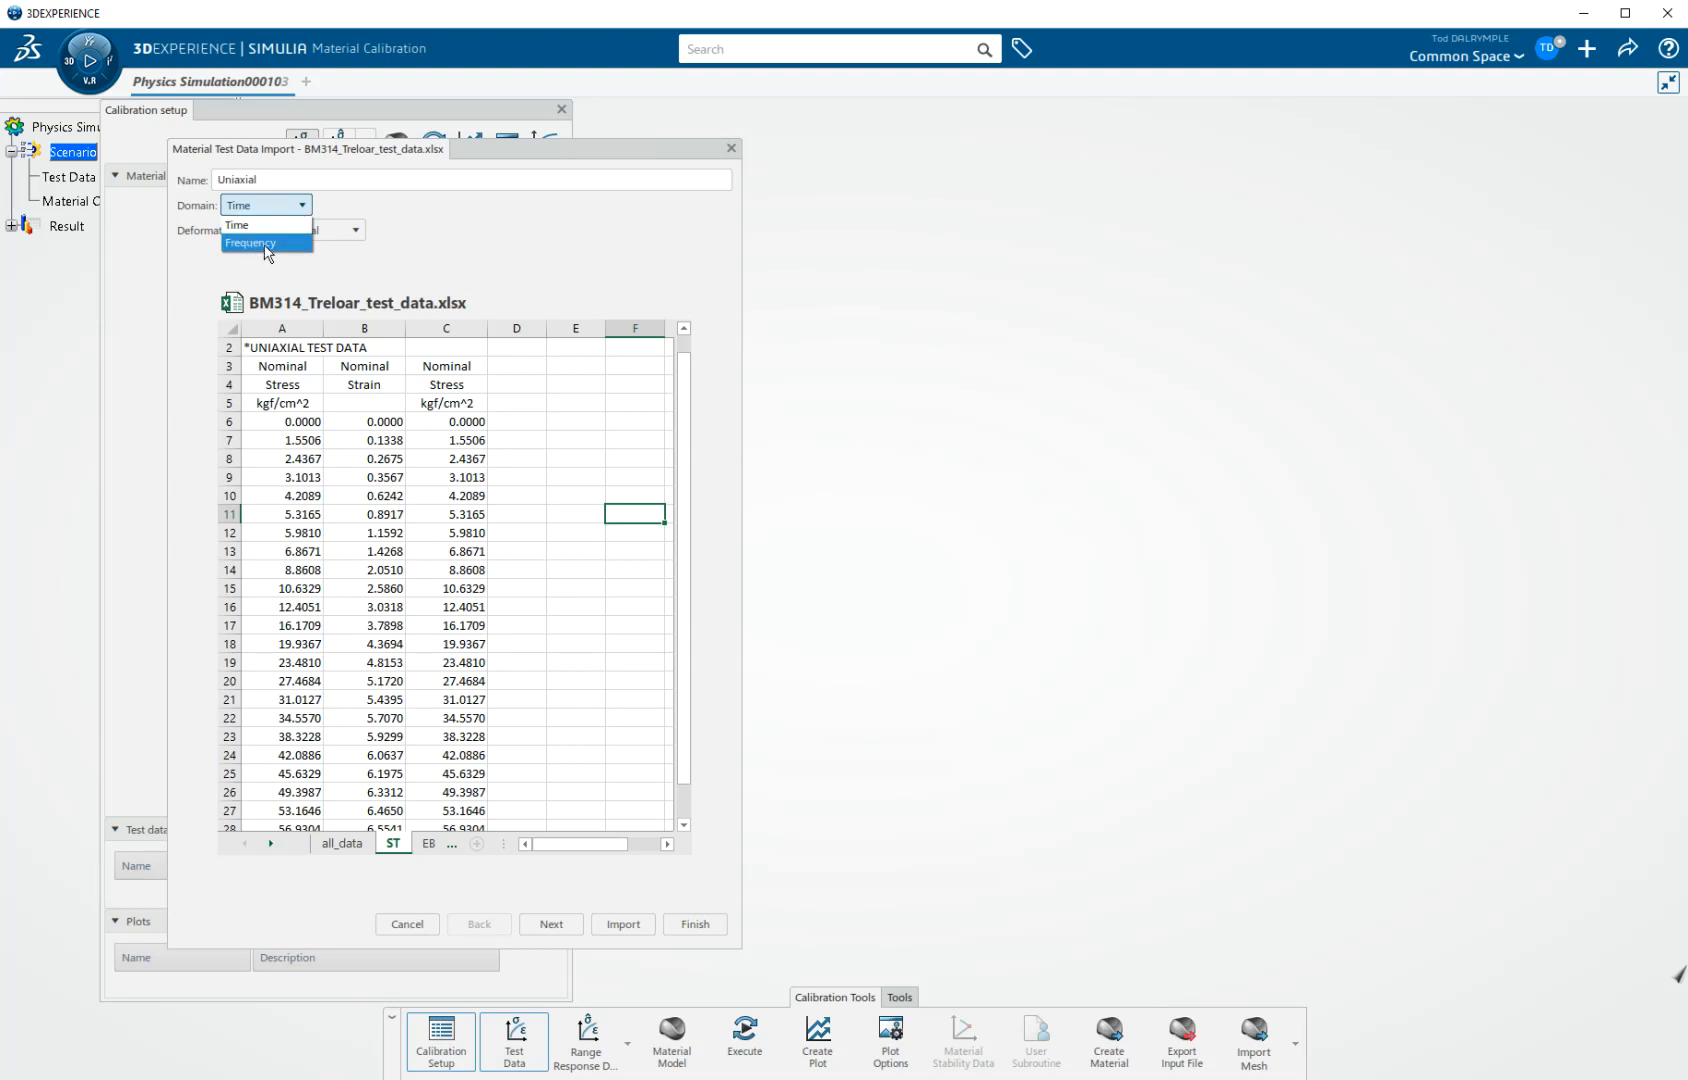
{"action": "left_click", "coordinate": [264, 205]}
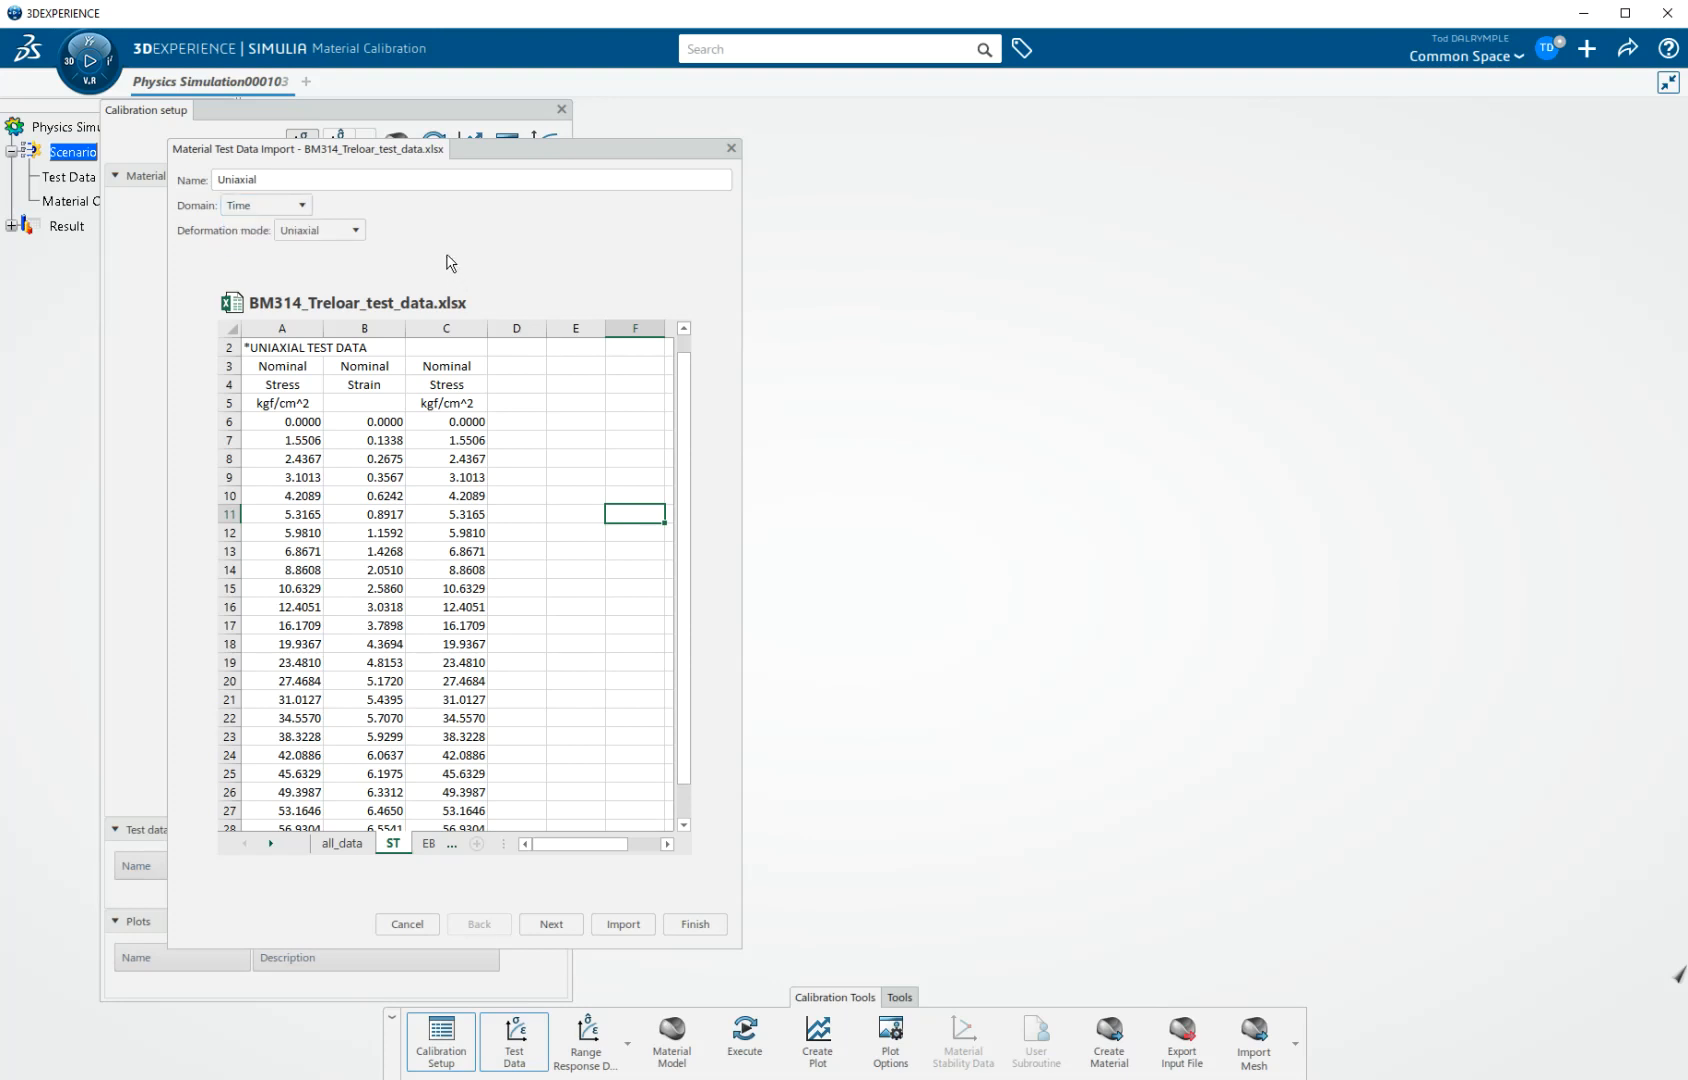
{"action": "mouse_move", "coordinate": [407, 268]}
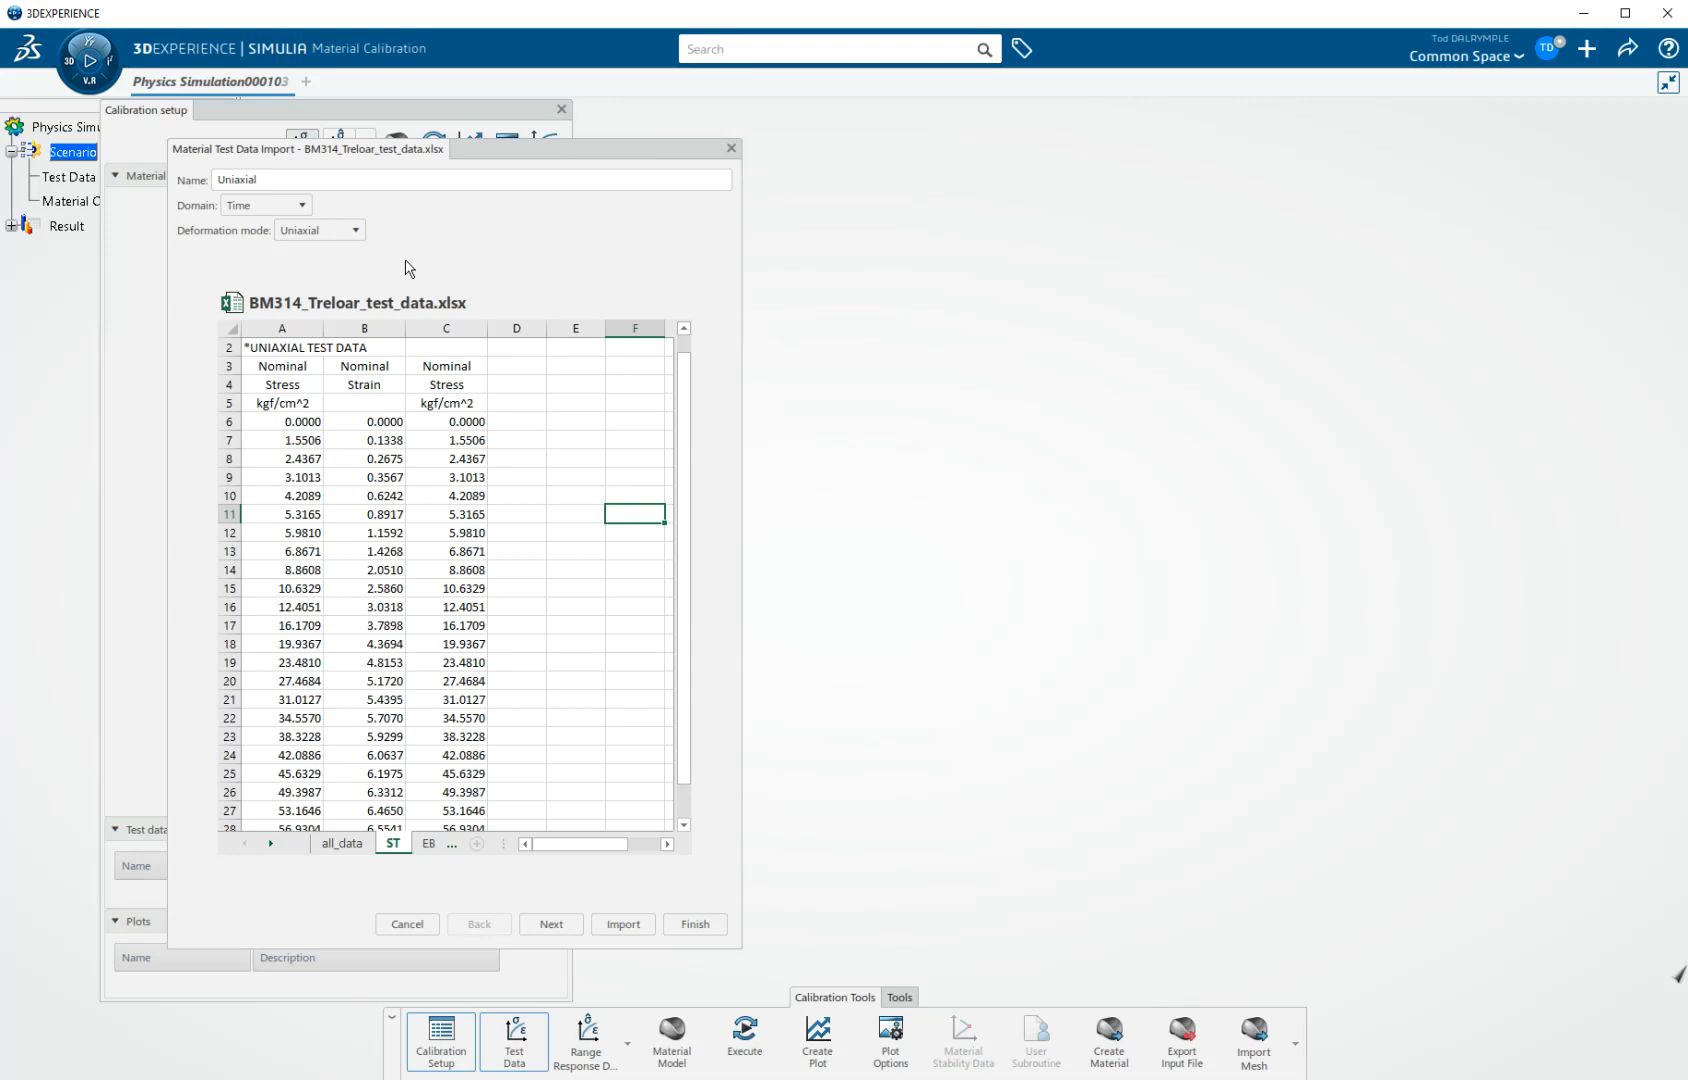
{"action": "mouse_move", "coordinate": [318, 229]}
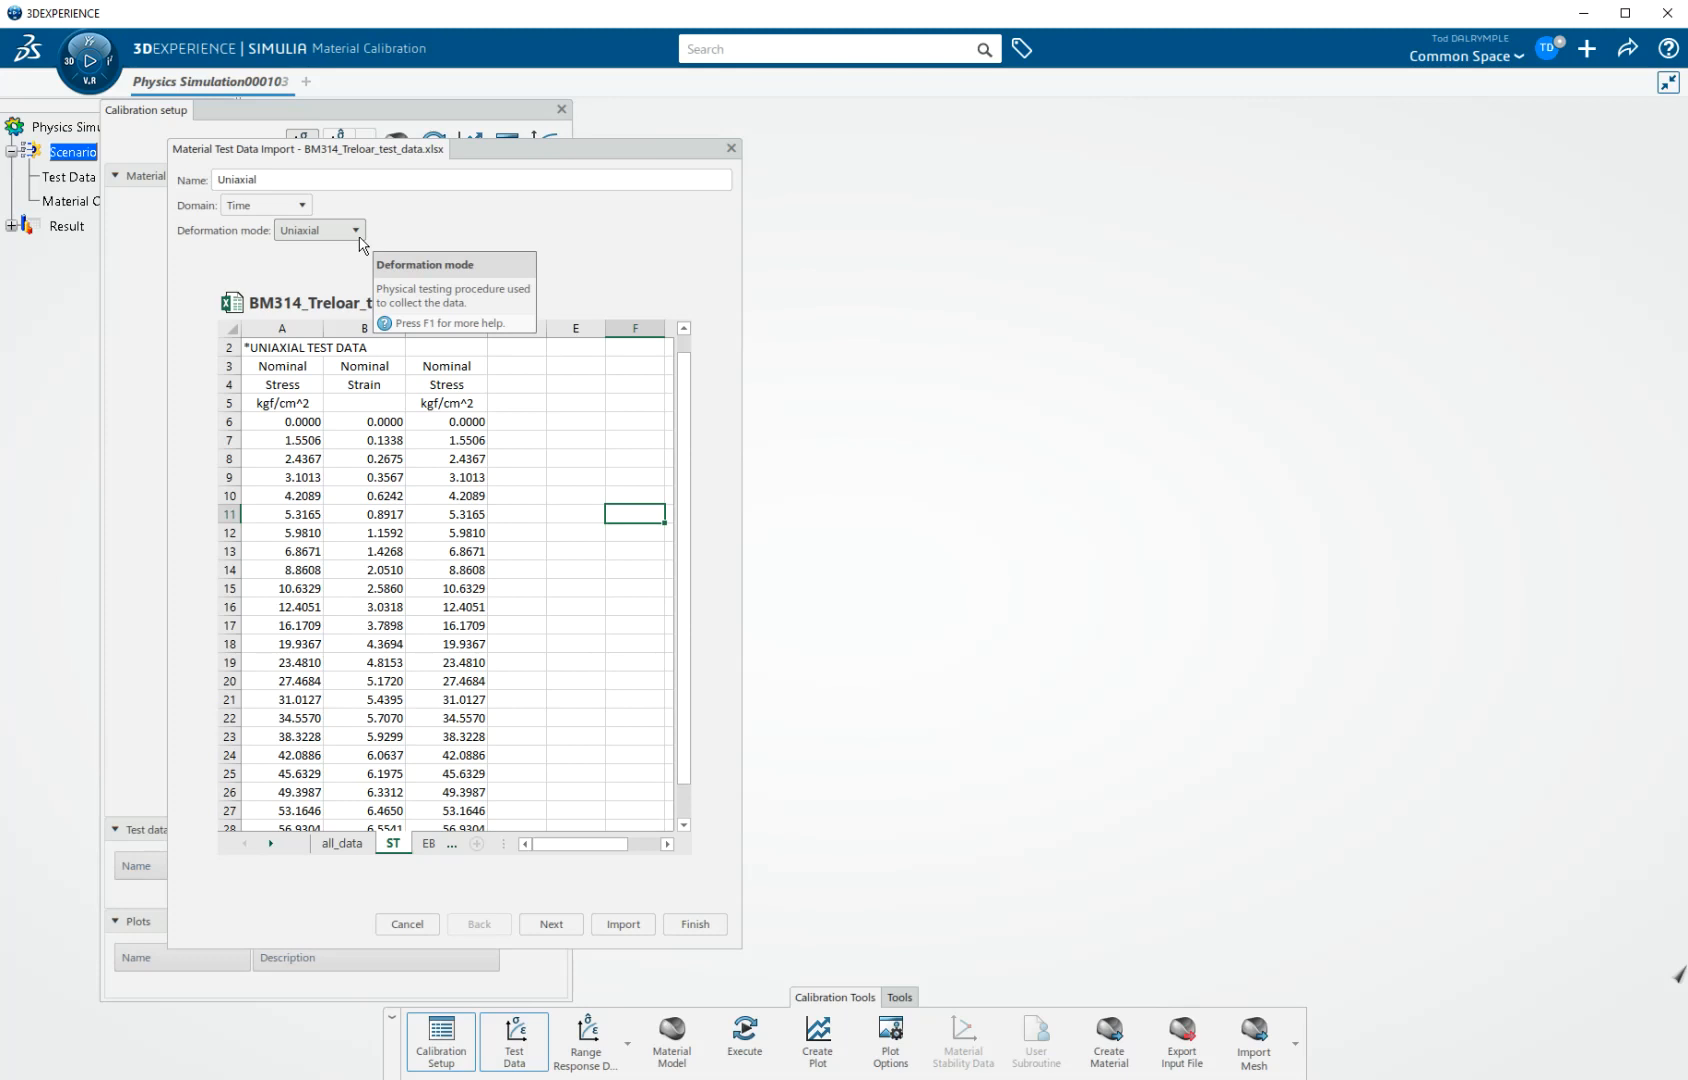
{"action": "left_click", "coordinate": [353, 229]}
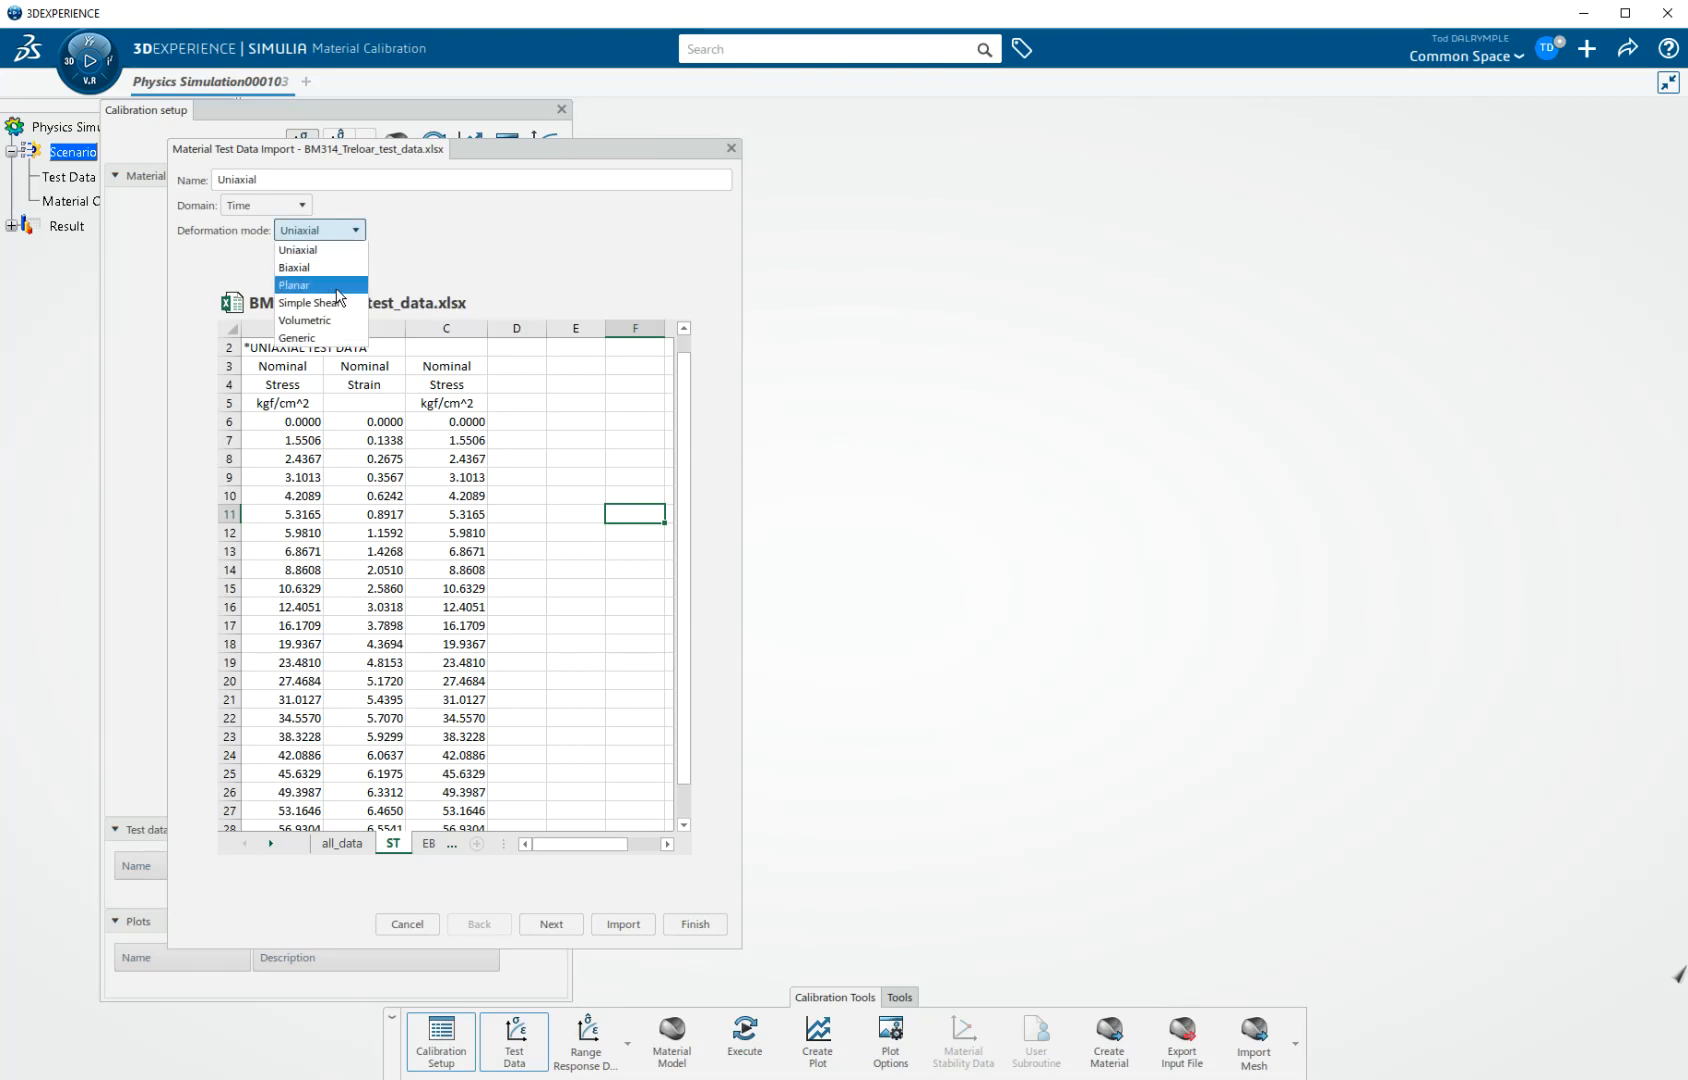
{"action": "mouse_move", "coordinate": [318, 267]}
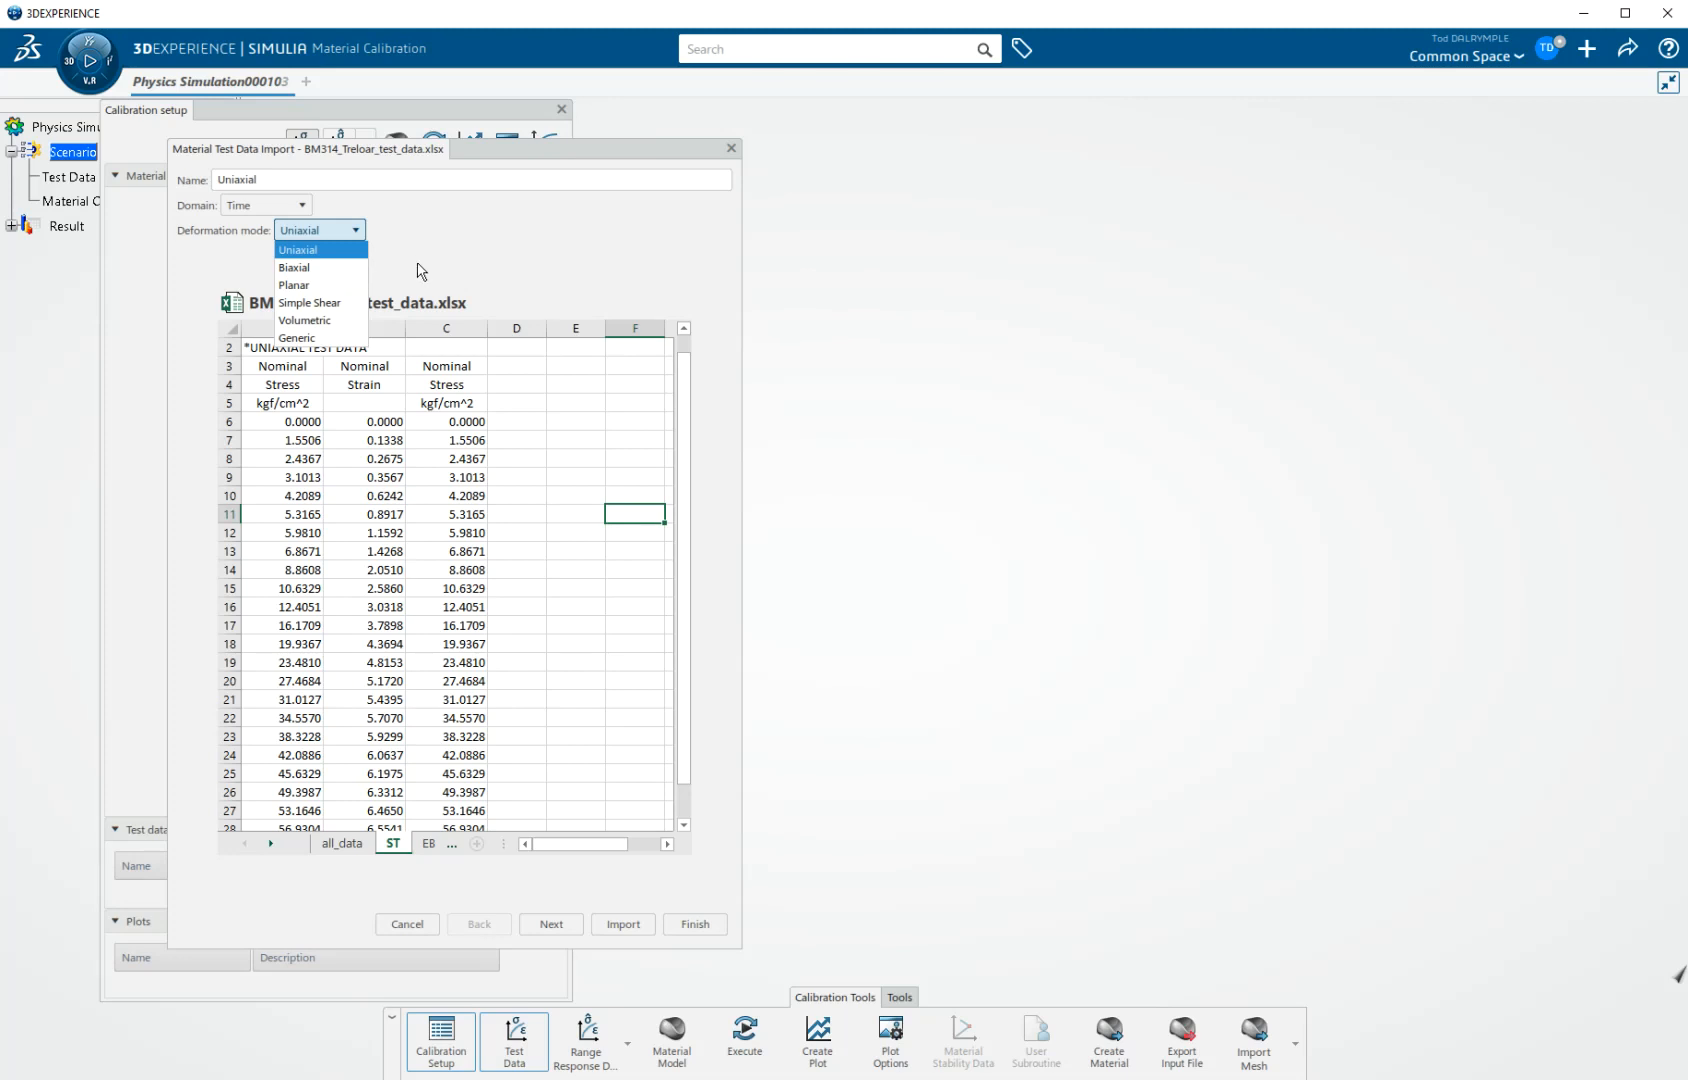
{"action": "left_click", "coordinate": [298, 249]}
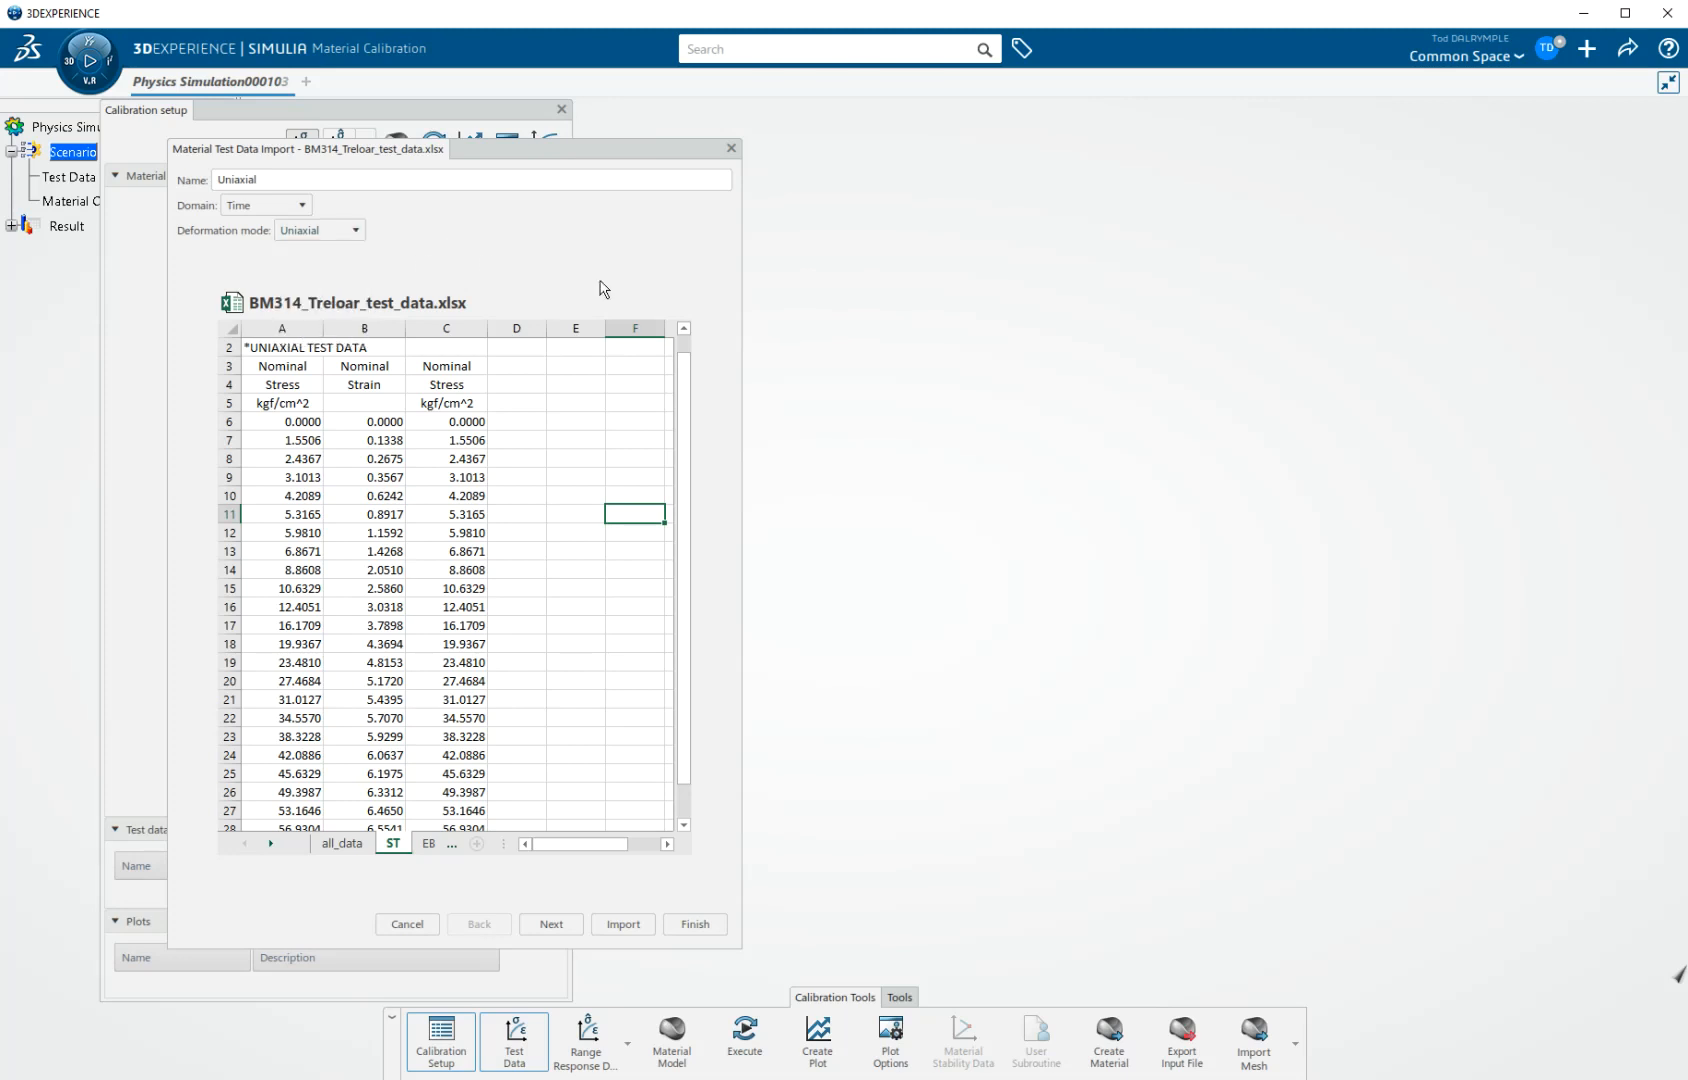
{"action": "mouse_move", "coordinate": [562, 279]}
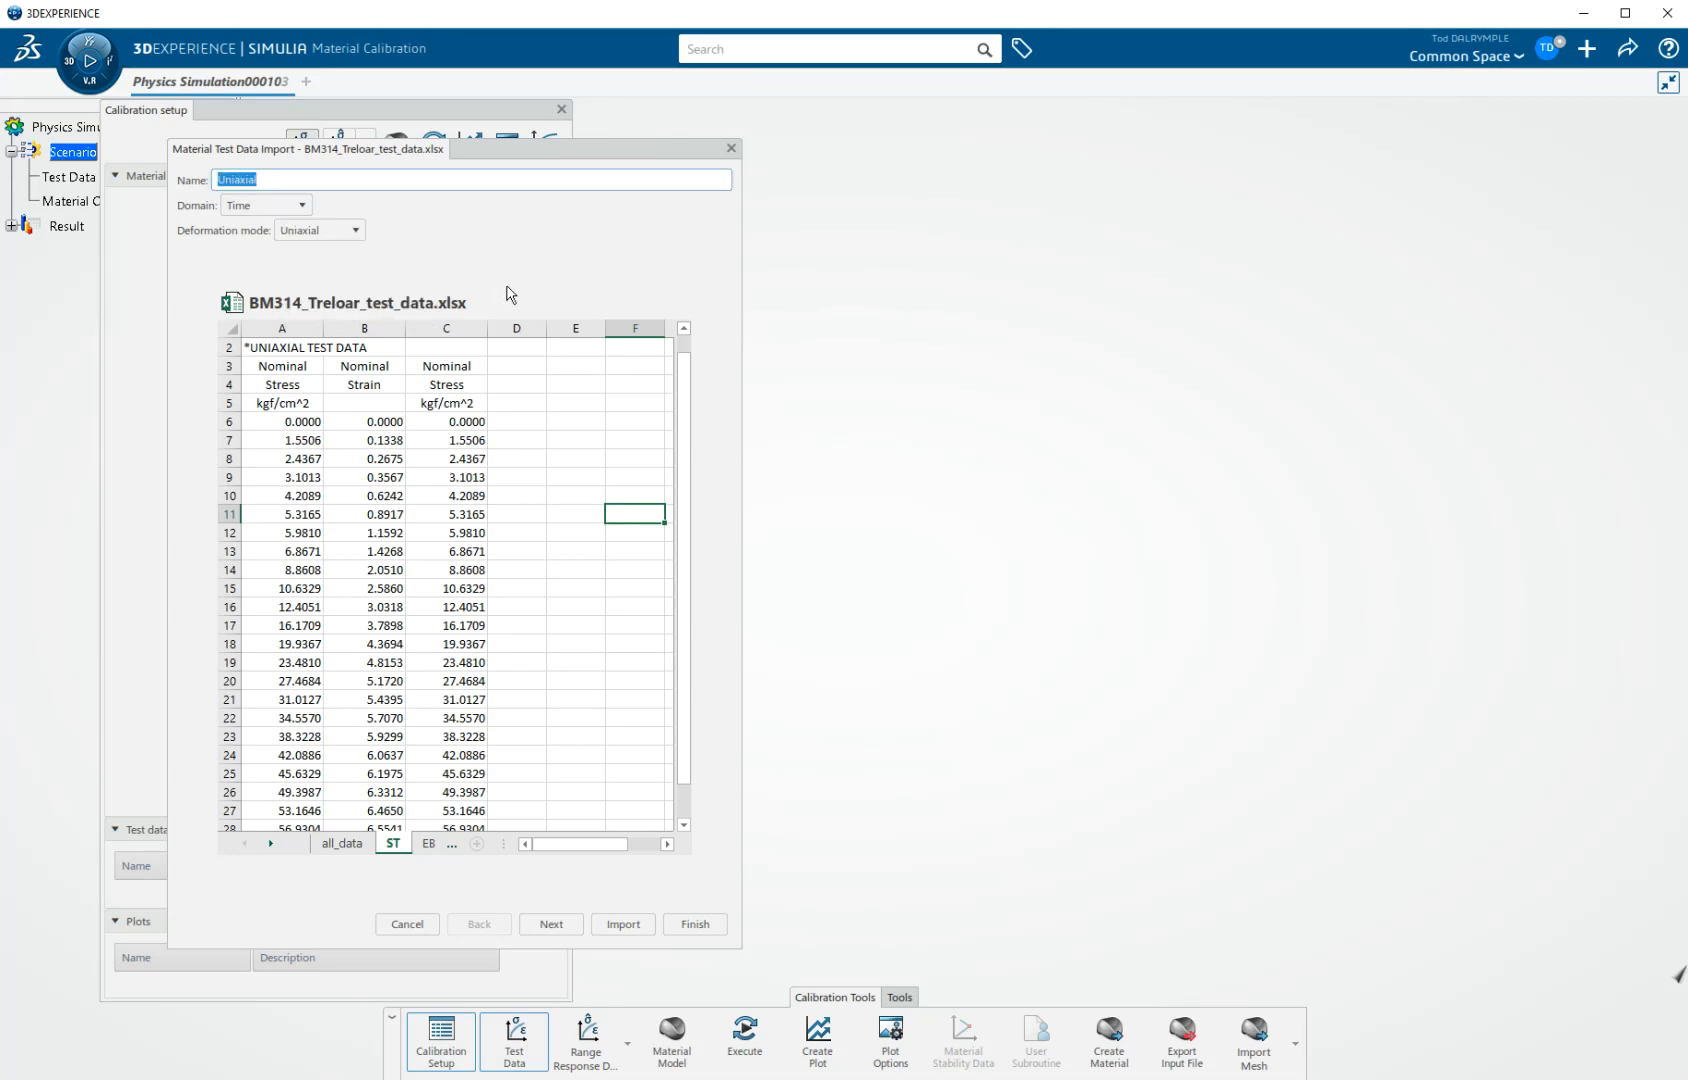
Step: Name the data set ST and select strain and stress columns B and C
{"action": "type", "text": "ST"}
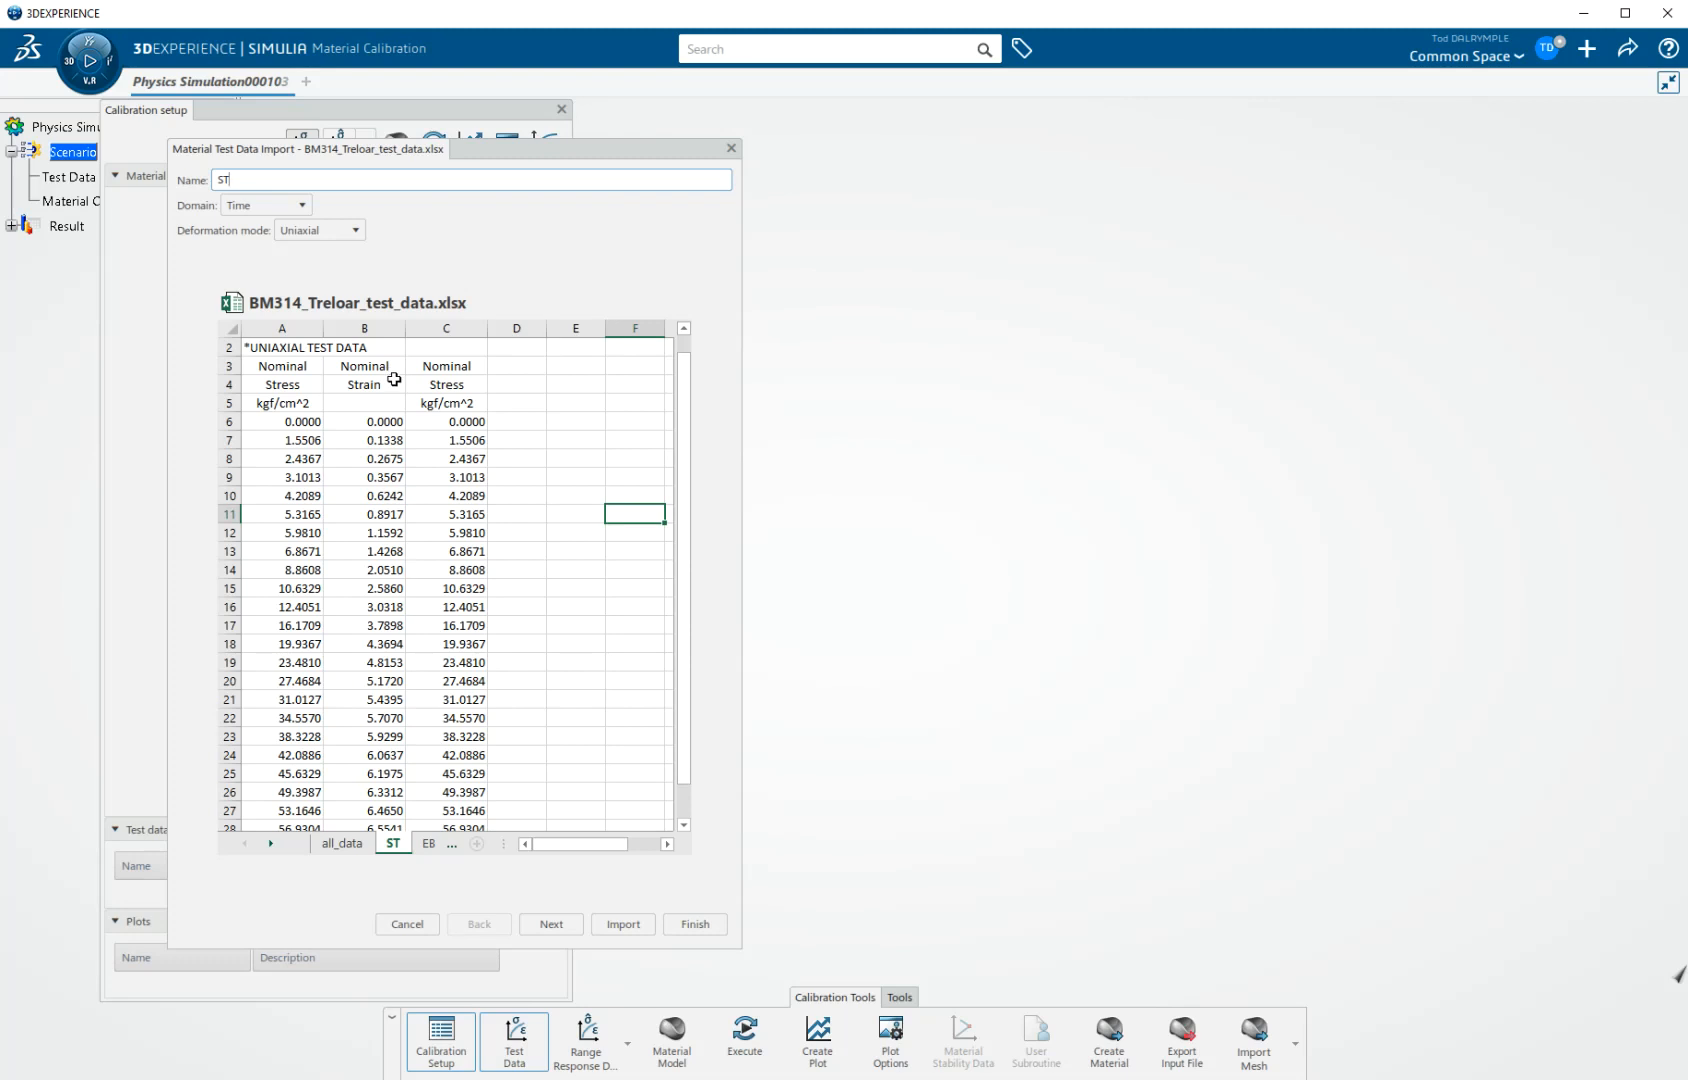
{"action": "left_click_drag", "start_coordinate": [364, 328], "coordinate": [446, 328]}
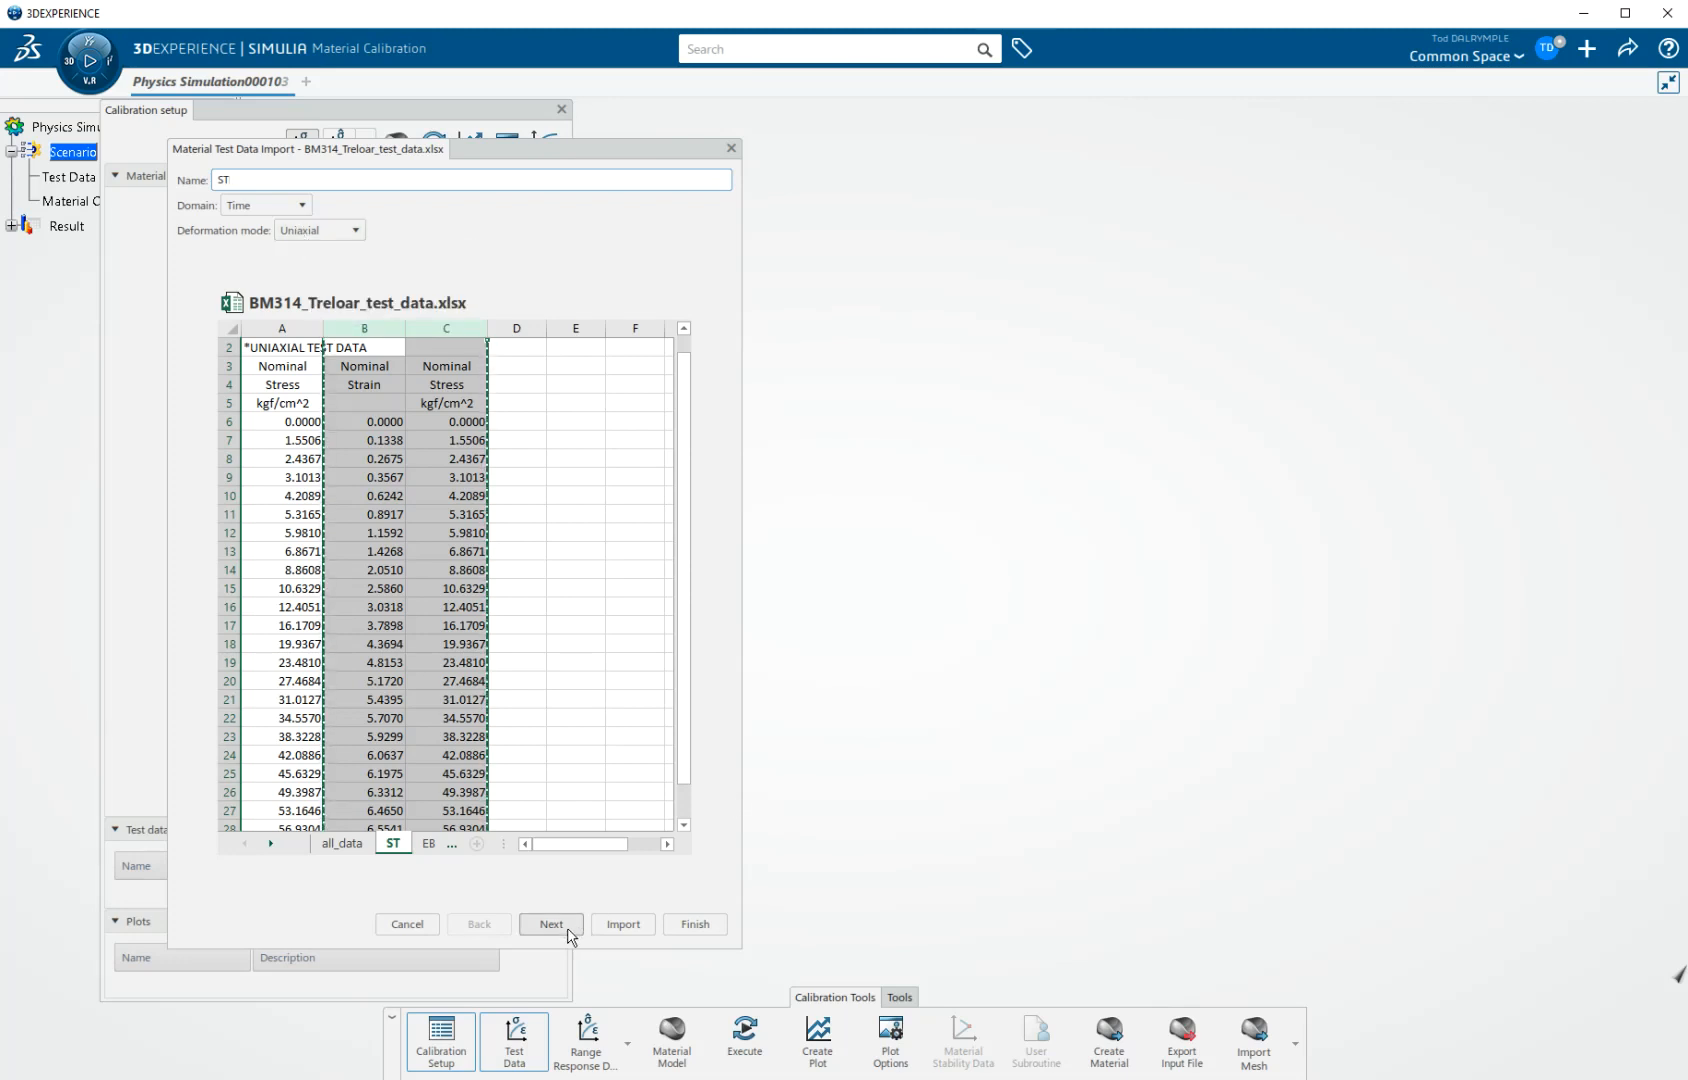
Step: Preview ST as a nominal uniaxial stress–strain curve with a 24-row table
{"action": "left_click", "coordinate": [550, 924]}
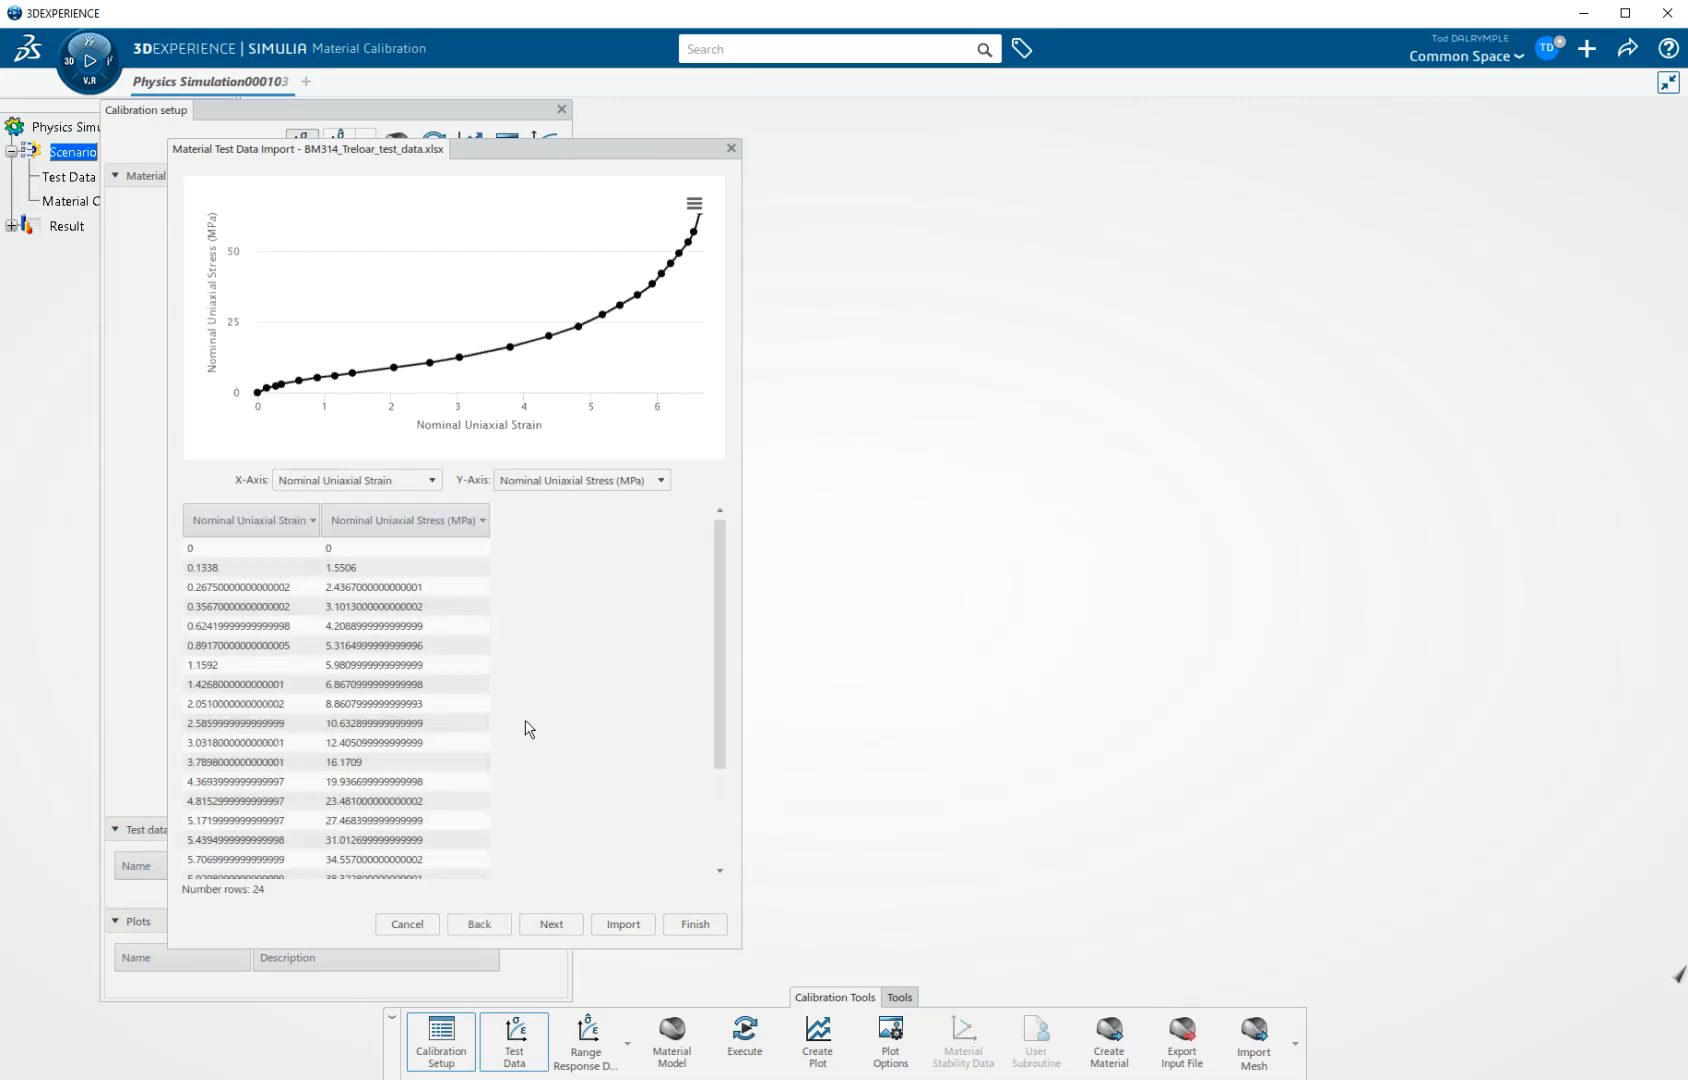
{"action": "mouse_move", "coordinate": [549, 334]}
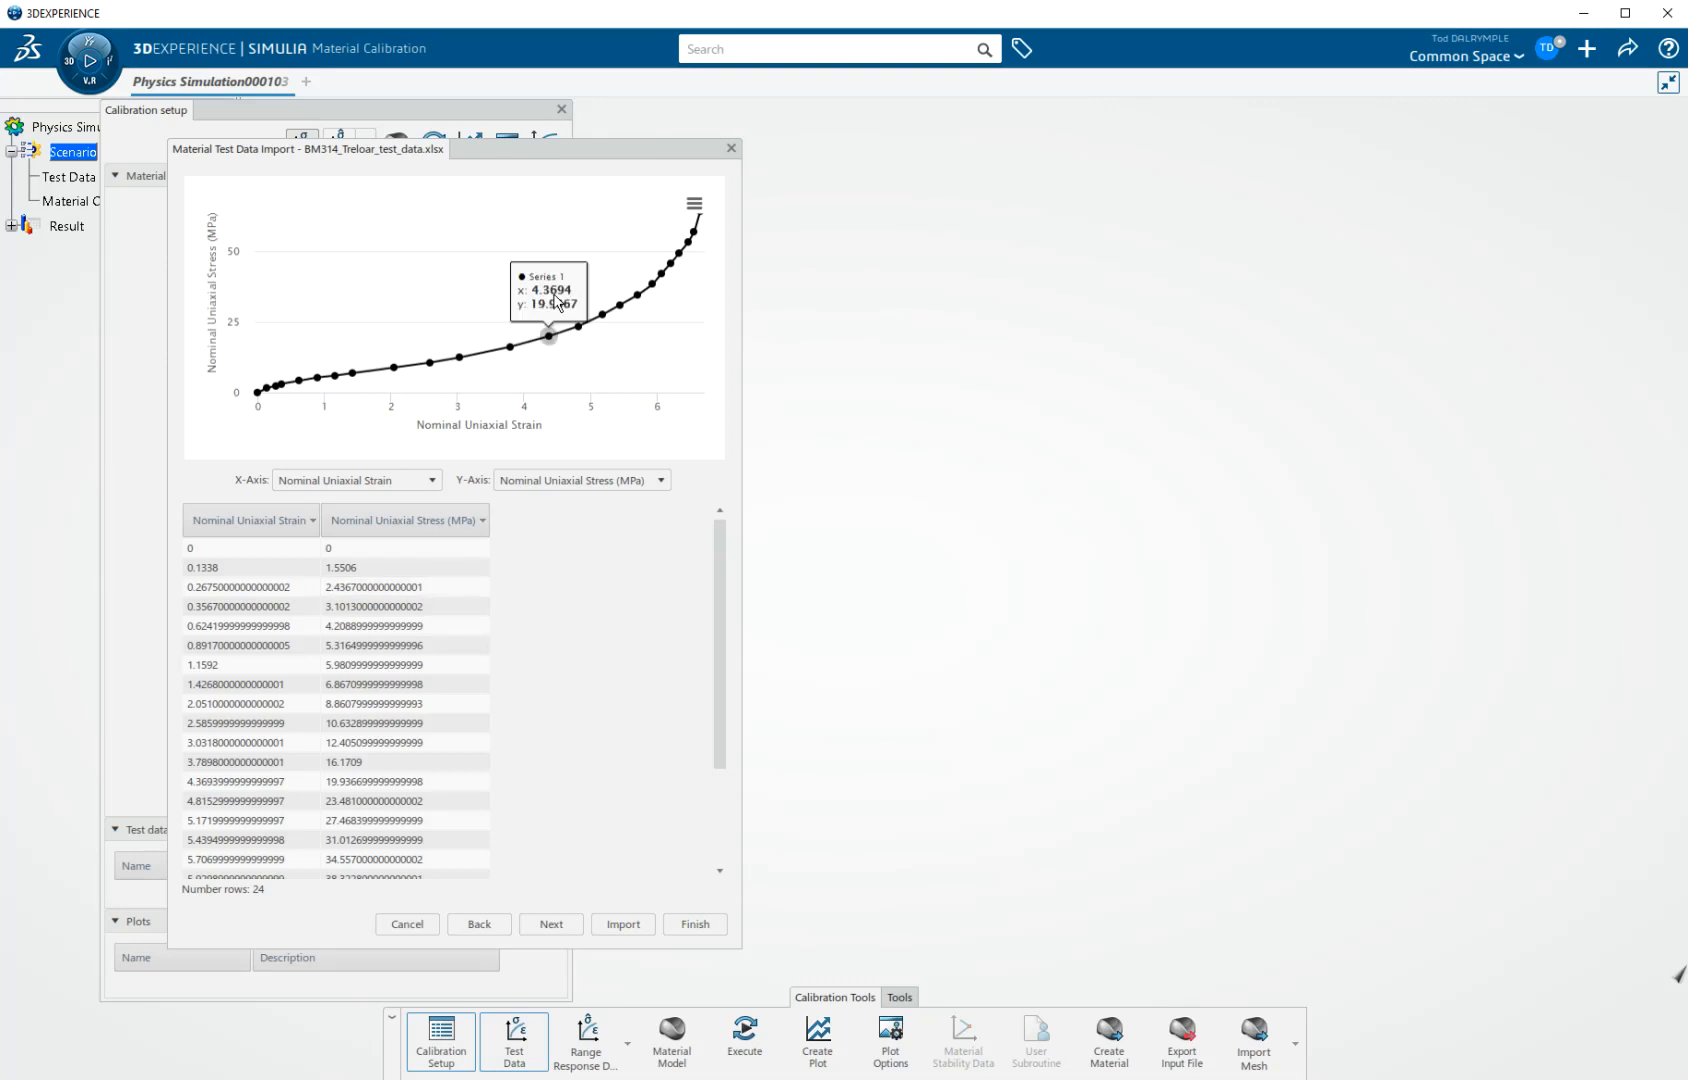
{"action": "mouse_move", "coordinate": [461, 387]}
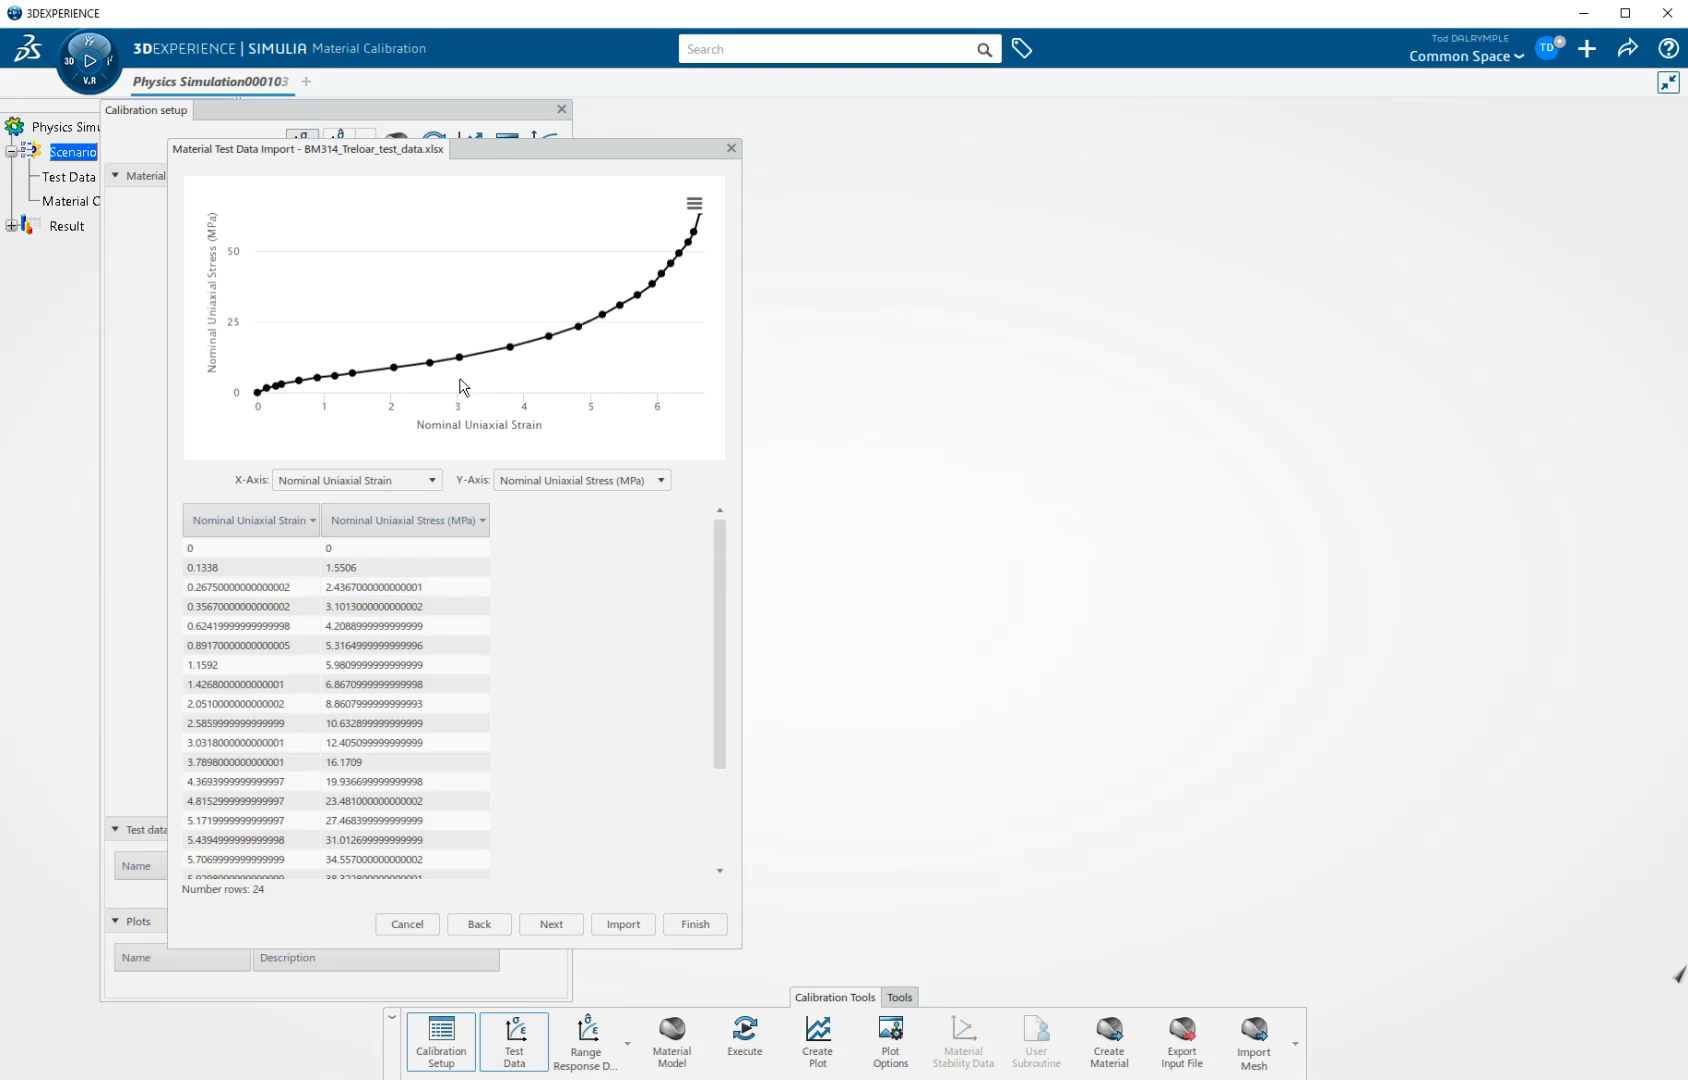
{"action": "mouse_move", "coordinate": [591, 642]}
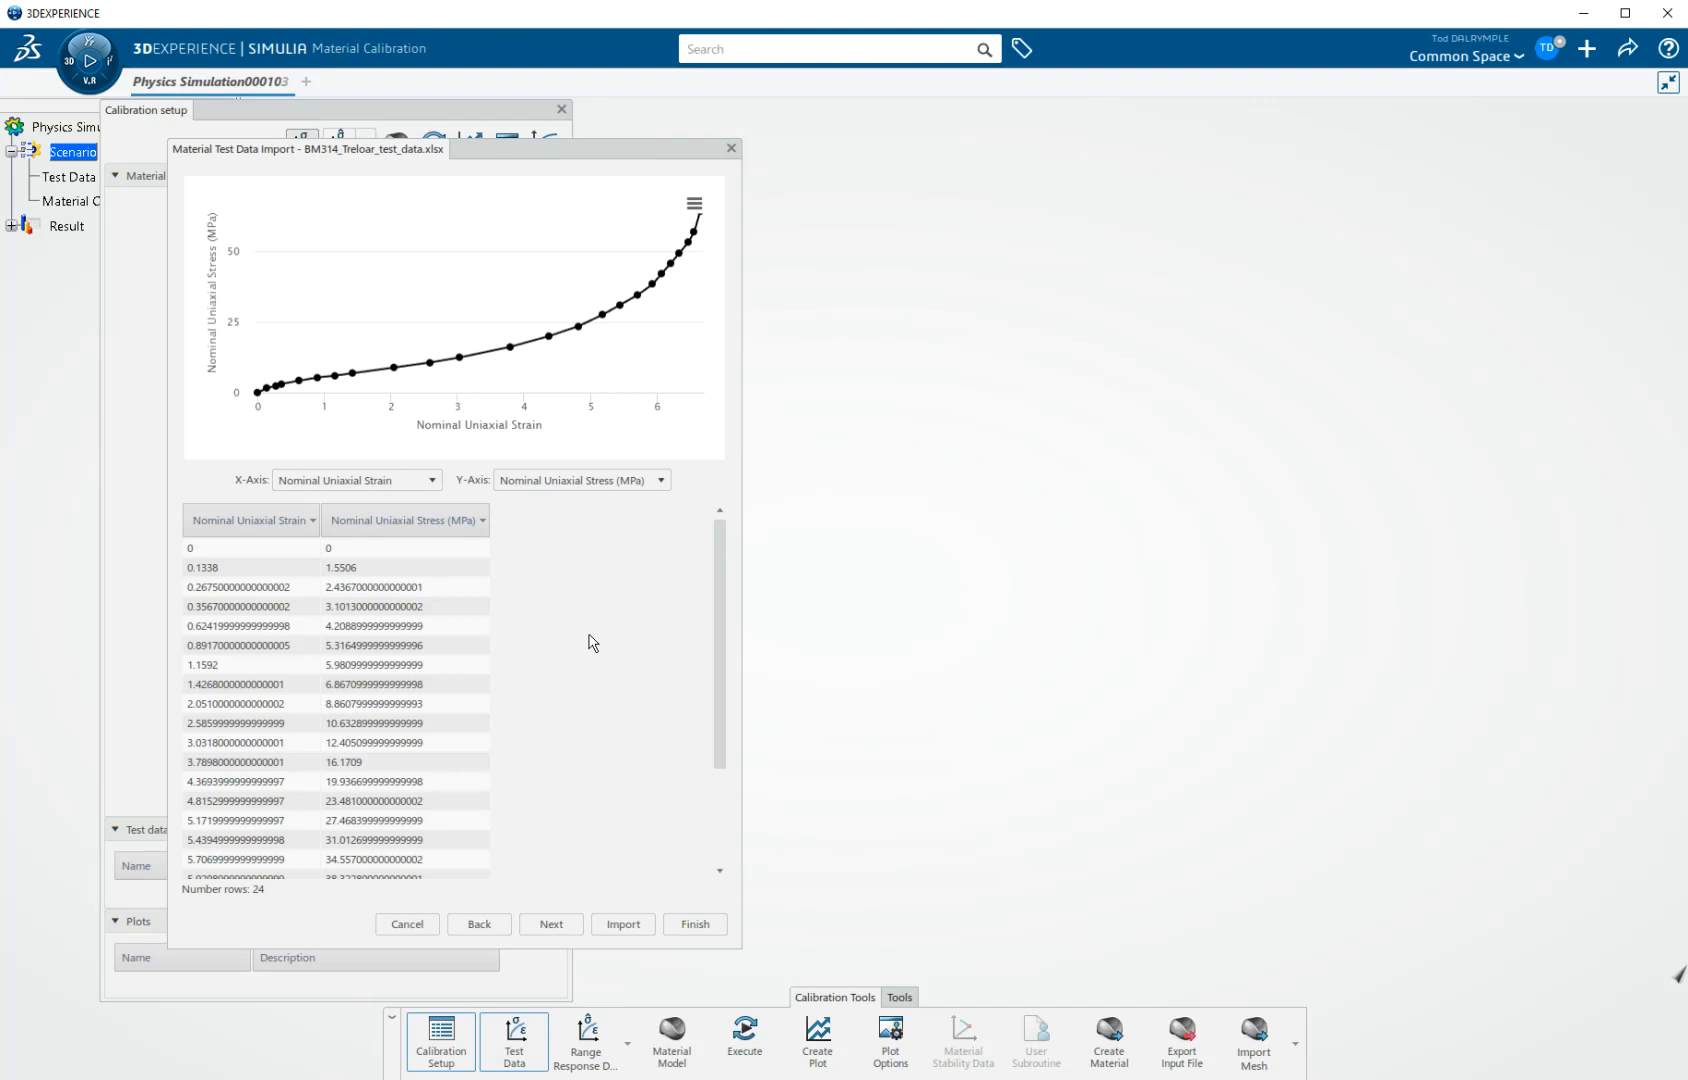
{"action": "mouse_move", "coordinate": [255, 520]}
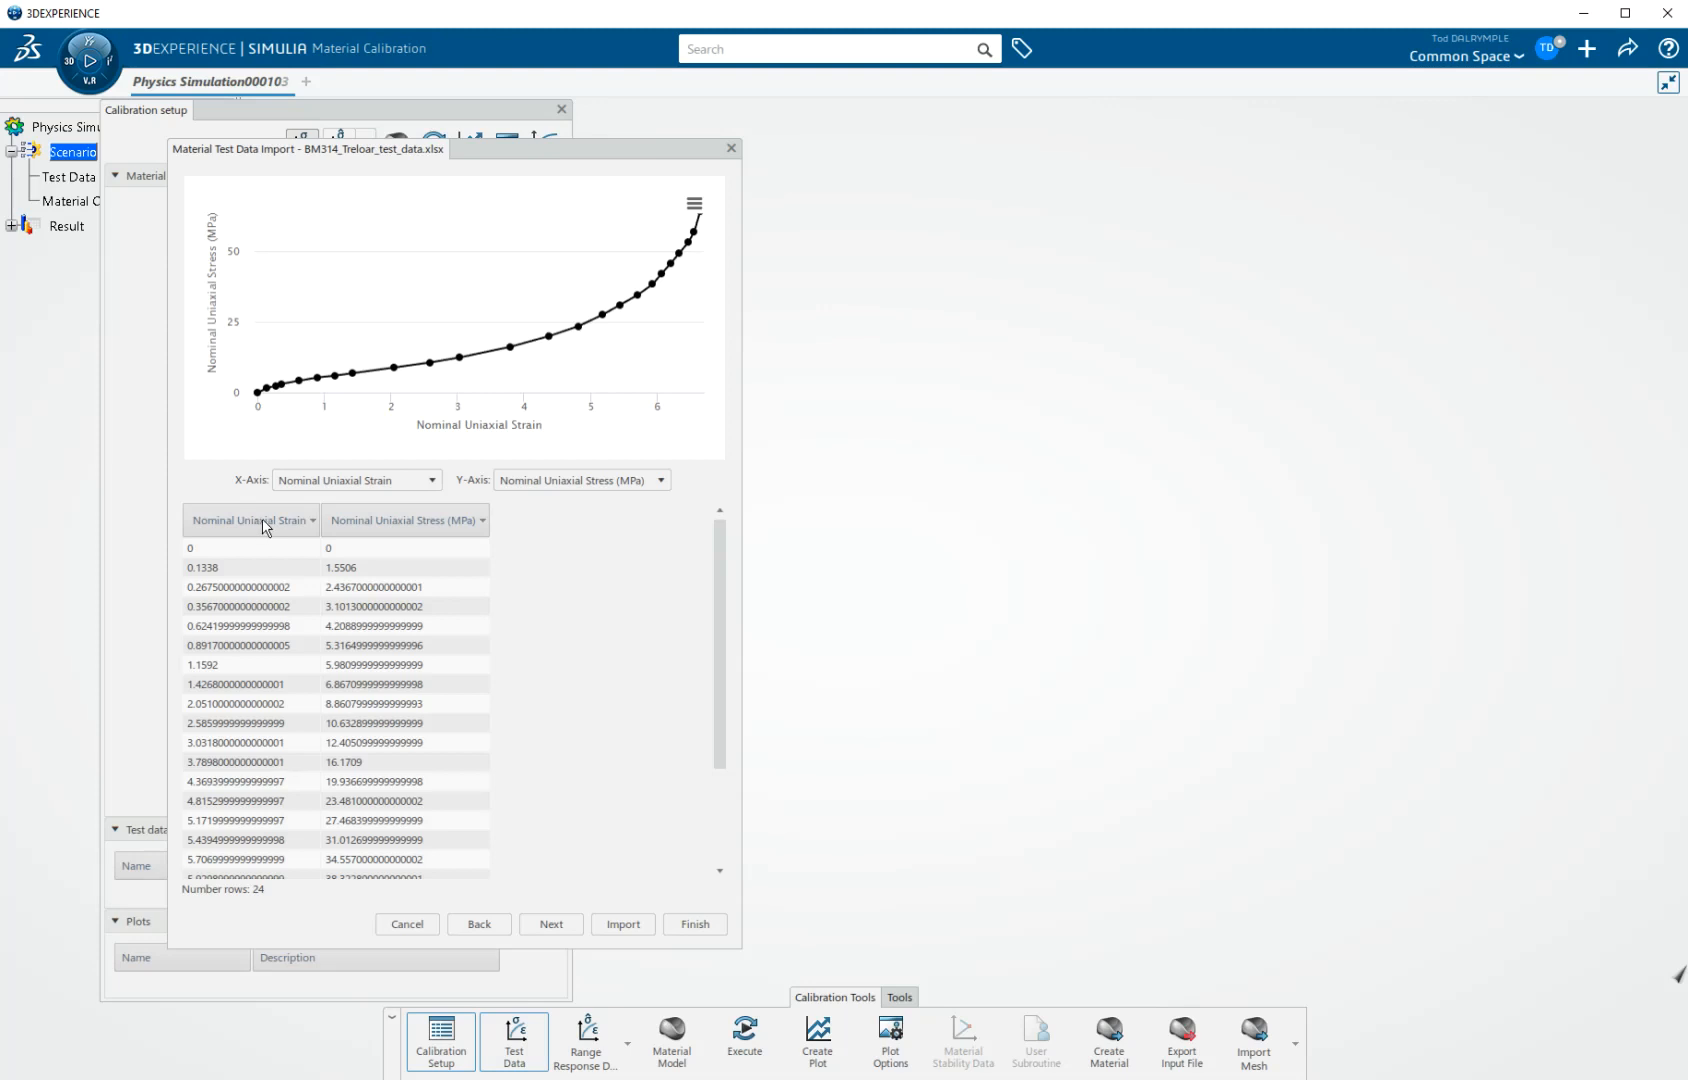
{"action": "mouse_move", "coordinate": [252, 529]}
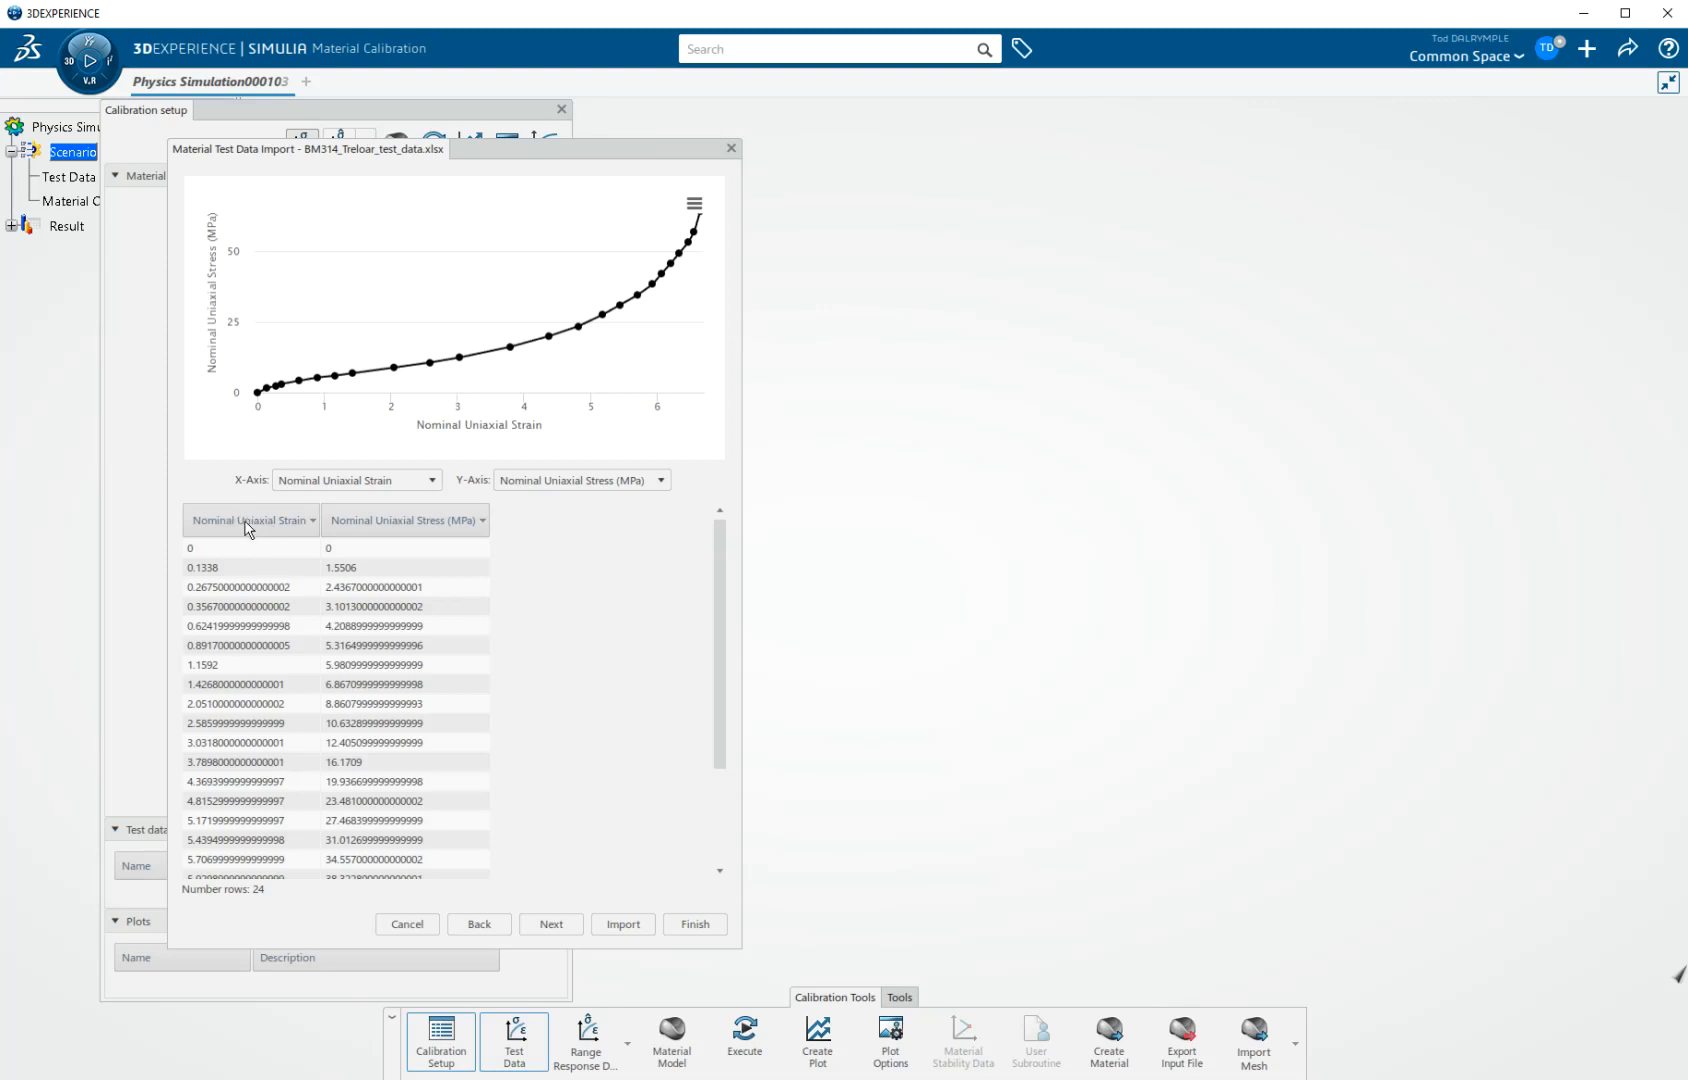
Step: Set the ST stress column units to kilogram force per square centimeter (kgf_cm2)
{"action": "left_click", "coordinate": [252, 520]}
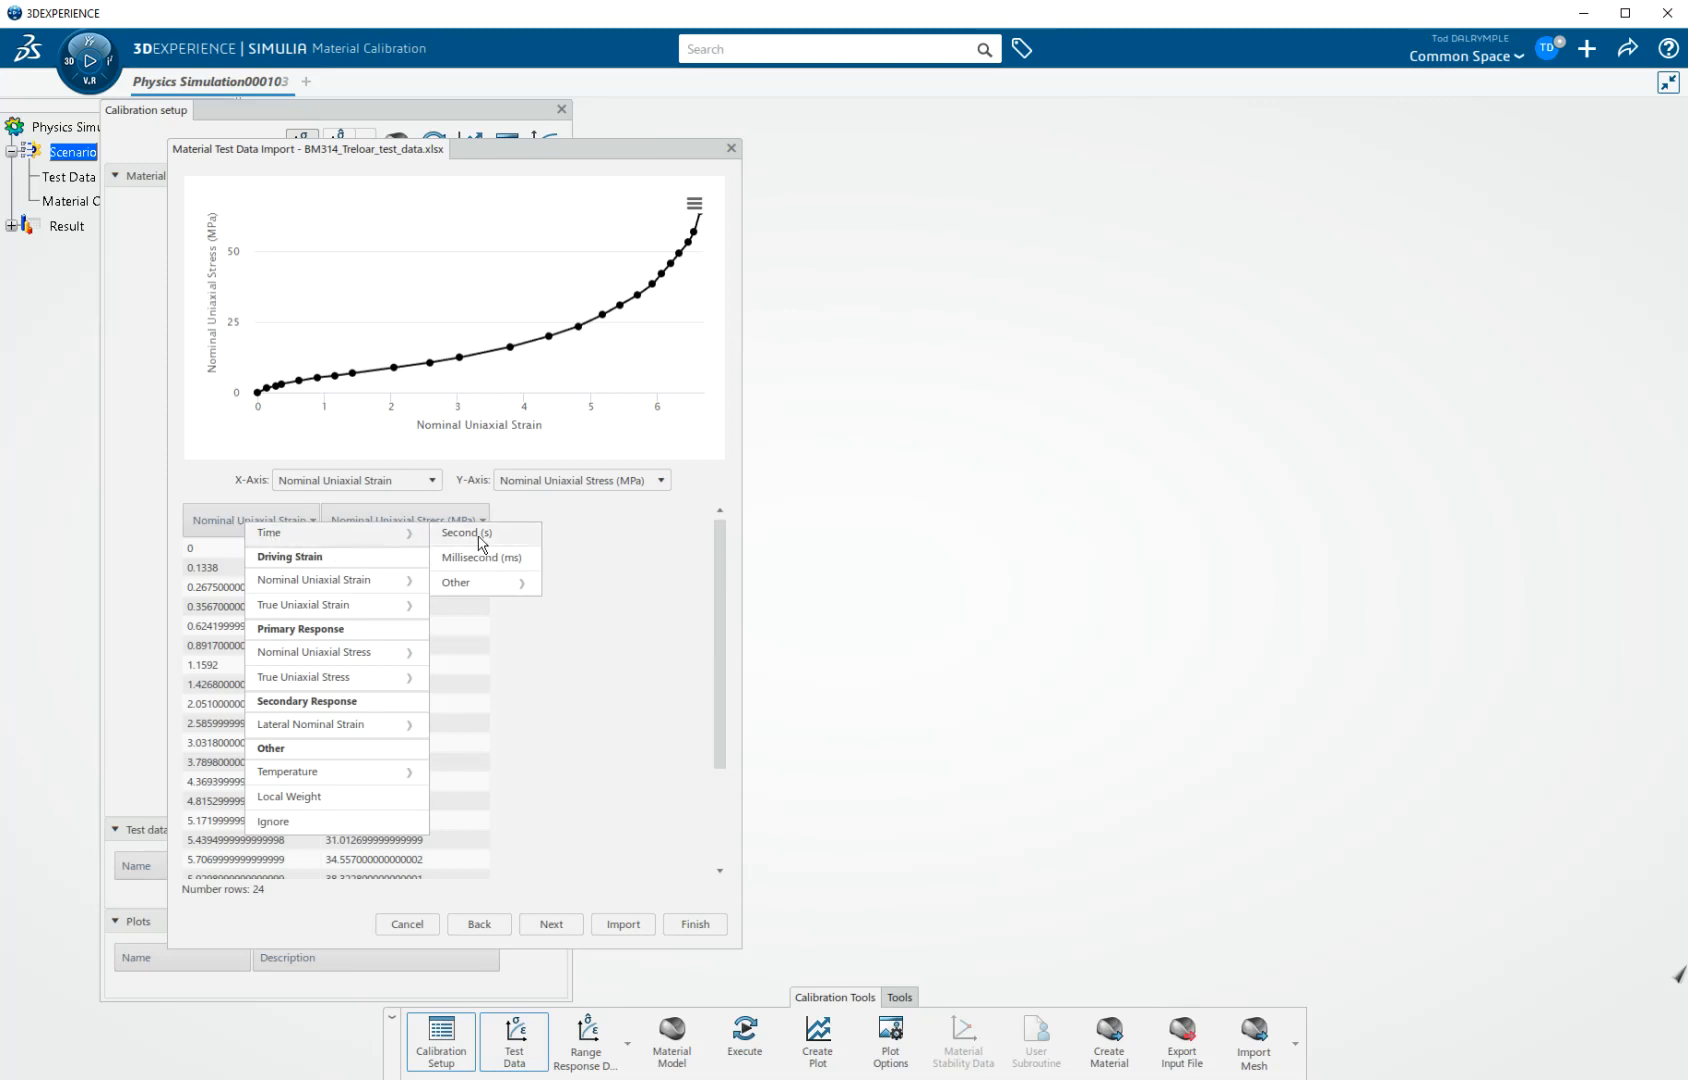
{"action": "left_click", "coordinate": [465, 532]}
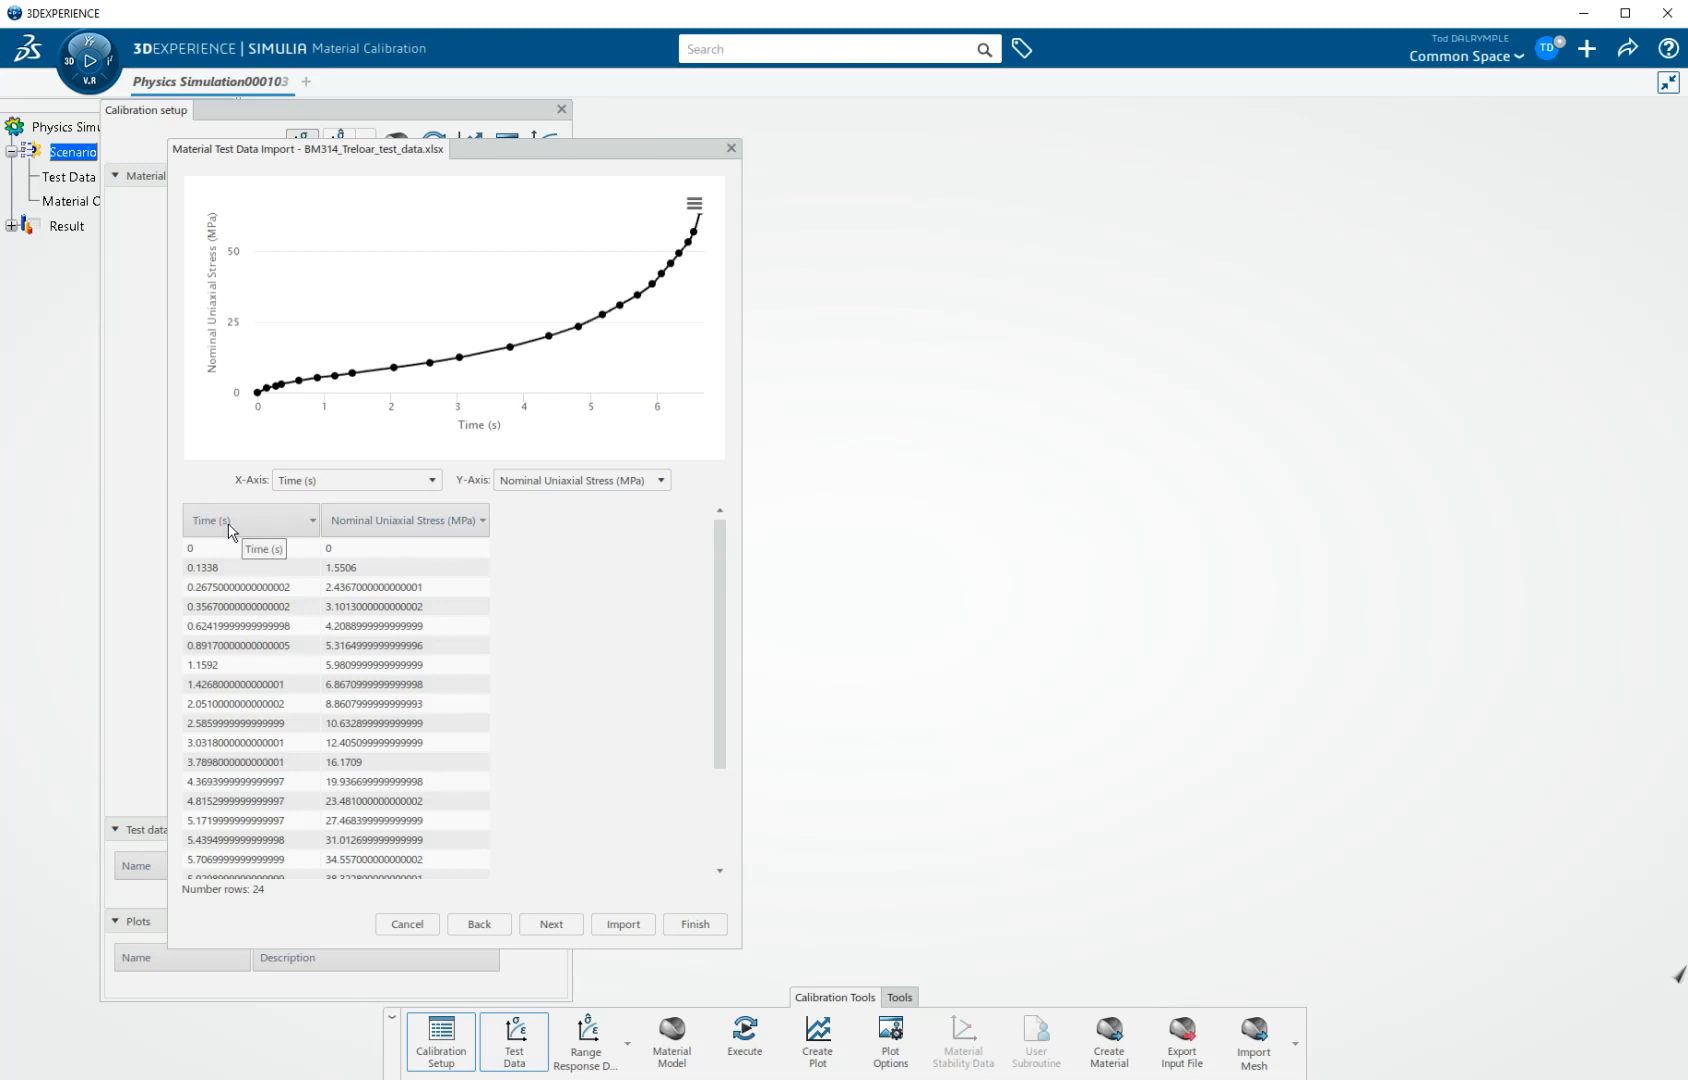
{"action": "left_click", "coordinate": [250, 520]}
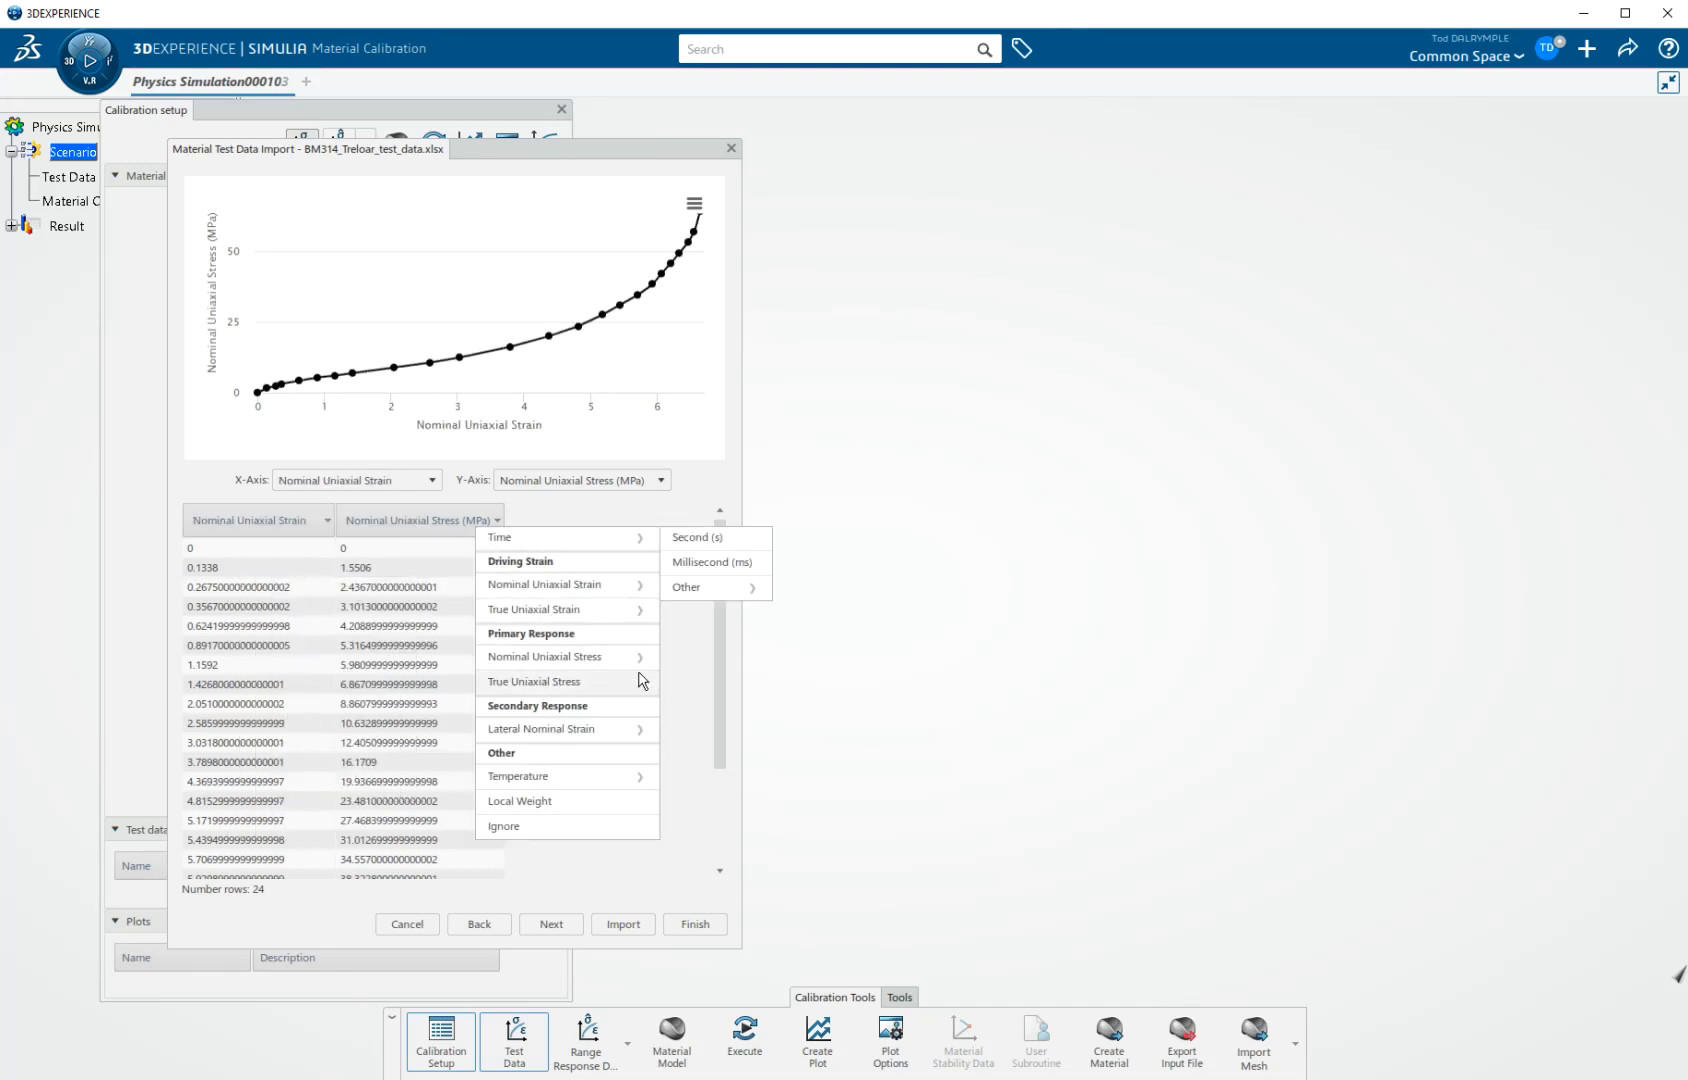
{"action": "mouse_move", "coordinate": [544, 657]}
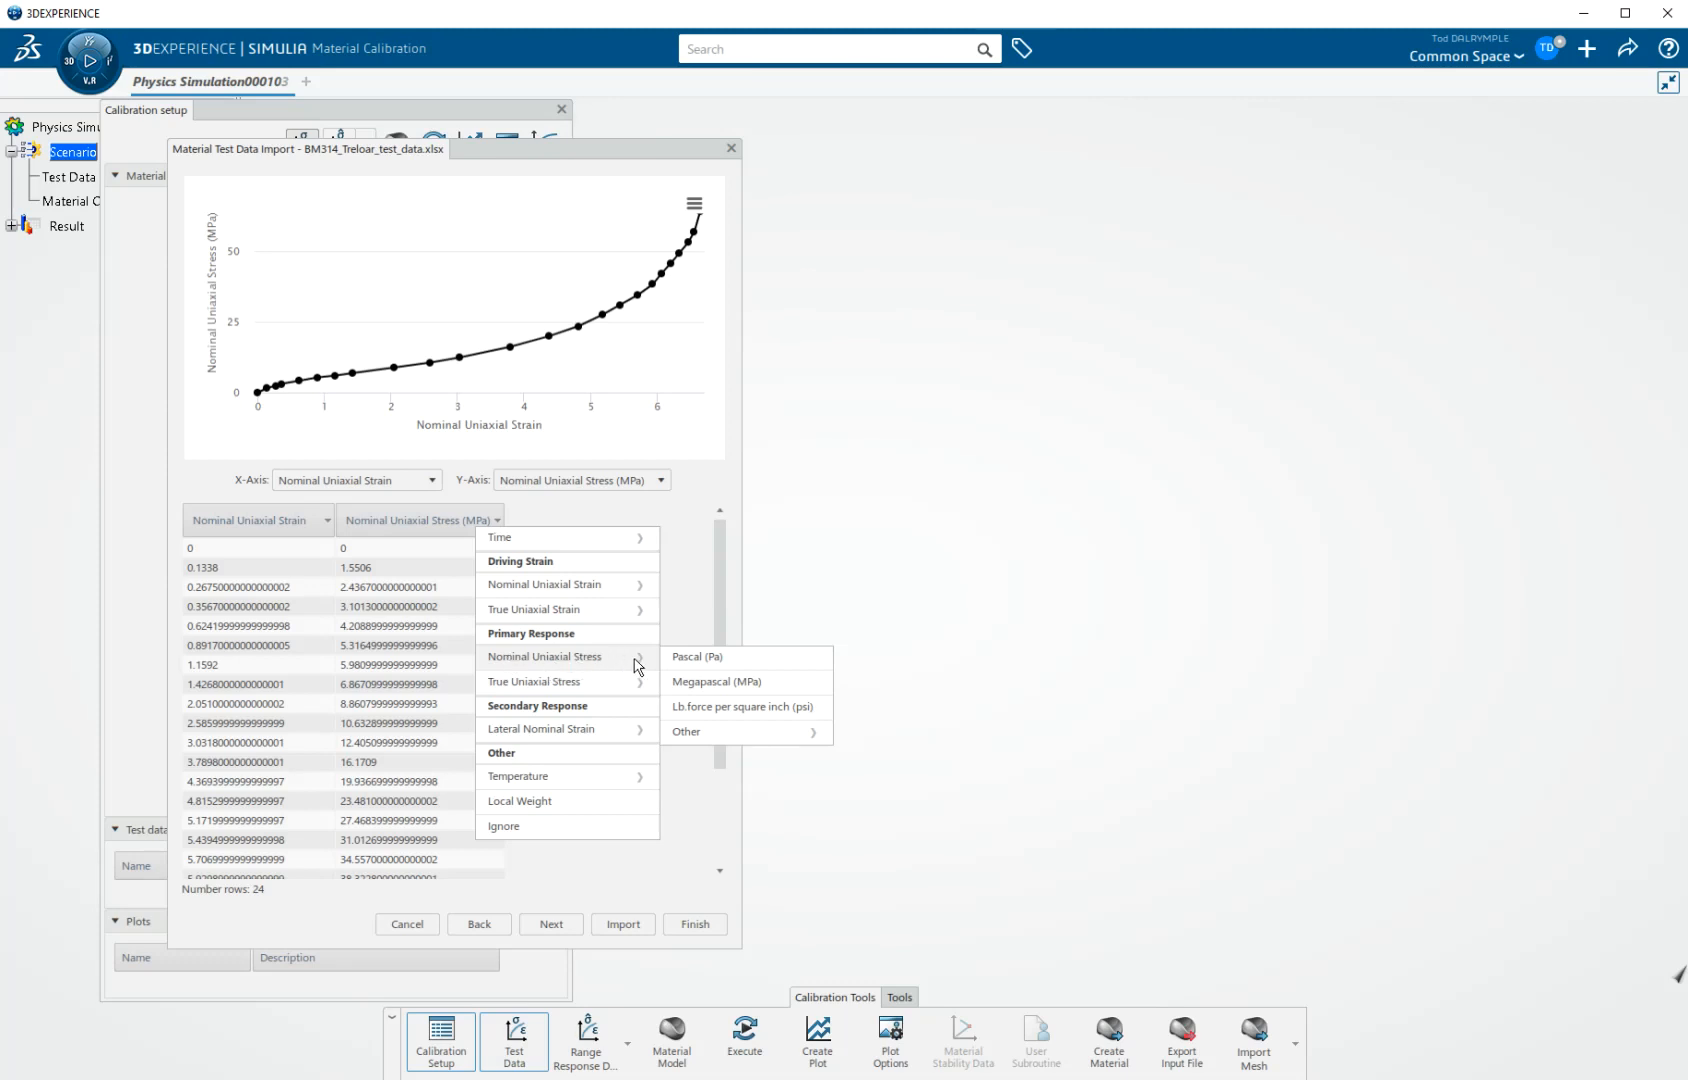
{"action": "mouse_move", "coordinate": [686, 731]}
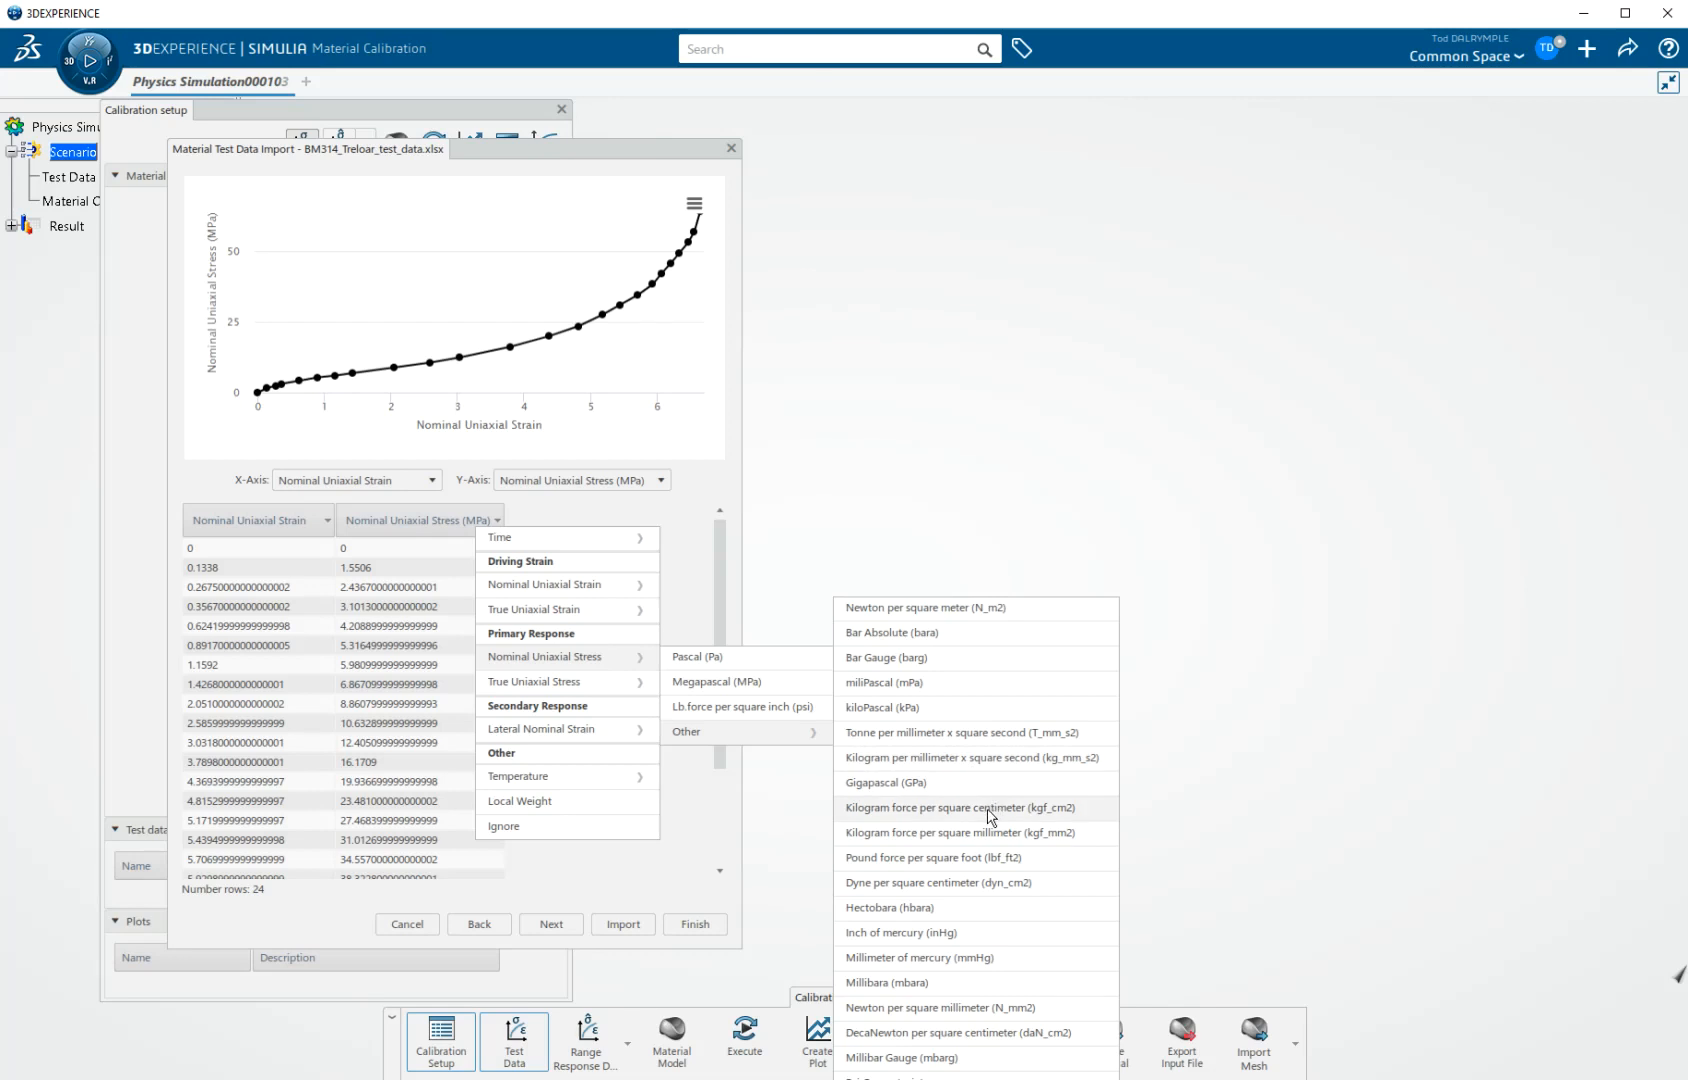
{"action": "left_click", "coordinate": [936, 808]}
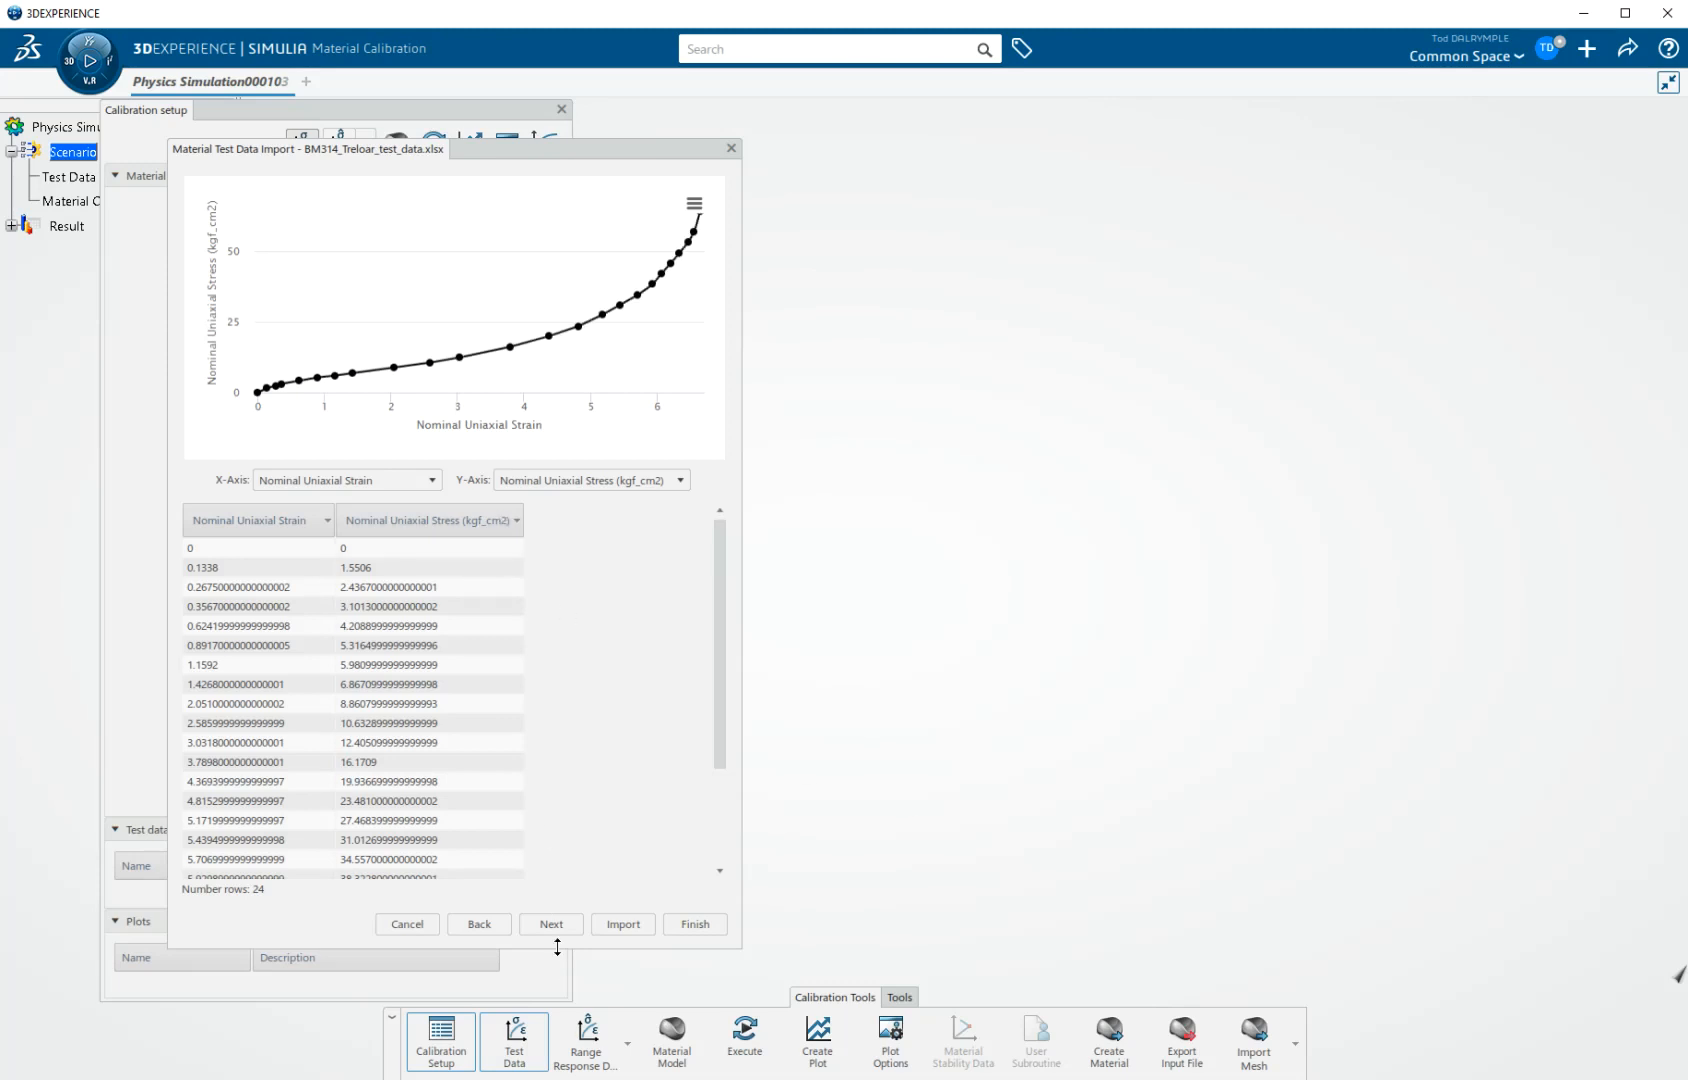
Step: Show the test conditions page: strain rate 0.010/s, 295 K temperature, source notes
{"action": "left_click", "coordinate": [550, 923]}
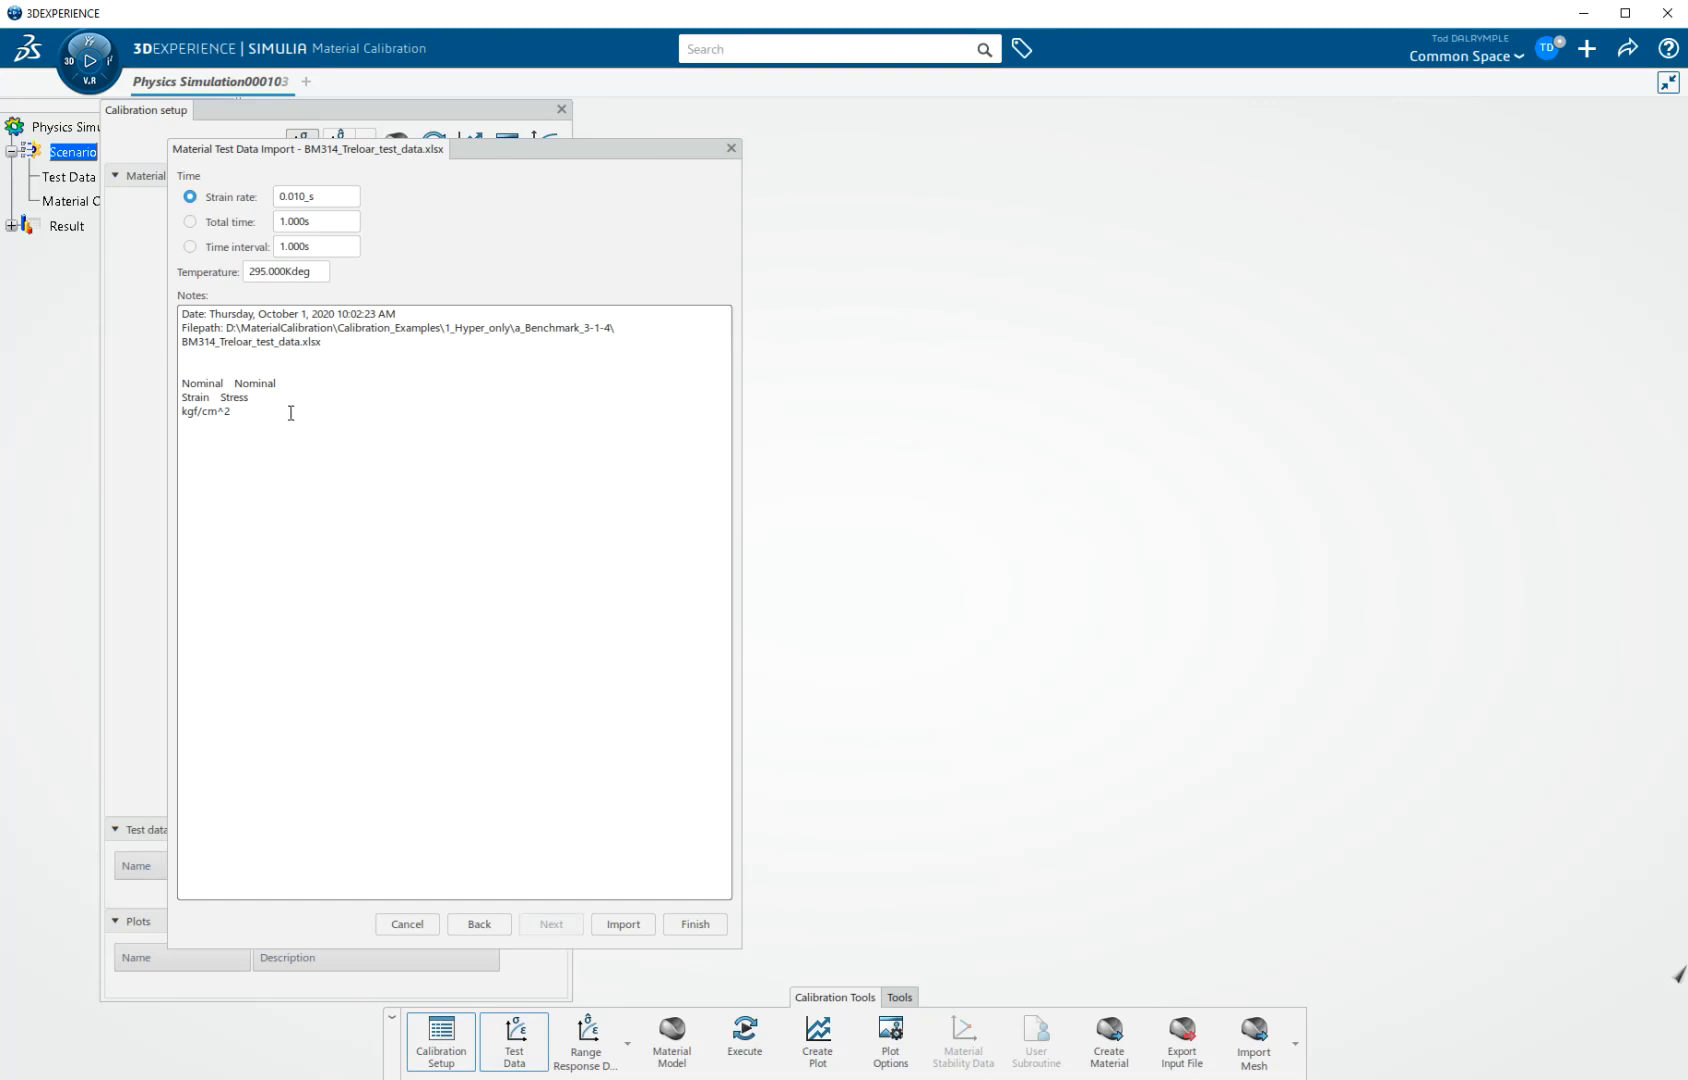
{"action": "mouse_move", "coordinate": [253, 415]}
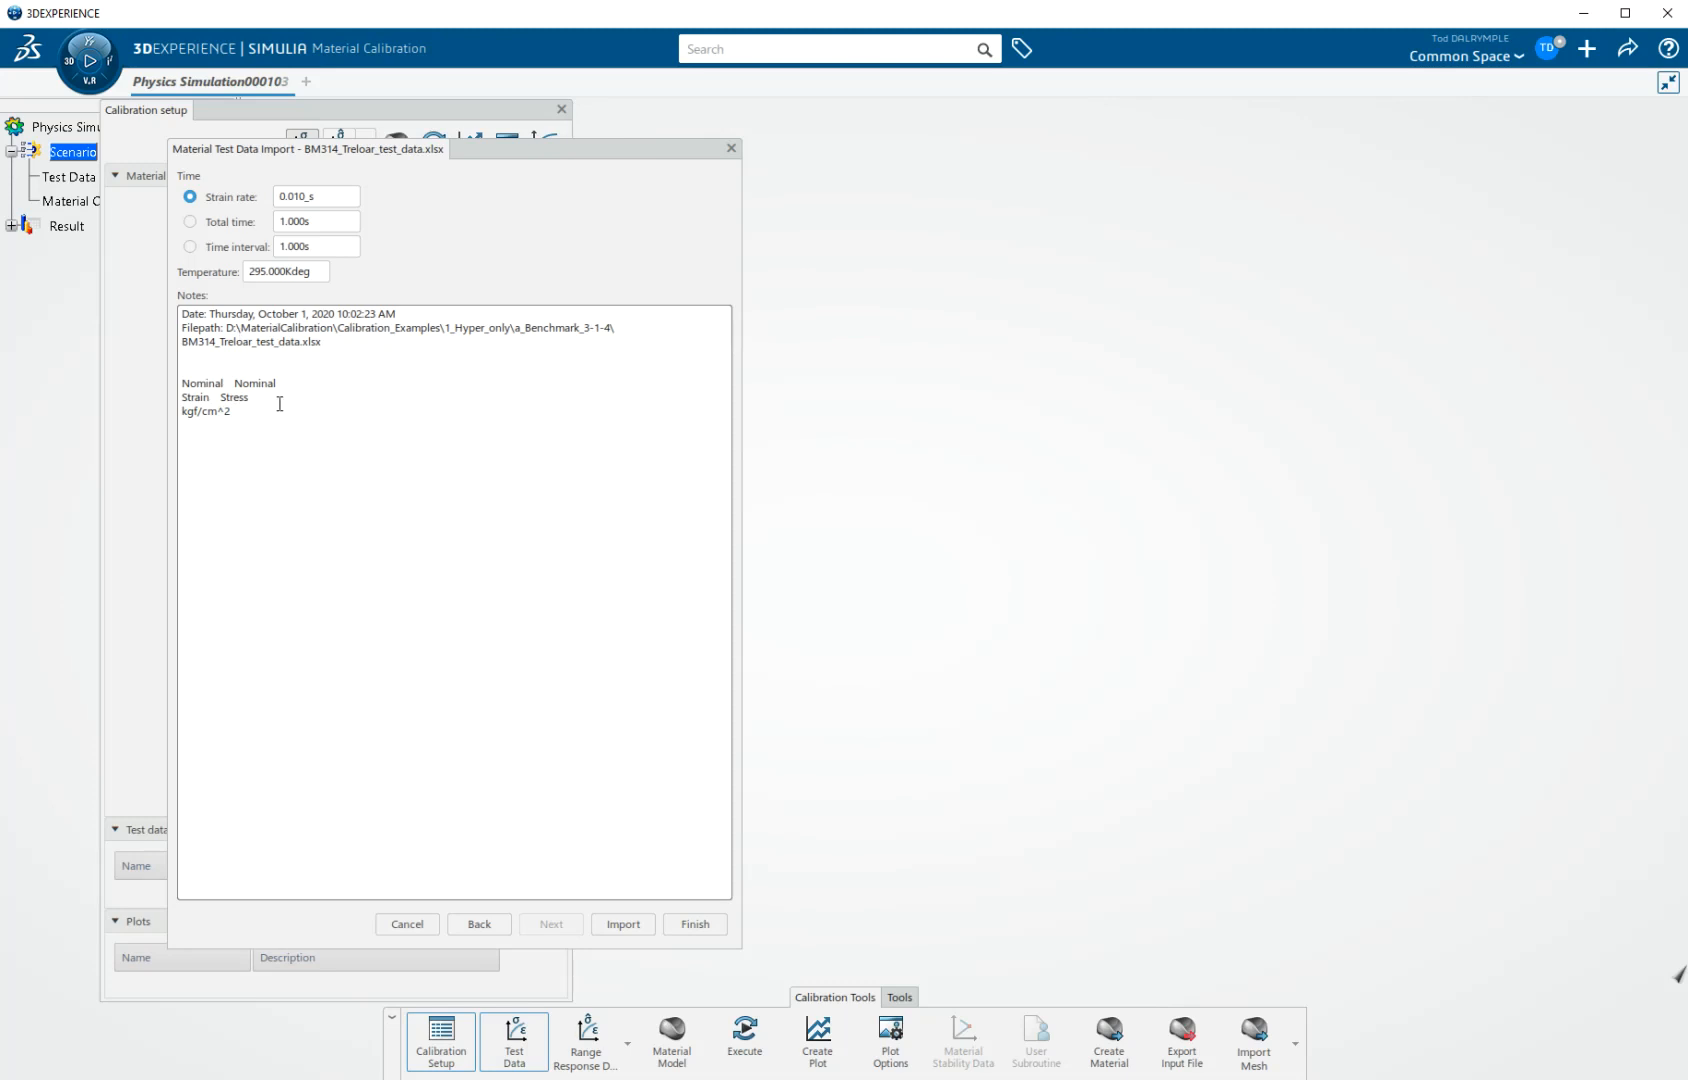
{"action": "mouse_move", "coordinate": [313, 380]}
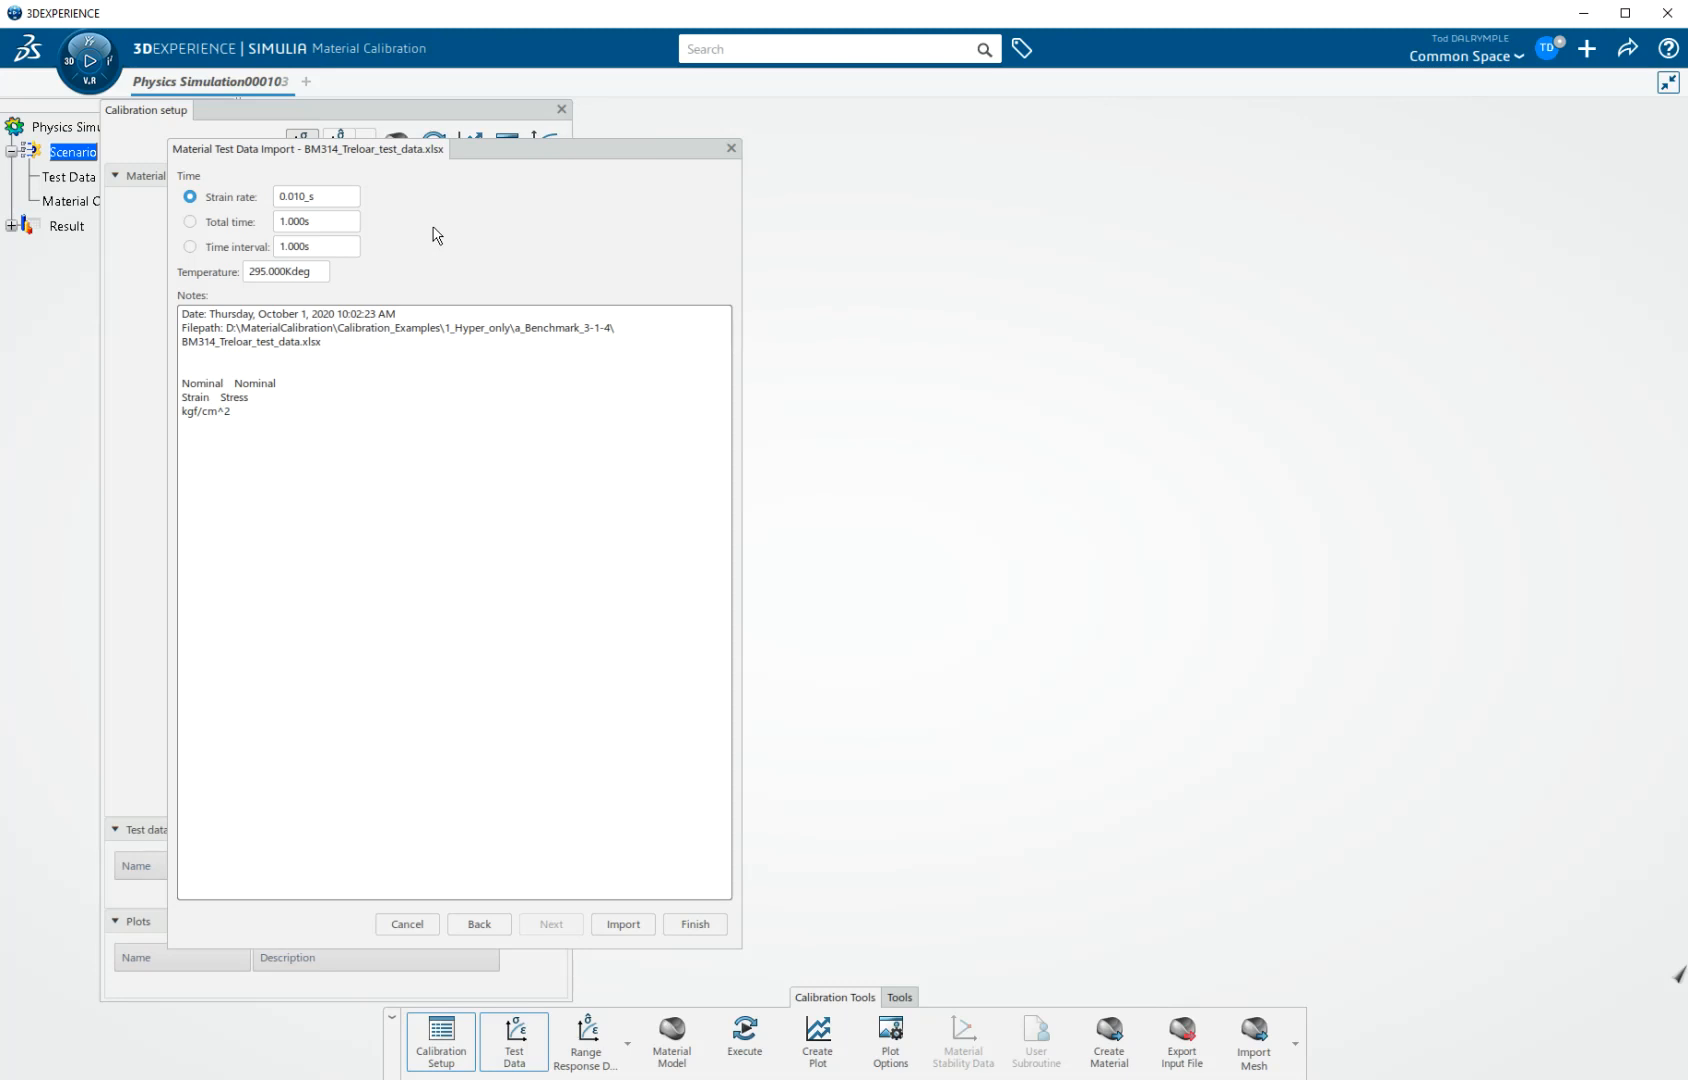
{"action": "mouse_move", "coordinate": [315, 196]}
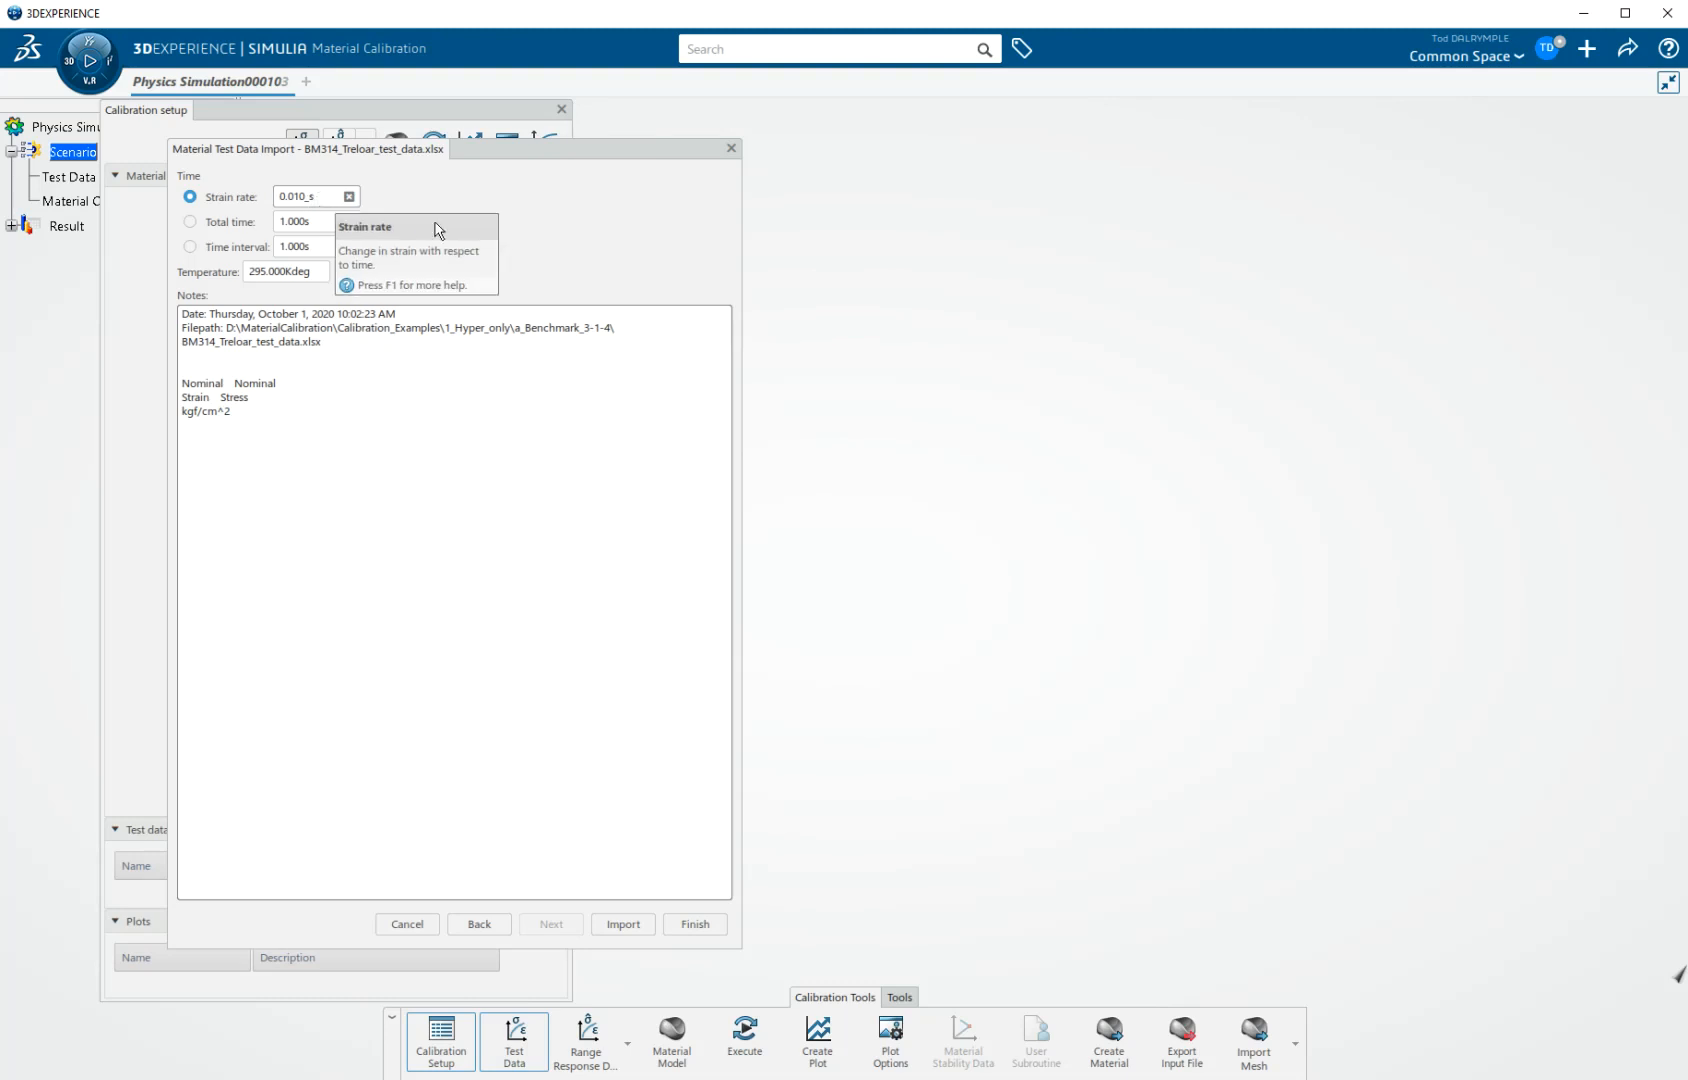
{"action": "mouse_move", "coordinate": [210, 222]}
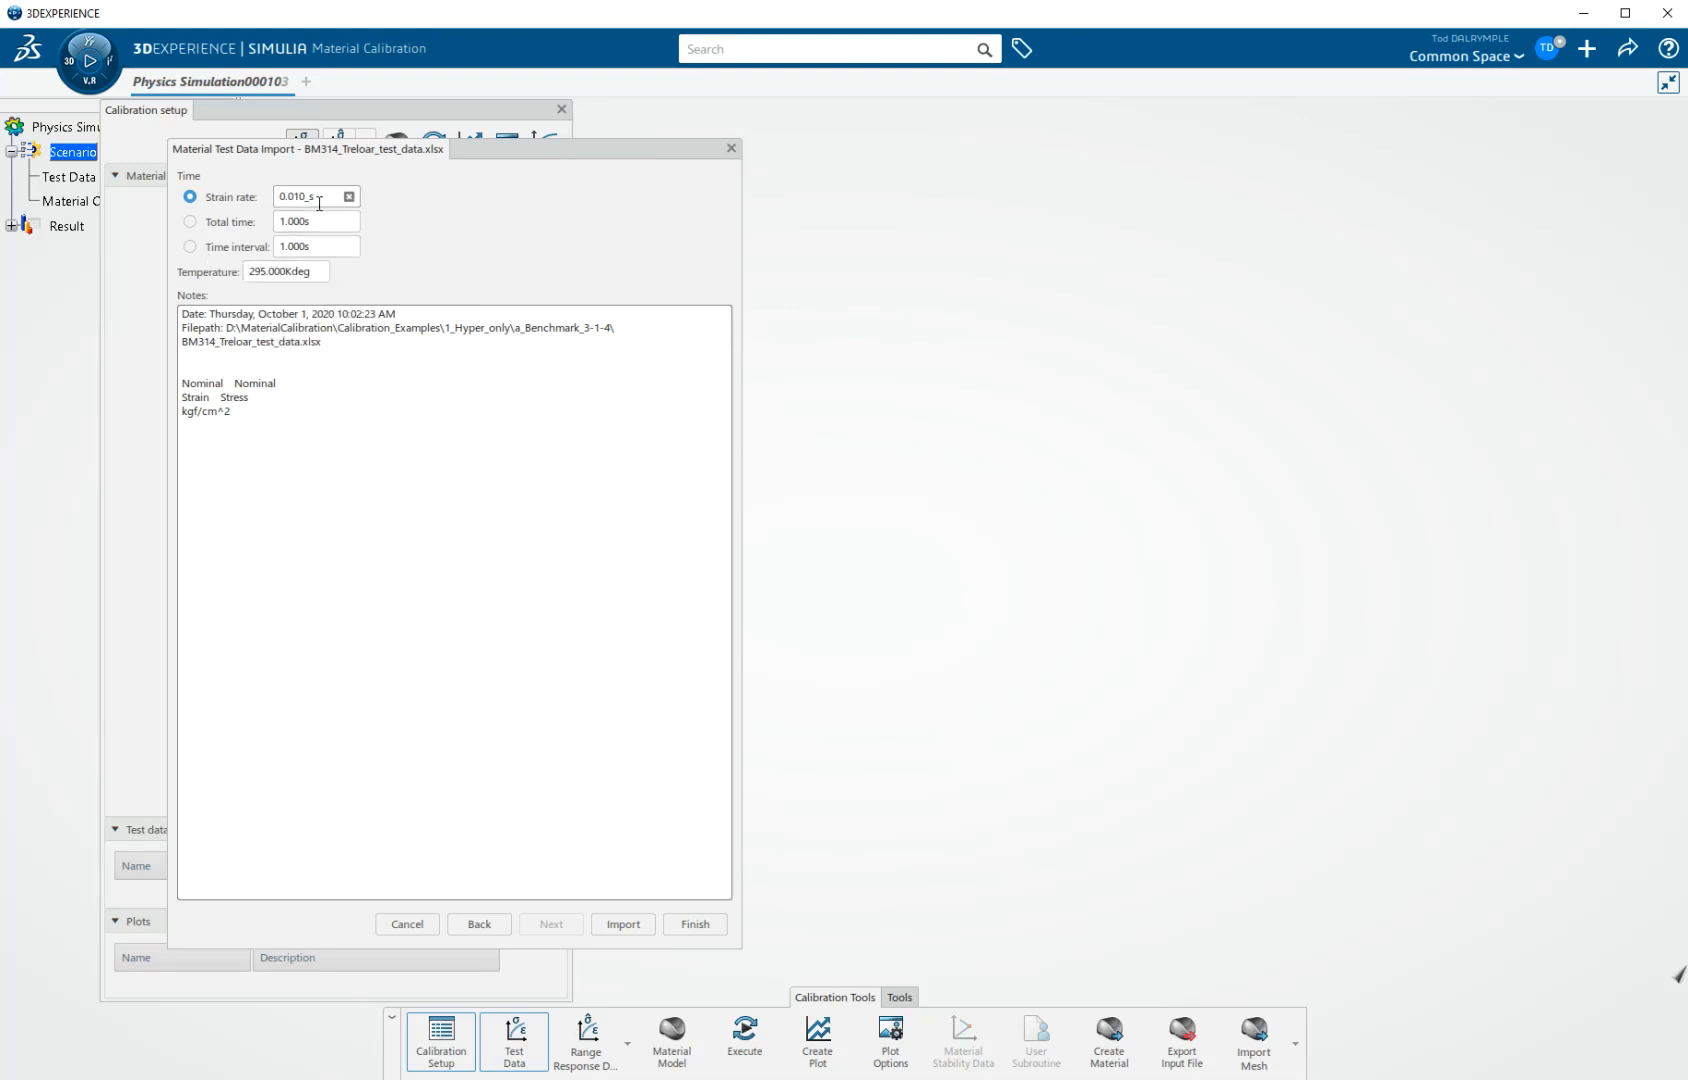
{"action": "mouse_move", "coordinate": [510, 246]}
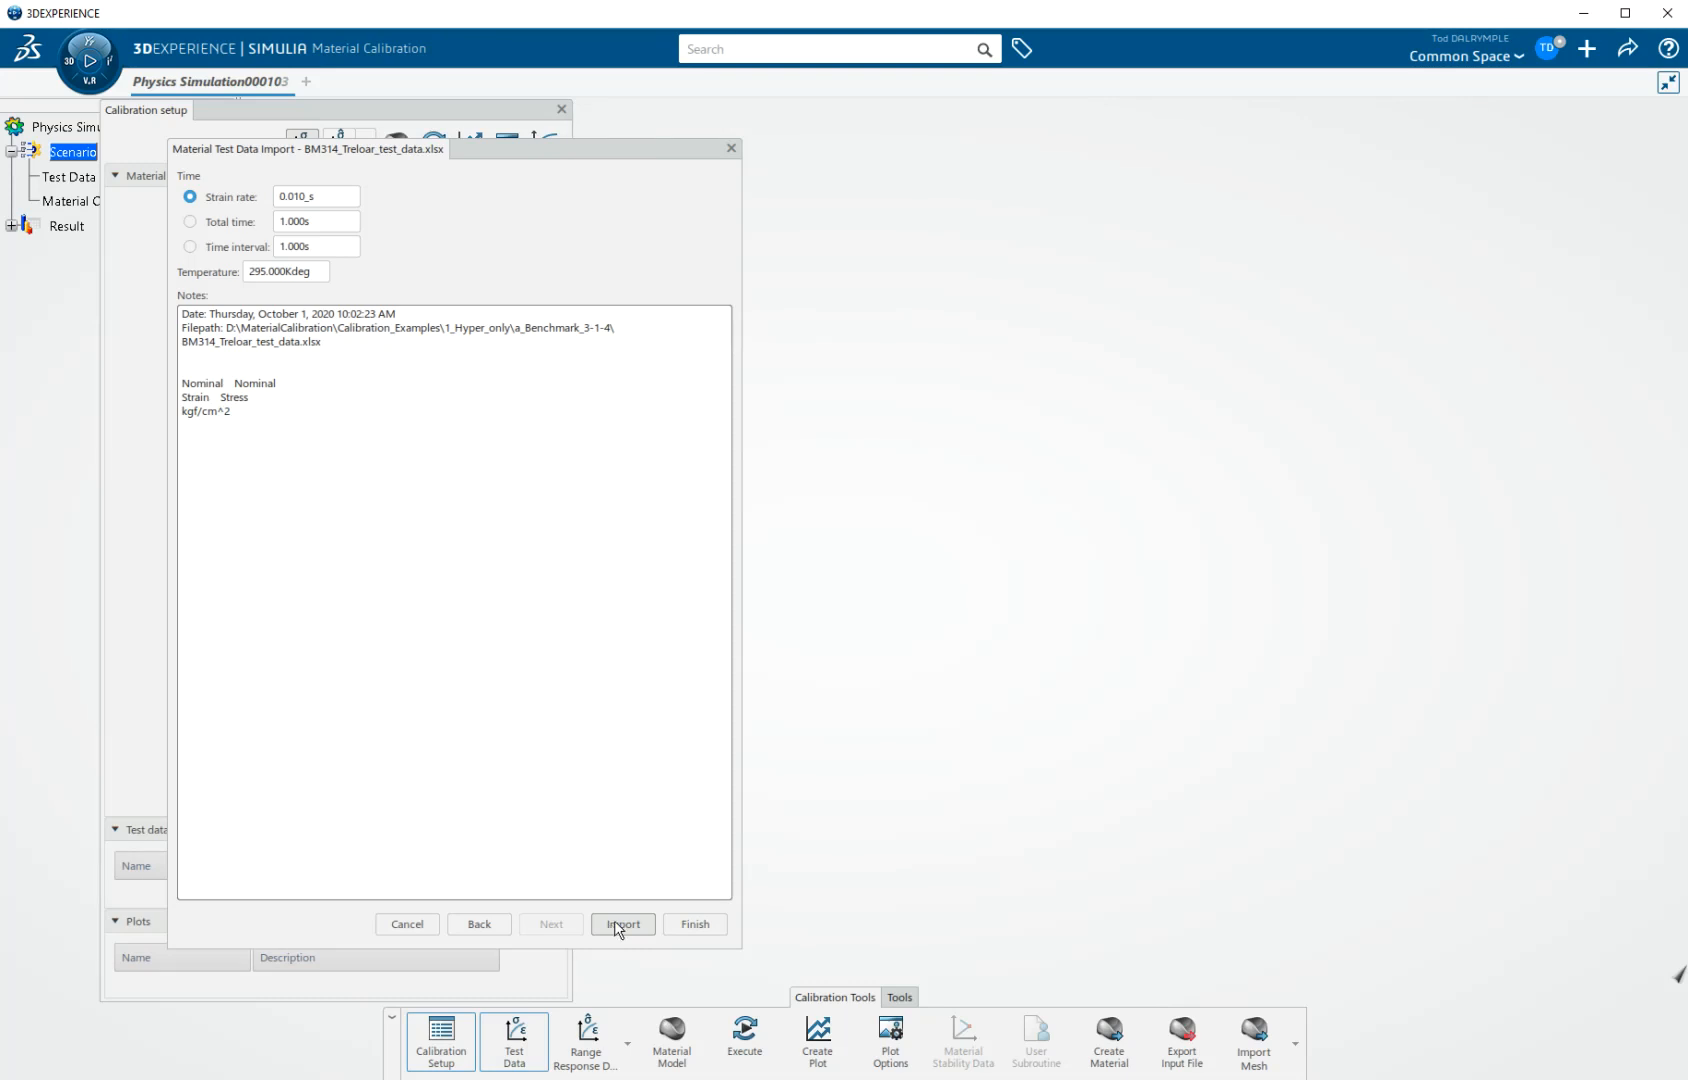
Step: Import the ST uniaxial data set so it plots in Plot.1
{"action": "left_click", "coordinate": [622, 924]}
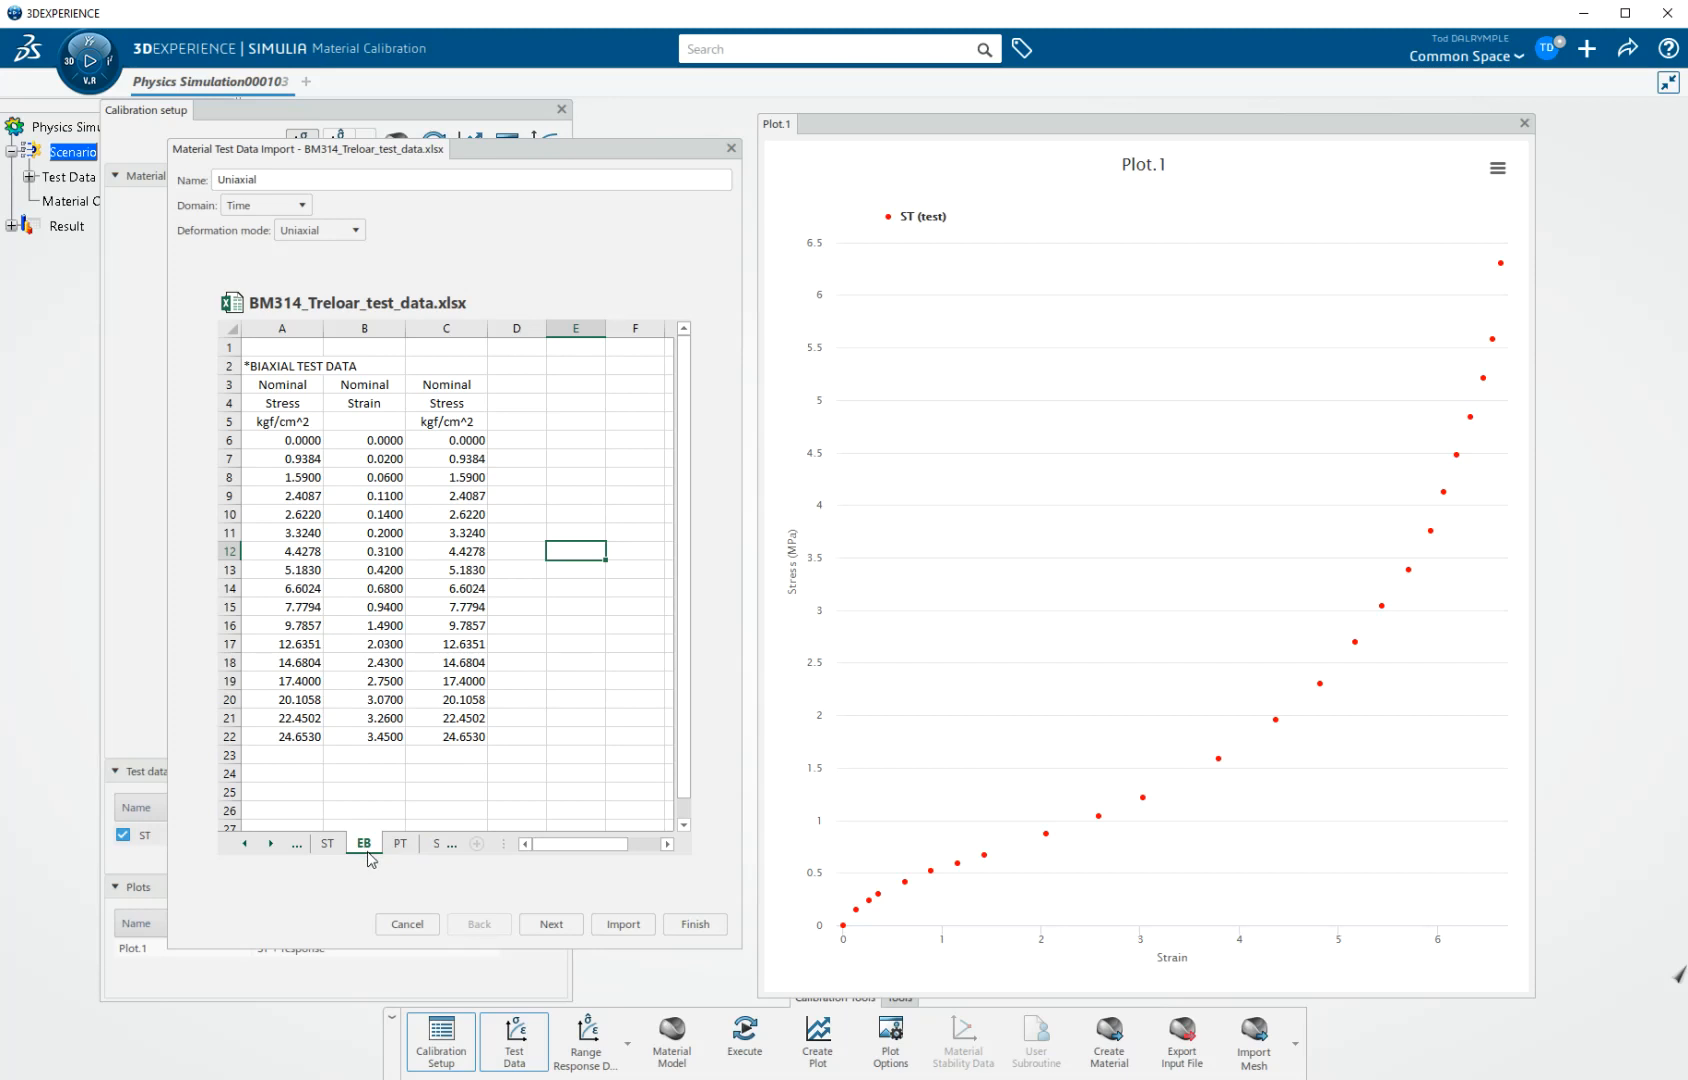
Step: Import columns B and C as a Biaxial dataset named EB after previewing its curve
{"action": "left_click_drag", "start_coordinate": [364, 327], "coordinate": [445, 327]}
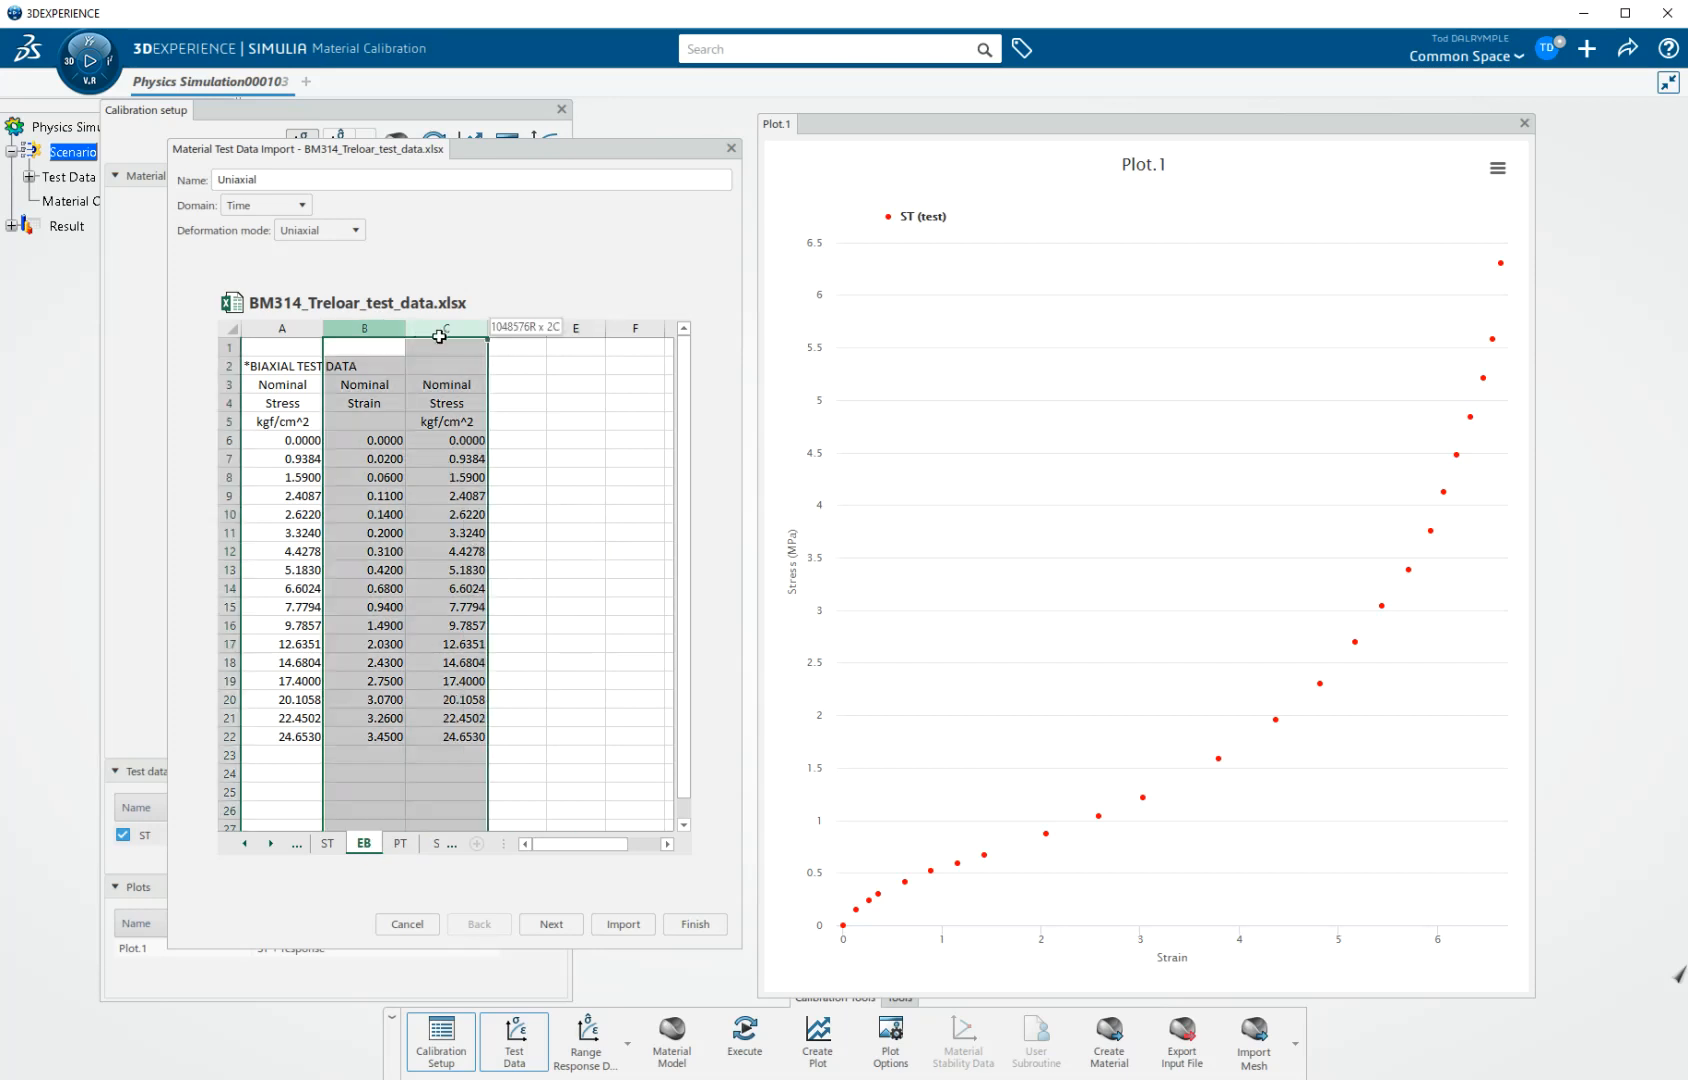
{"action": "left_click", "coordinate": [320, 229]}
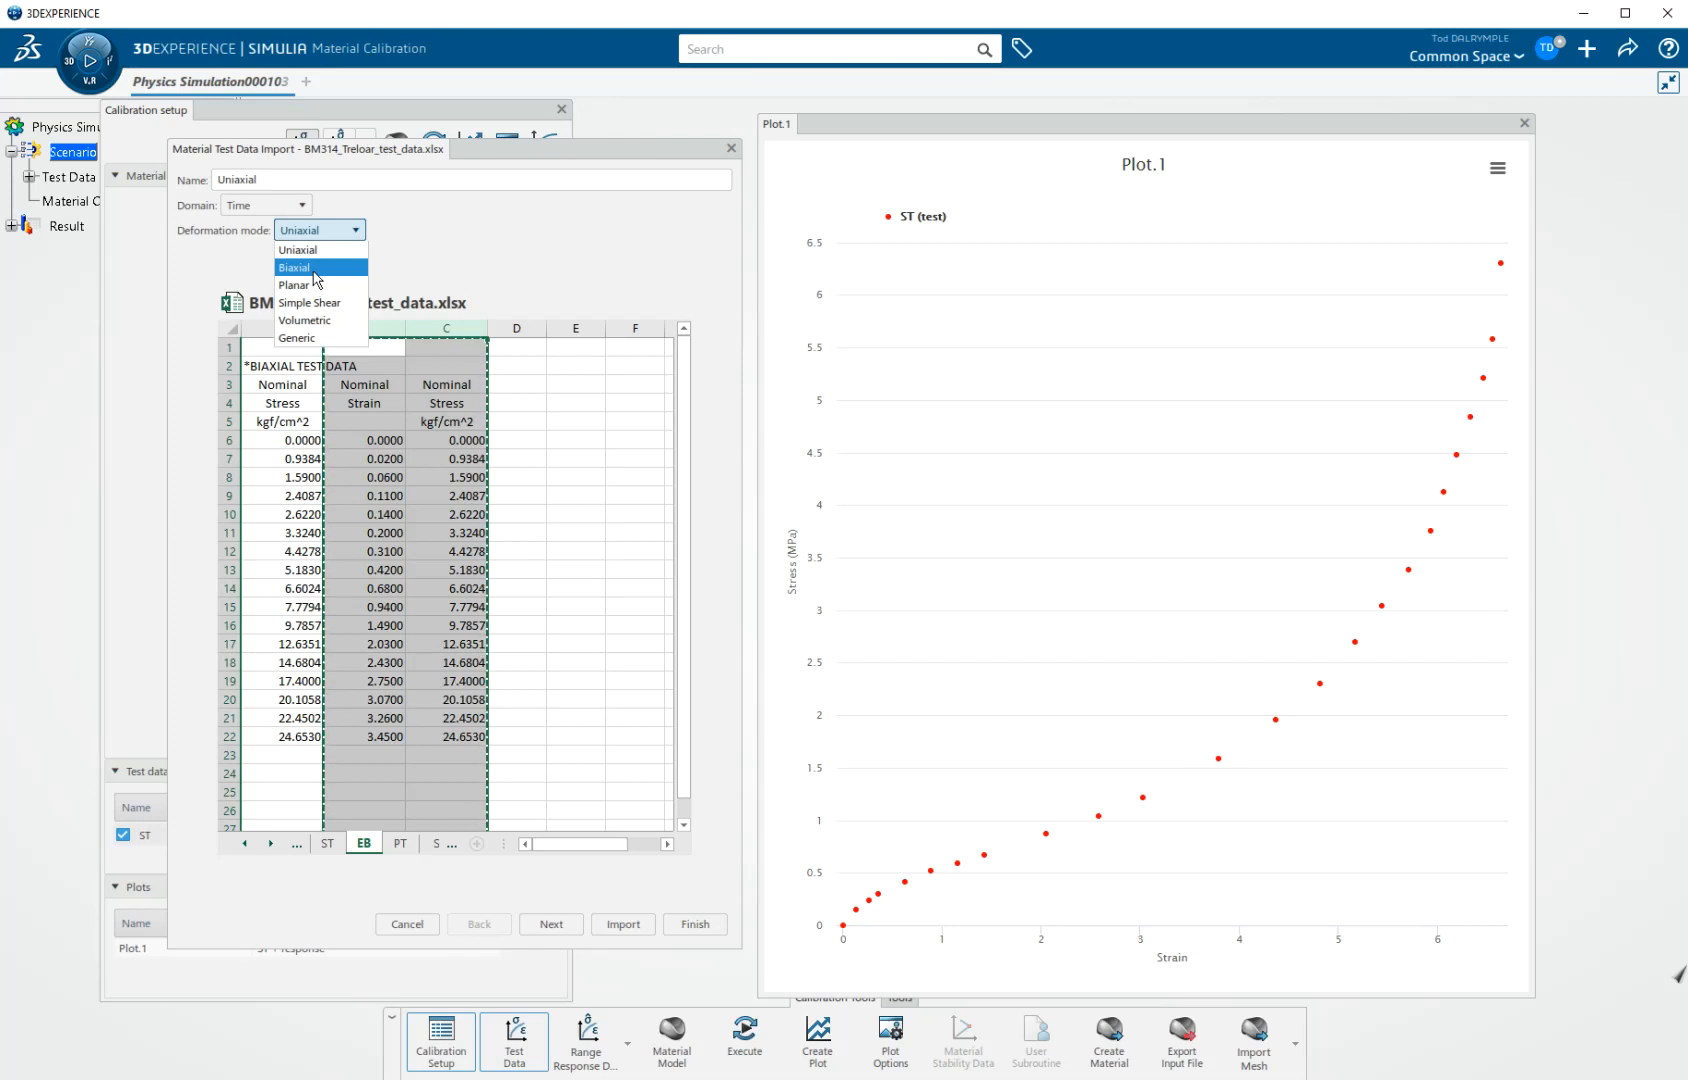
{"action": "left_click", "coordinate": [294, 267]}
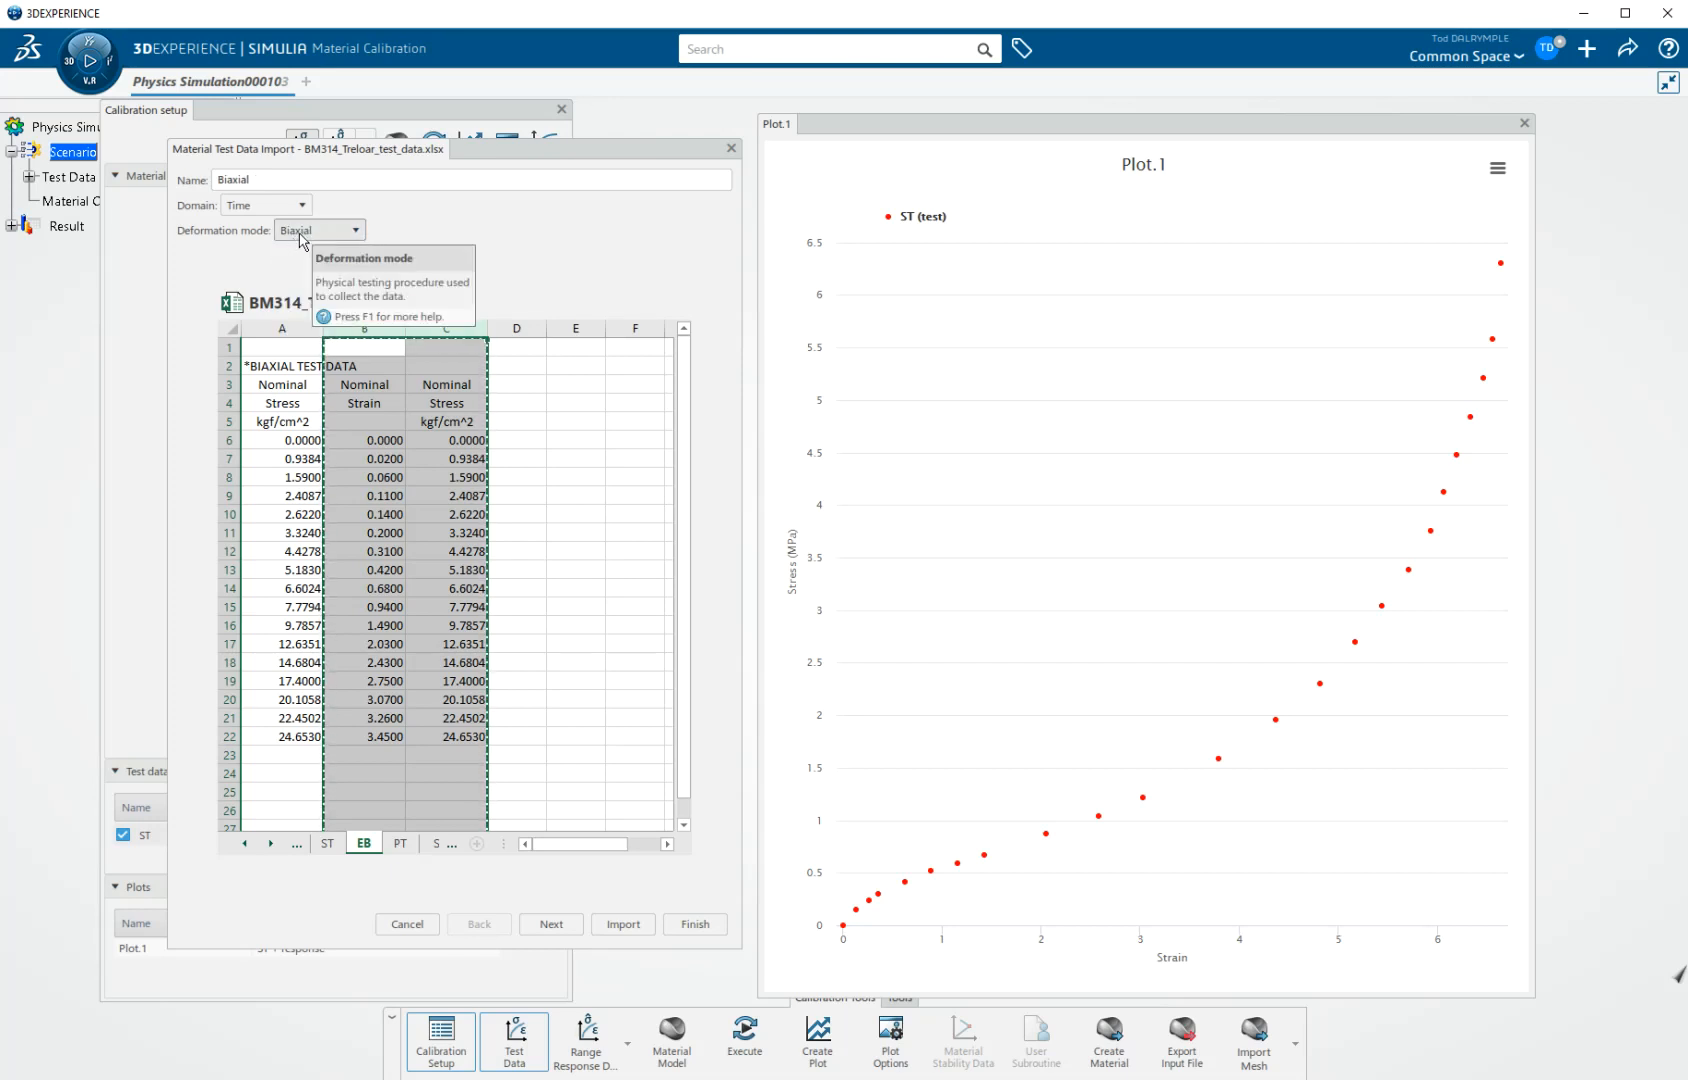
{"action": "left_click", "coordinate": [468, 179]}
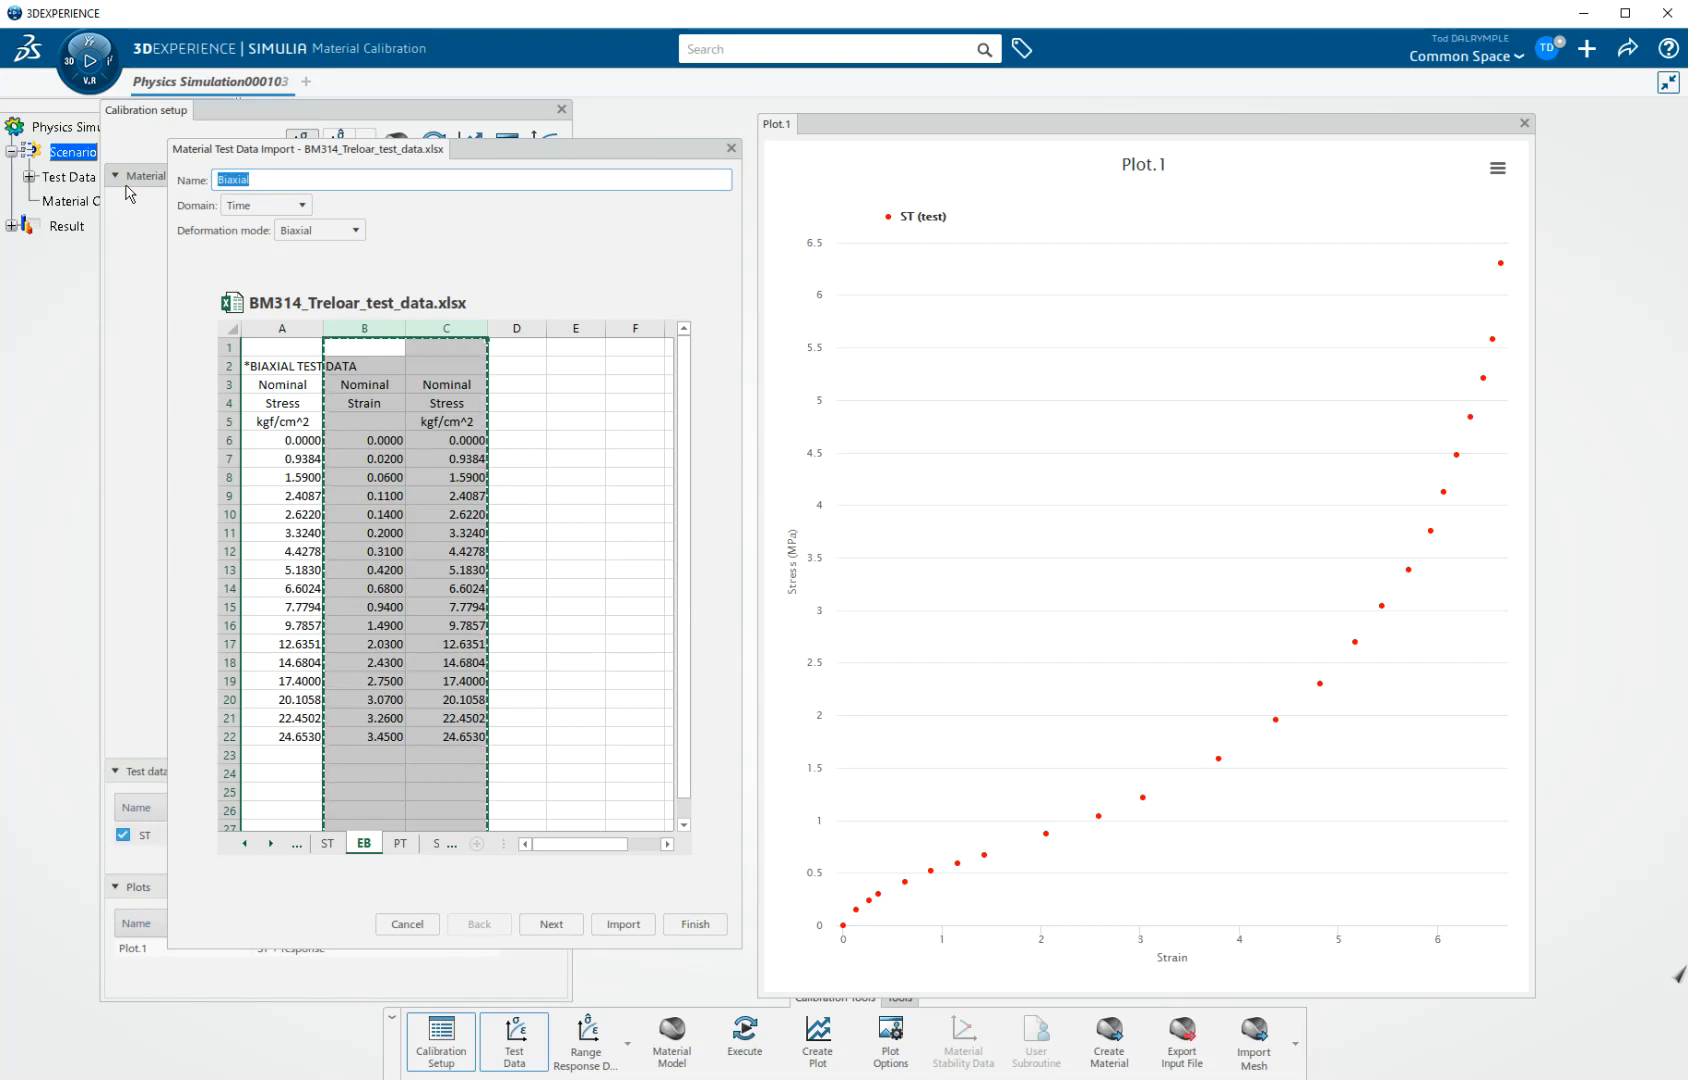
{"action": "type", "text": "EB"}
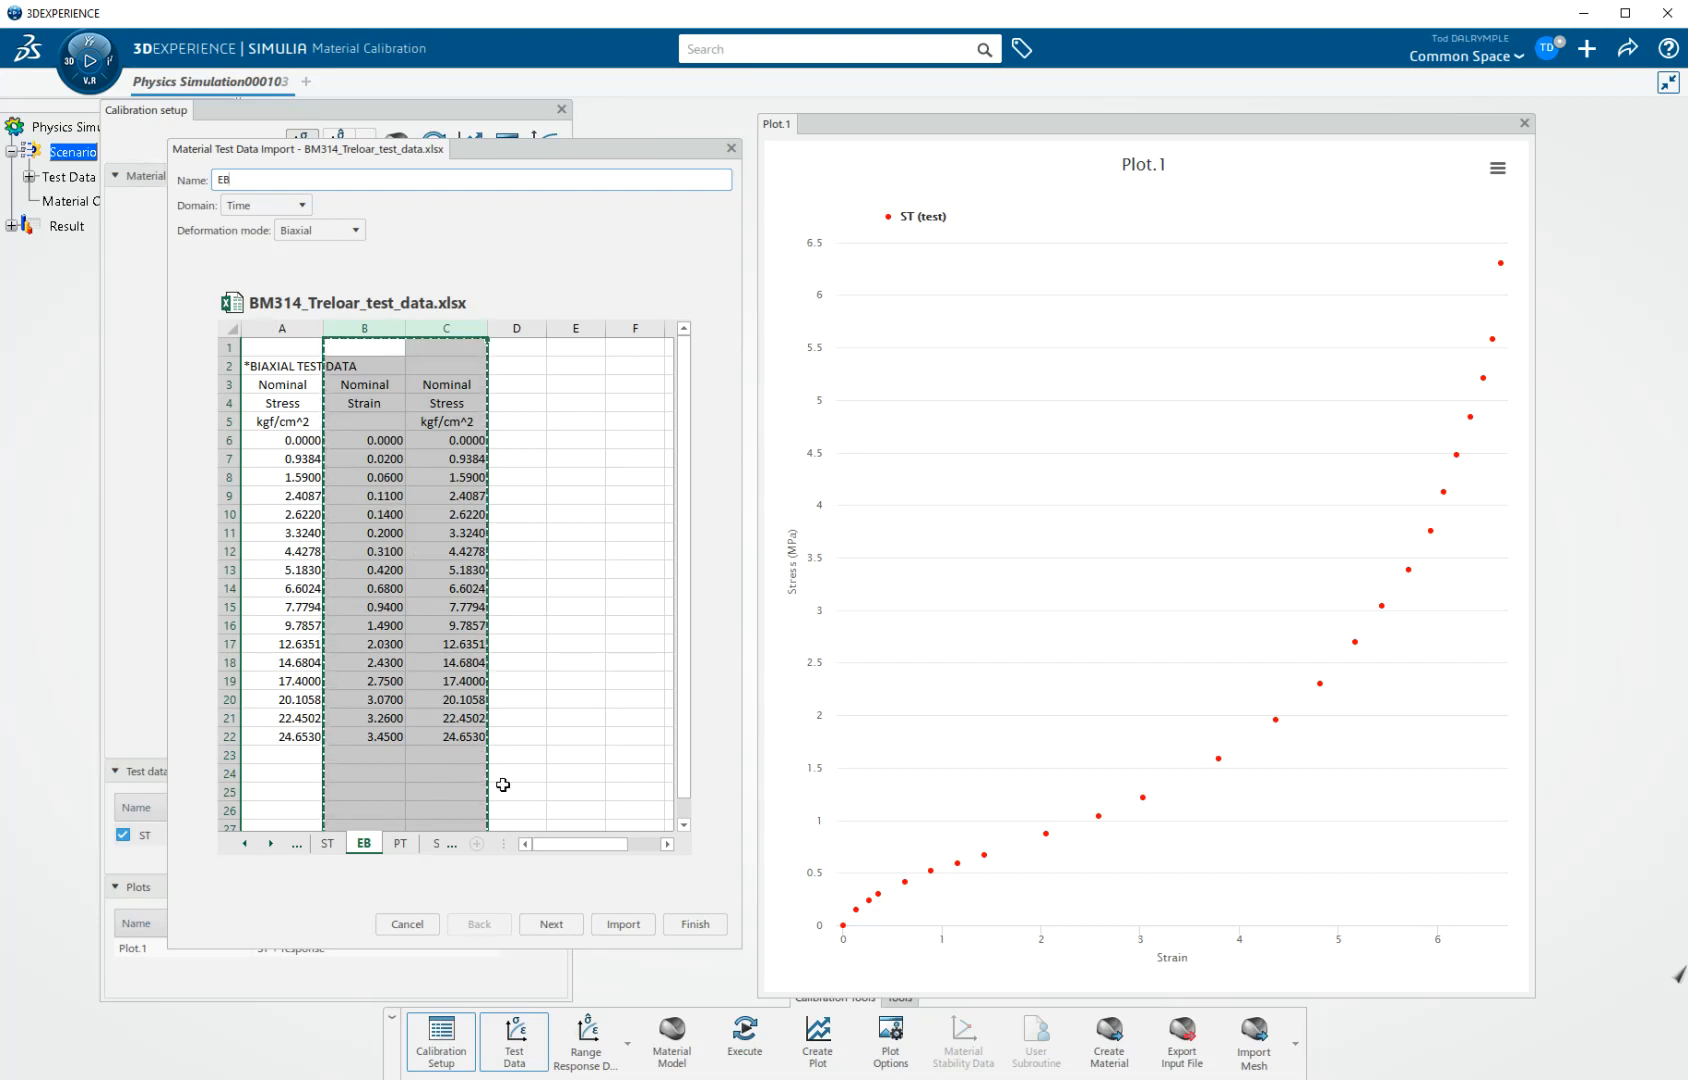
{"action": "left_click", "coordinate": [550, 924]}
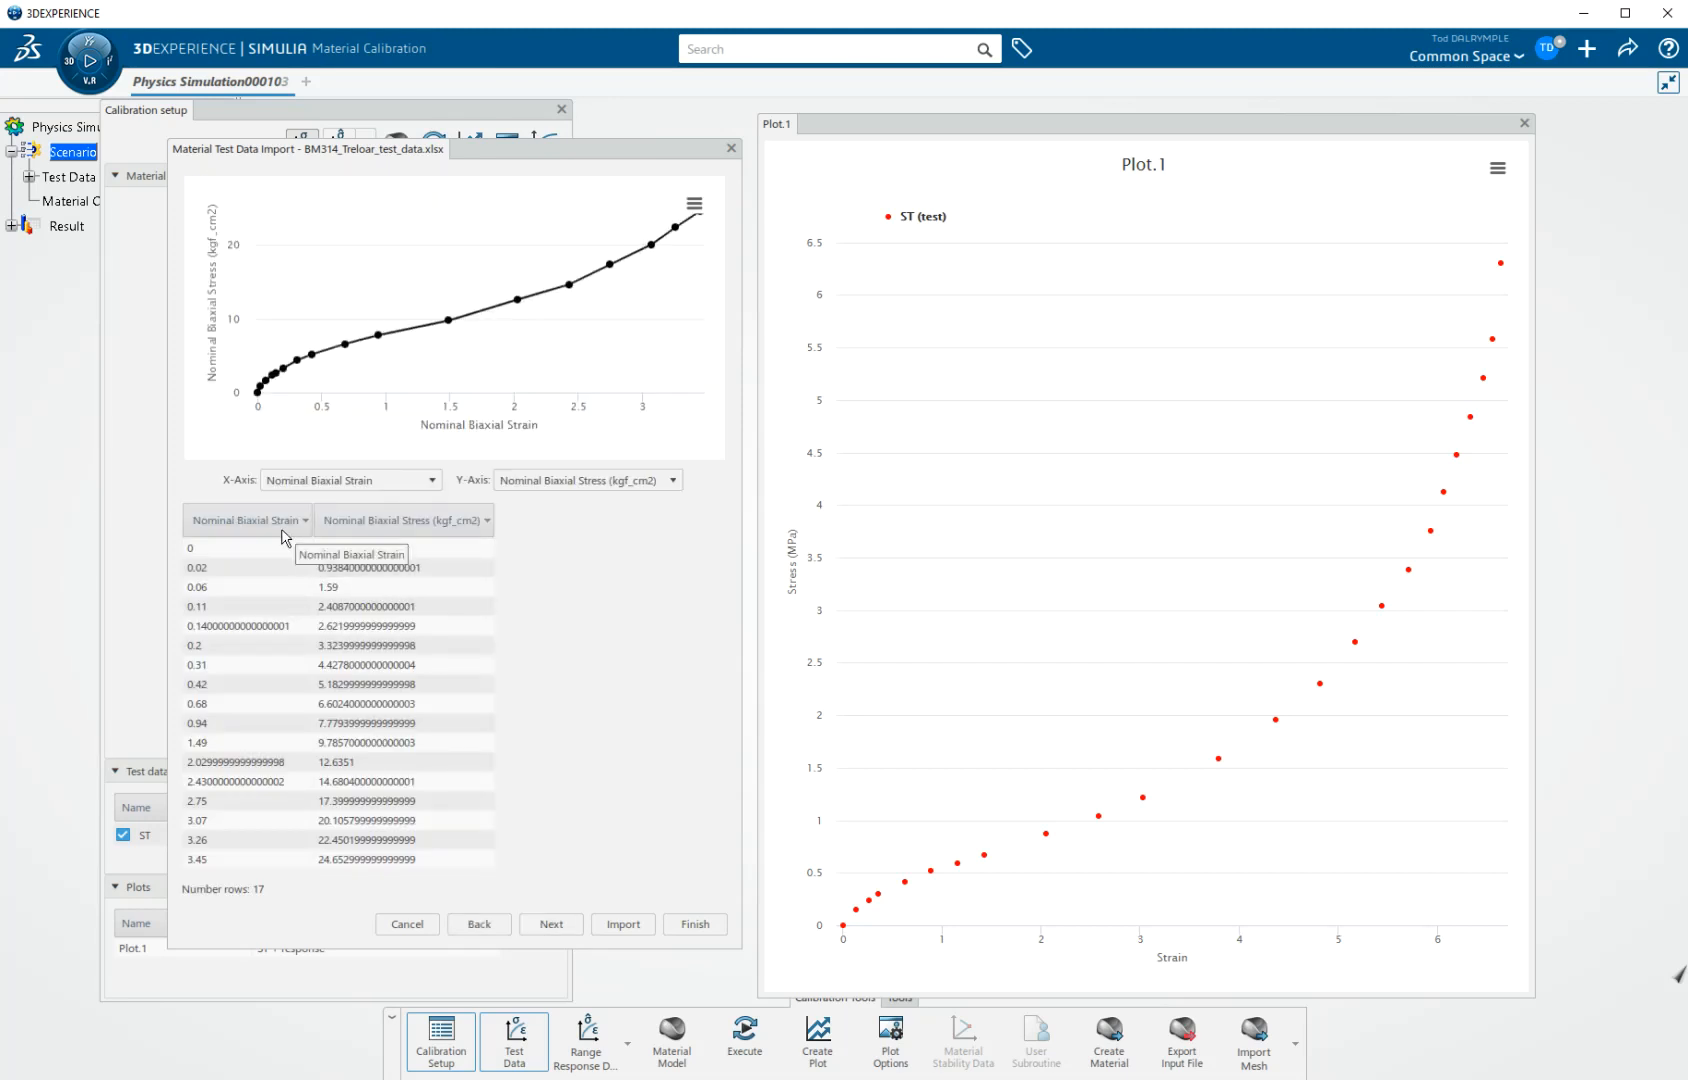
{"action": "mouse_move", "coordinate": [381, 536]}
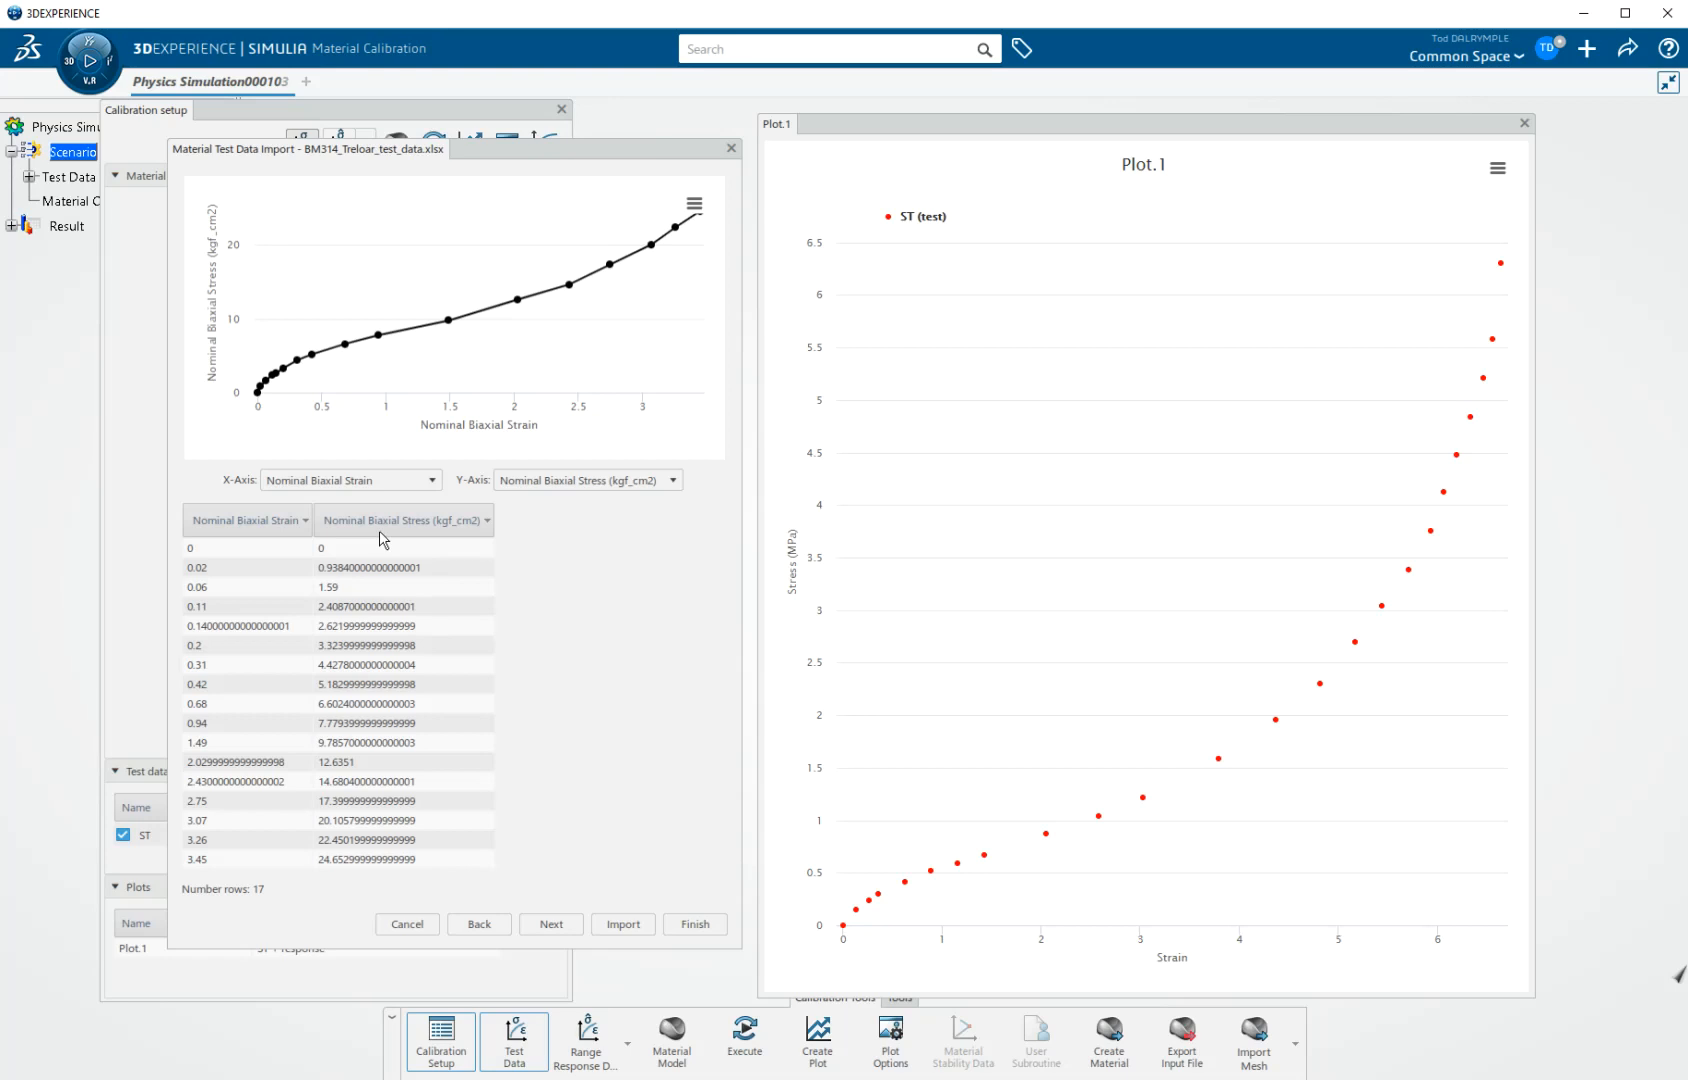
{"action": "mouse_move", "coordinate": [628, 735]}
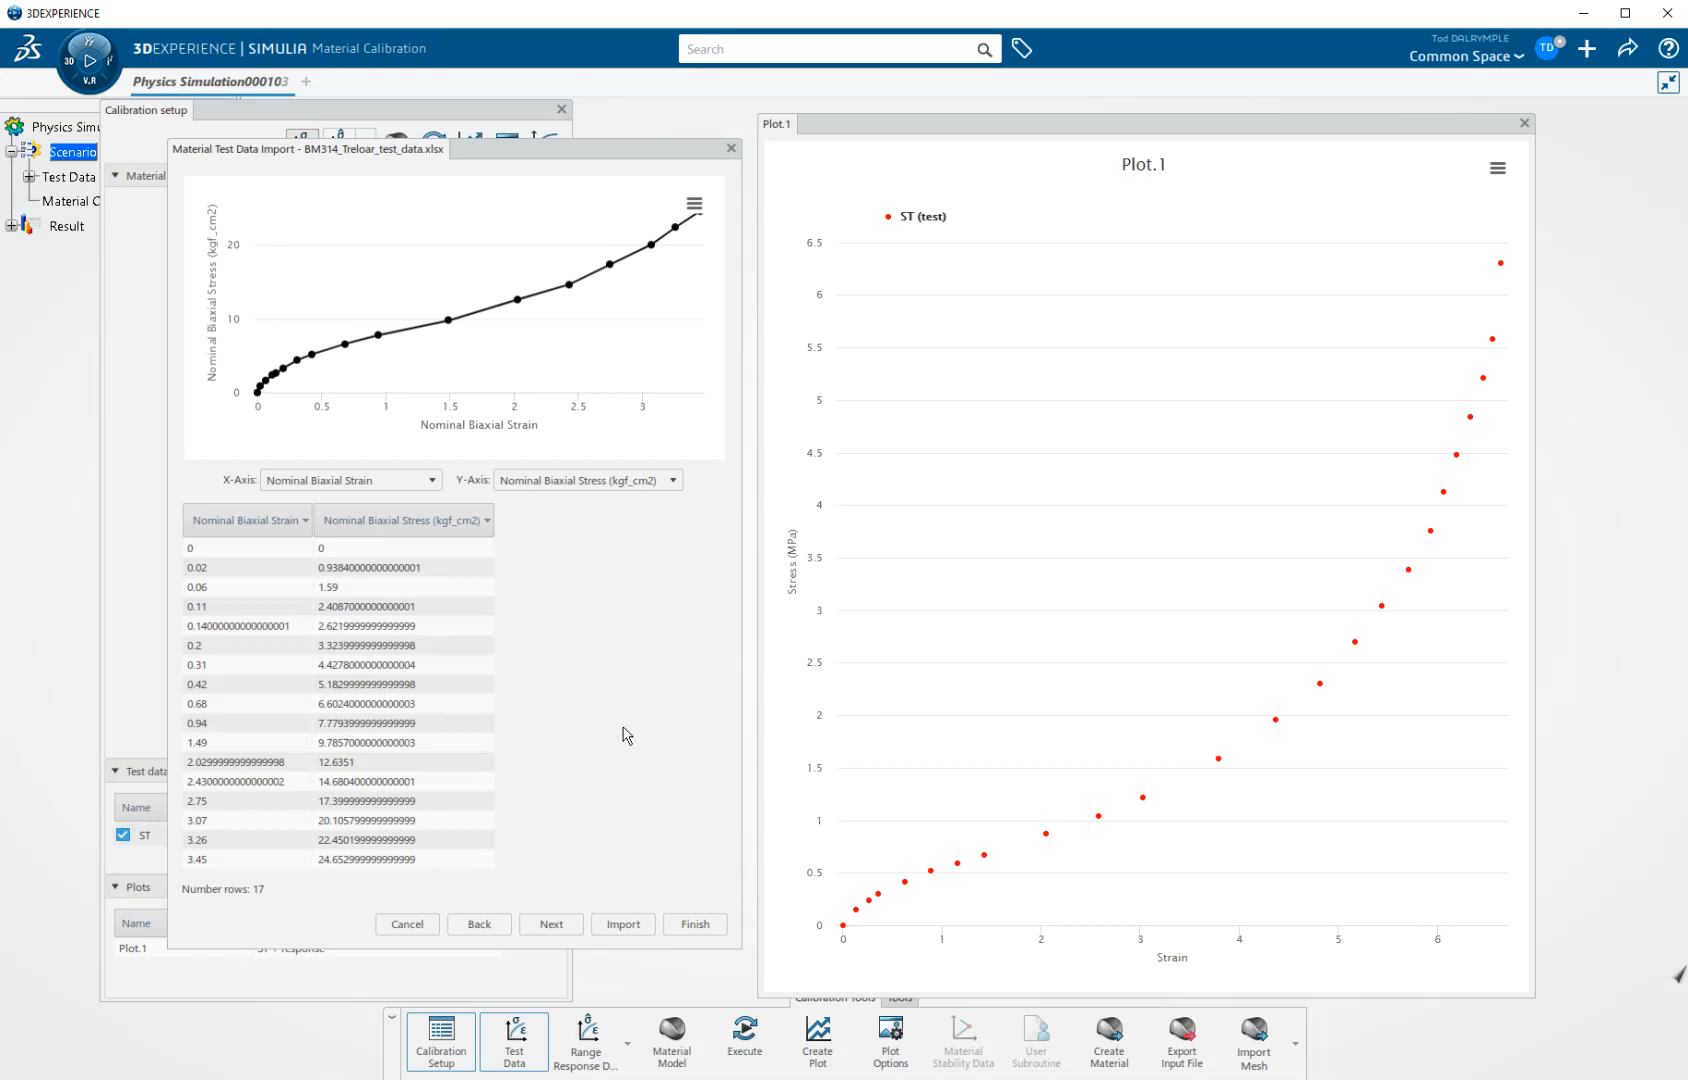
{"action": "mouse_move", "coordinate": [571, 916]}
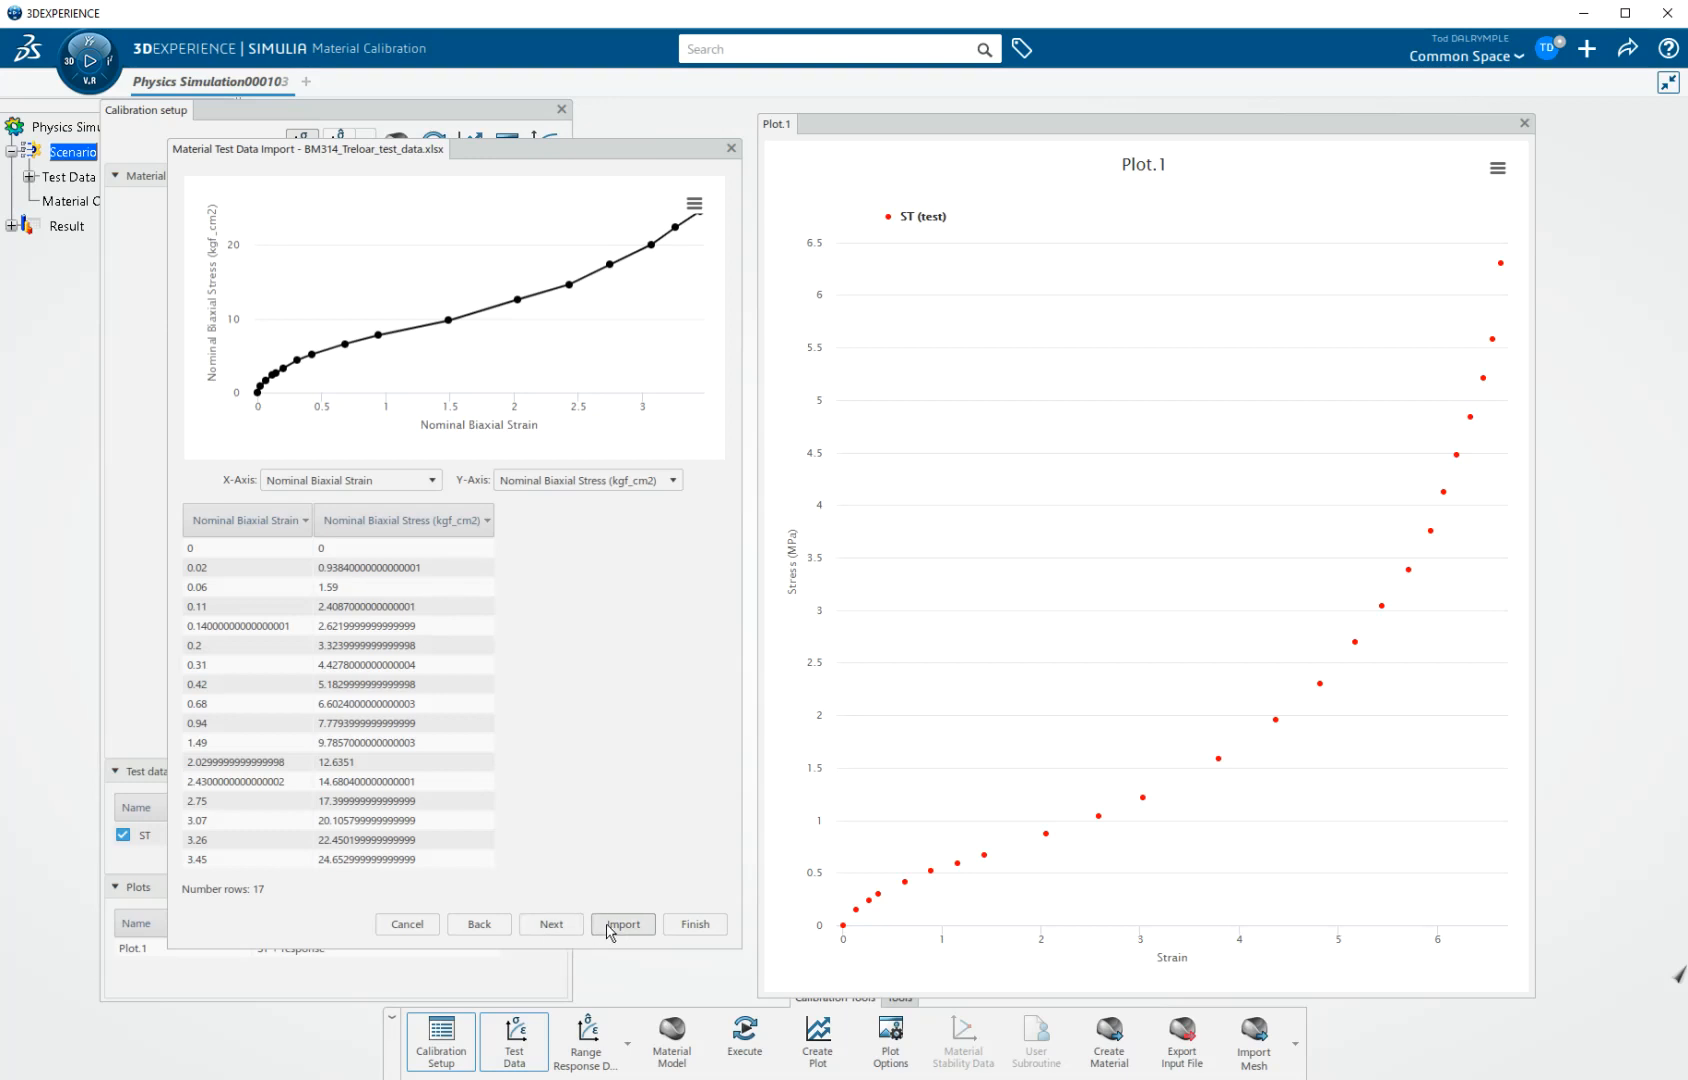
{"action": "left_click", "coordinate": [622, 924]}
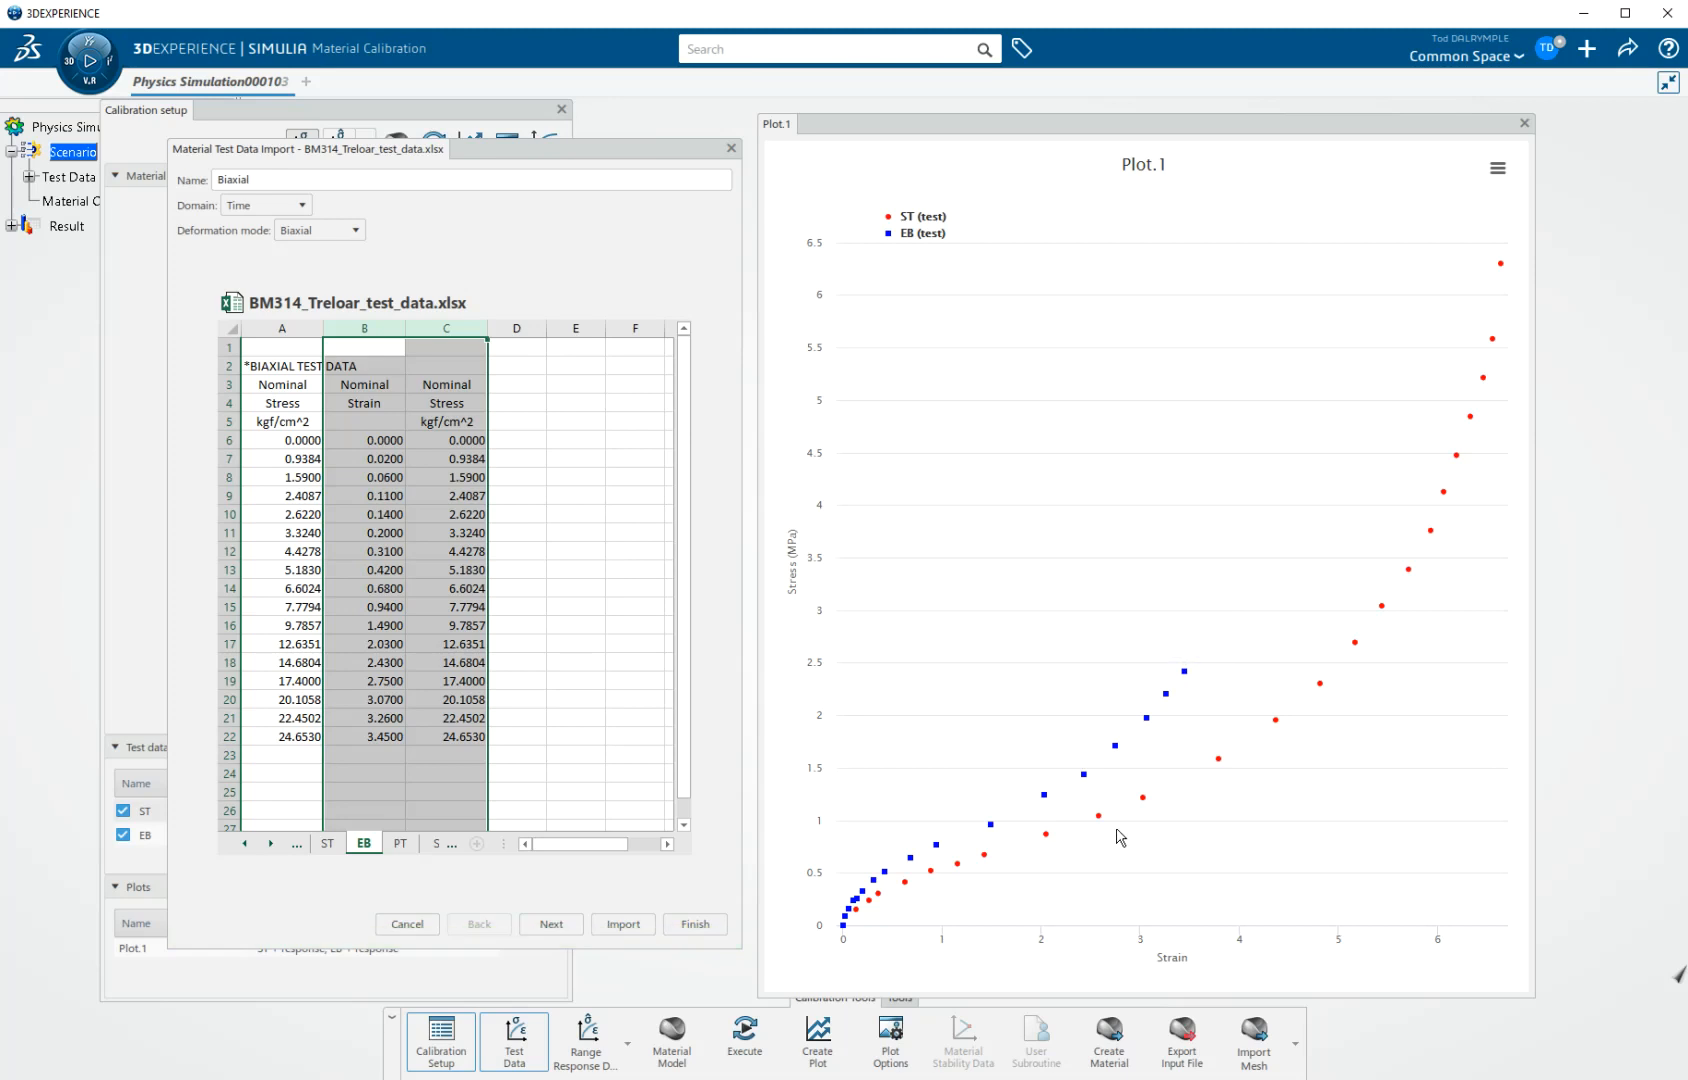
{"action": "mouse_move", "coordinate": [416, 844]}
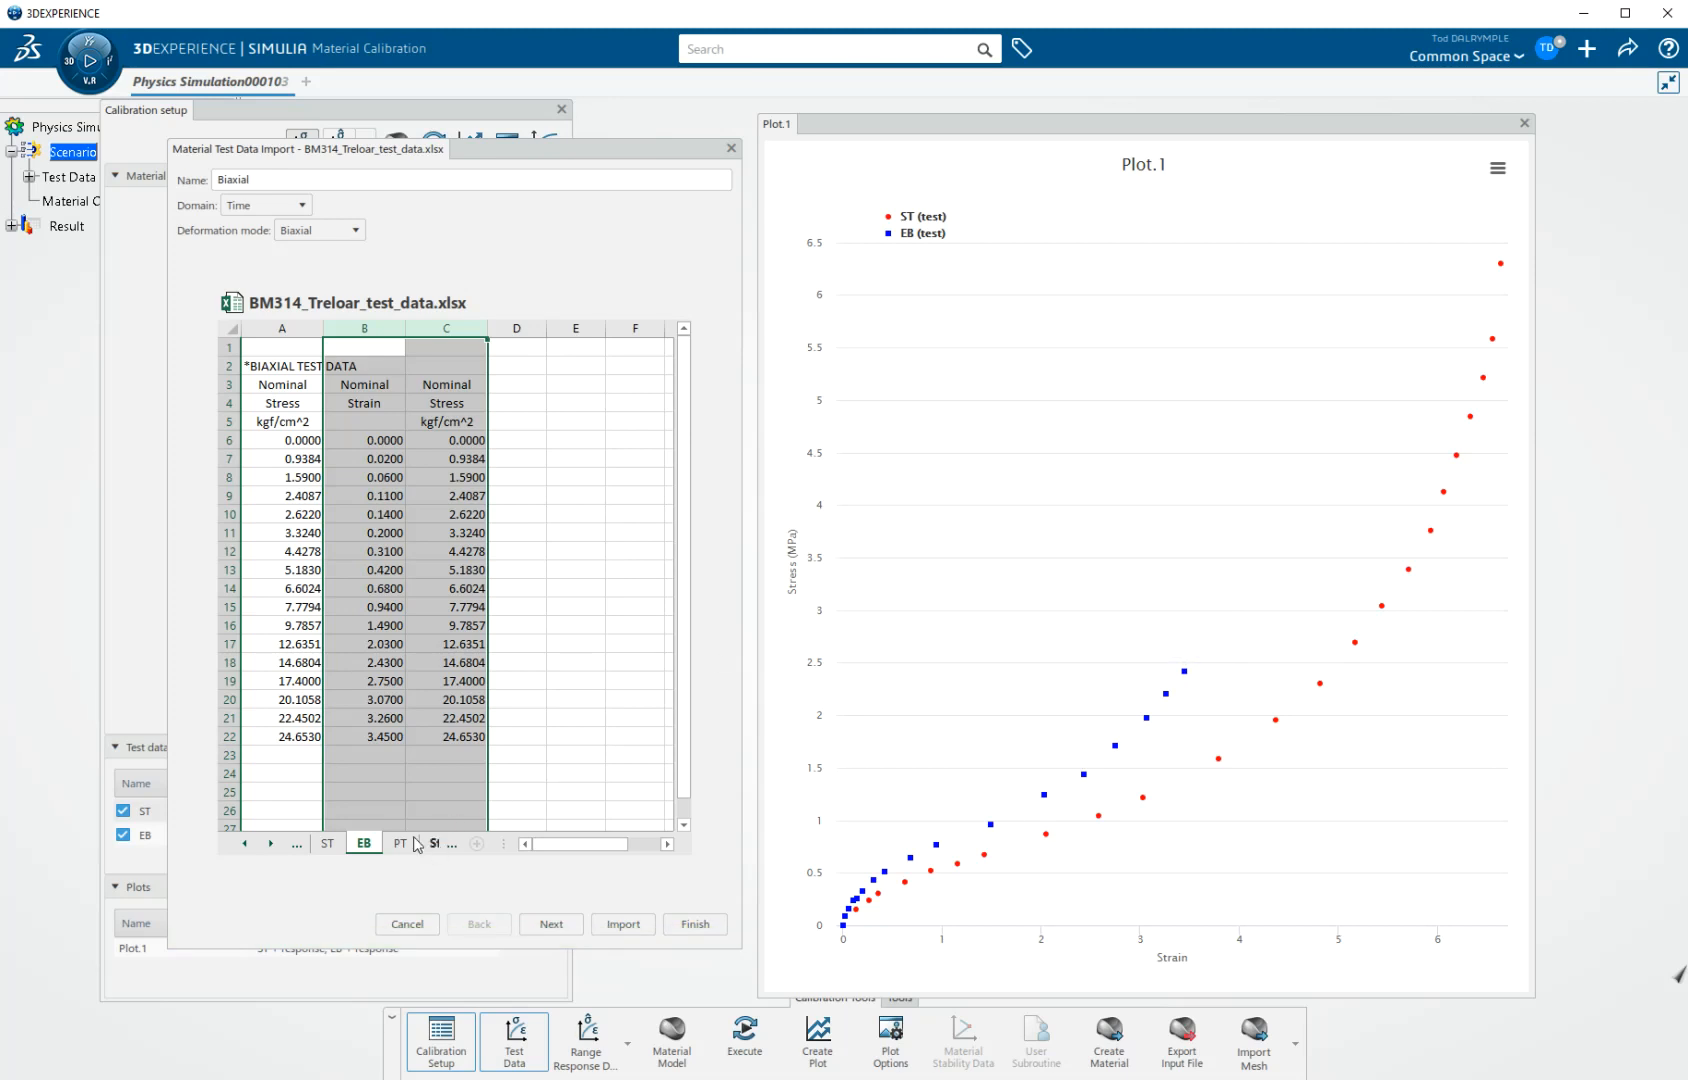
Step: Import the PT sheet's data as a Planar dataset named PT
{"action": "left_click", "coordinate": [399, 843]}
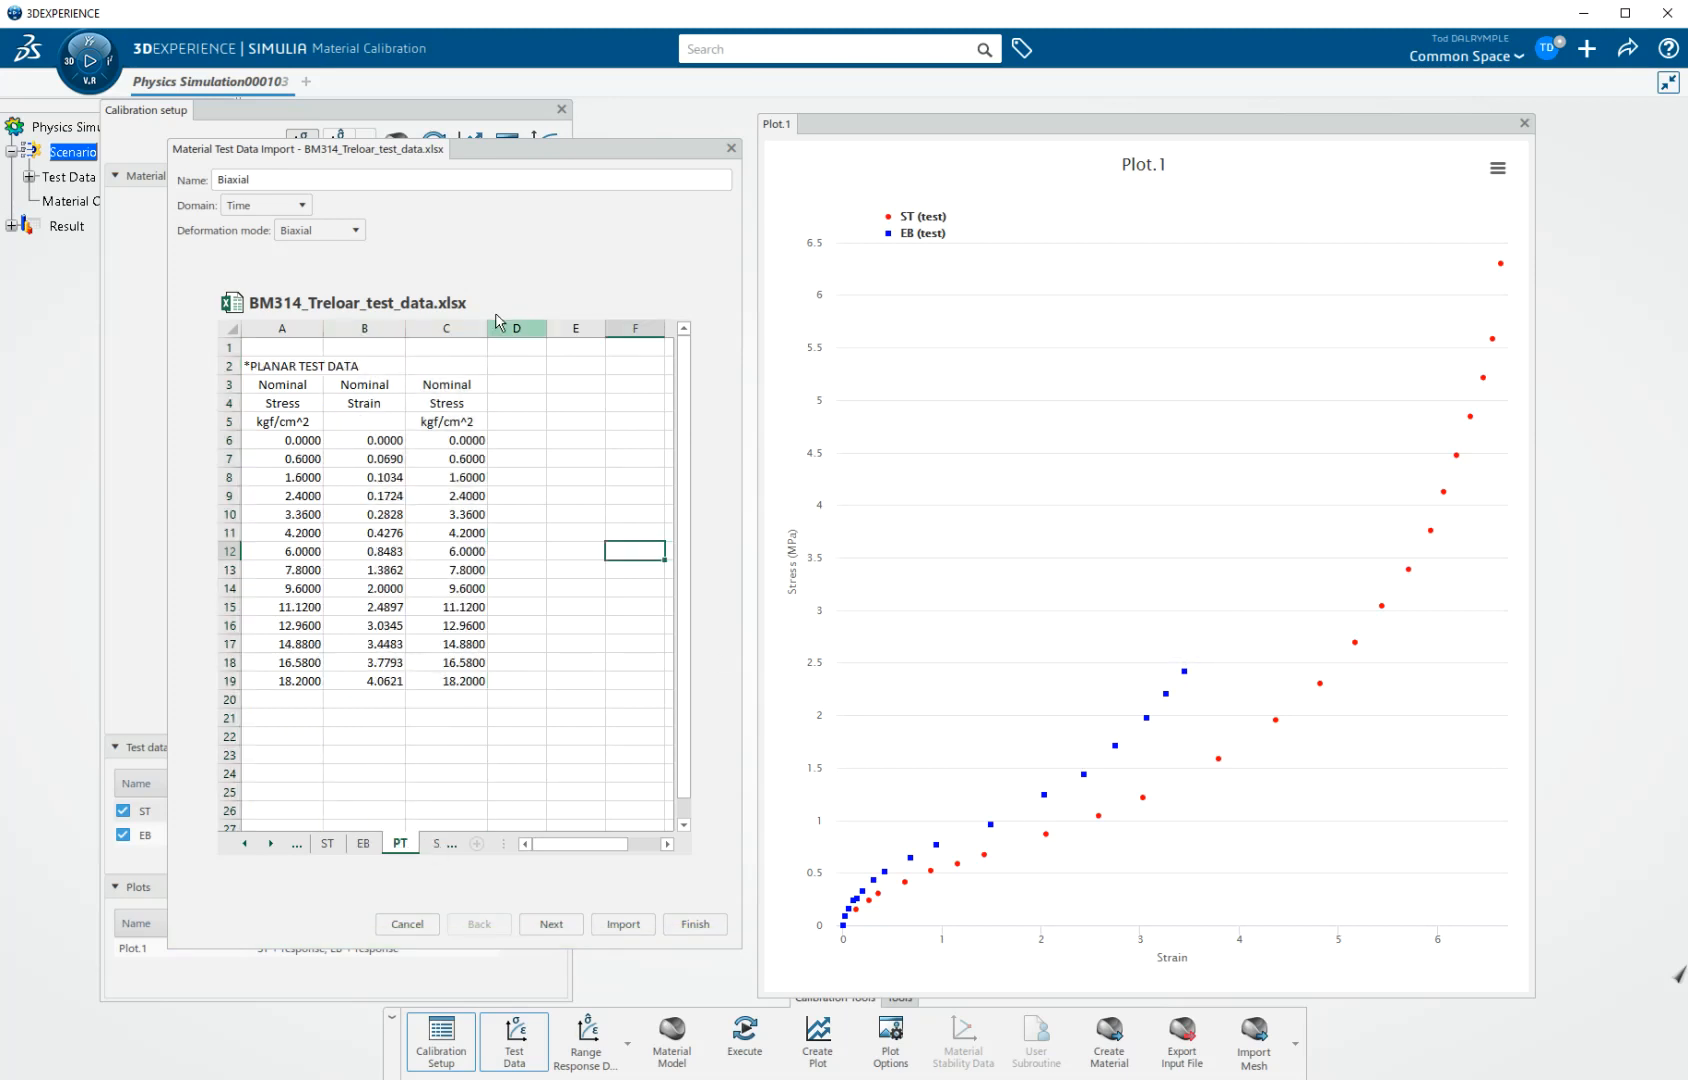
{"action": "left_click", "coordinate": [319, 229]}
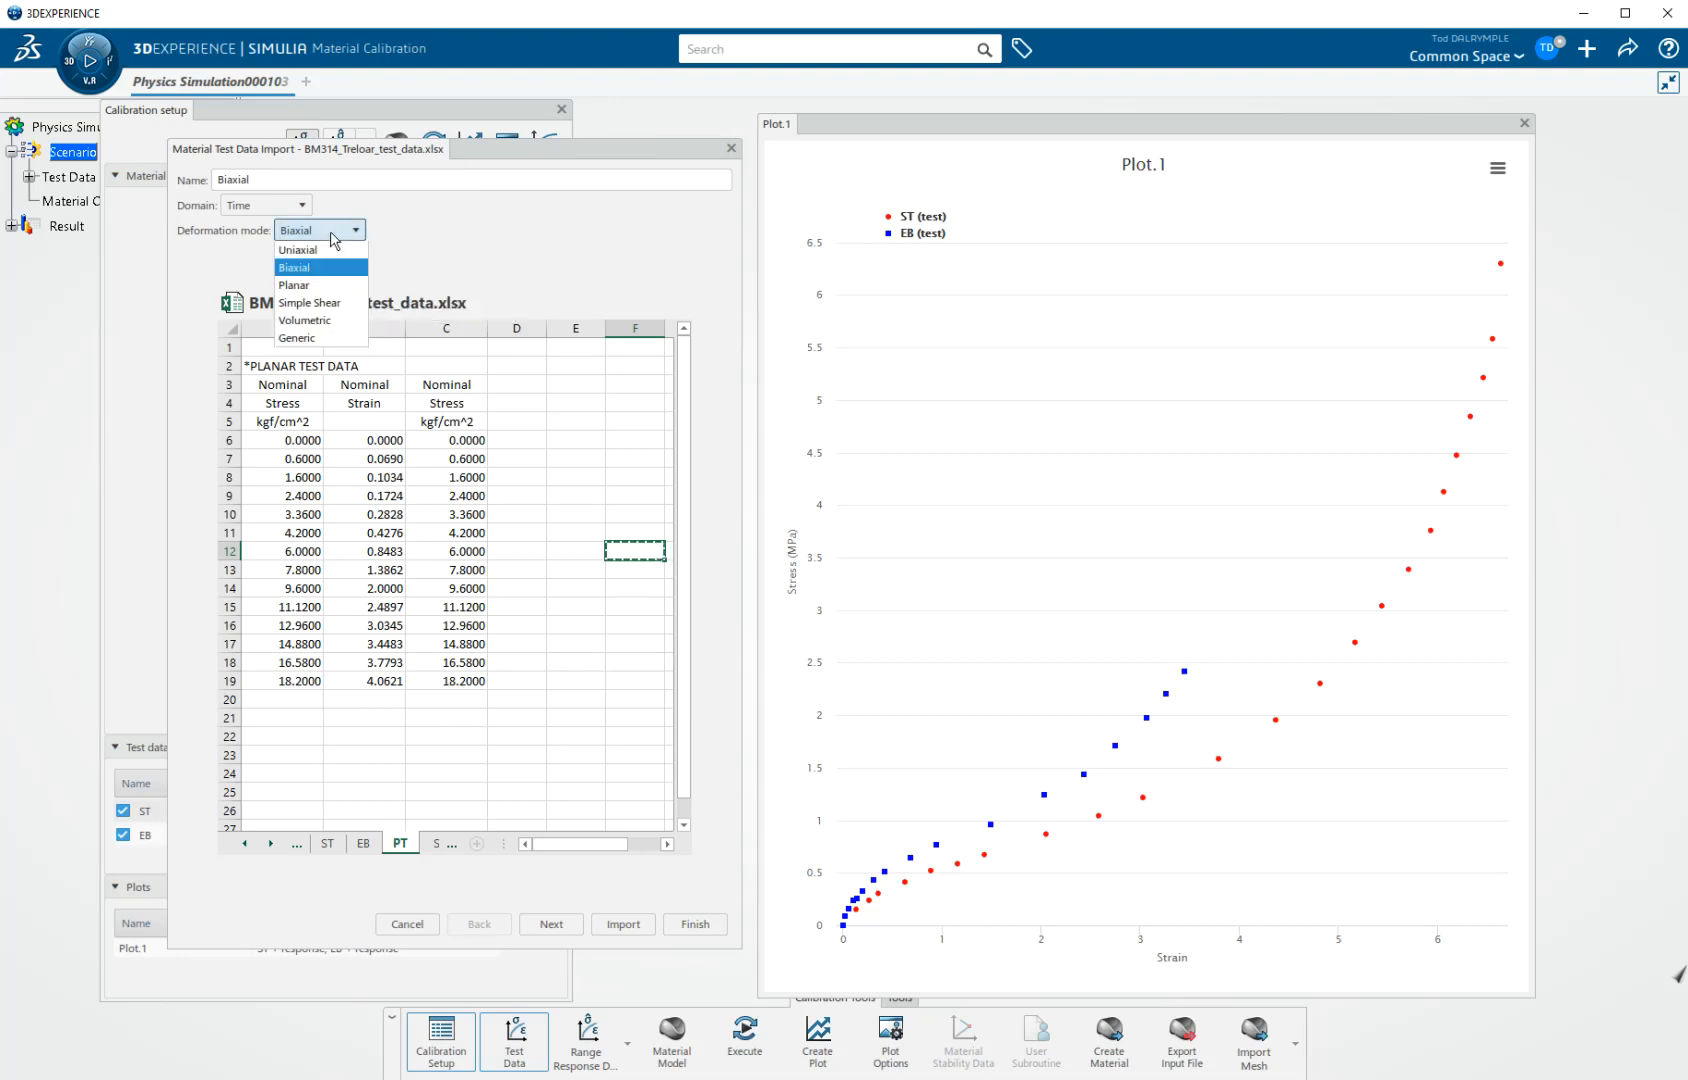
{"action": "left_click", "coordinate": [293, 285]}
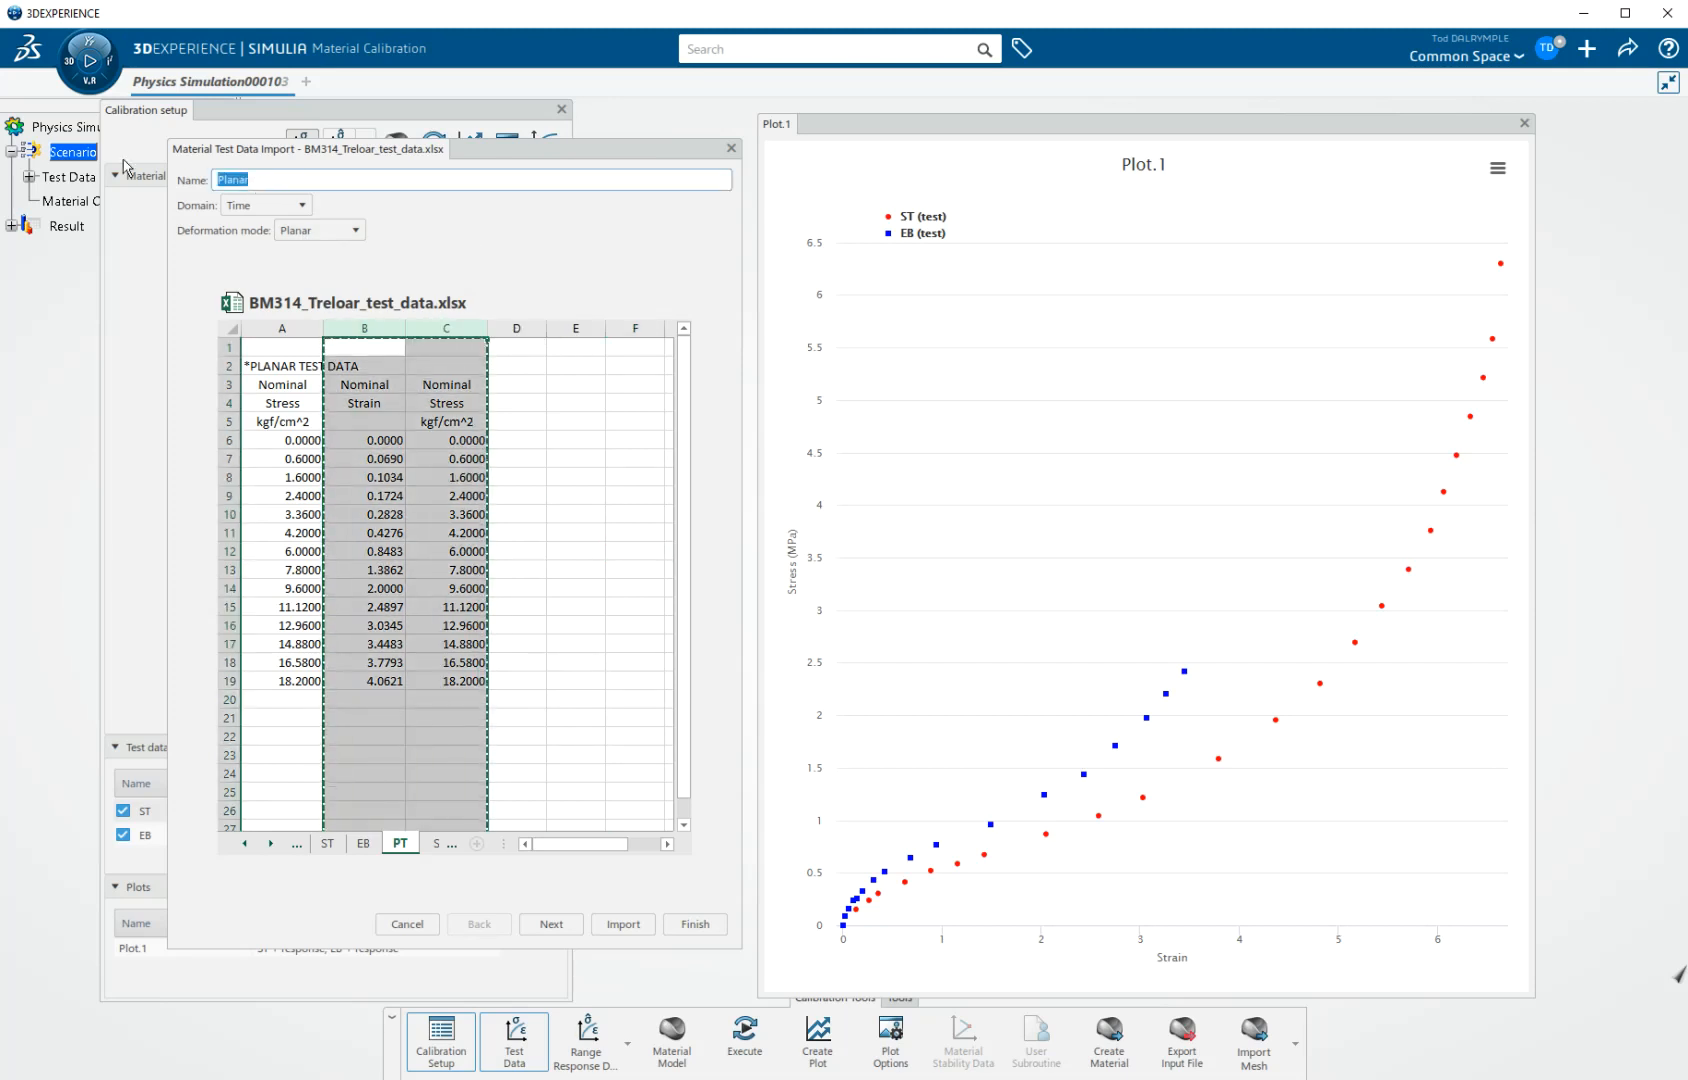
{"action": "type", "text": "PT"}
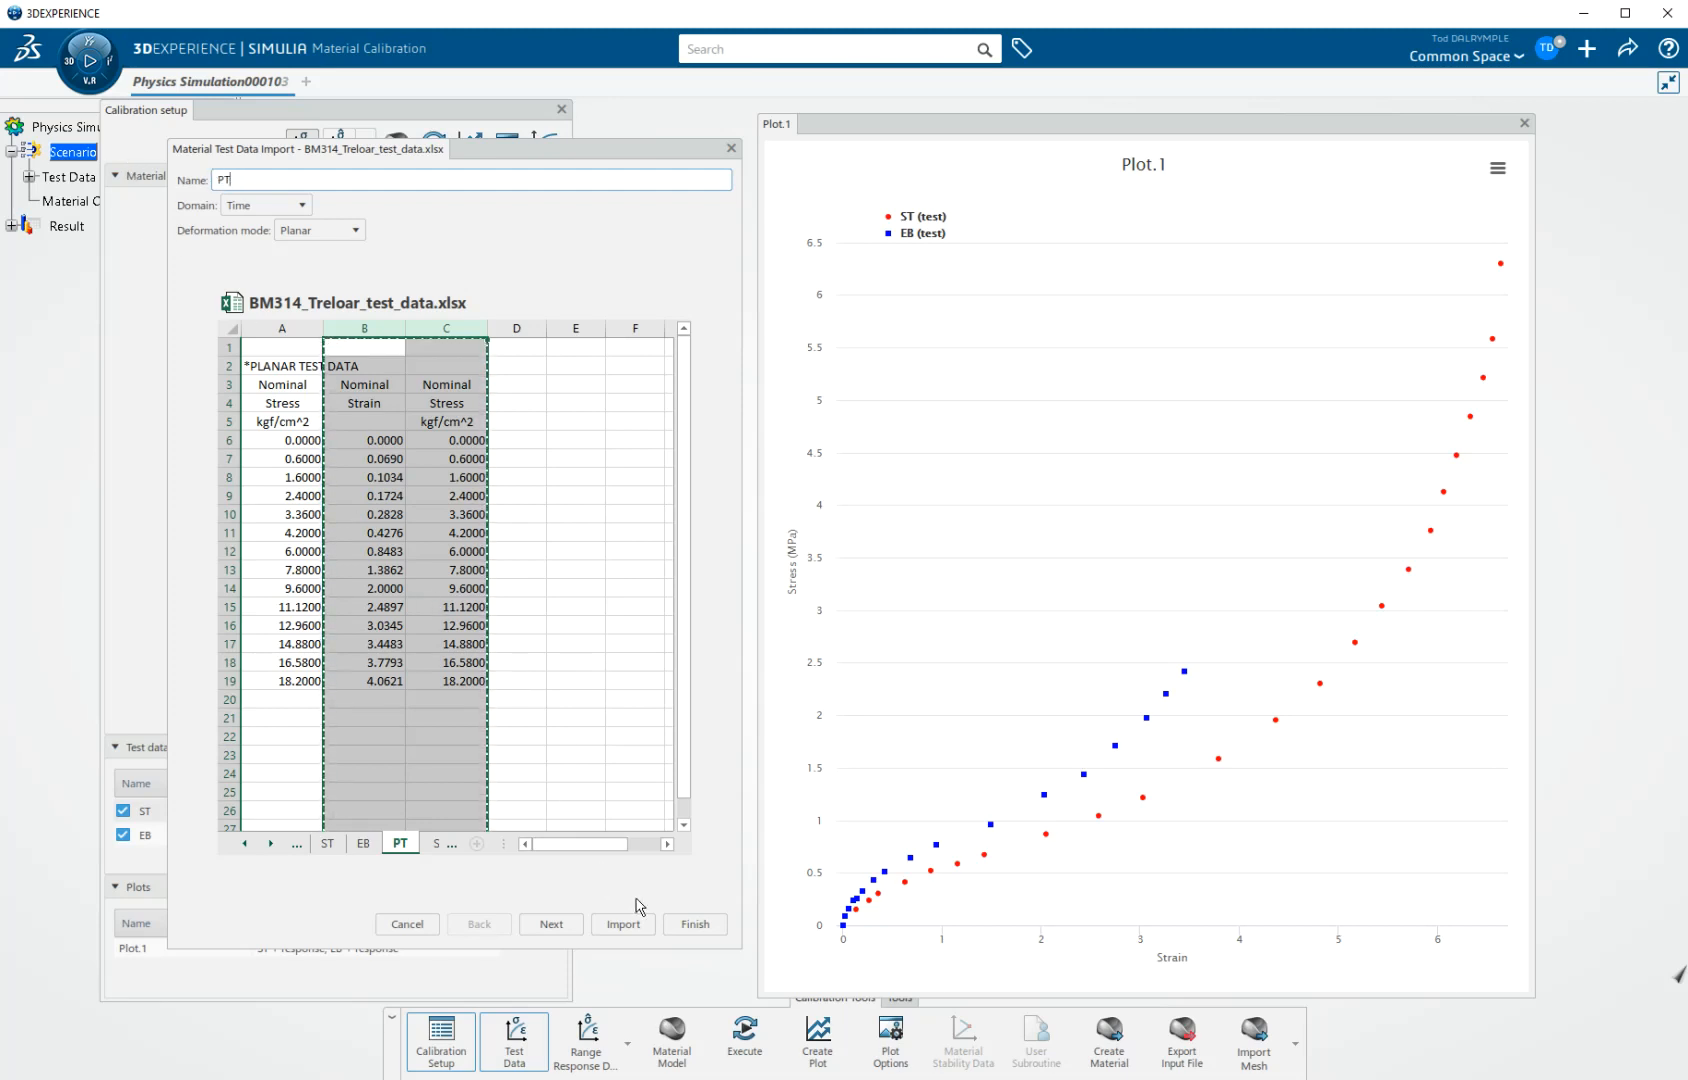
{"action": "left_click", "coordinate": [693, 927]}
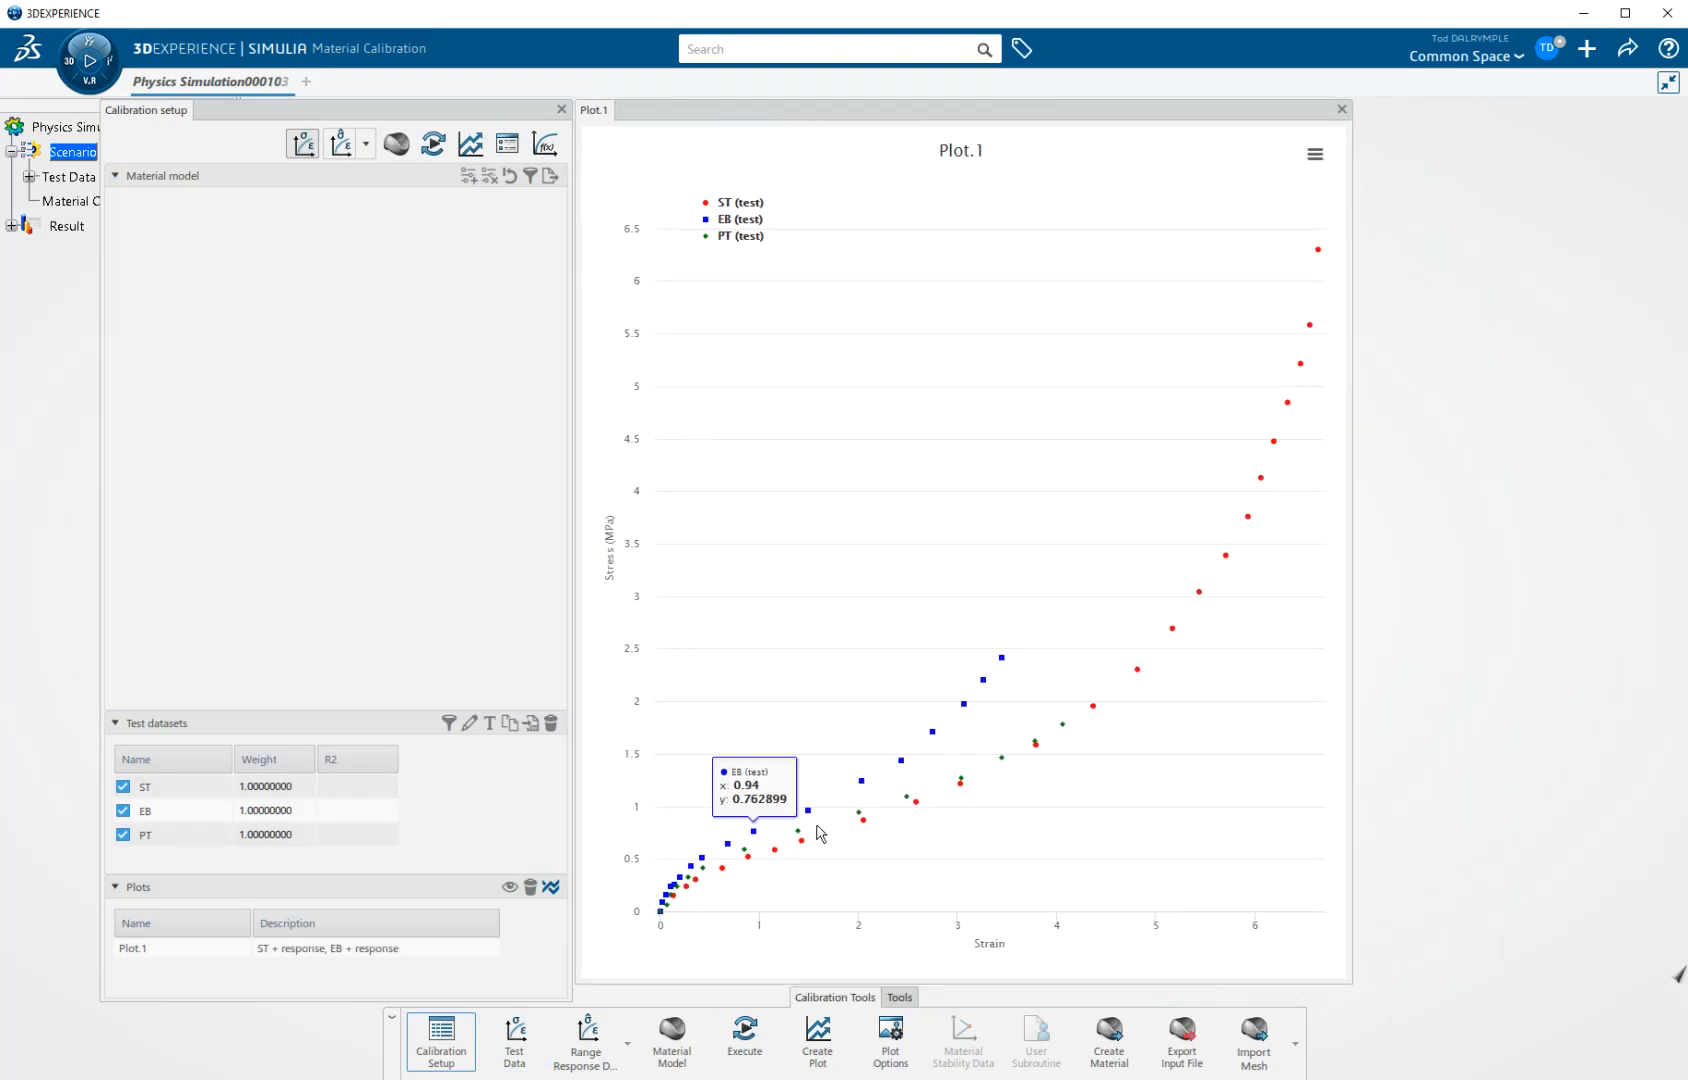
{"action": "mouse_move", "coordinate": [997, 786]}
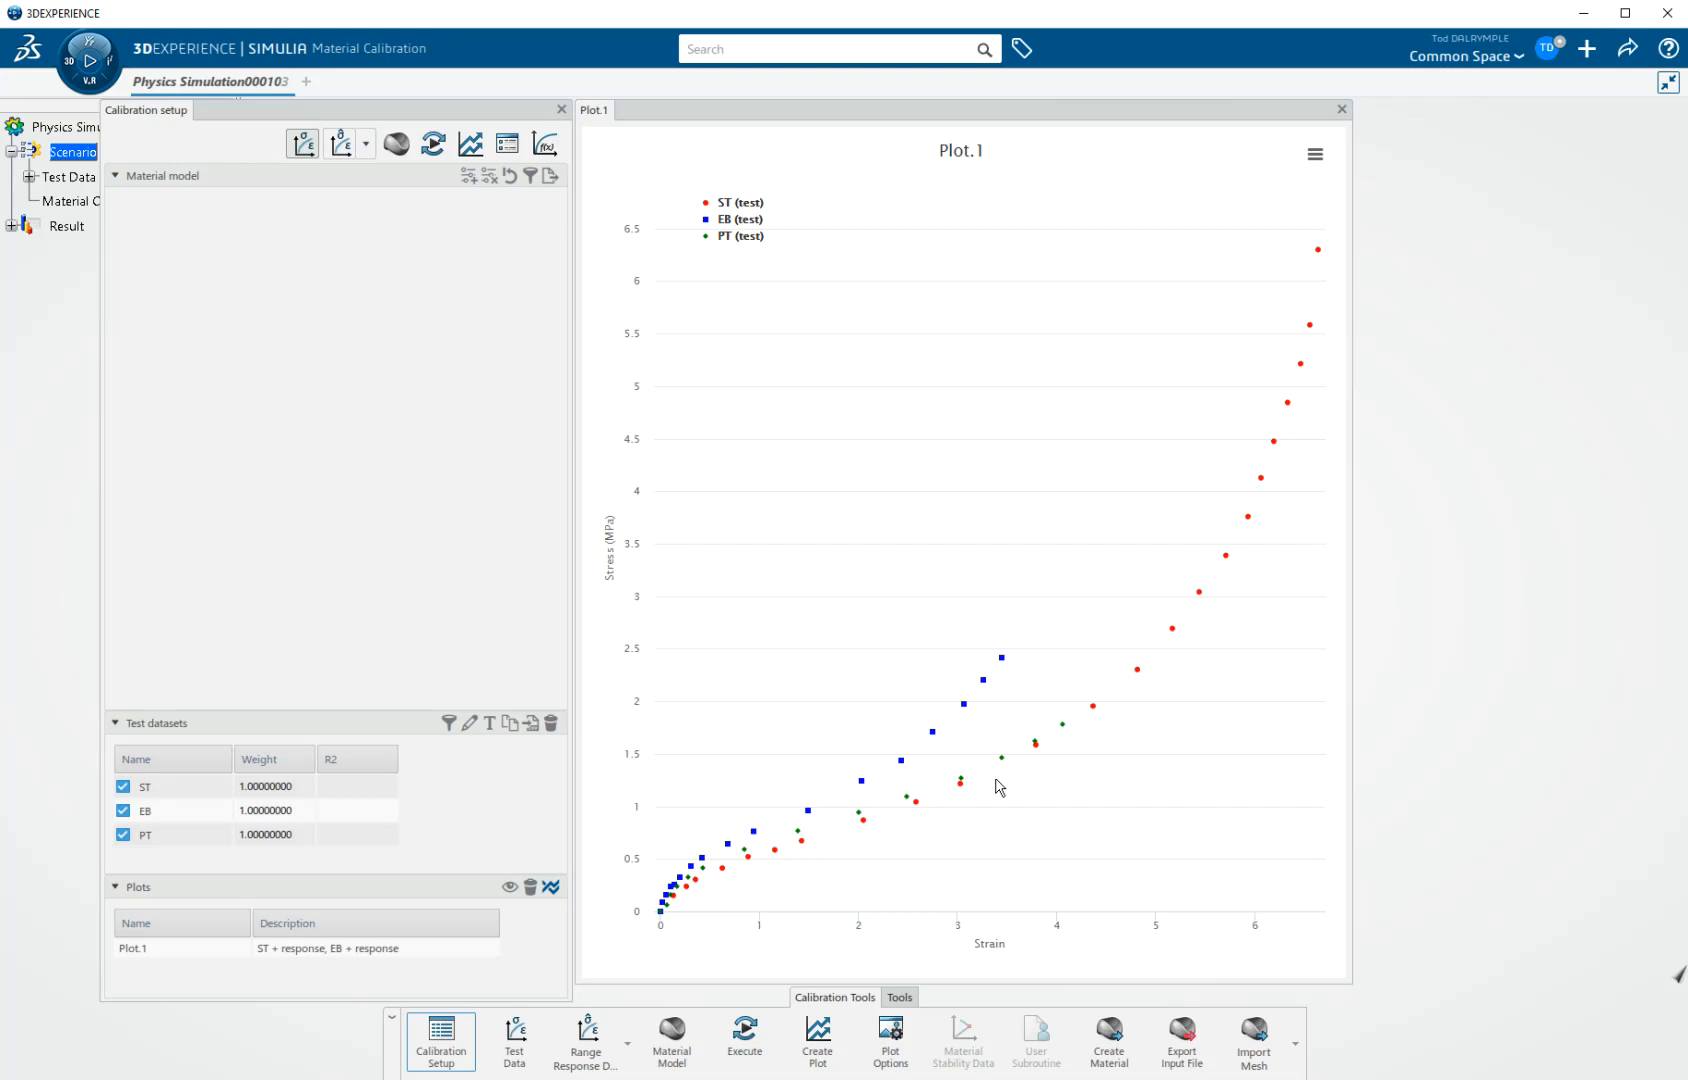
{"action": "mouse_move", "coordinate": [27, 187]}
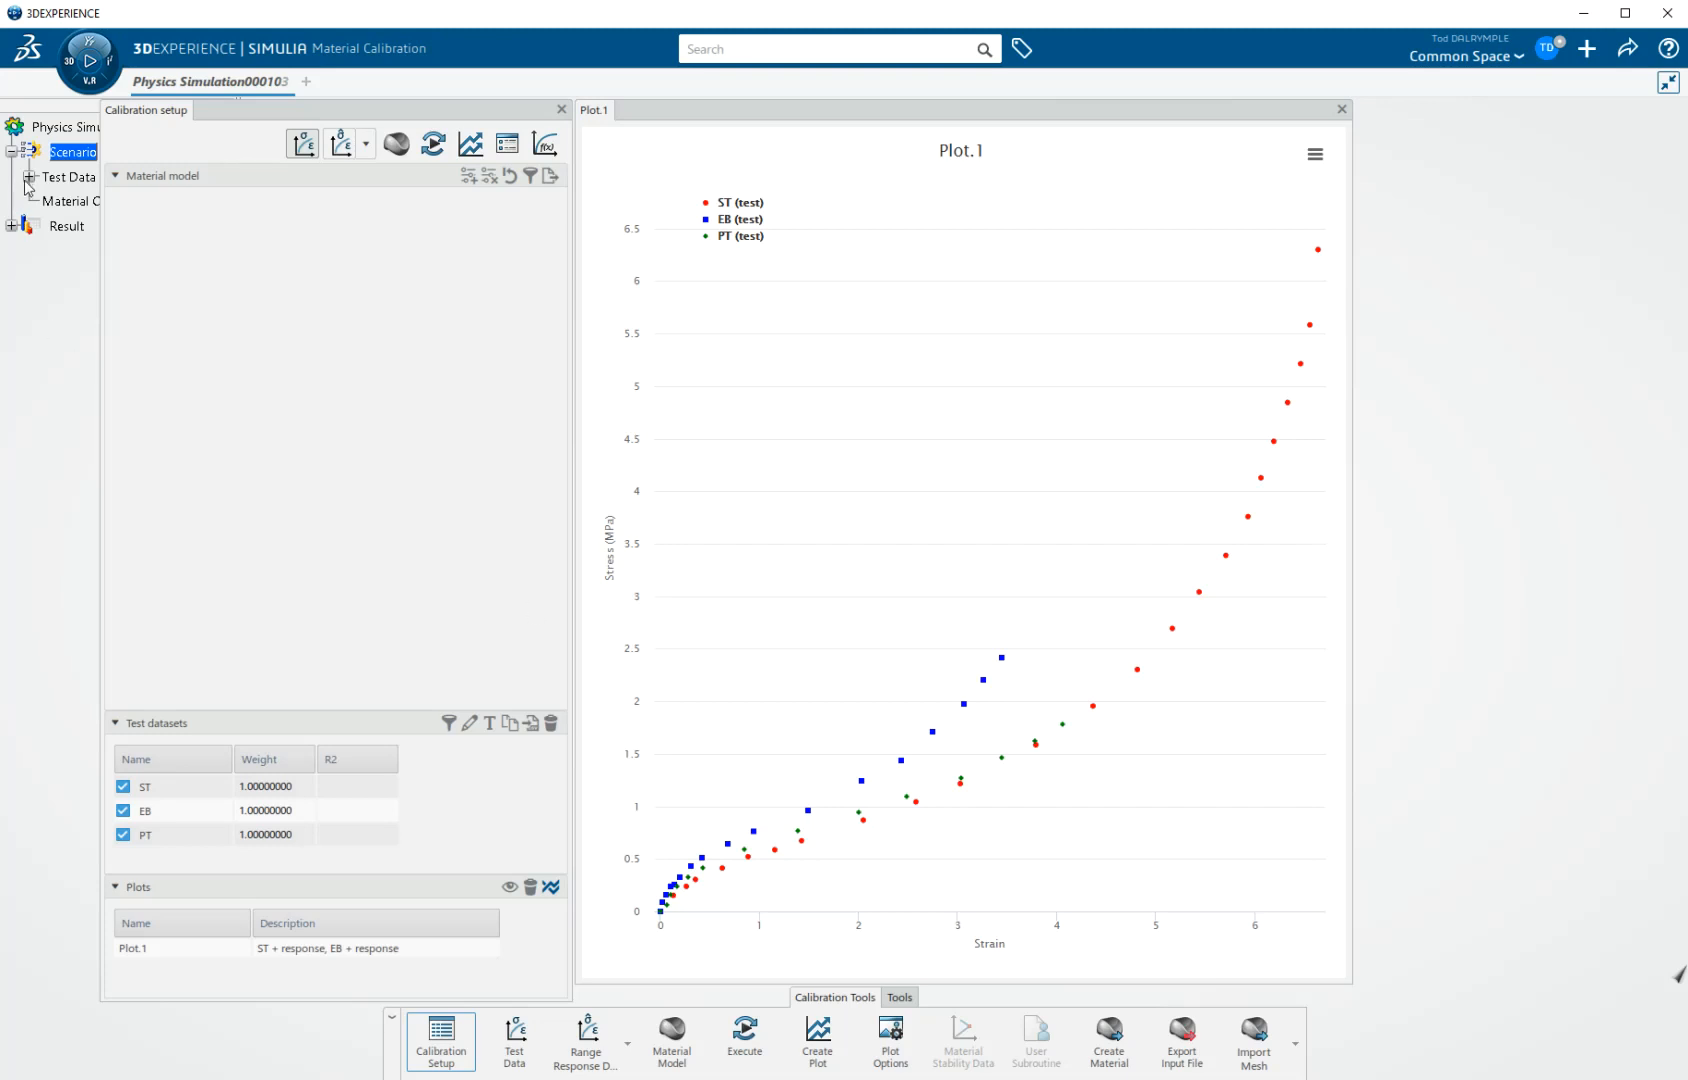
Step: Expand the Test Data node to show datasets ST, EB and PT
{"action": "left_click", "coordinate": [32, 177]}
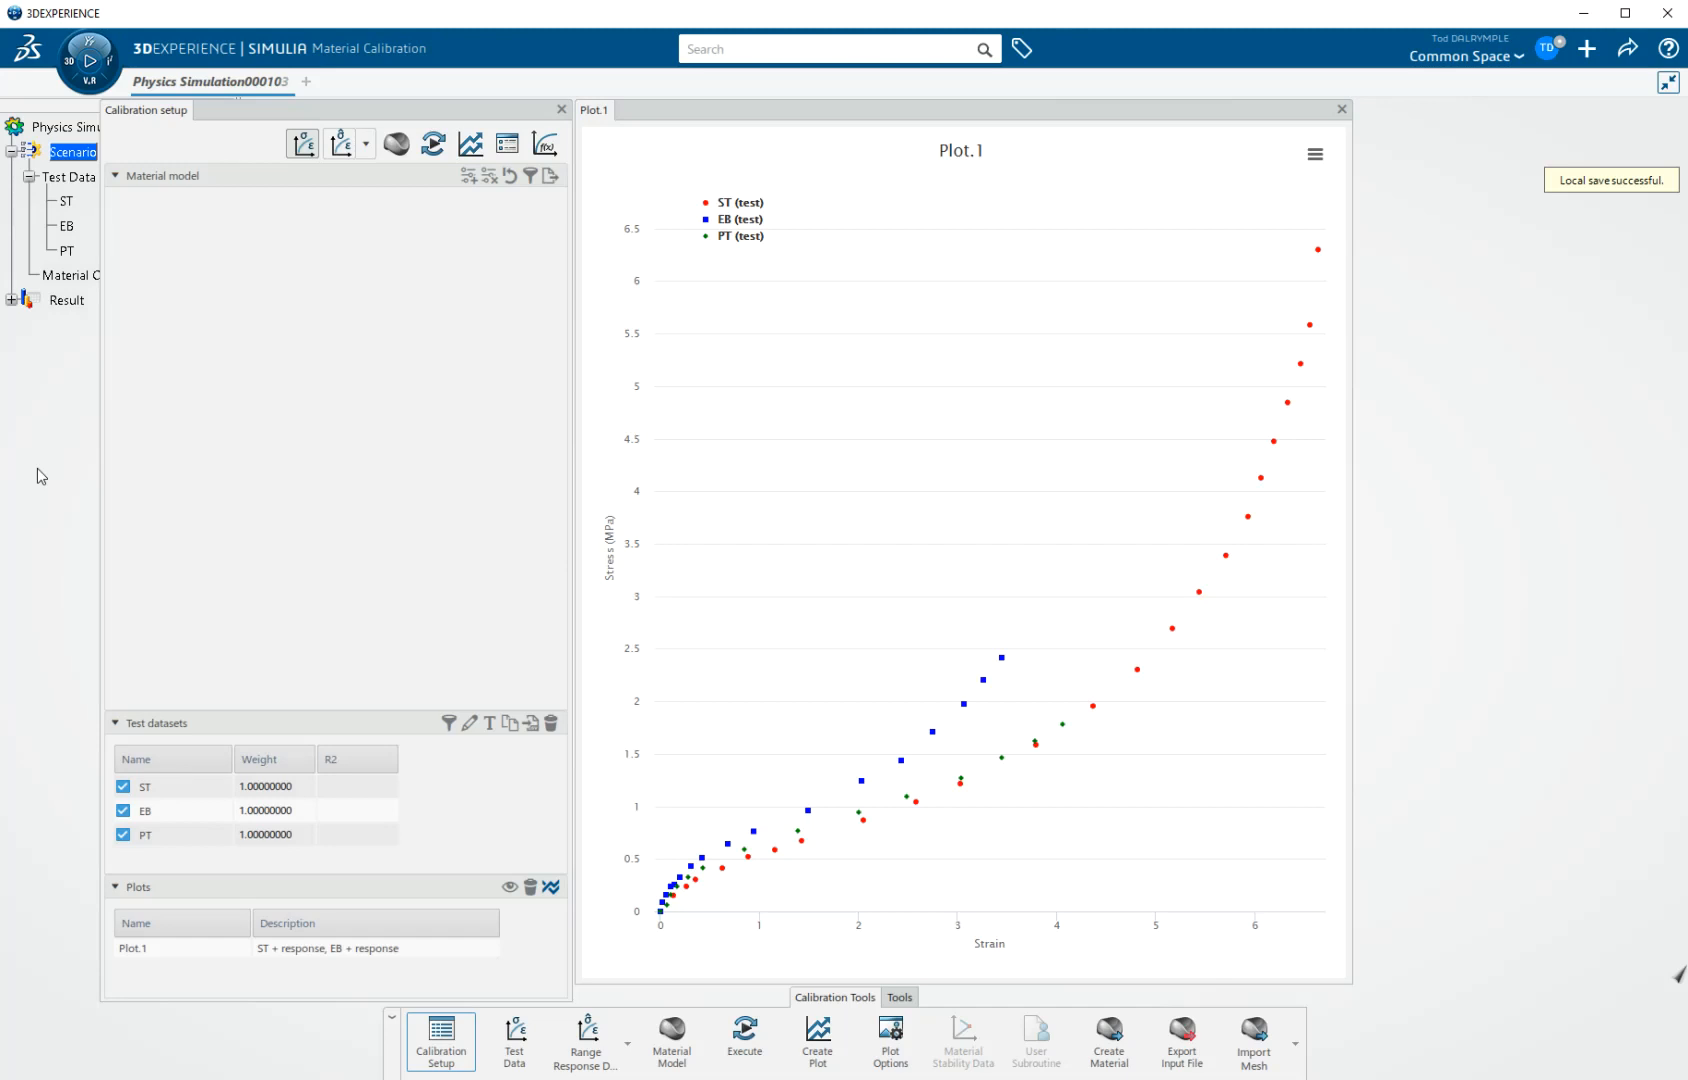
{"action": "mouse_move", "coordinate": [61, 486]}
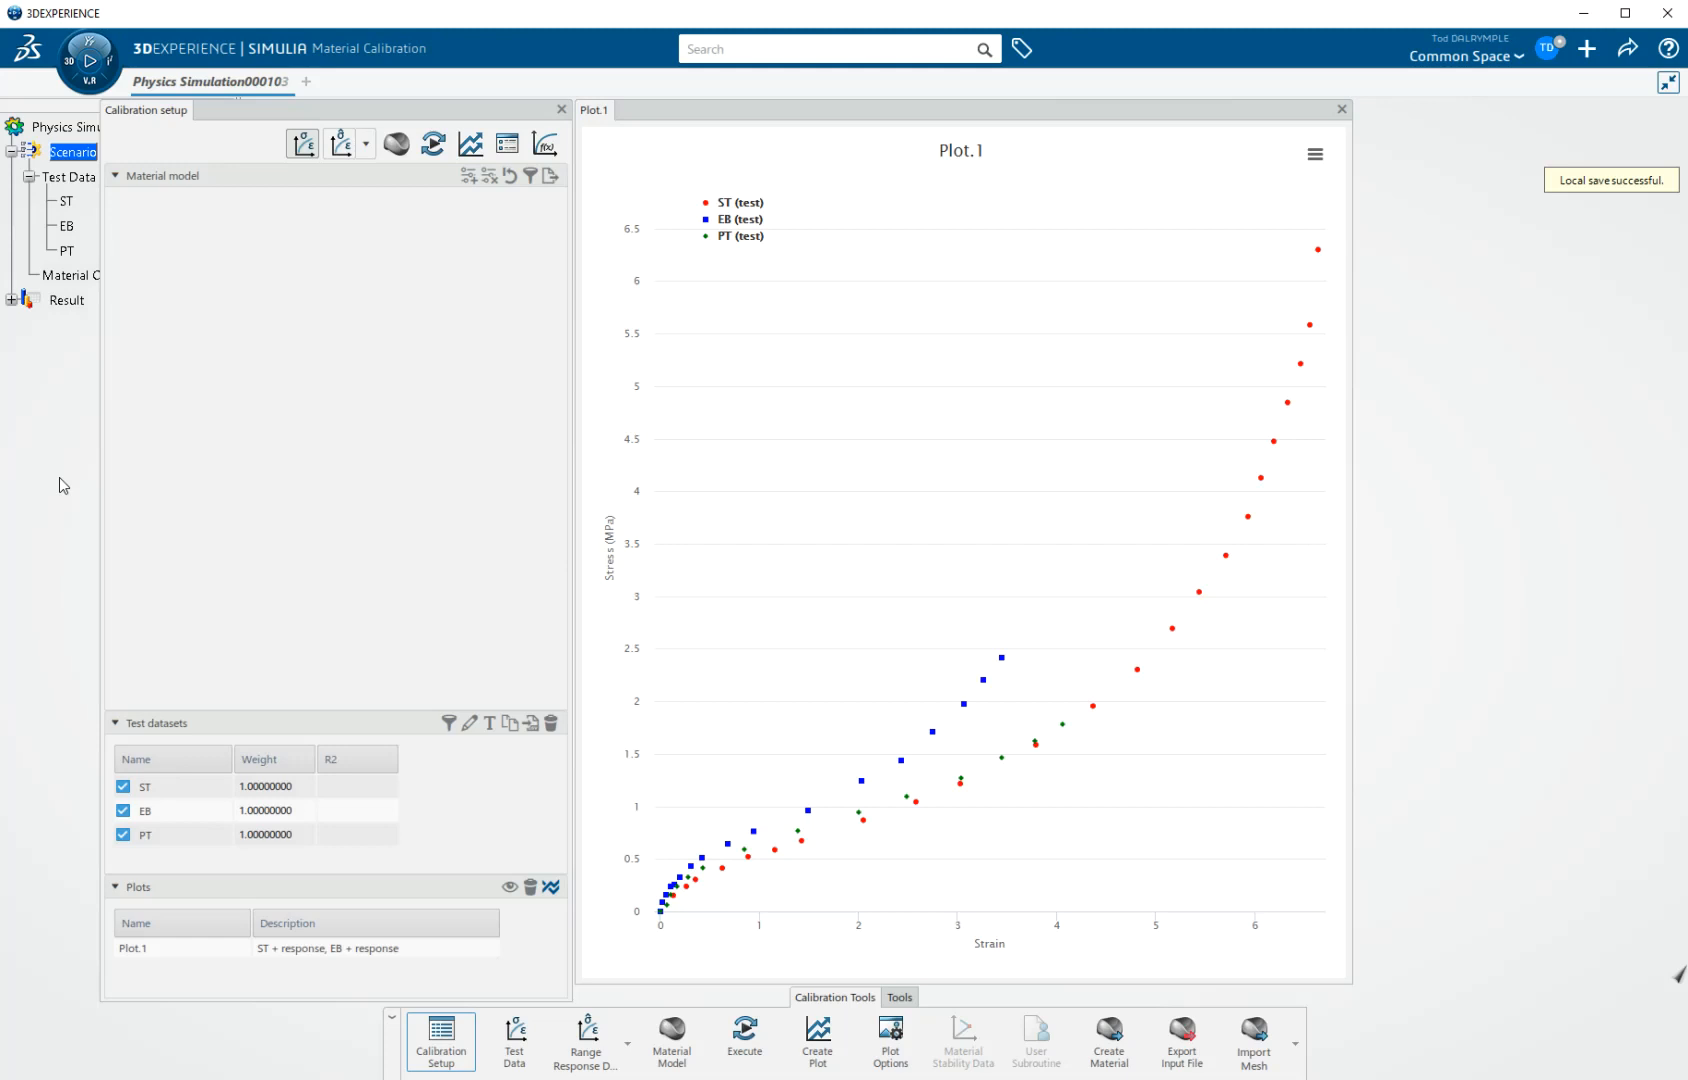
{"action": "mouse_move", "coordinate": [69, 389]}
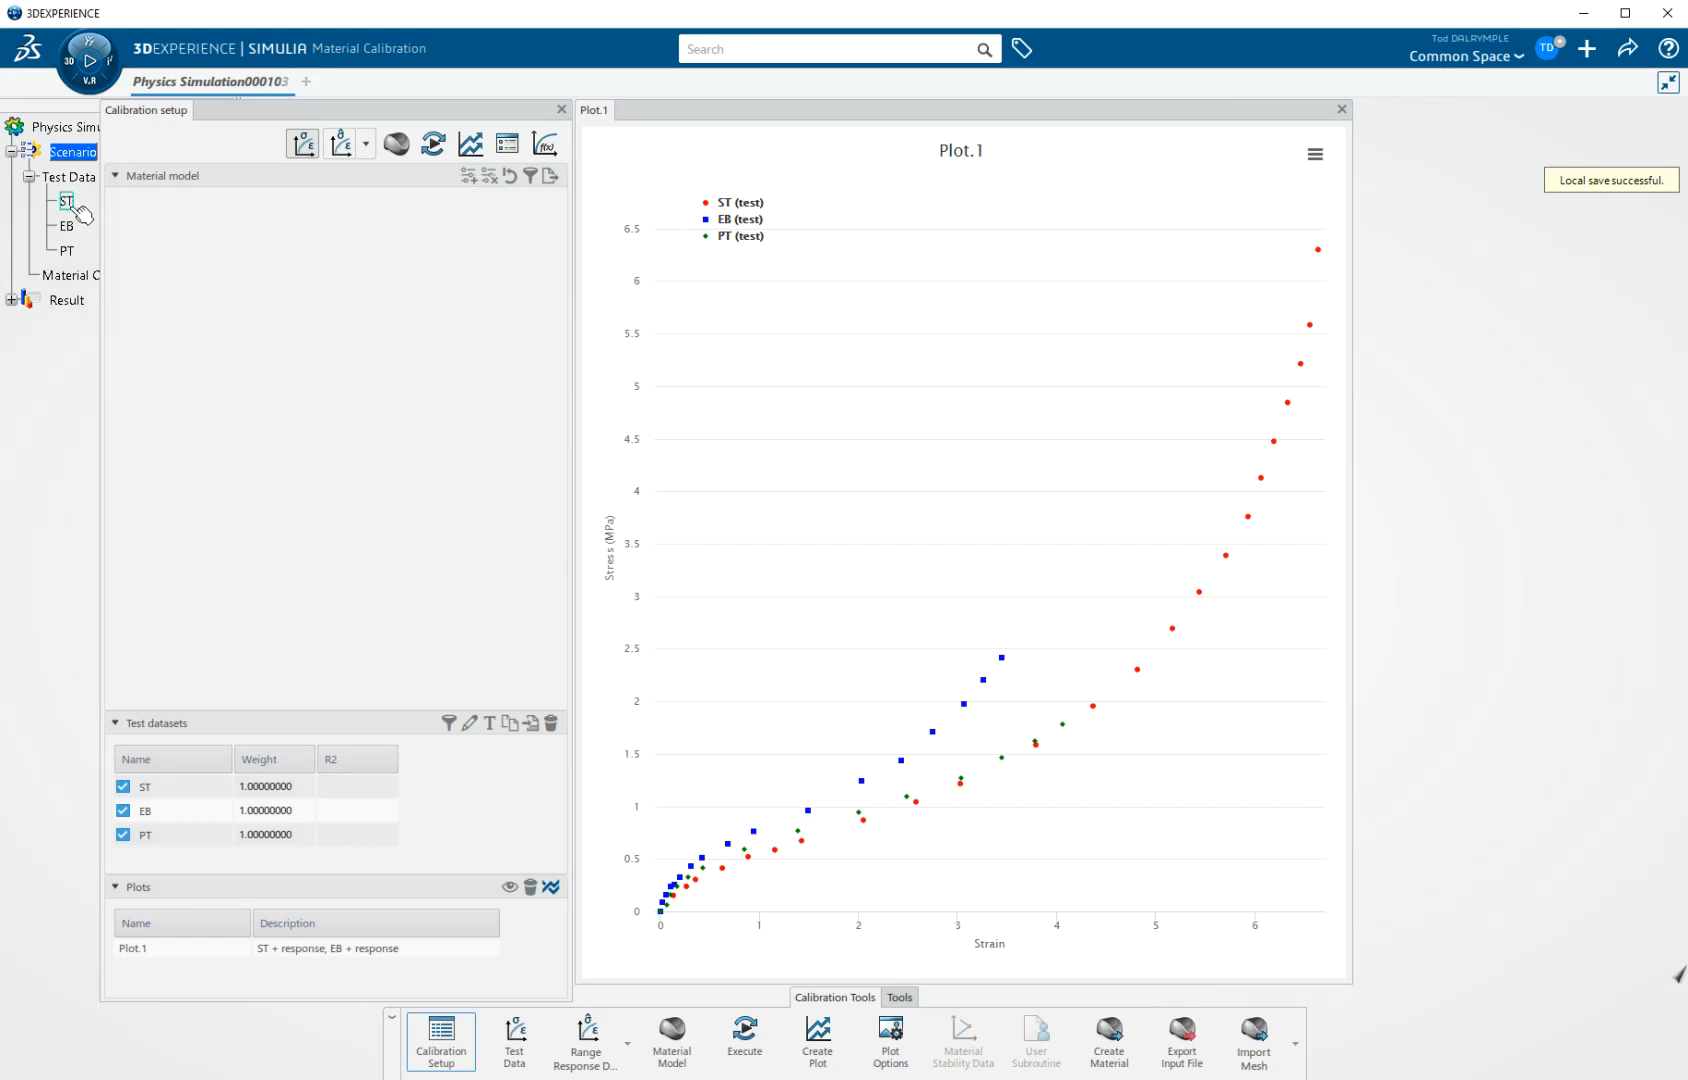
Step: Select the ST dataset and open its 24-row uniaxial table and curve in Test Data
{"action": "left_click", "coordinate": [171, 786]}
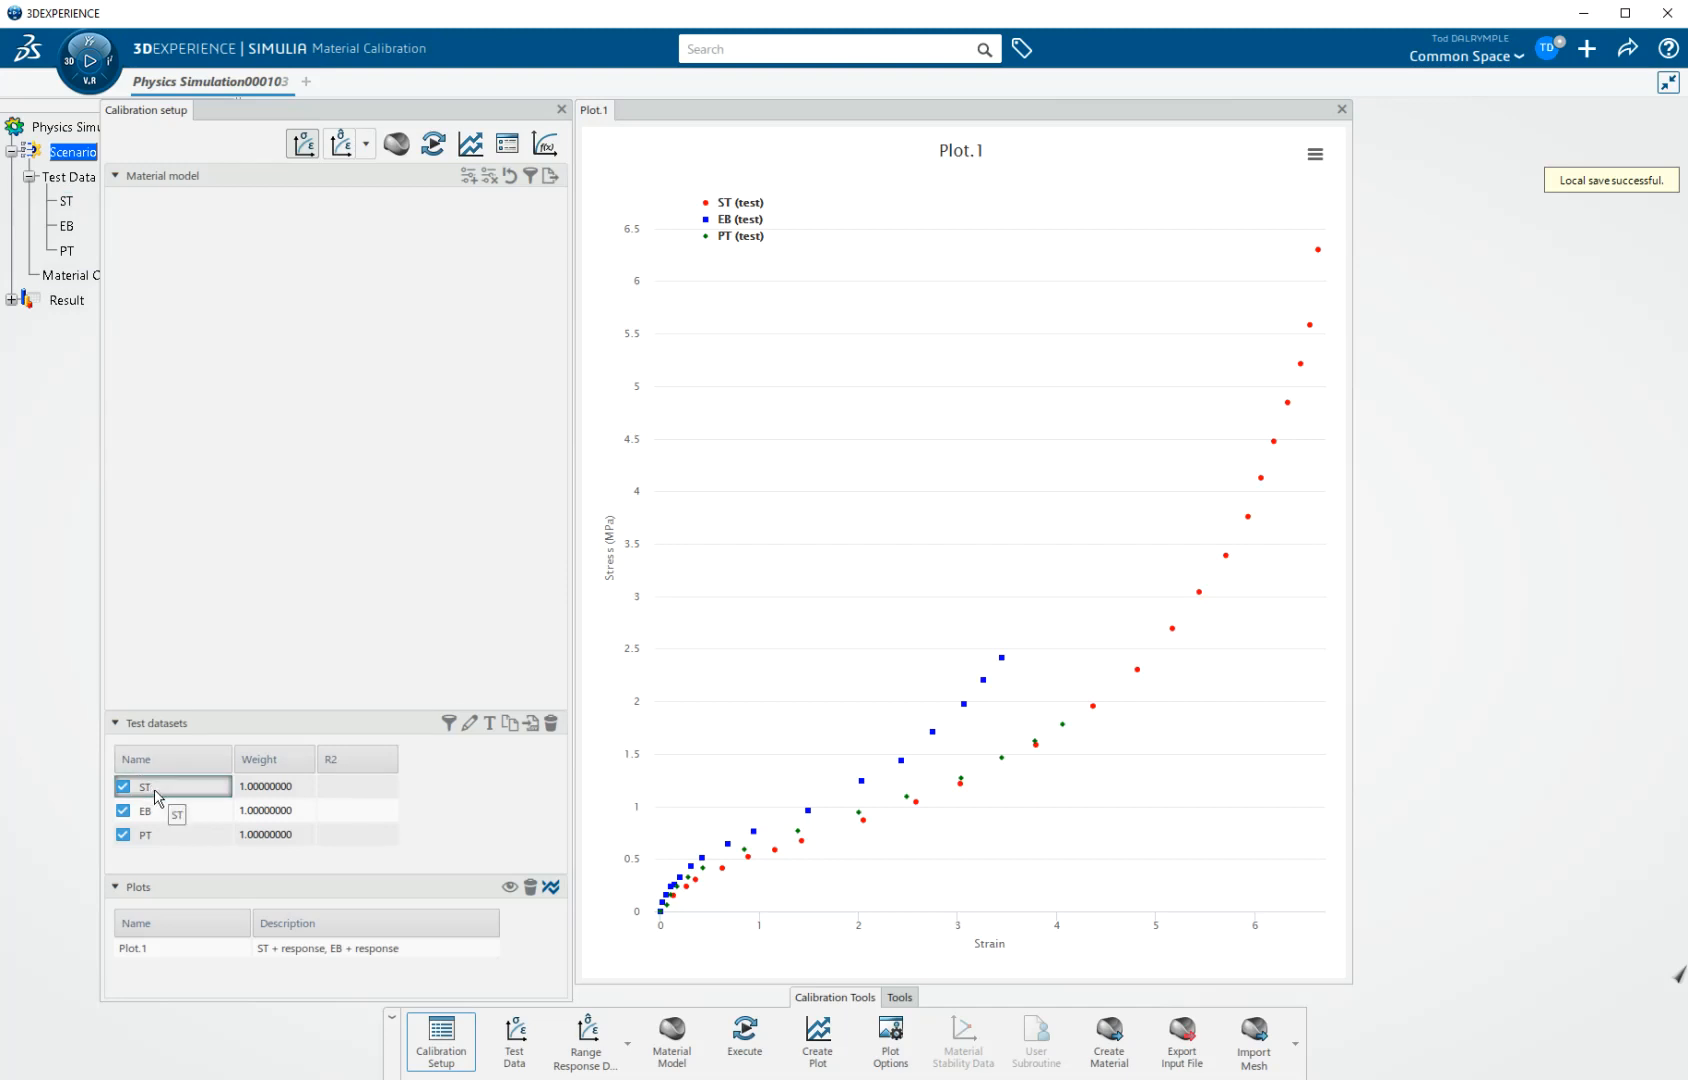
{"action": "left_click", "coordinate": [172, 786]}
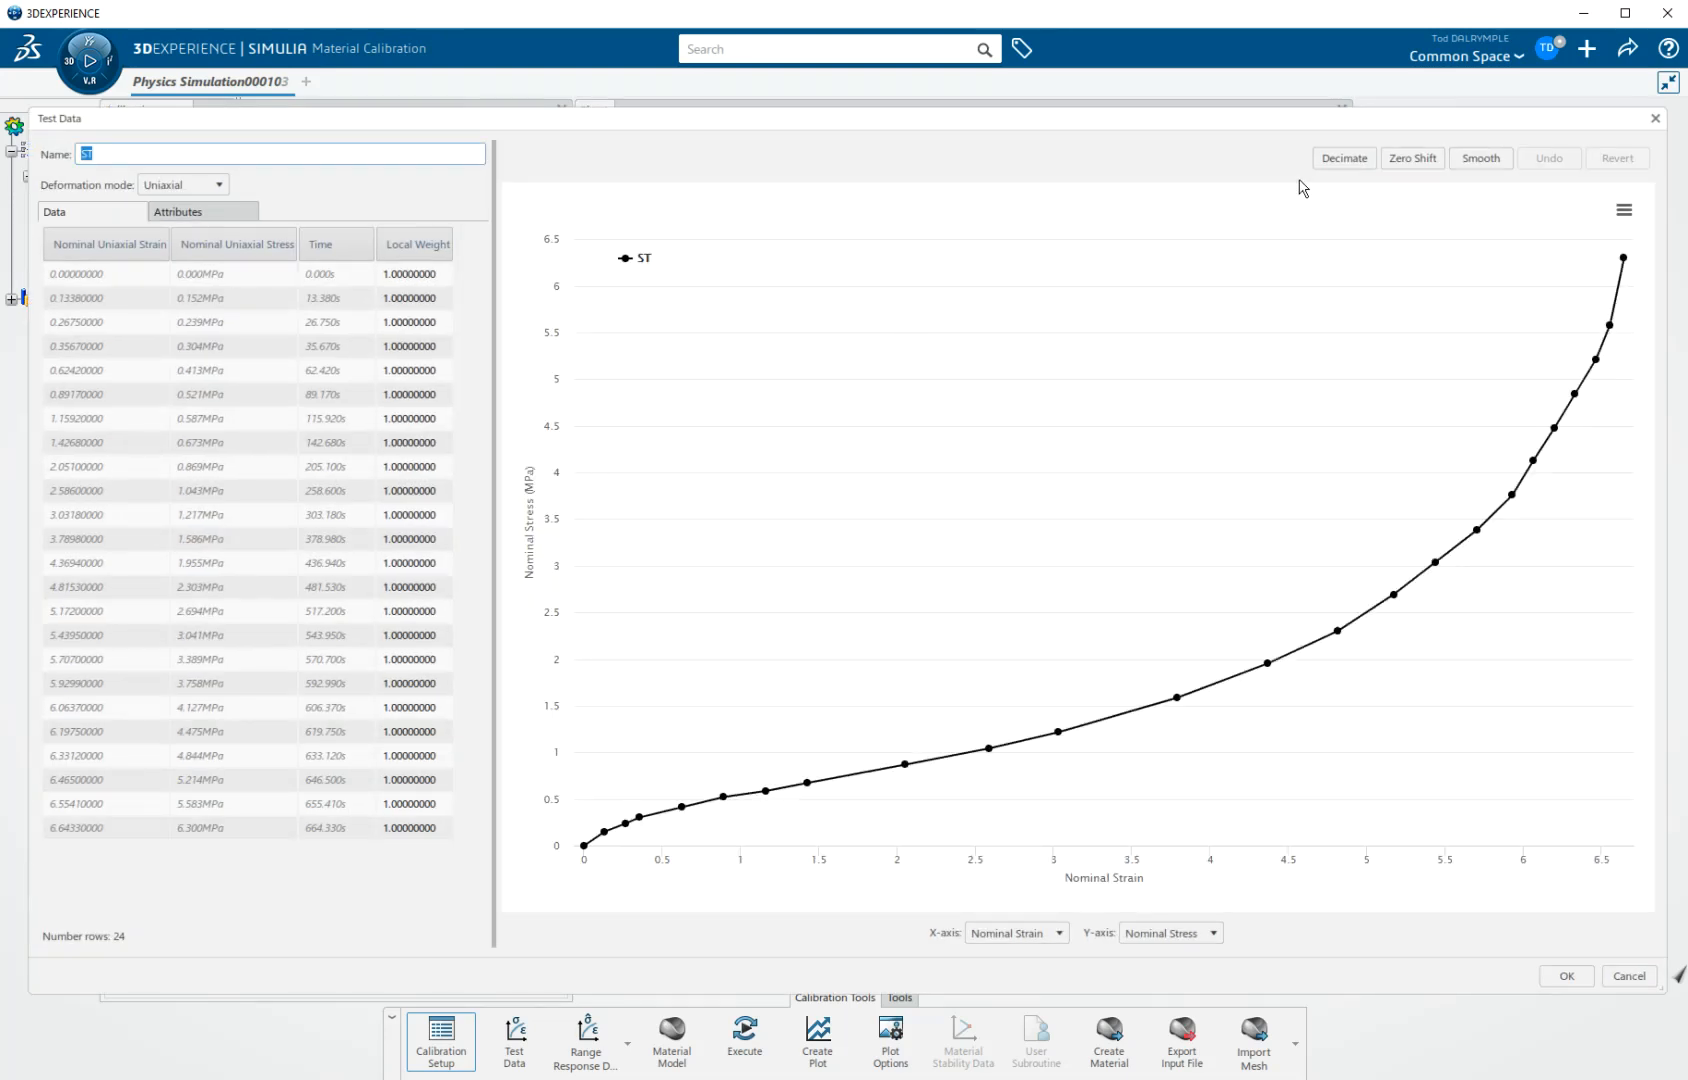
{"action": "mouse_move", "coordinate": [1411, 158]}
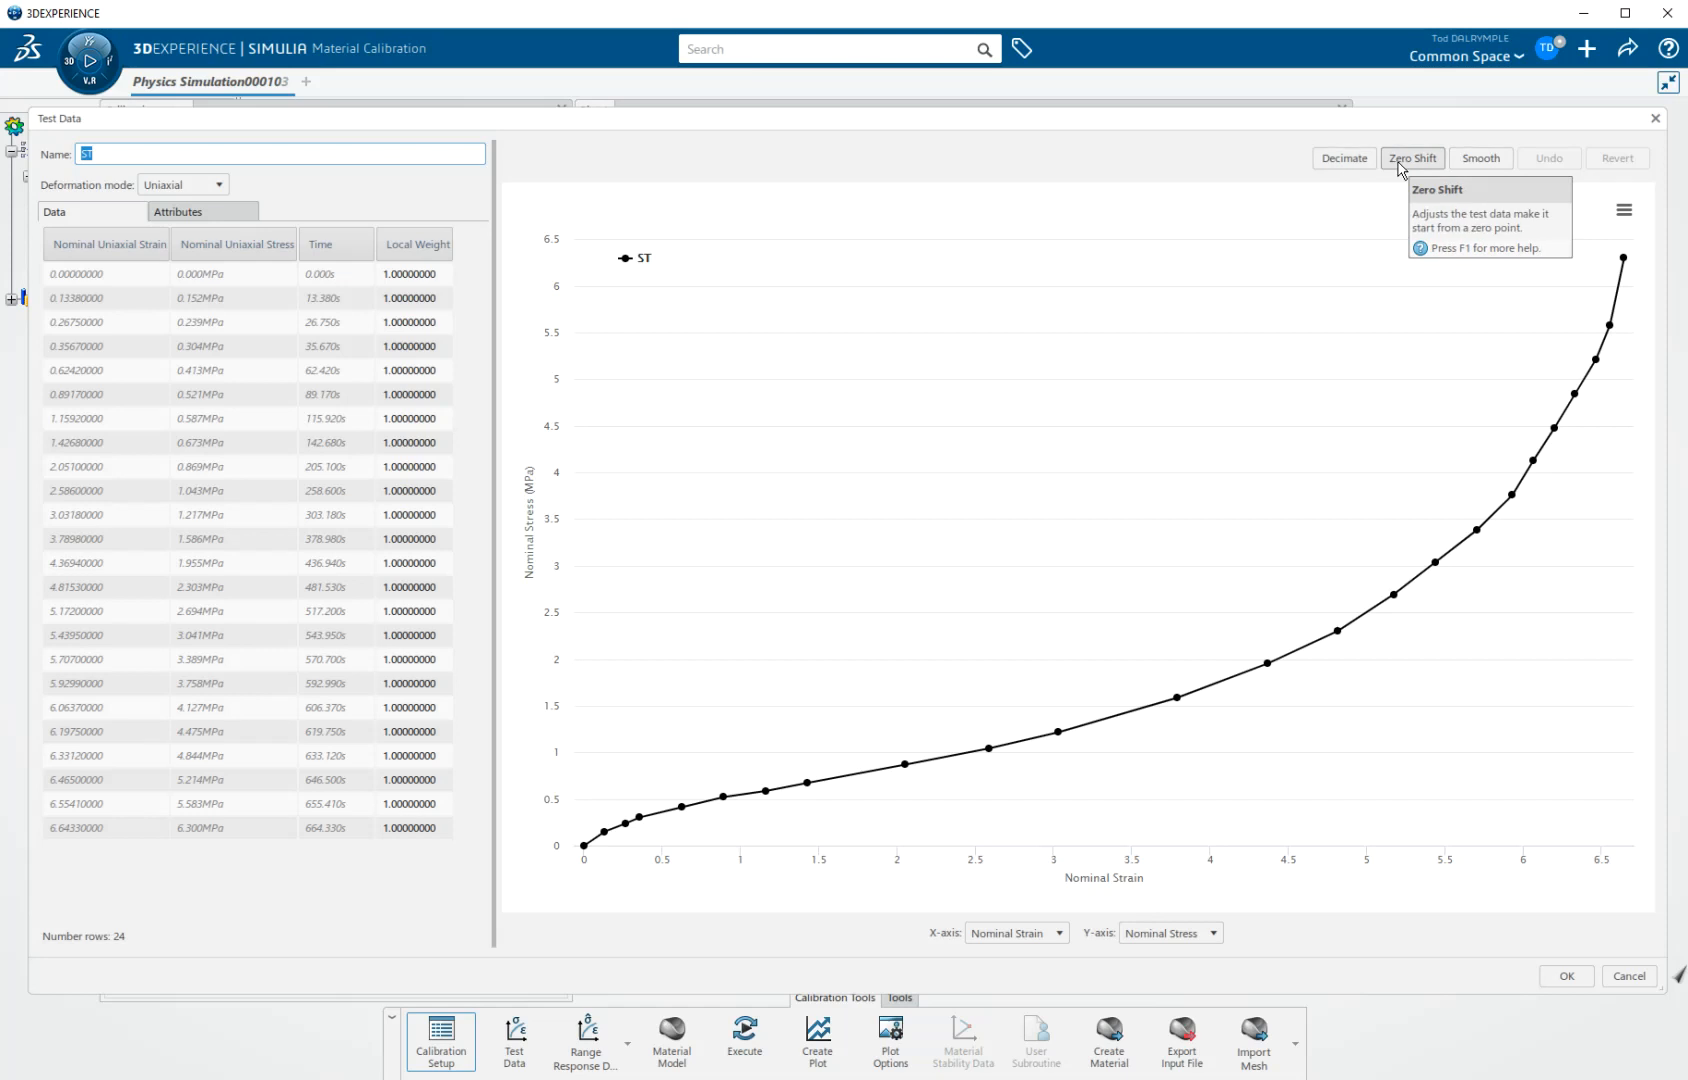
{"action": "mouse_move", "coordinate": [1479, 171]}
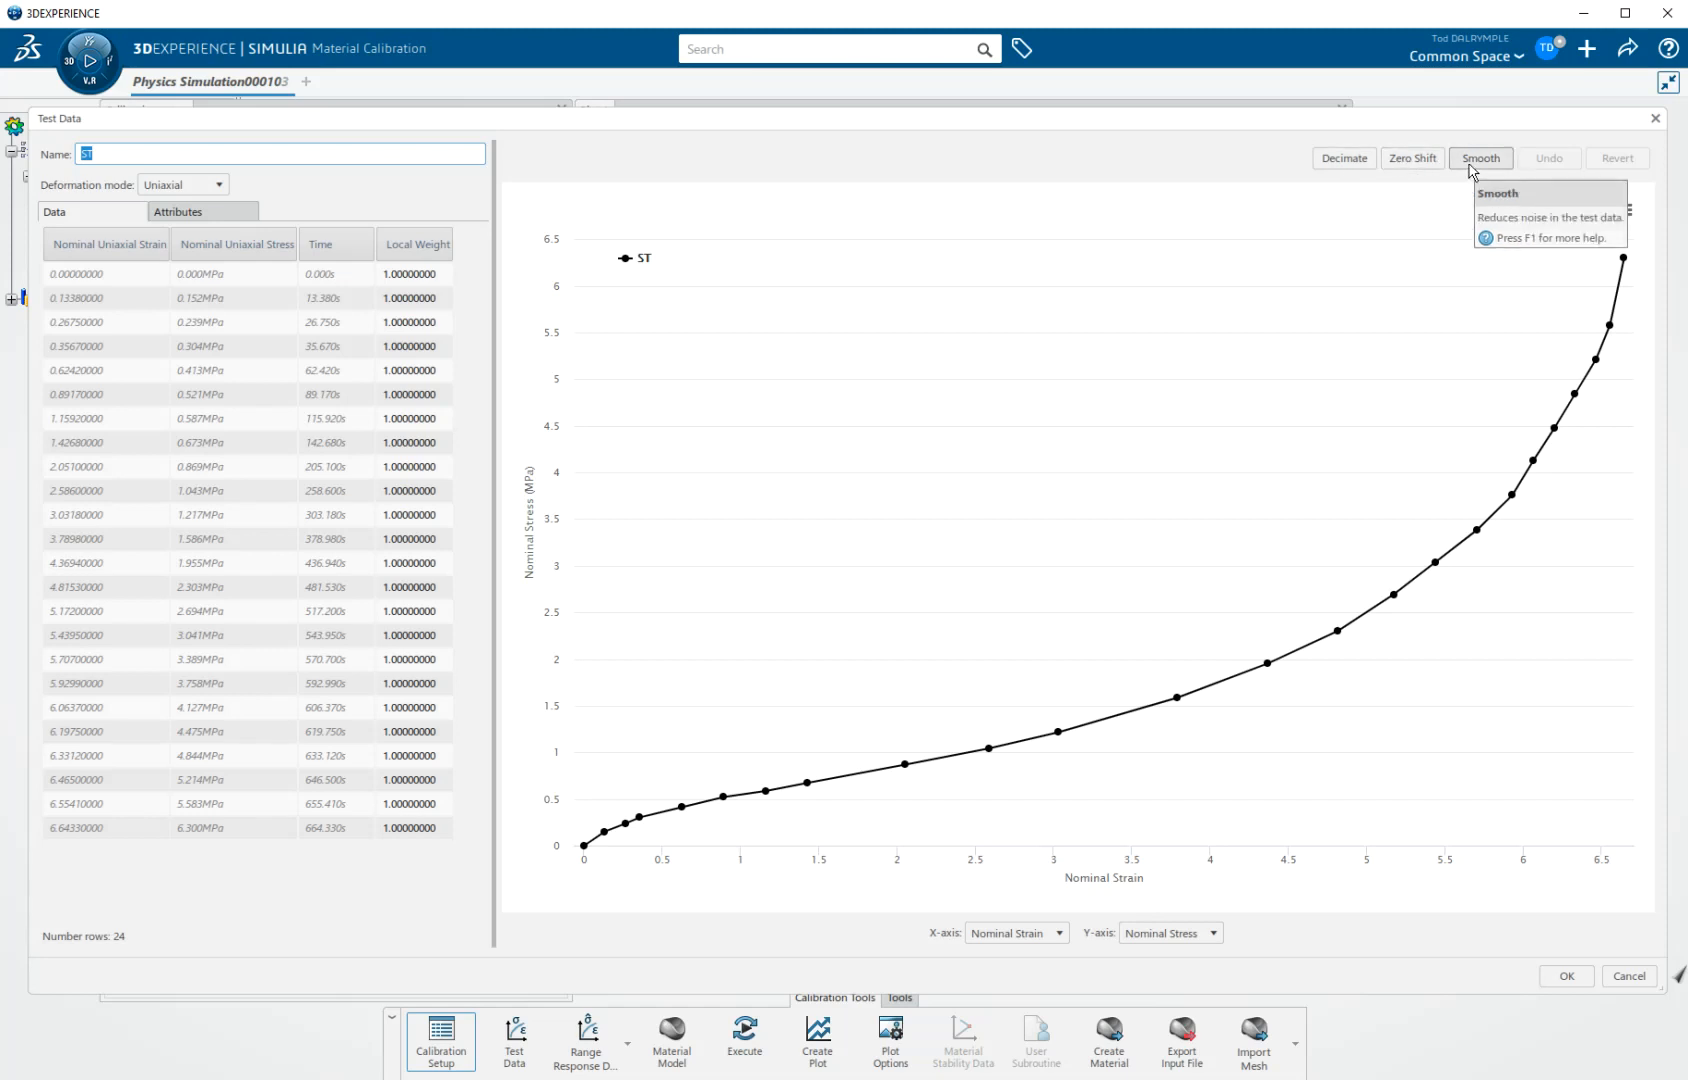
{"action": "mouse_move", "coordinate": [1635, 969]}
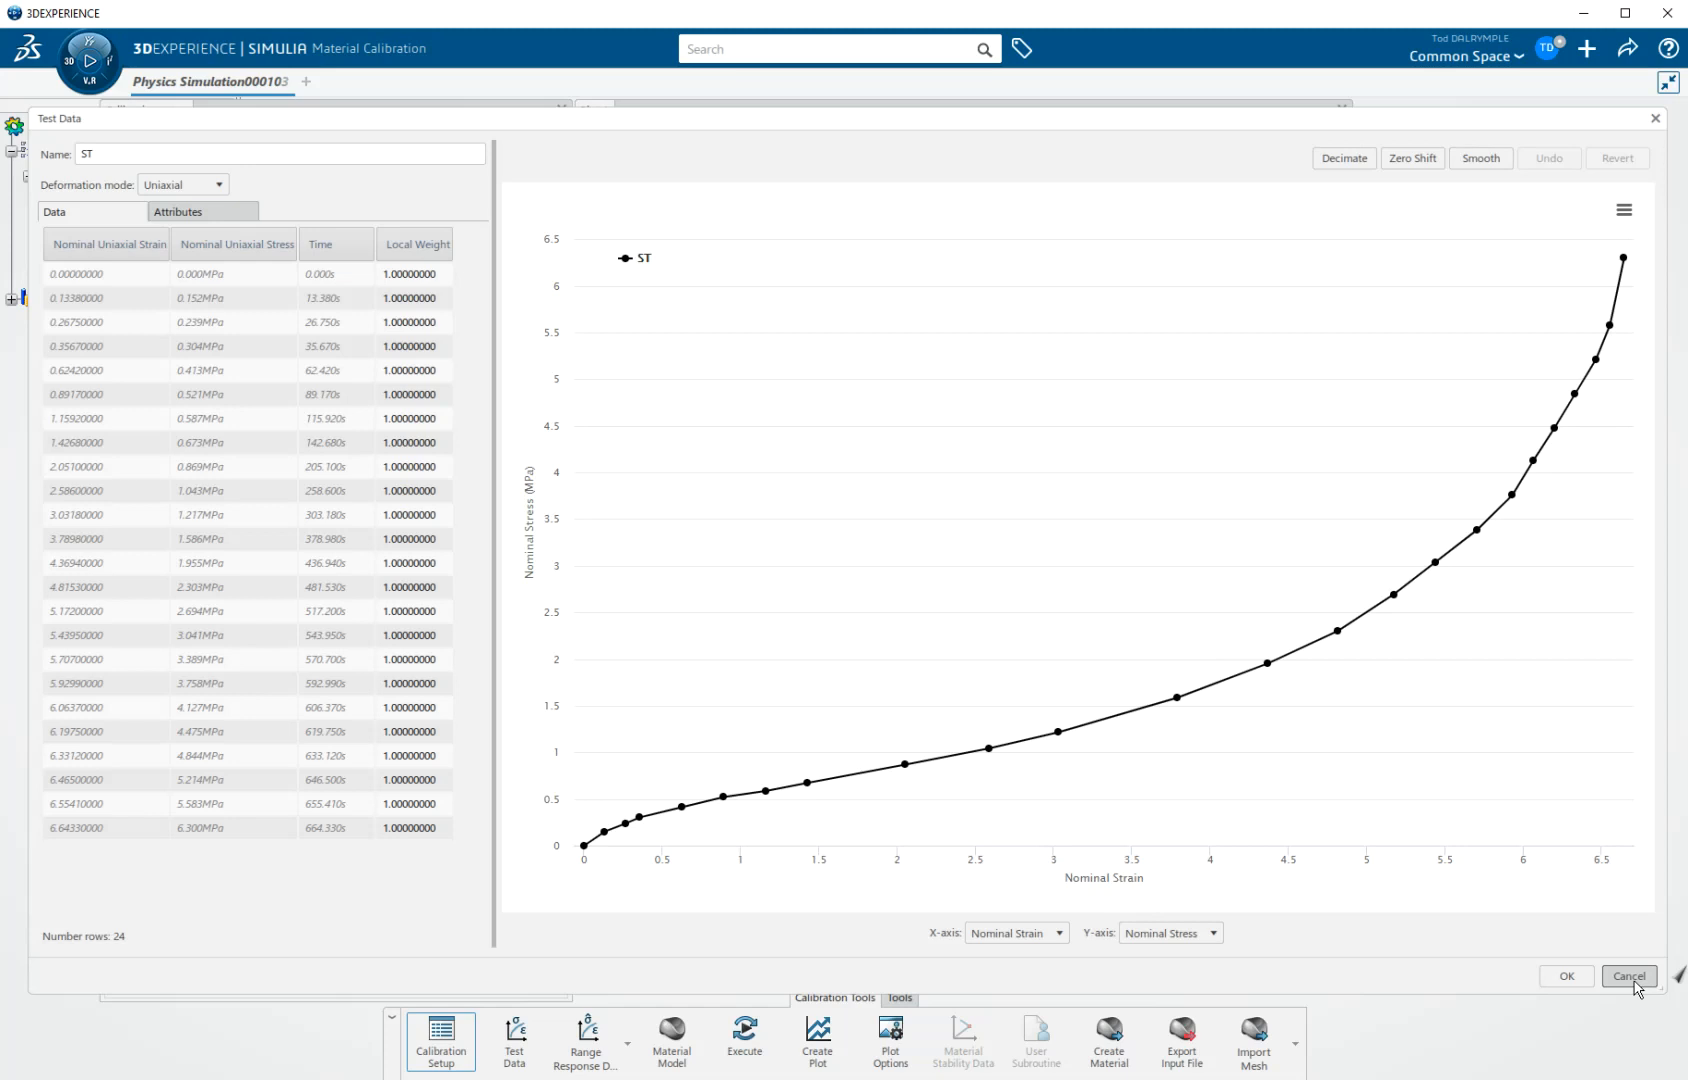
Step: Cancel out of the ST Test Data editor, leaving the dataset unchanged
{"action": "left_click", "coordinate": [1628, 977]}
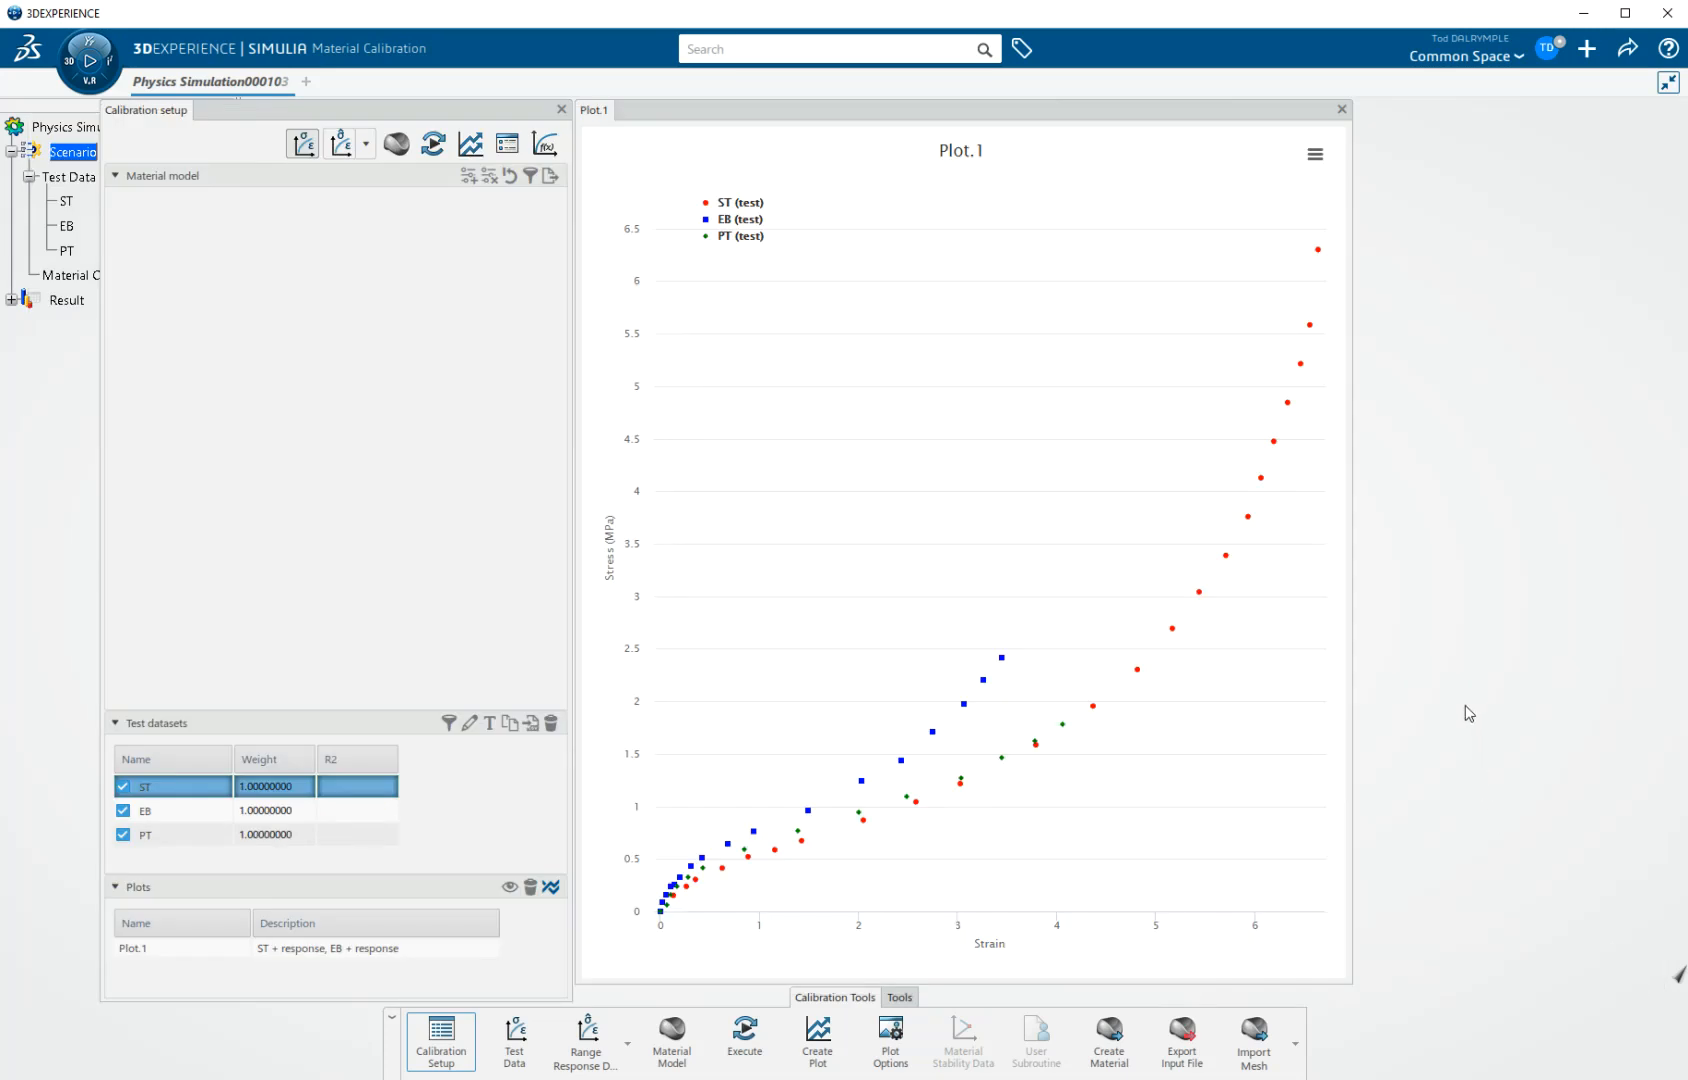
{"action": "mouse_move", "coordinate": [1416, 630]}
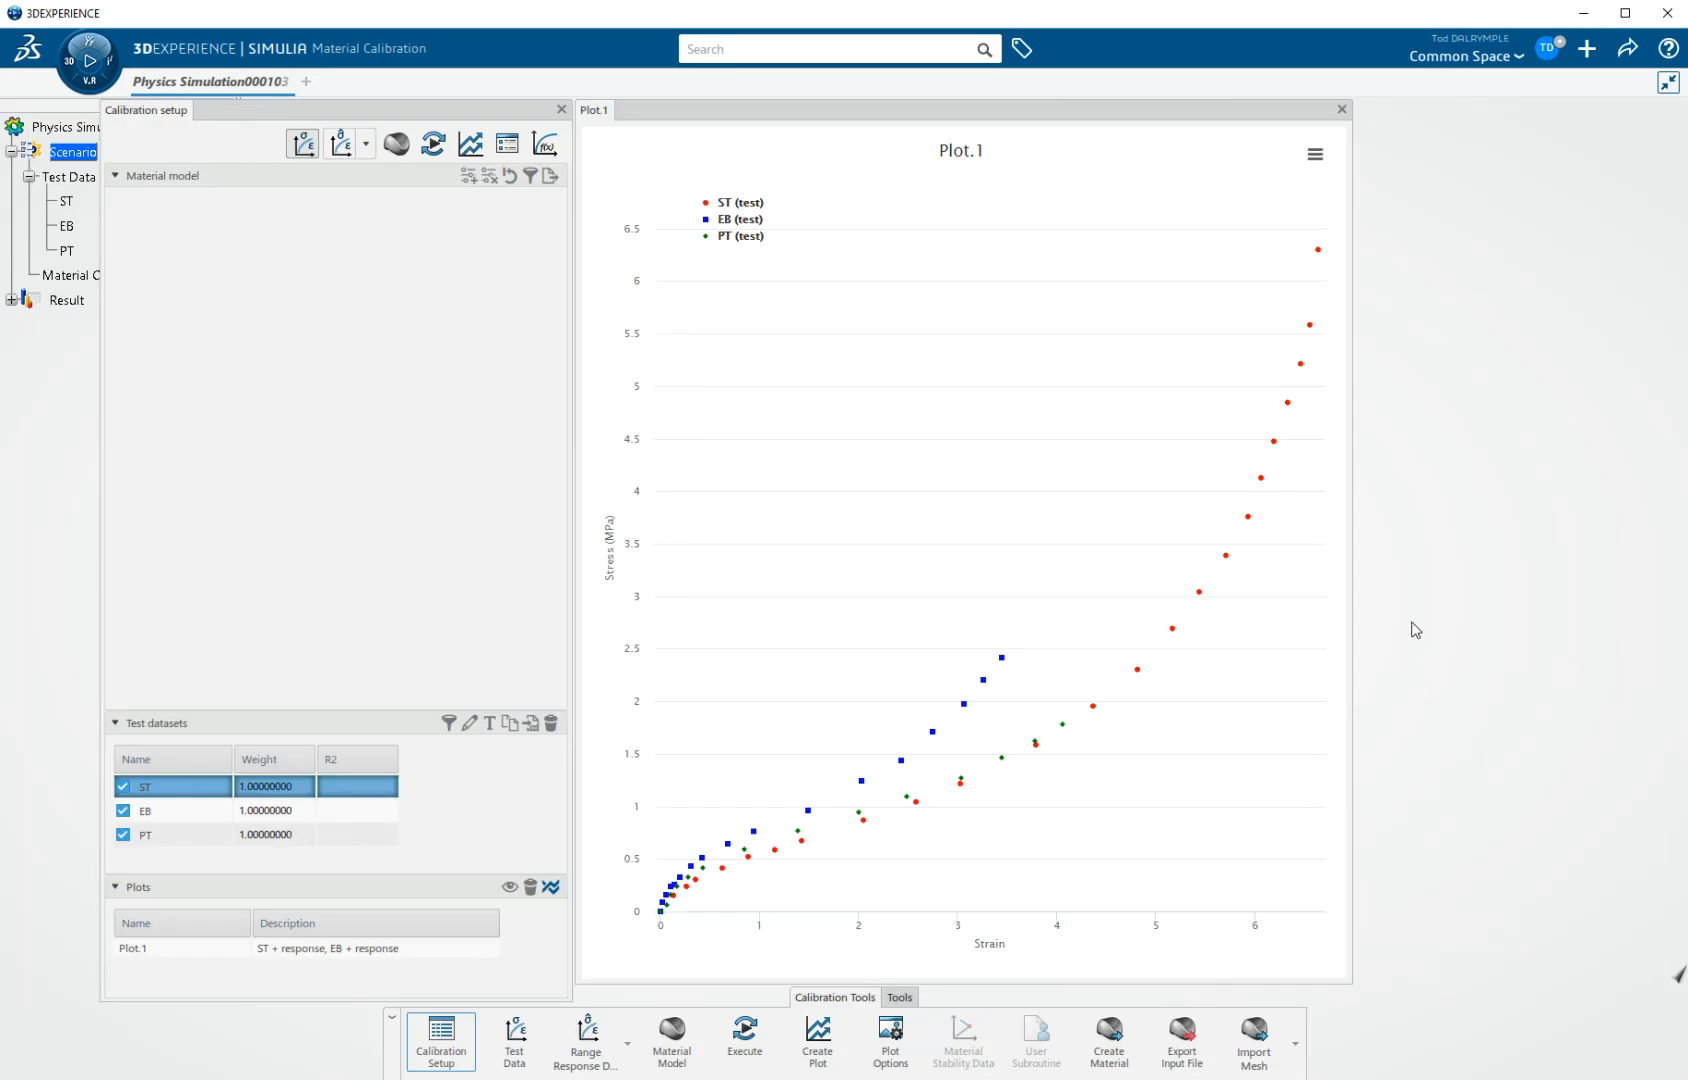
{"action": "mouse_move", "coordinate": [376, 299]}
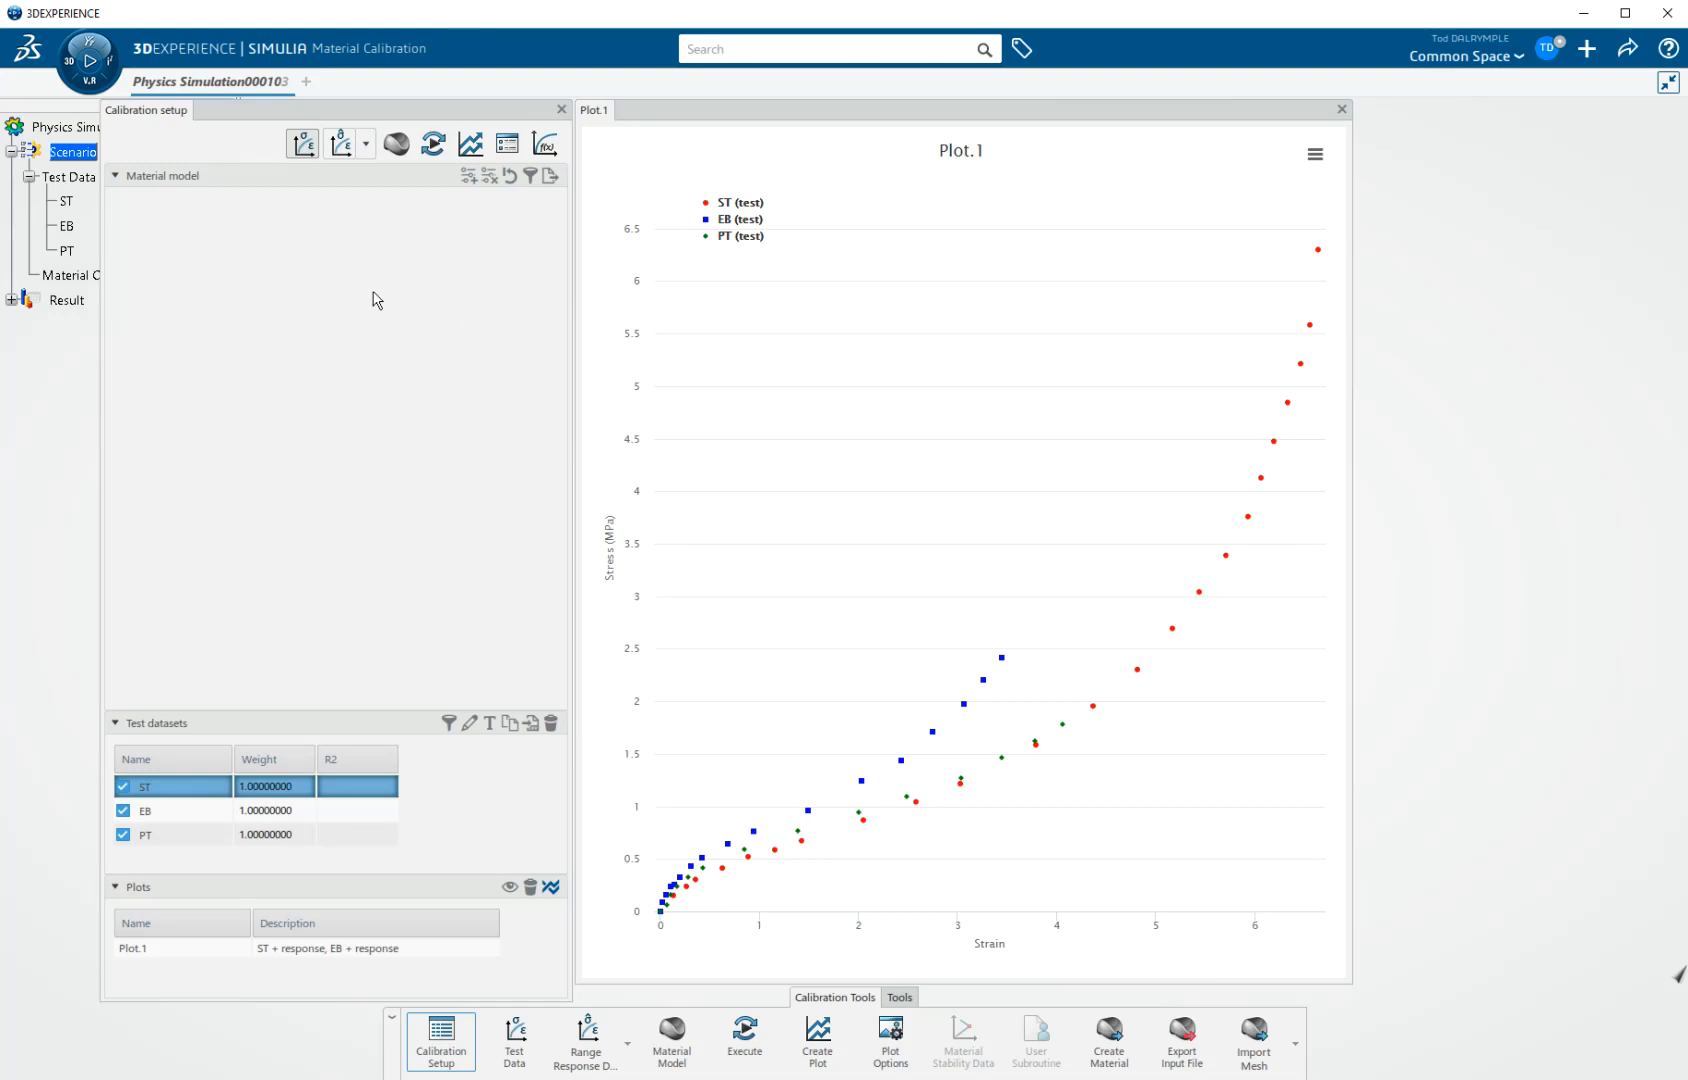
{"action": "mouse_move", "coordinate": [390, 229]}
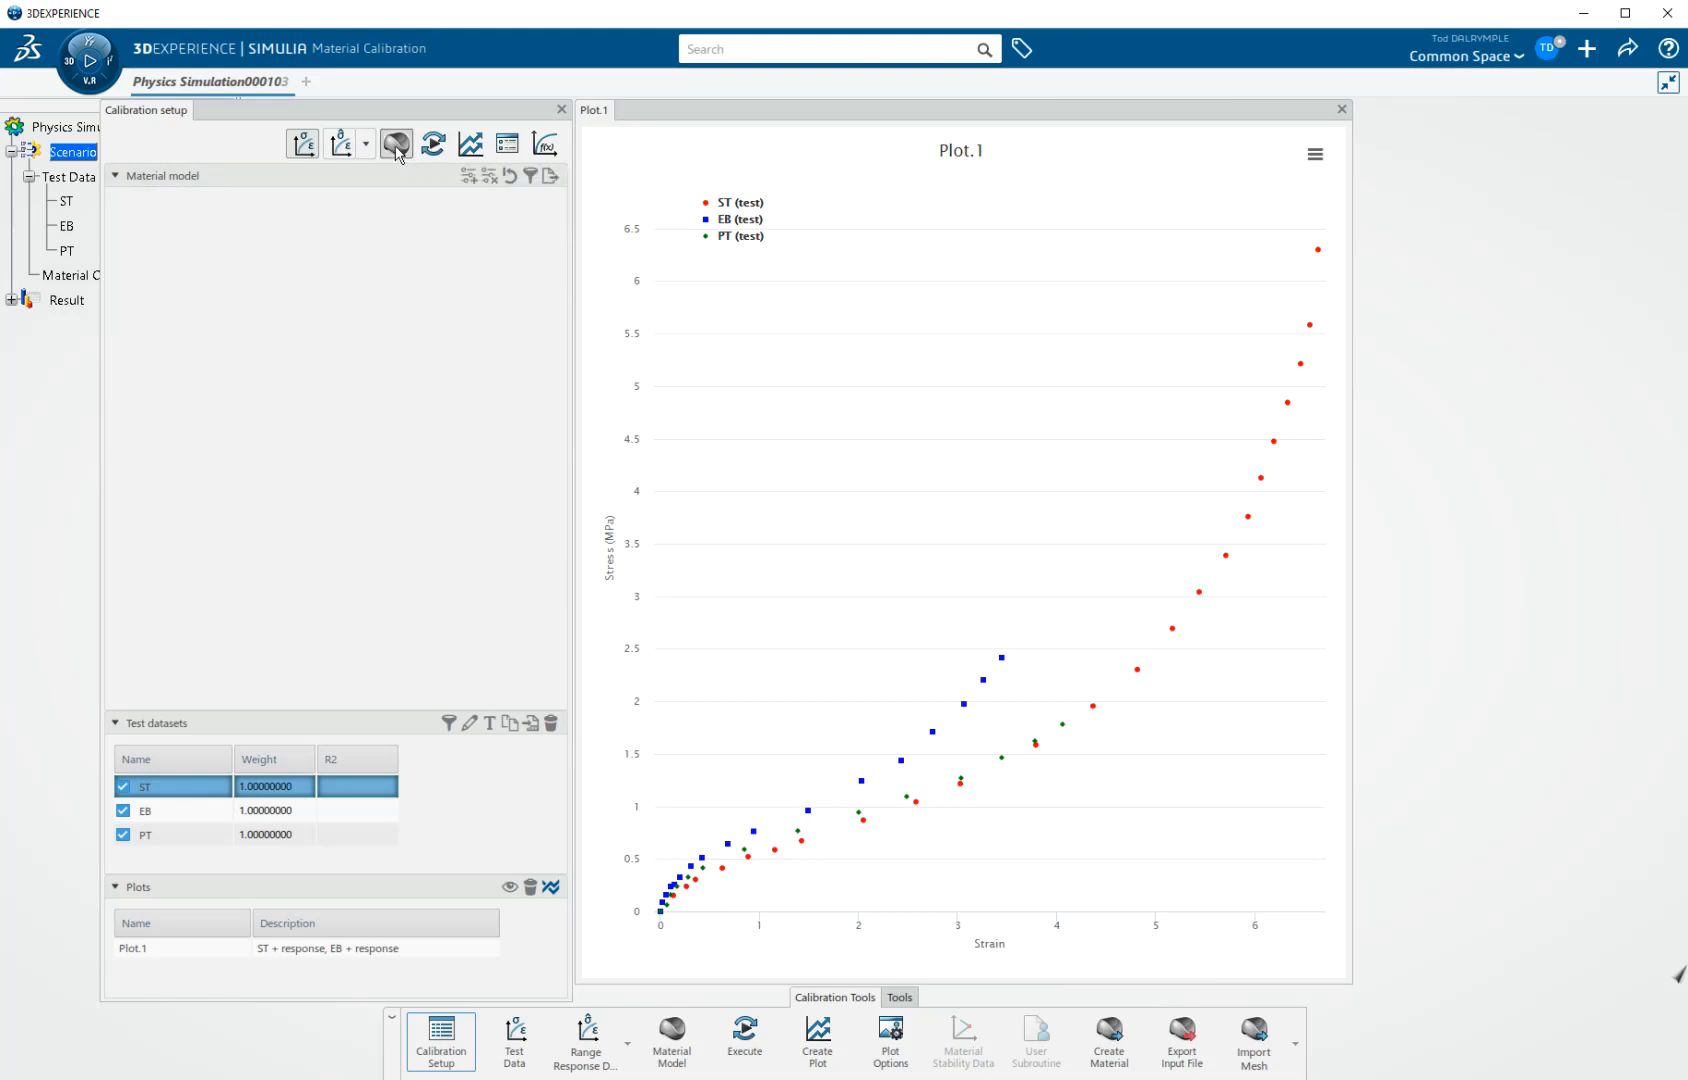
Step: Open the Material Model dialog offering Hyperelastic and Hyperfoam models
{"action": "left_click", "coordinate": [395, 143]}
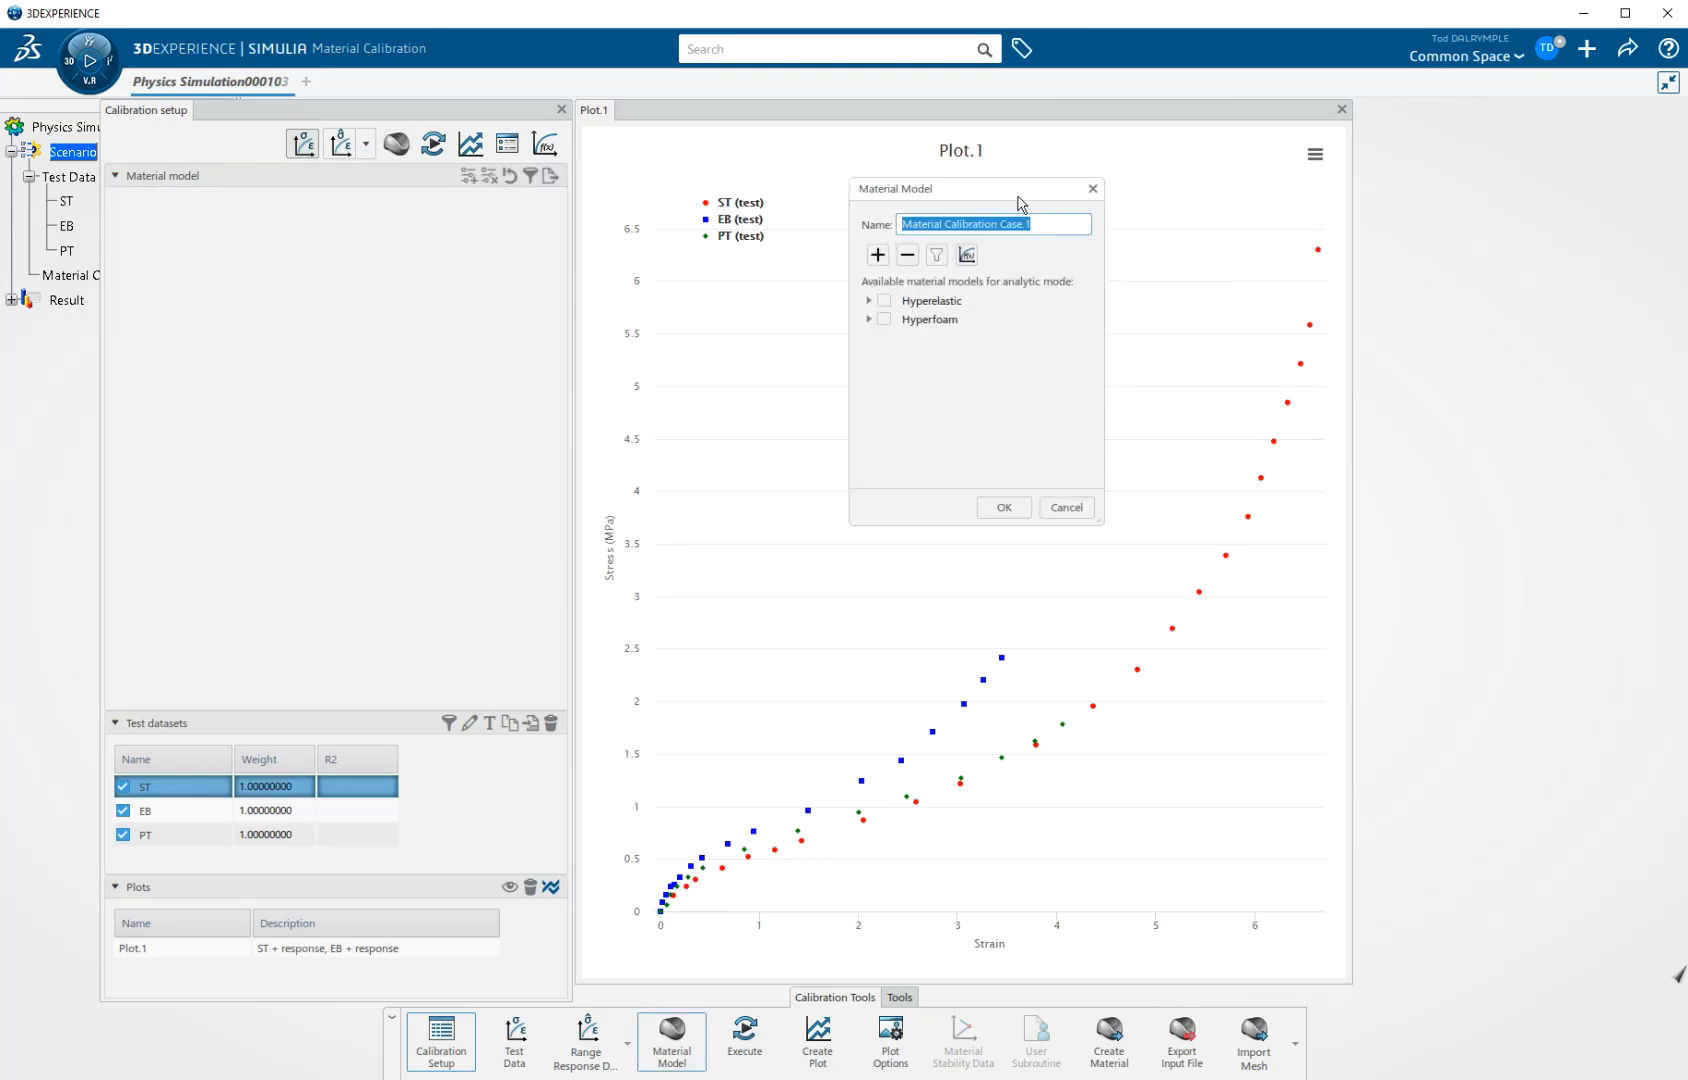
Step: Reposition the Material Model dialog for Material Calibration Case.1
{"action": "left_click_drag", "start_coordinate": [974, 188], "coordinate": [947, 227]}
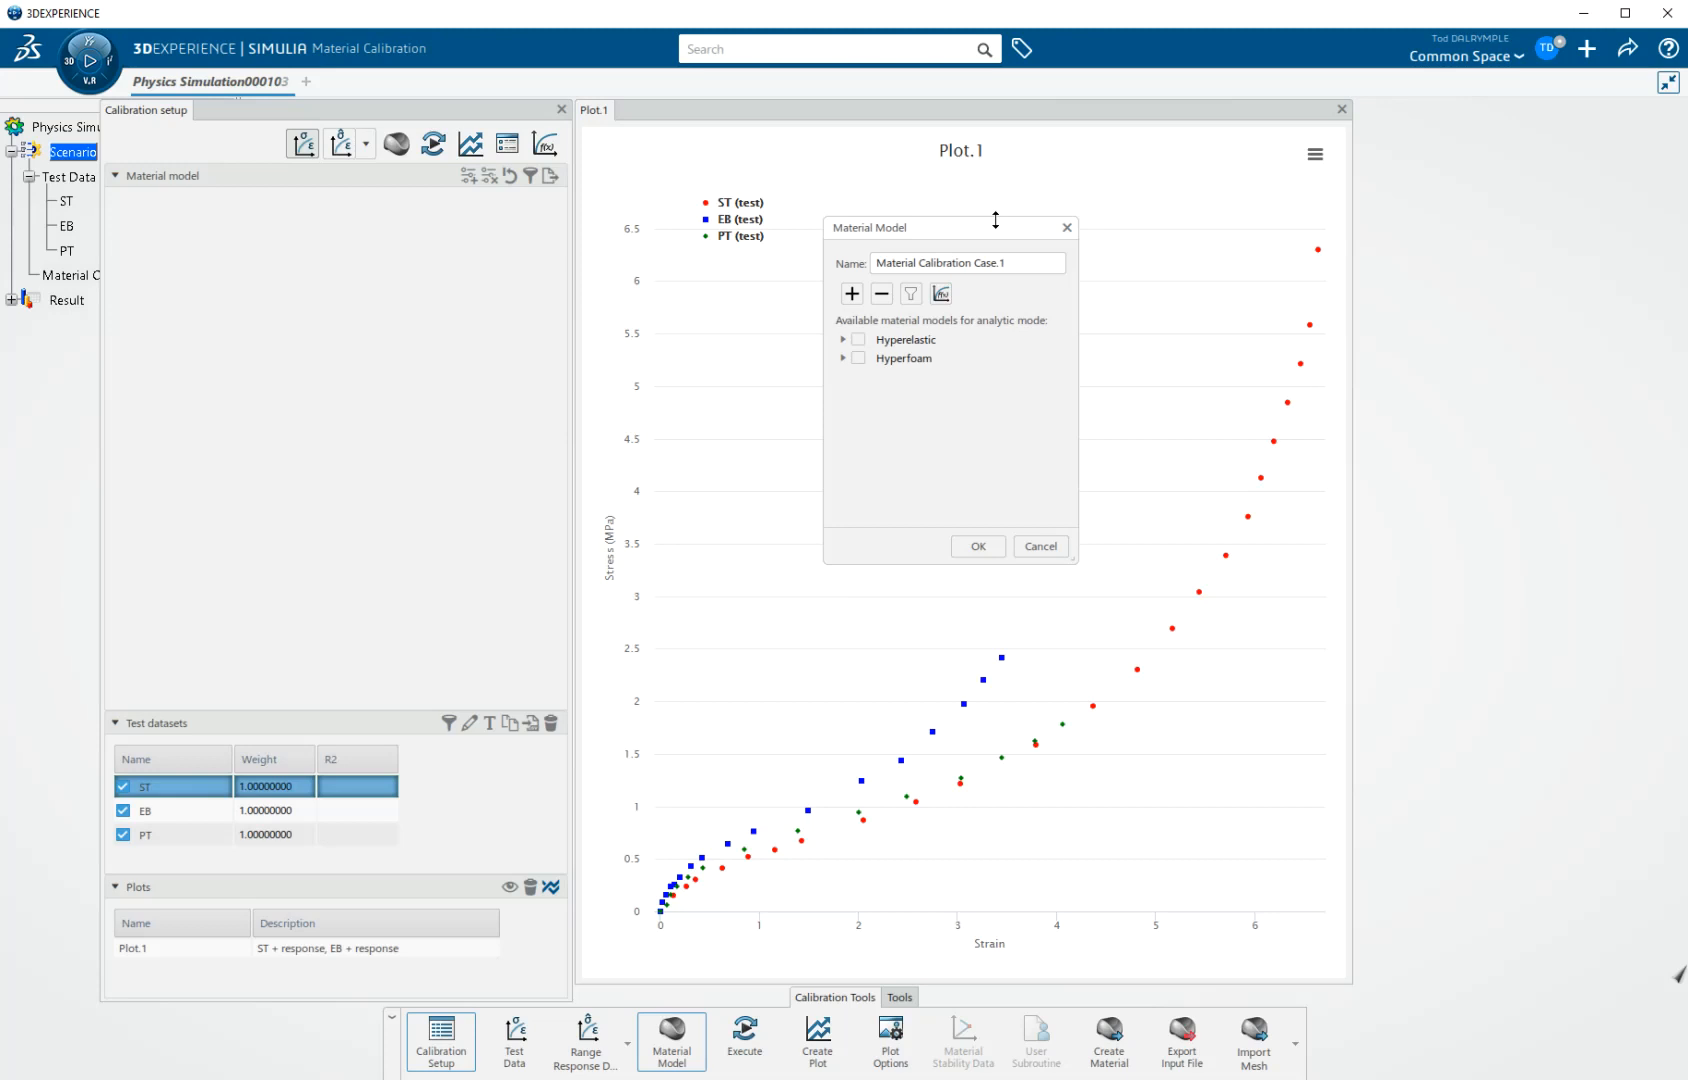
{"action": "mouse_move", "coordinate": [1001, 232]}
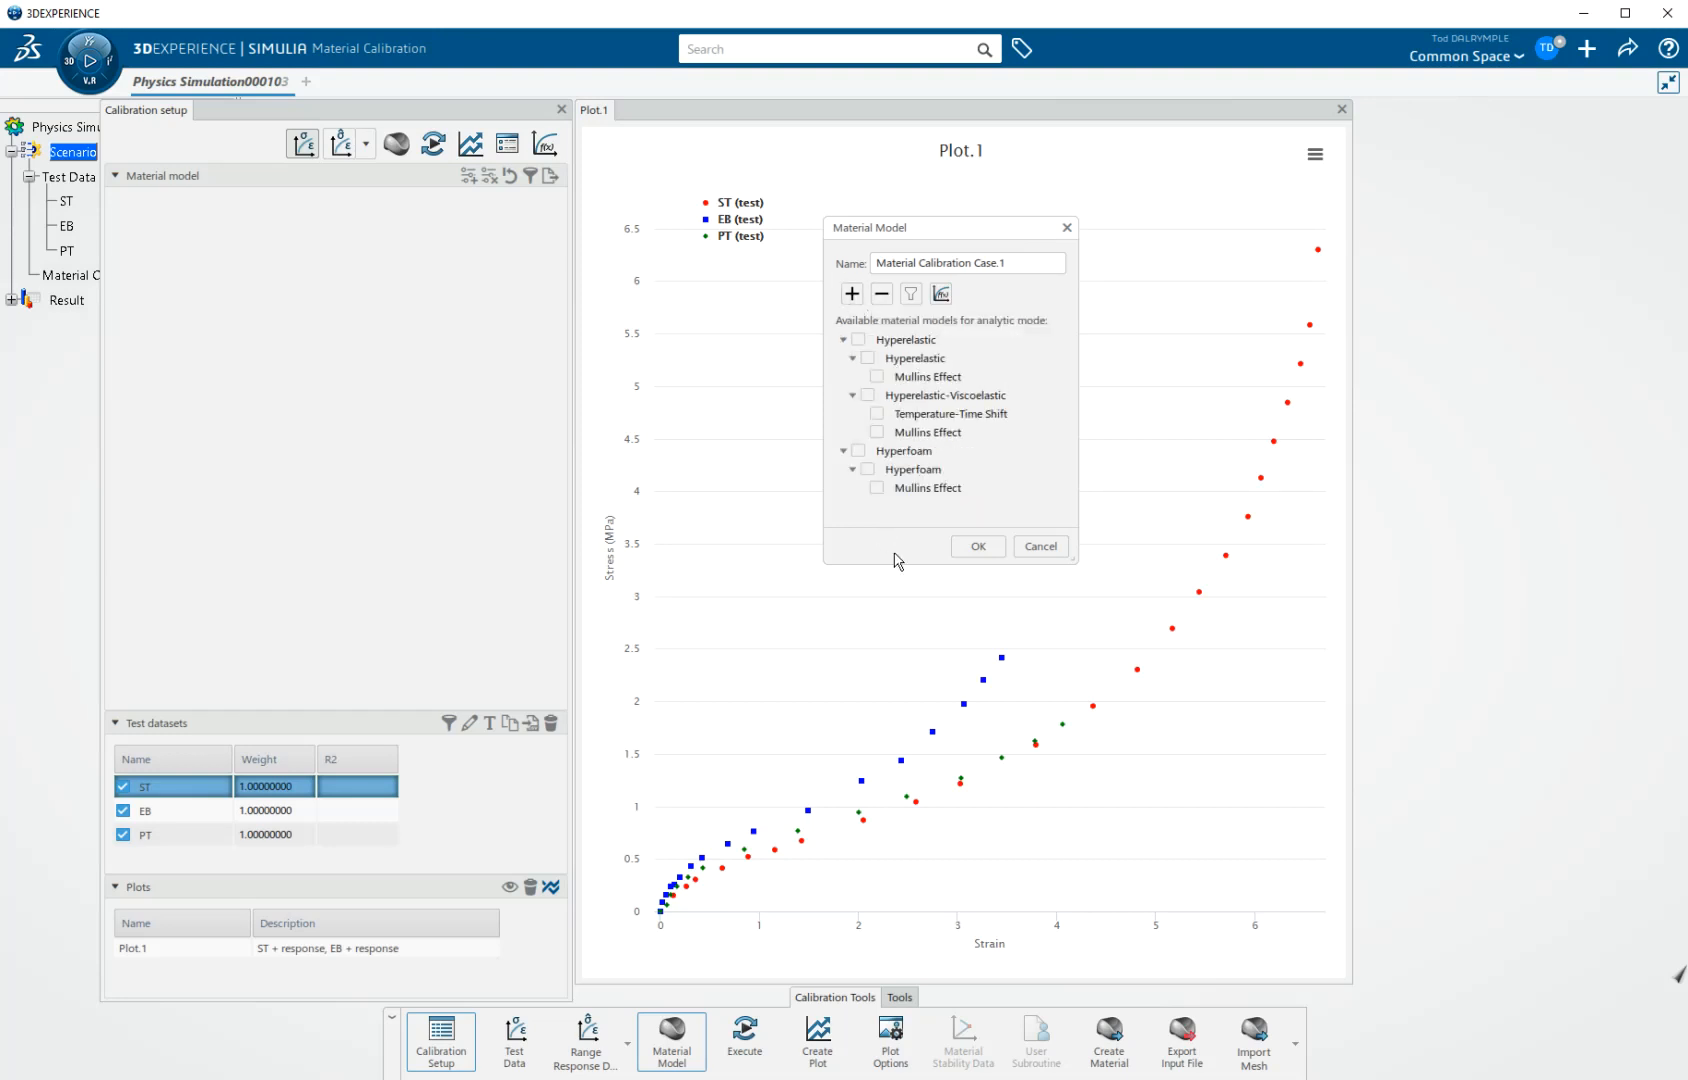
{"action": "mouse_move", "coordinate": [889, 536]}
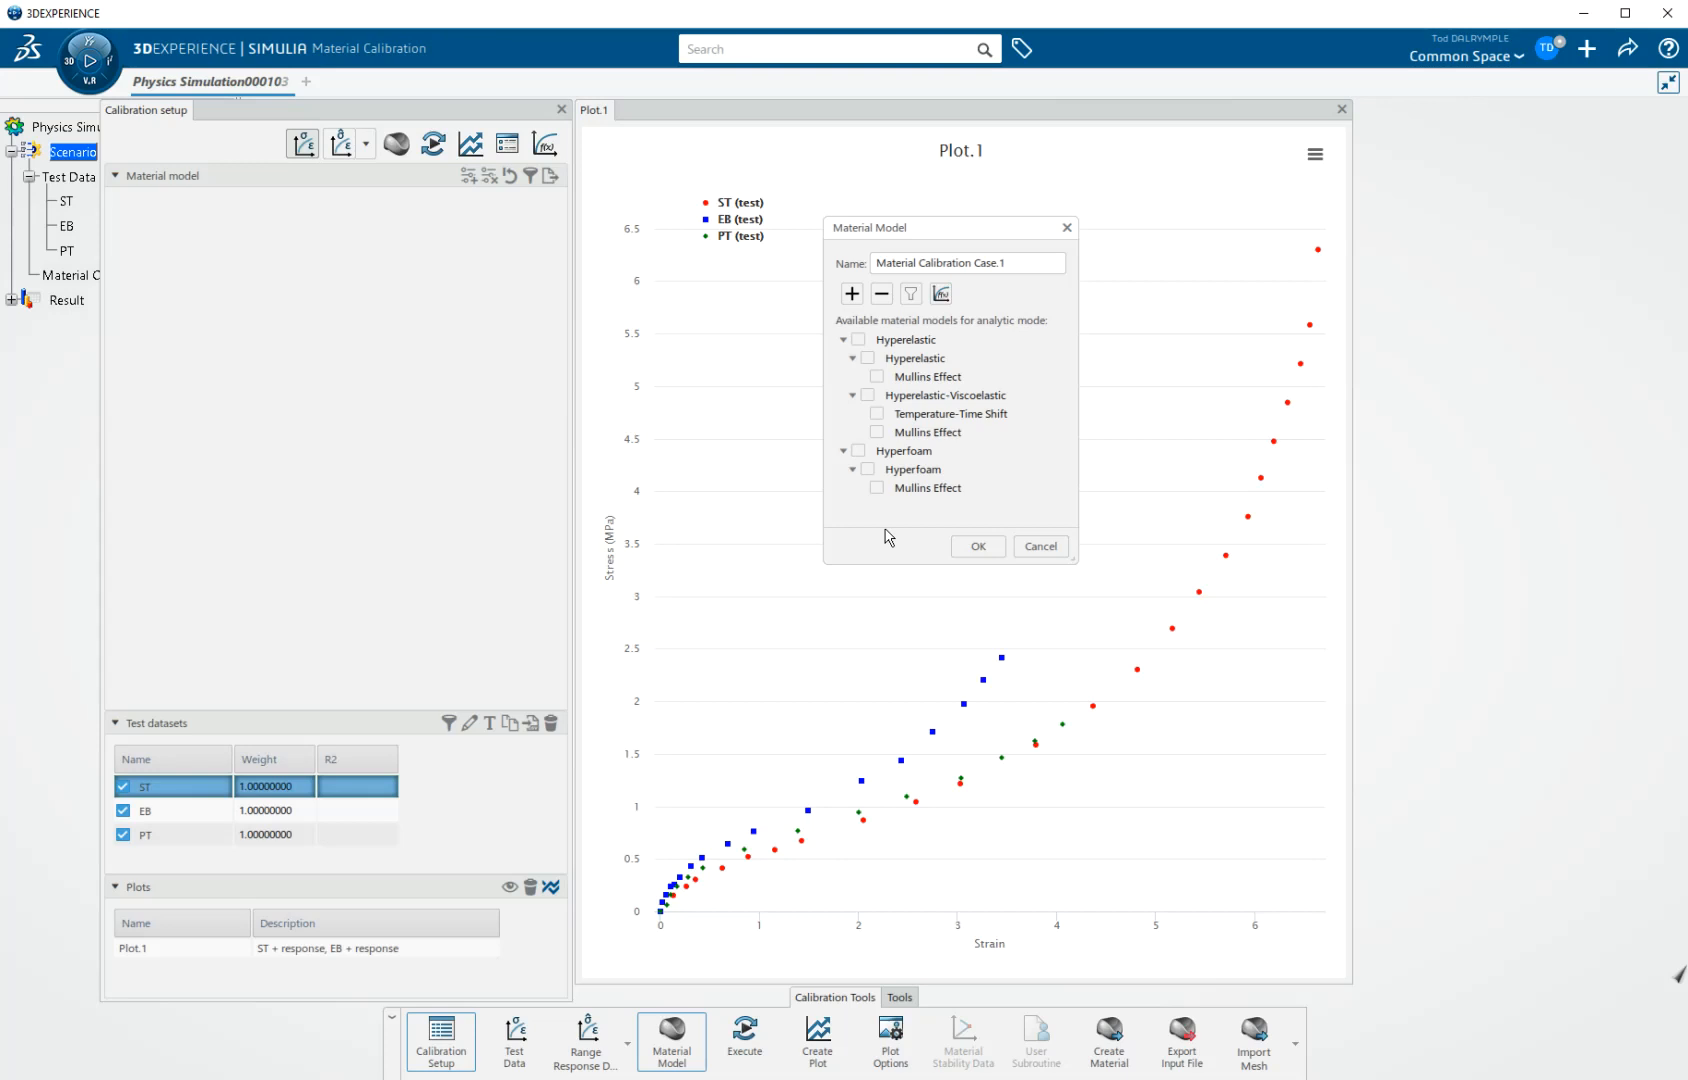
{"action": "mouse_move", "coordinate": [901, 525]}
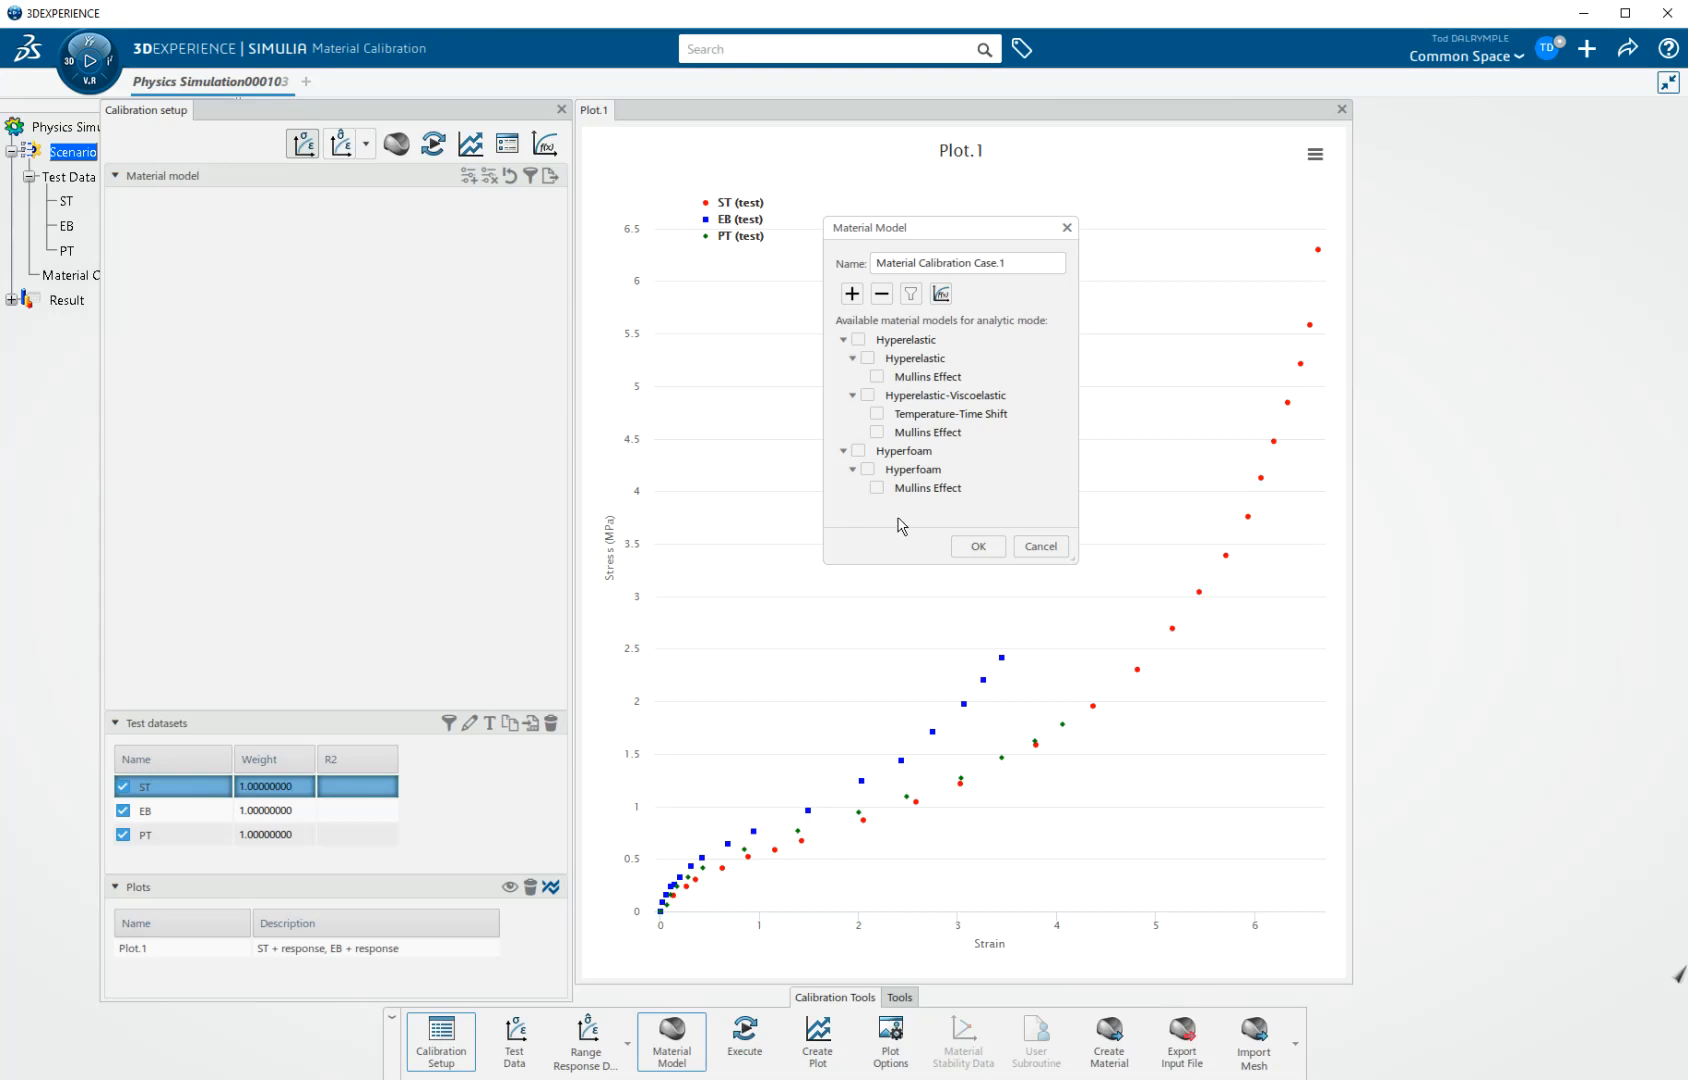
{"action": "mouse_move", "coordinate": [917, 561]}
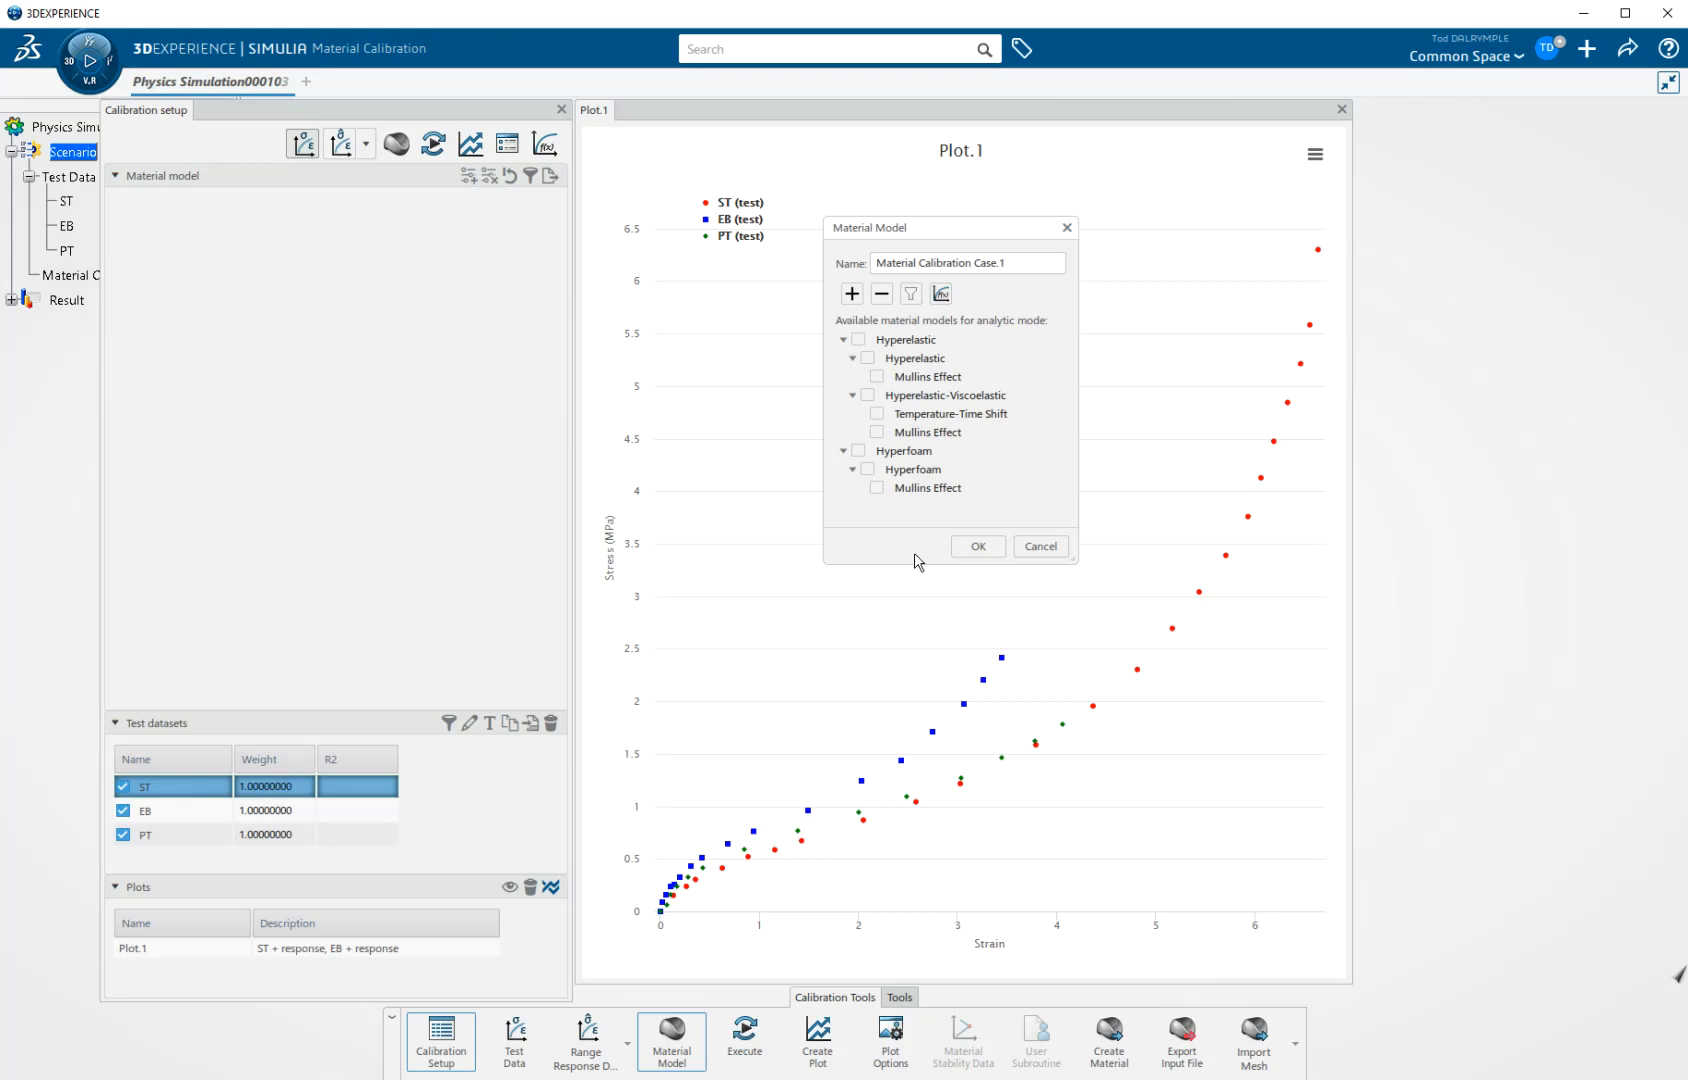
{"action": "mouse_move", "coordinate": [940, 293]}
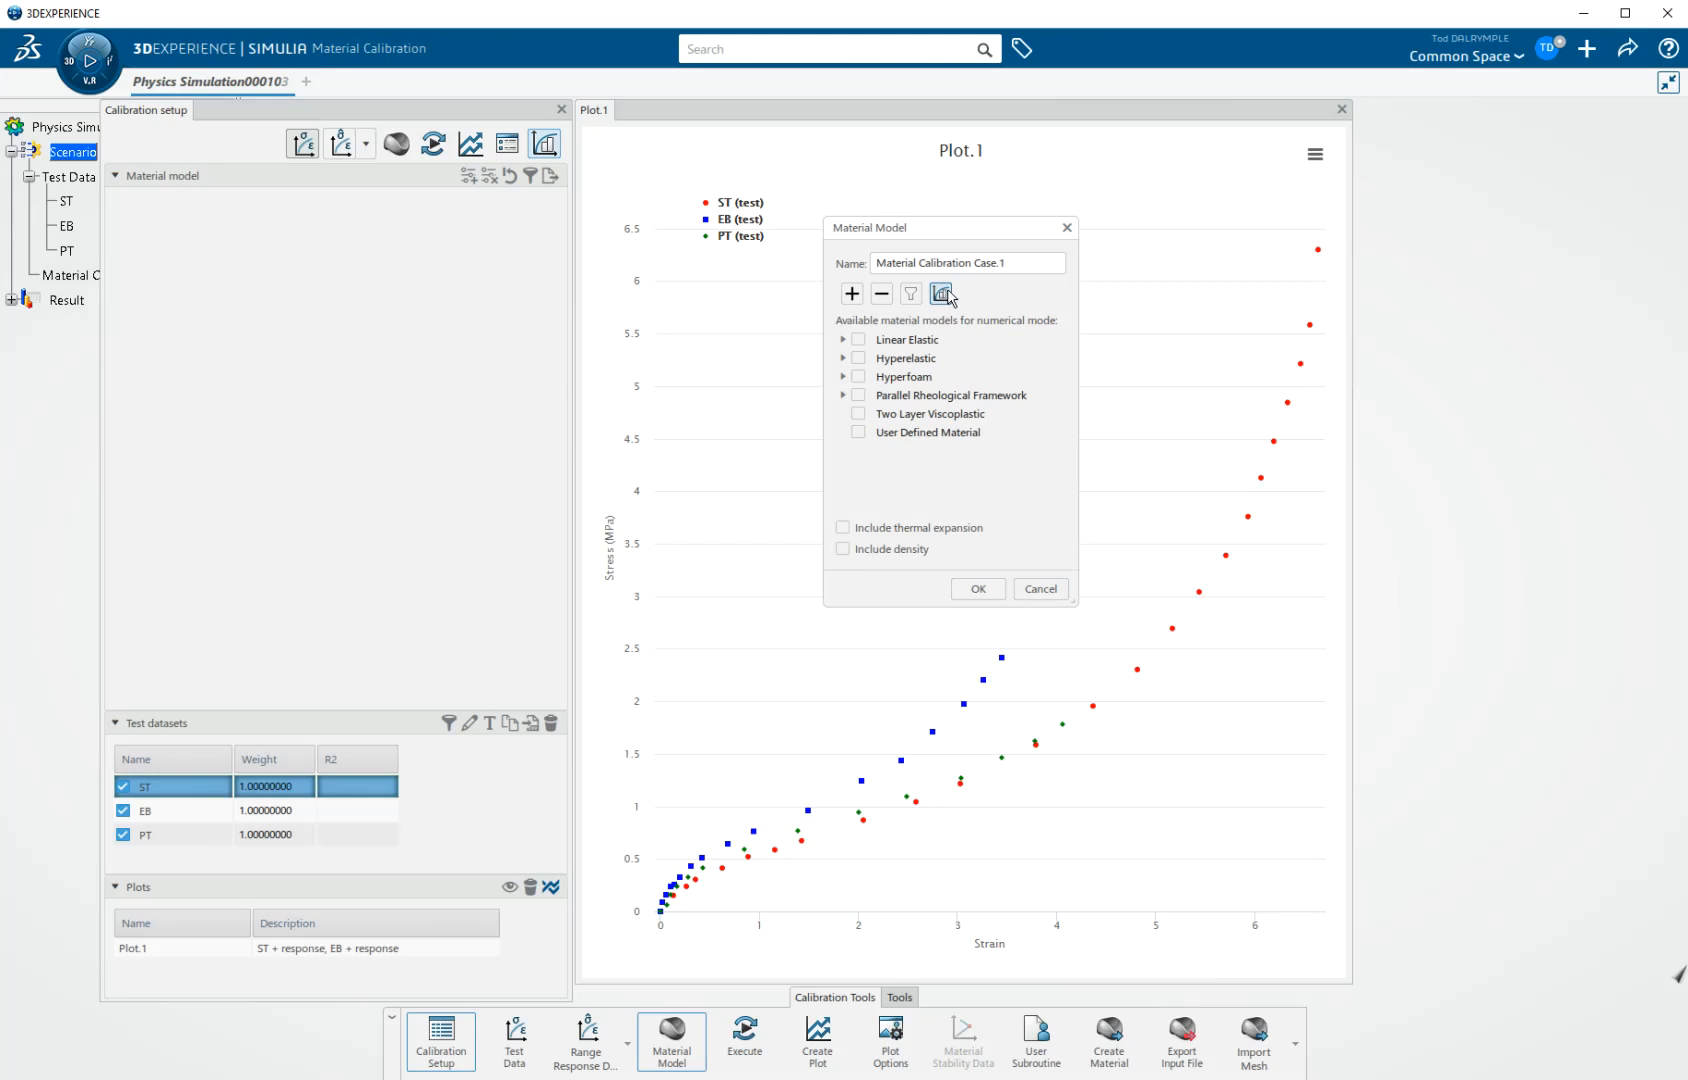
{"action": "mouse_move", "coordinate": [941, 293]}
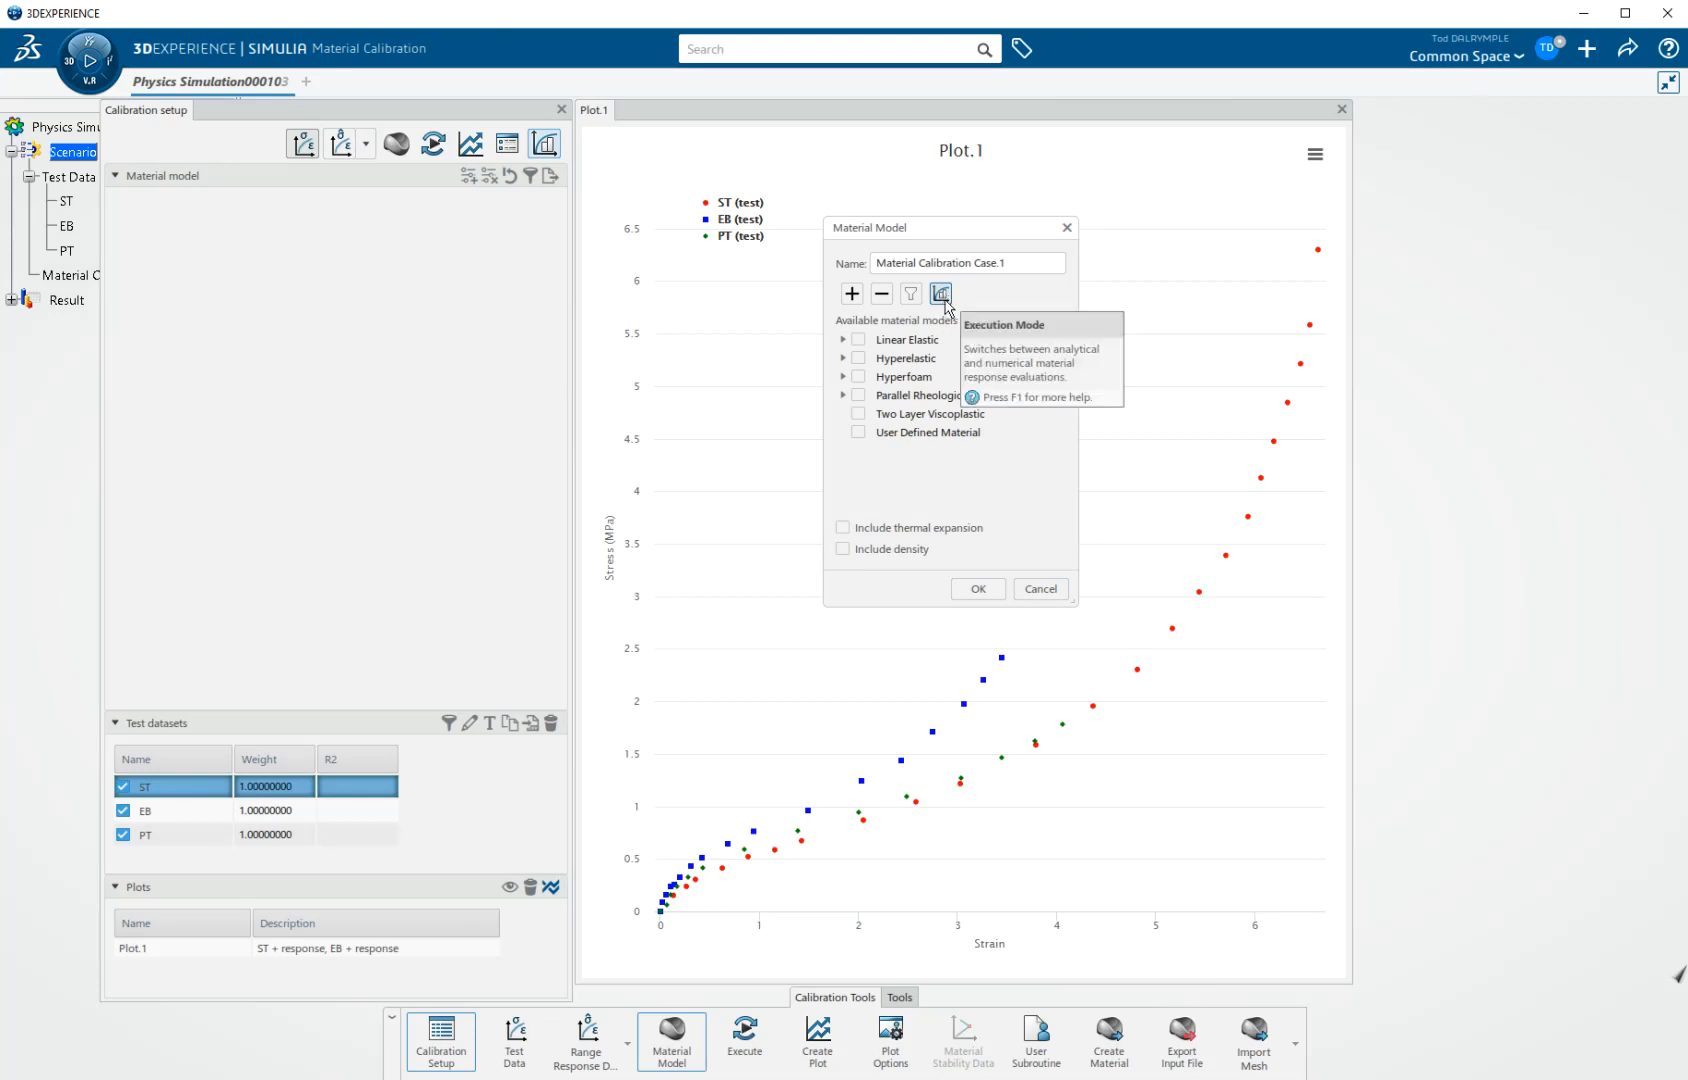
Step: Expand the full numerical model list, then switch back to analytic mode
{"action": "left_click", "coordinate": [940, 293]}
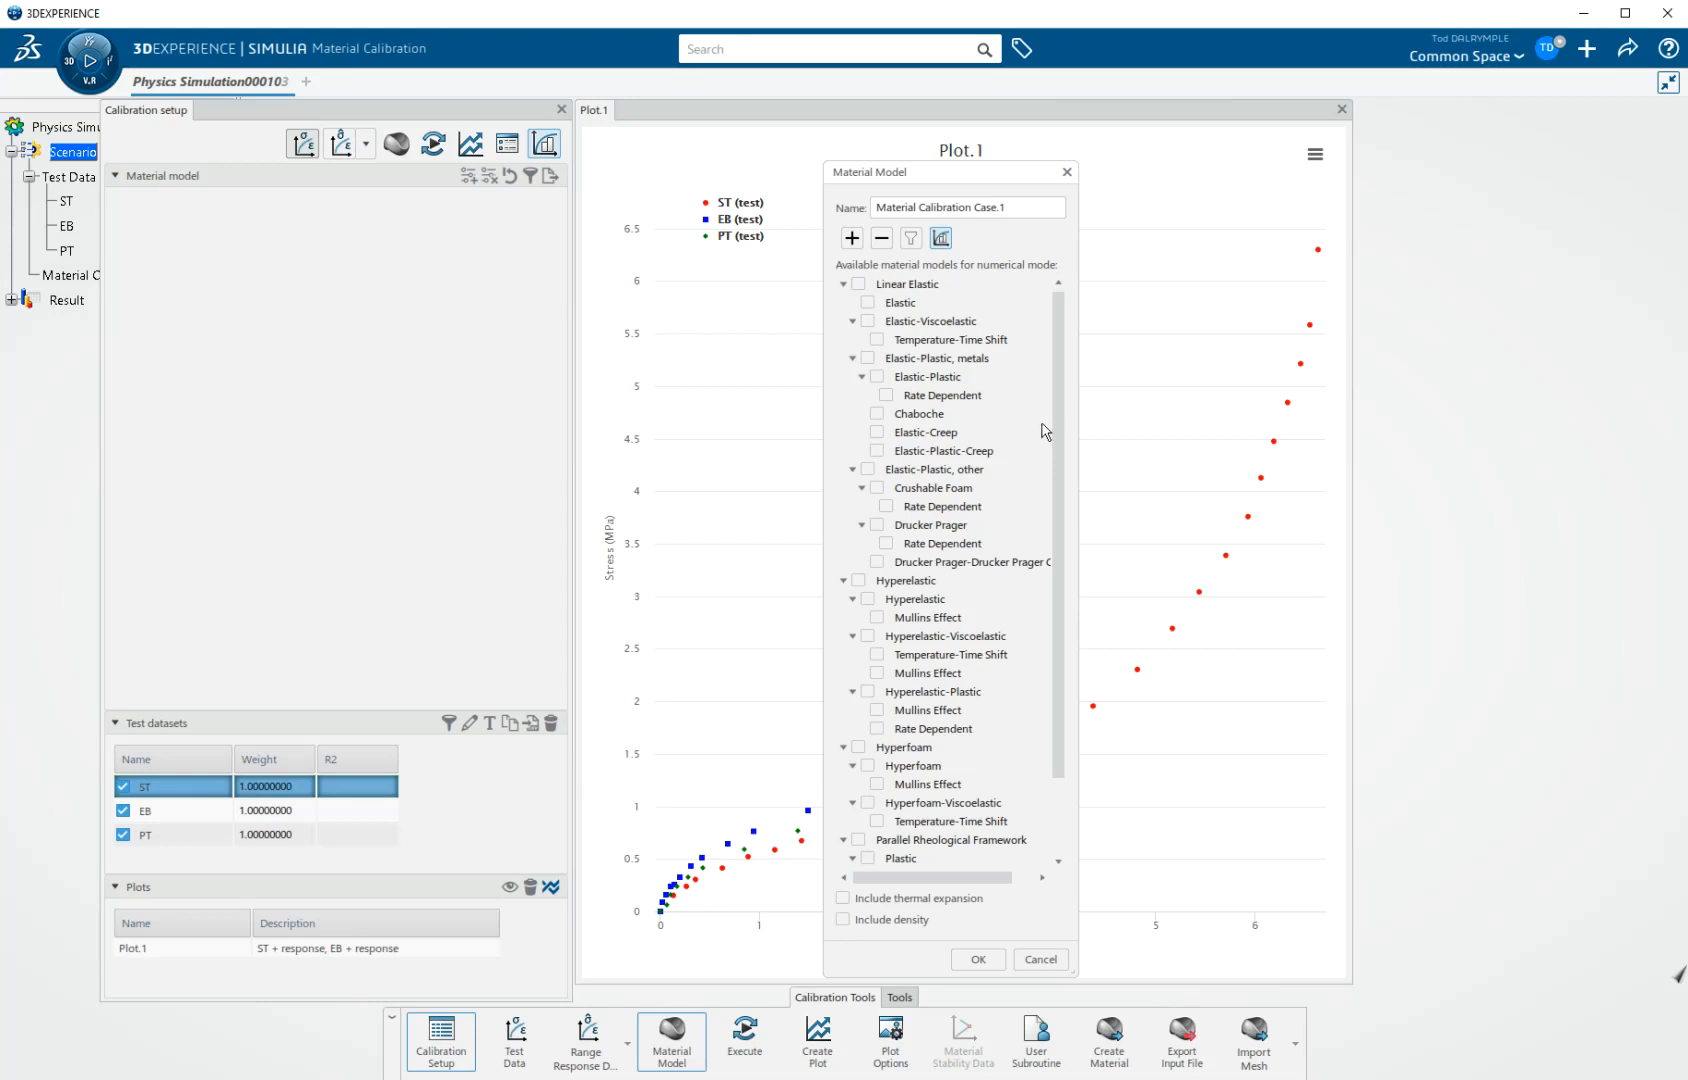
{"action": "mouse_move", "coordinate": [982, 275]}
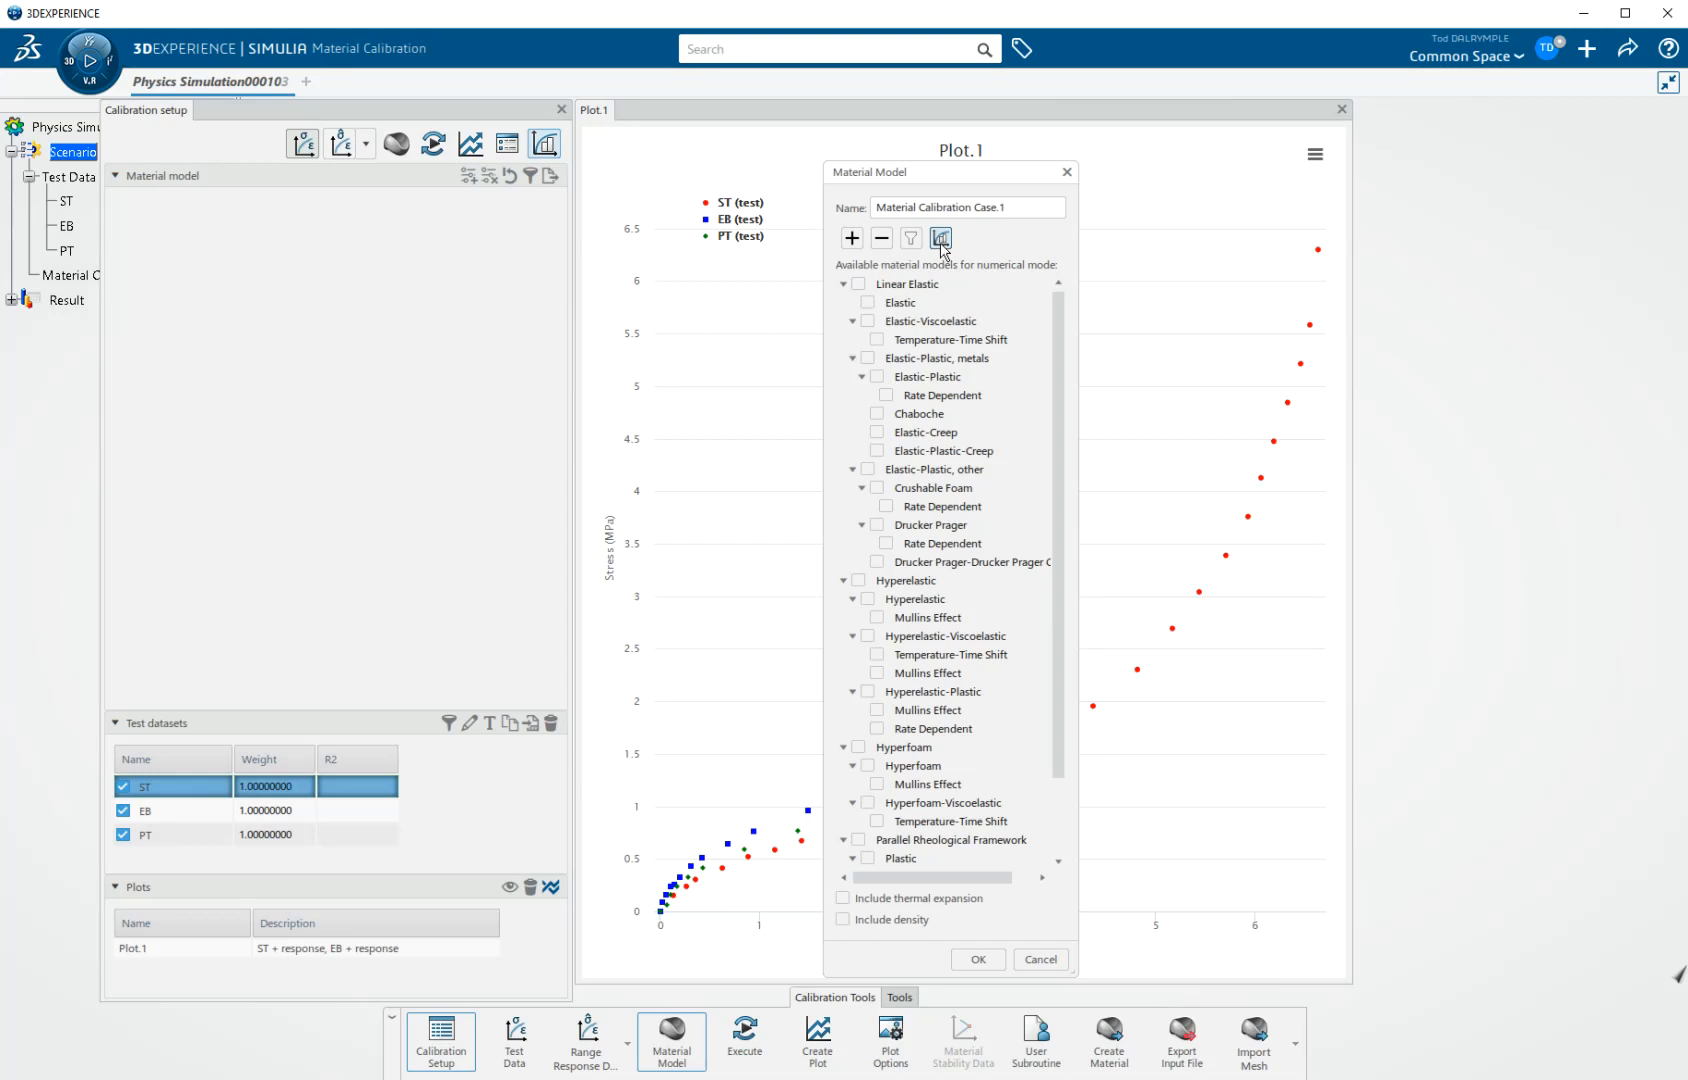
{"action": "left_click", "coordinate": [940, 238]}
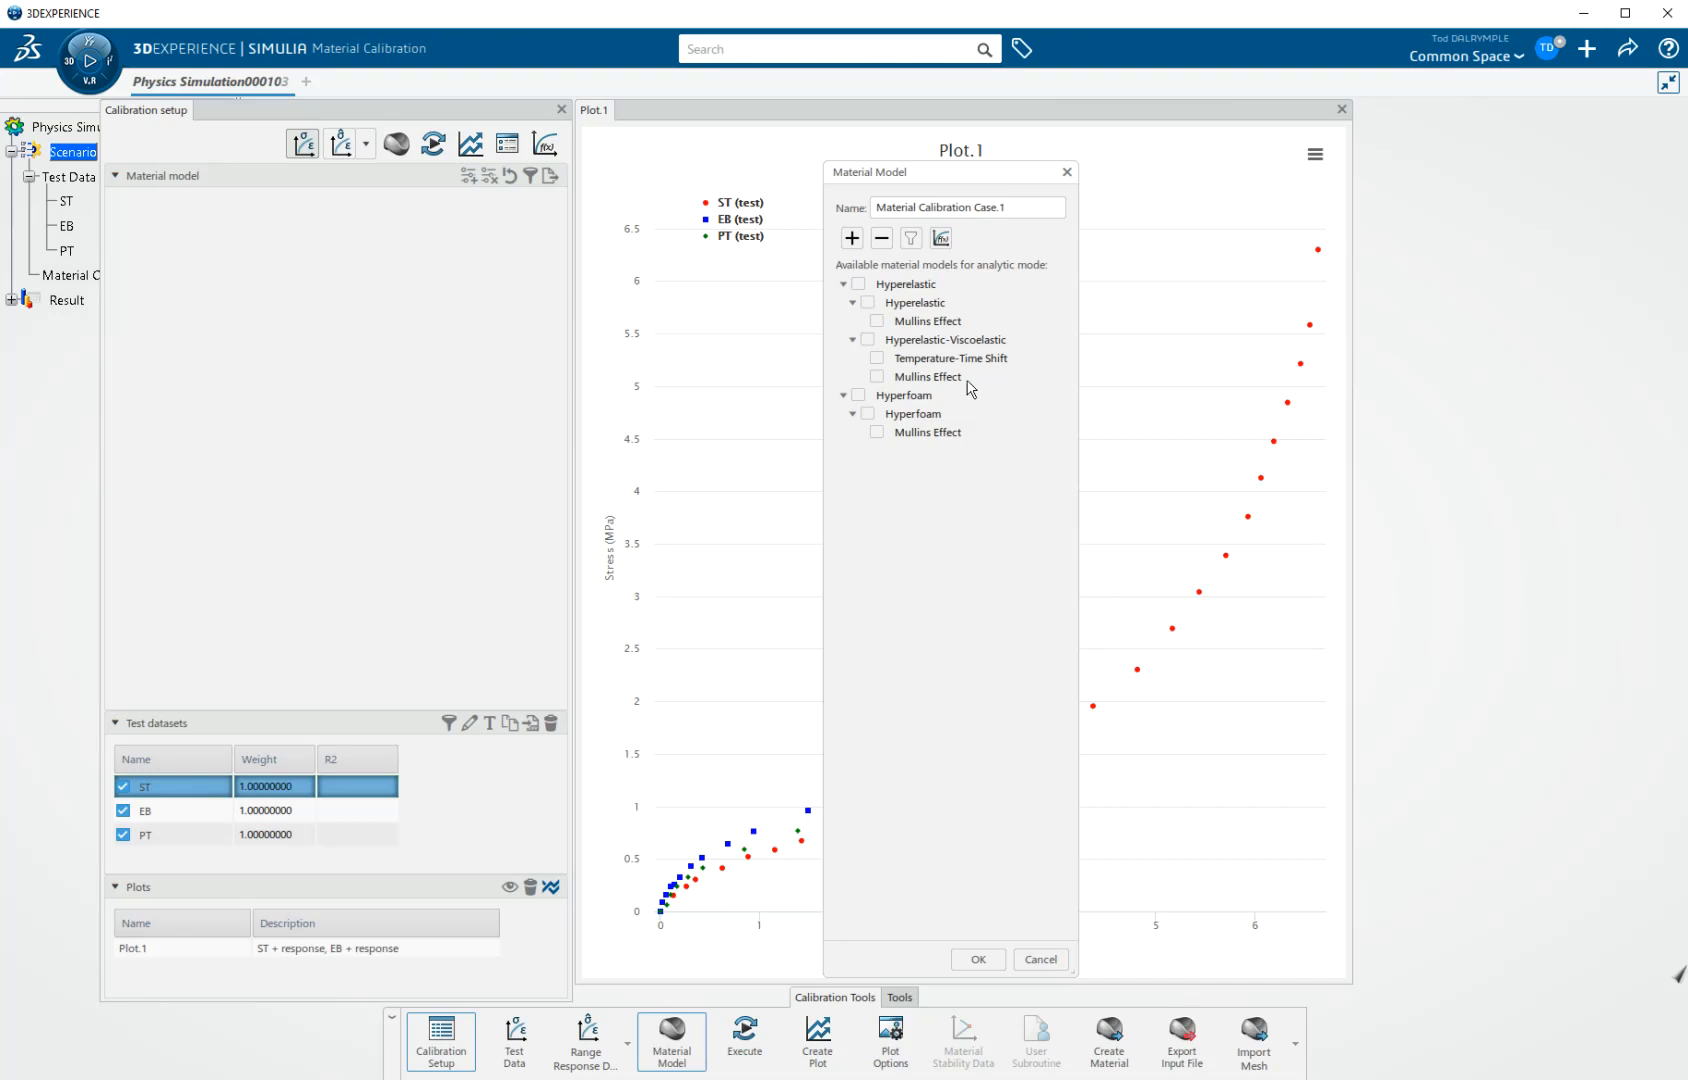
{"action": "mouse_move", "coordinate": [986, 472]}
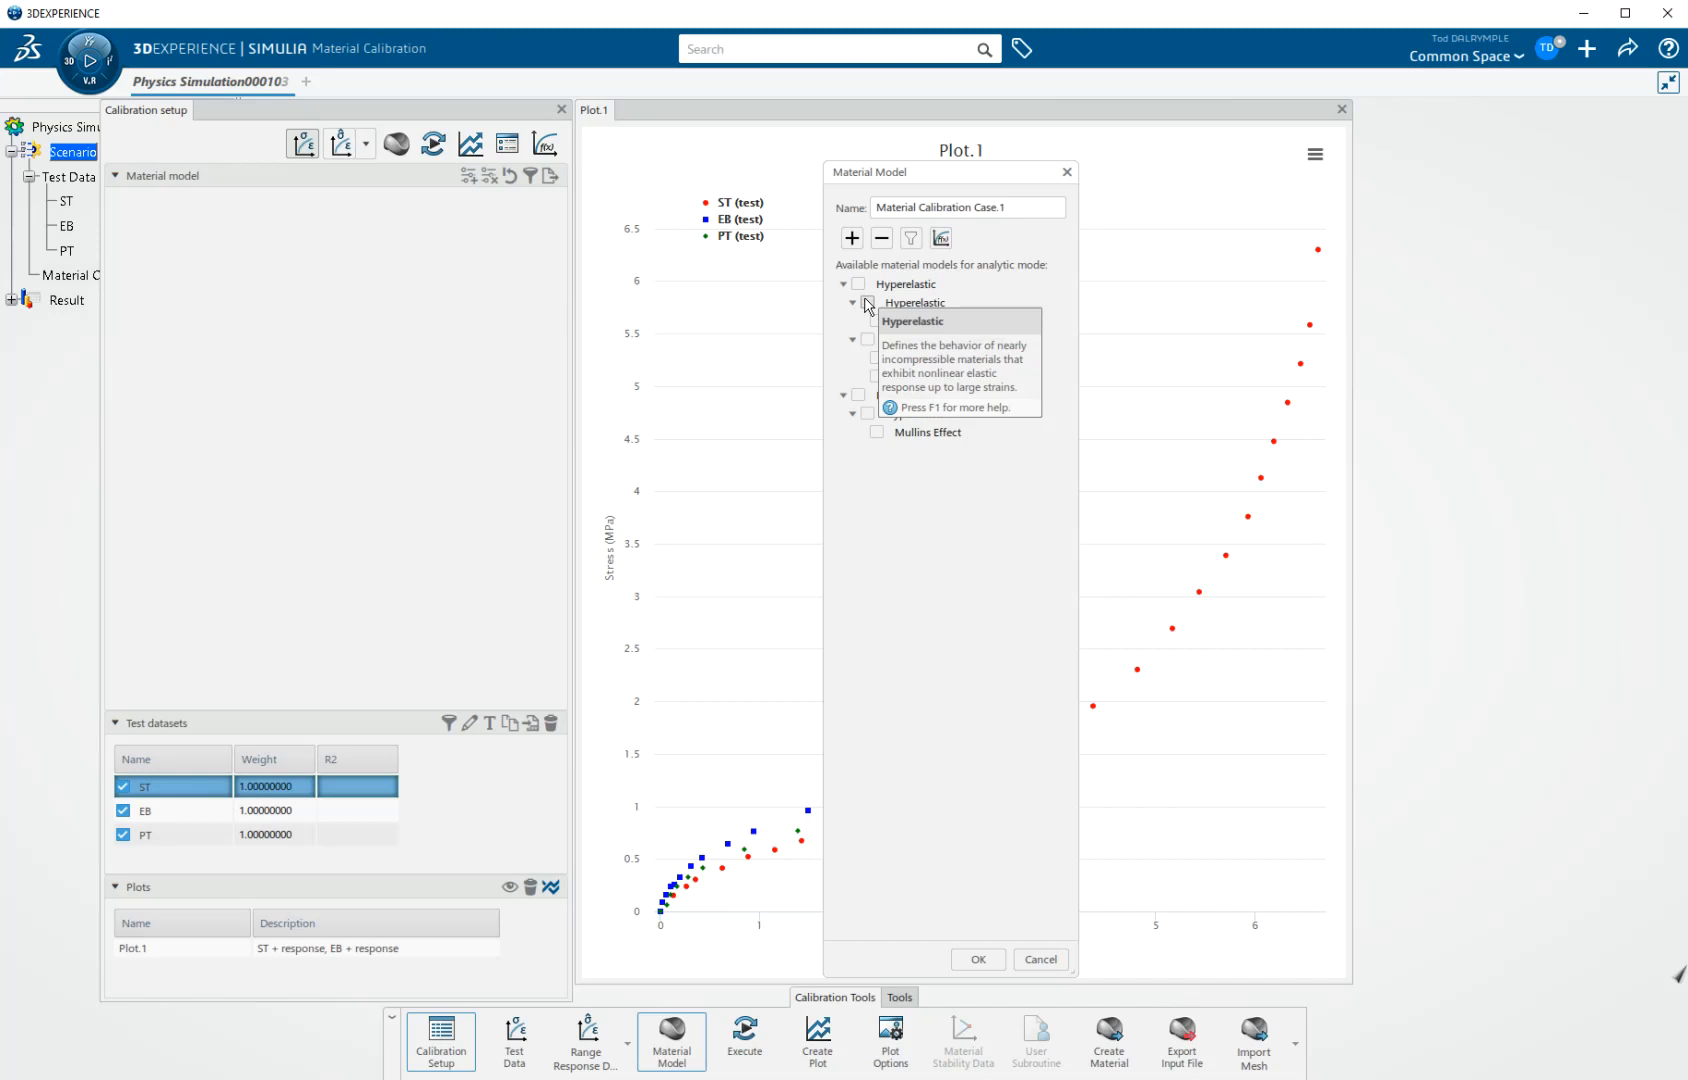
Step: Add a Hyperelastic case named Treloar, plotting Neo-Hooke C10 and D1 response curves
{"action": "left_click", "coordinate": [868, 303]}
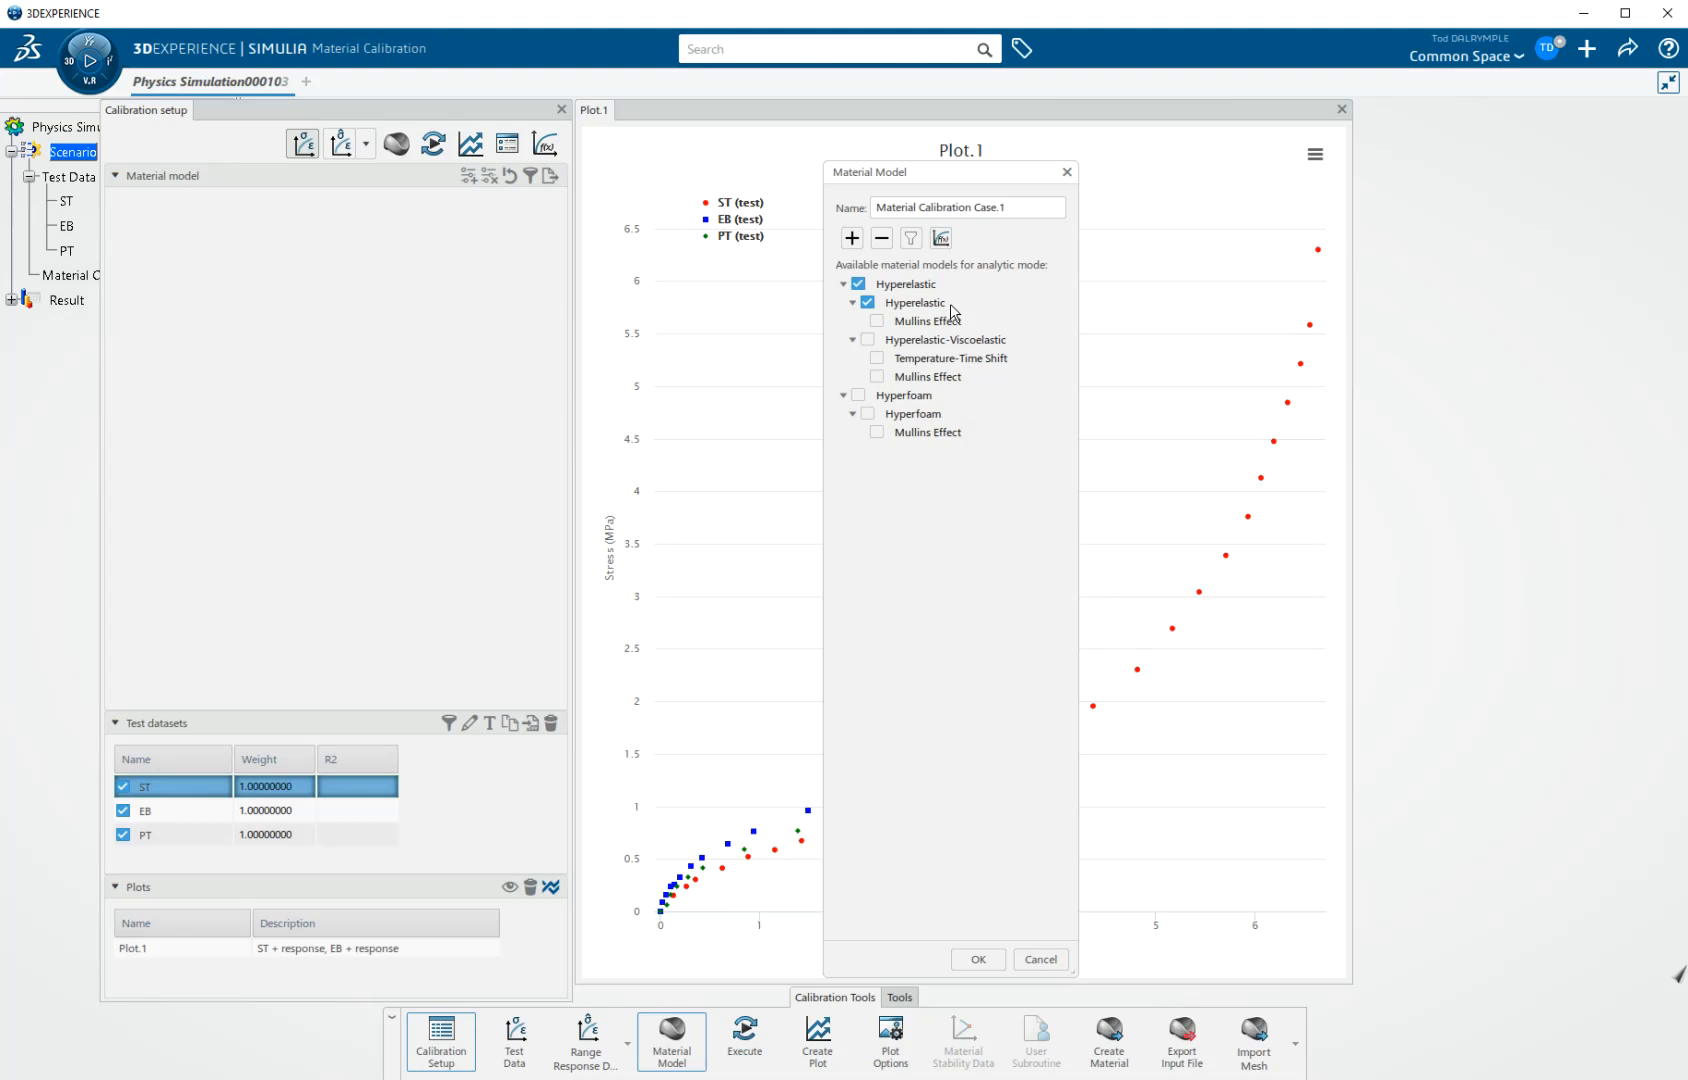
{"action": "mouse_move", "coordinate": [898, 325]}
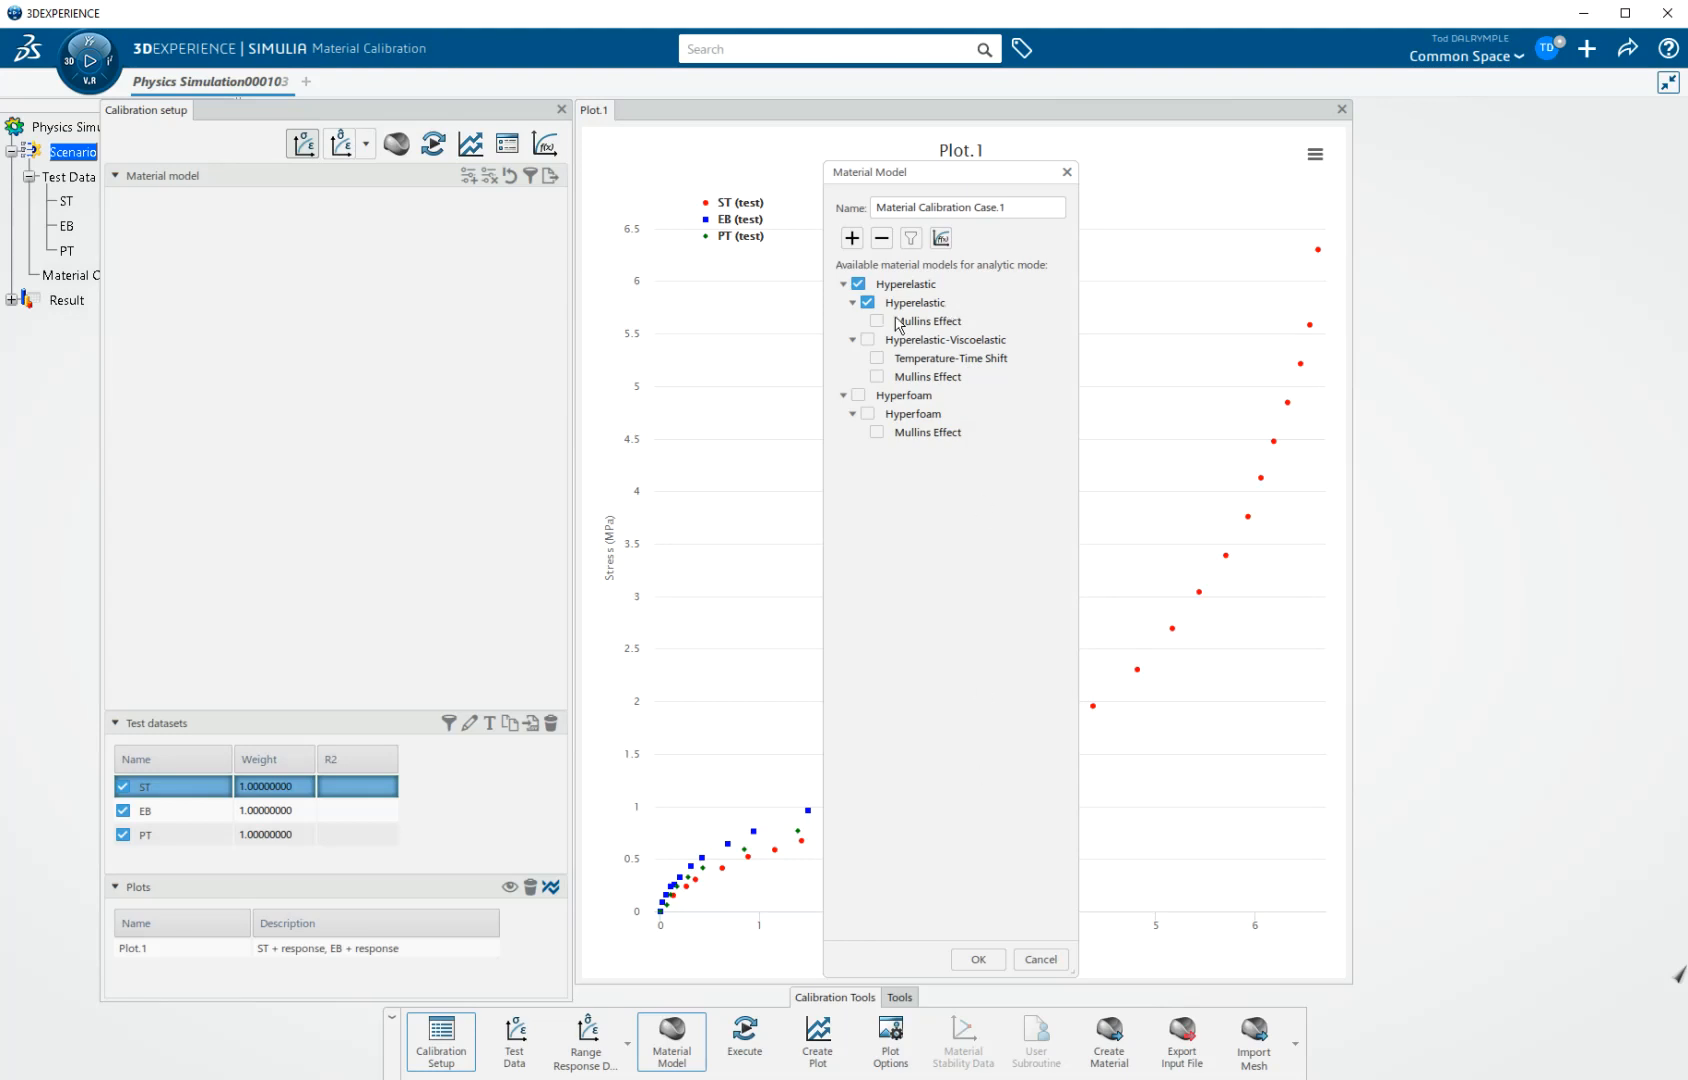
{"action": "mouse_move", "coordinate": [987, 523]}
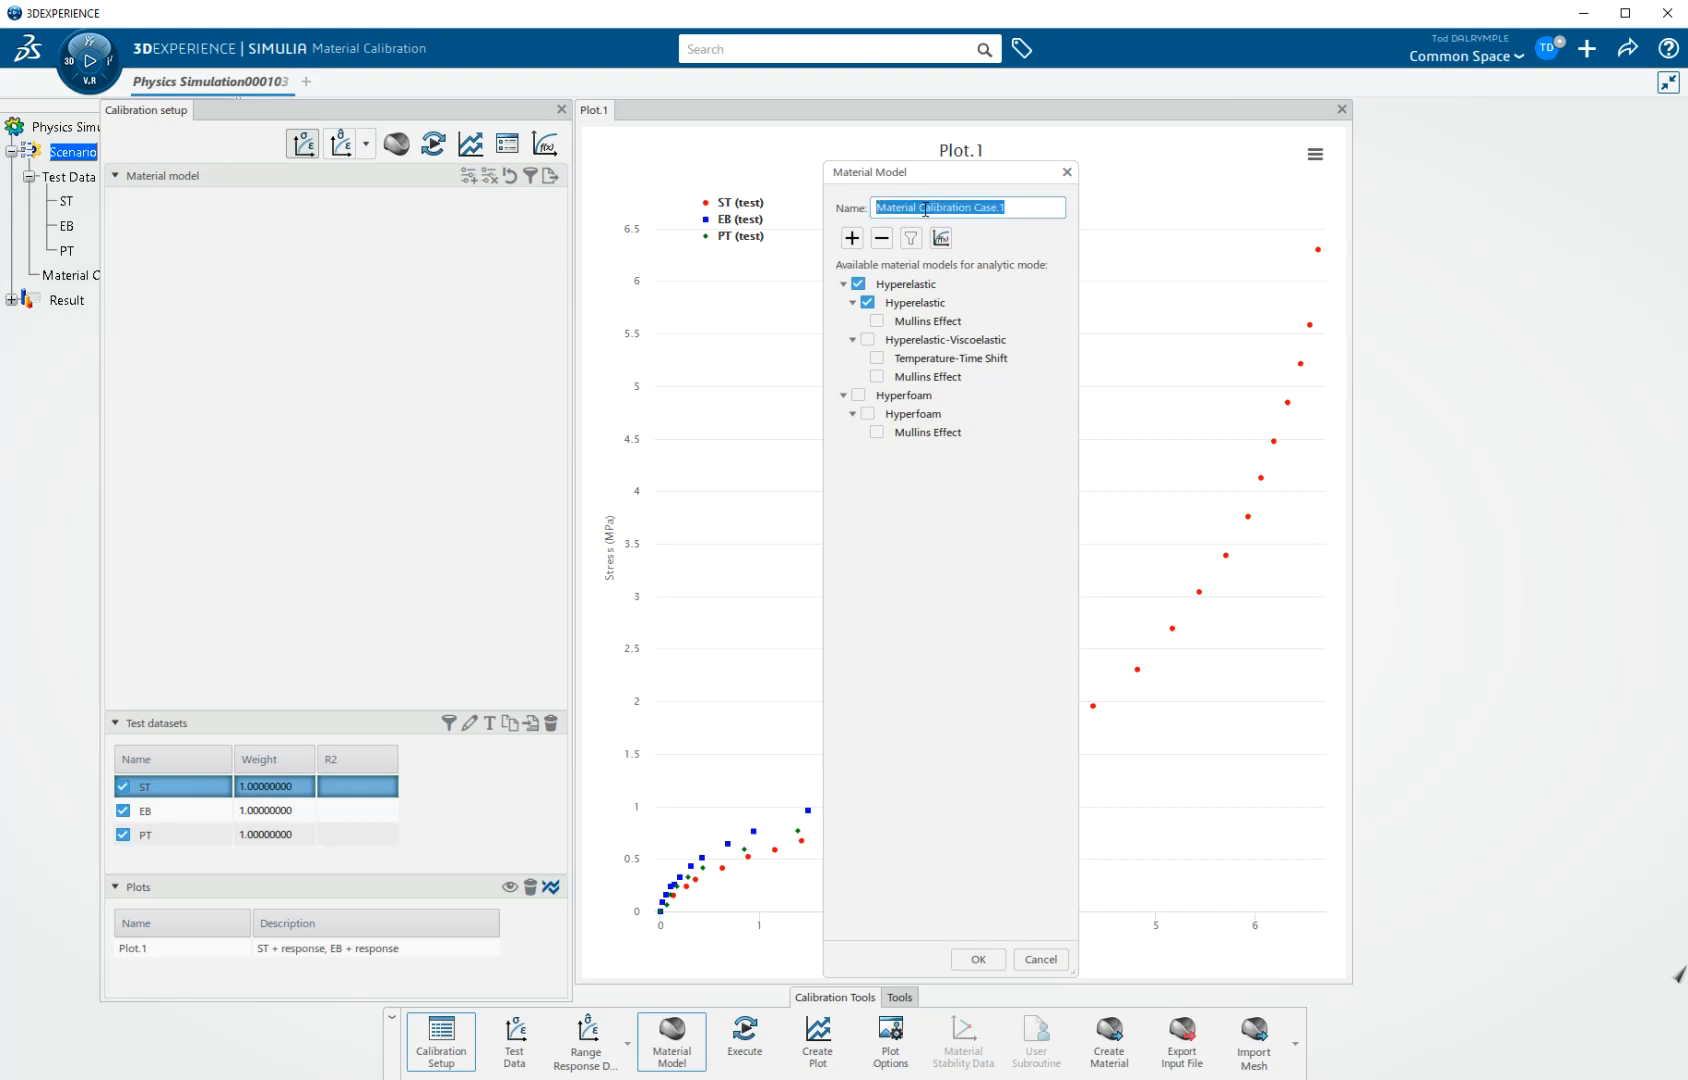
{"action": "type", "text": "Treloar"}
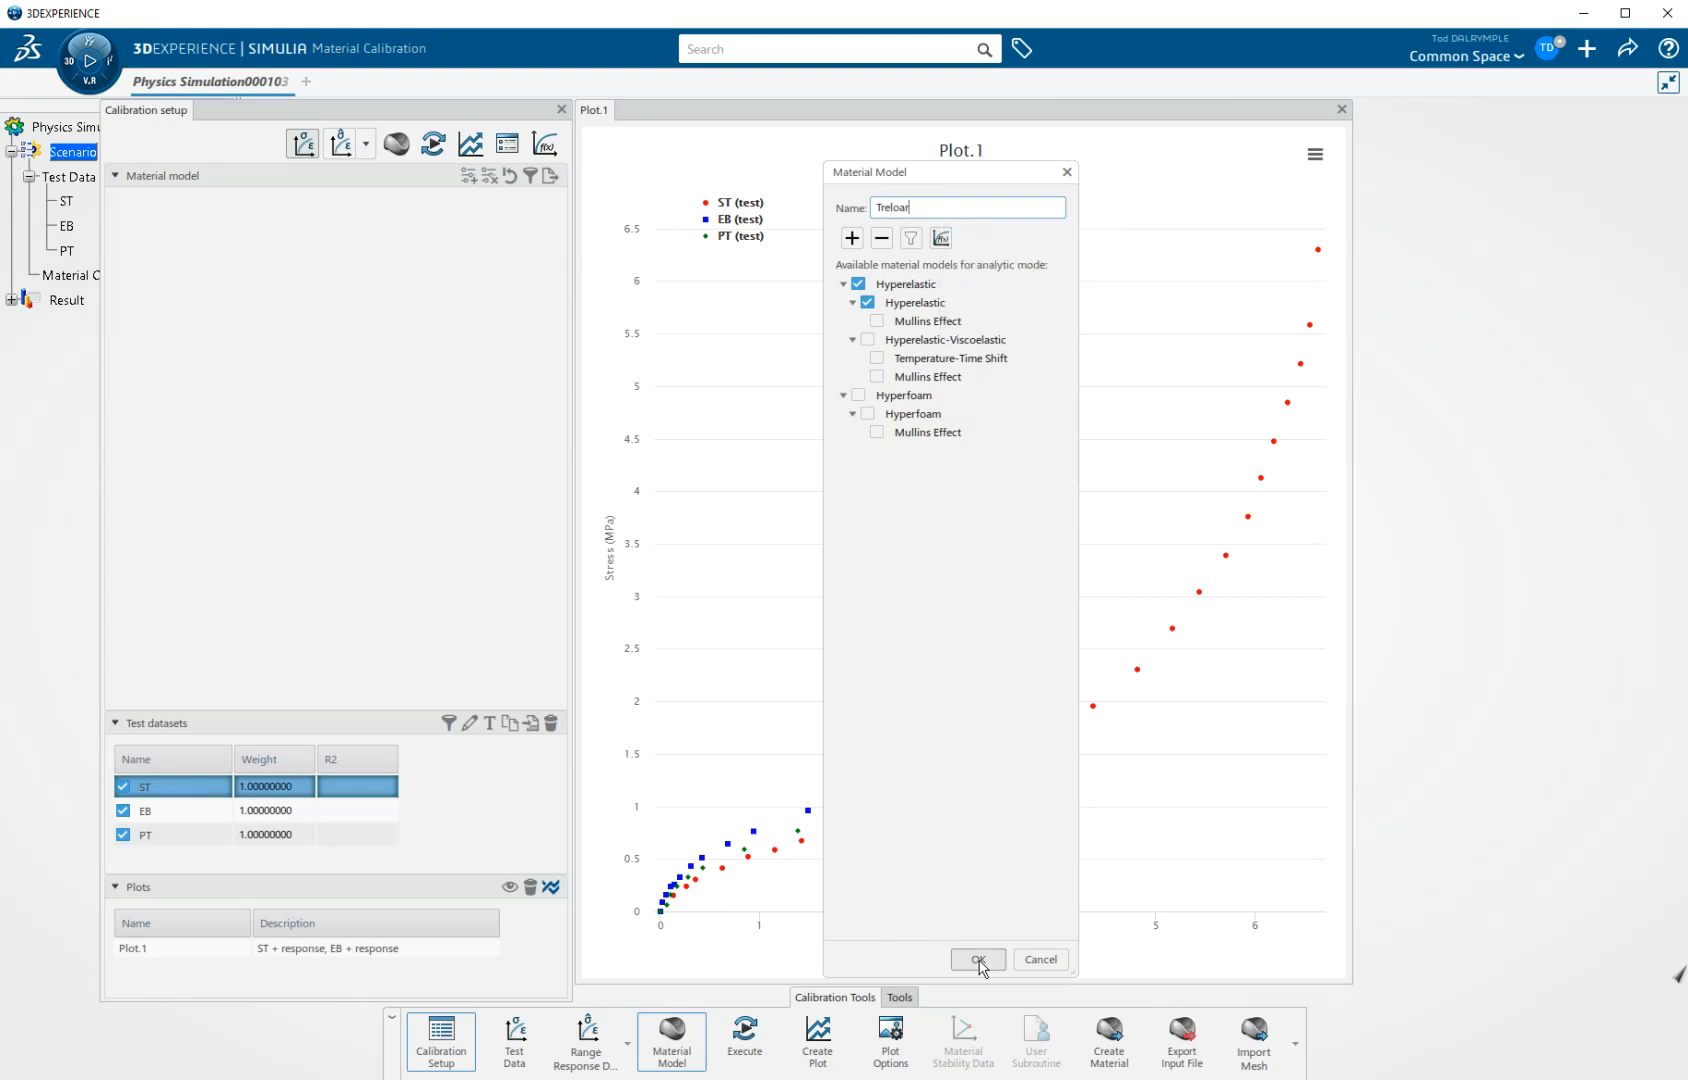
{"action": "left_click", "coordinate": [975, 959]}
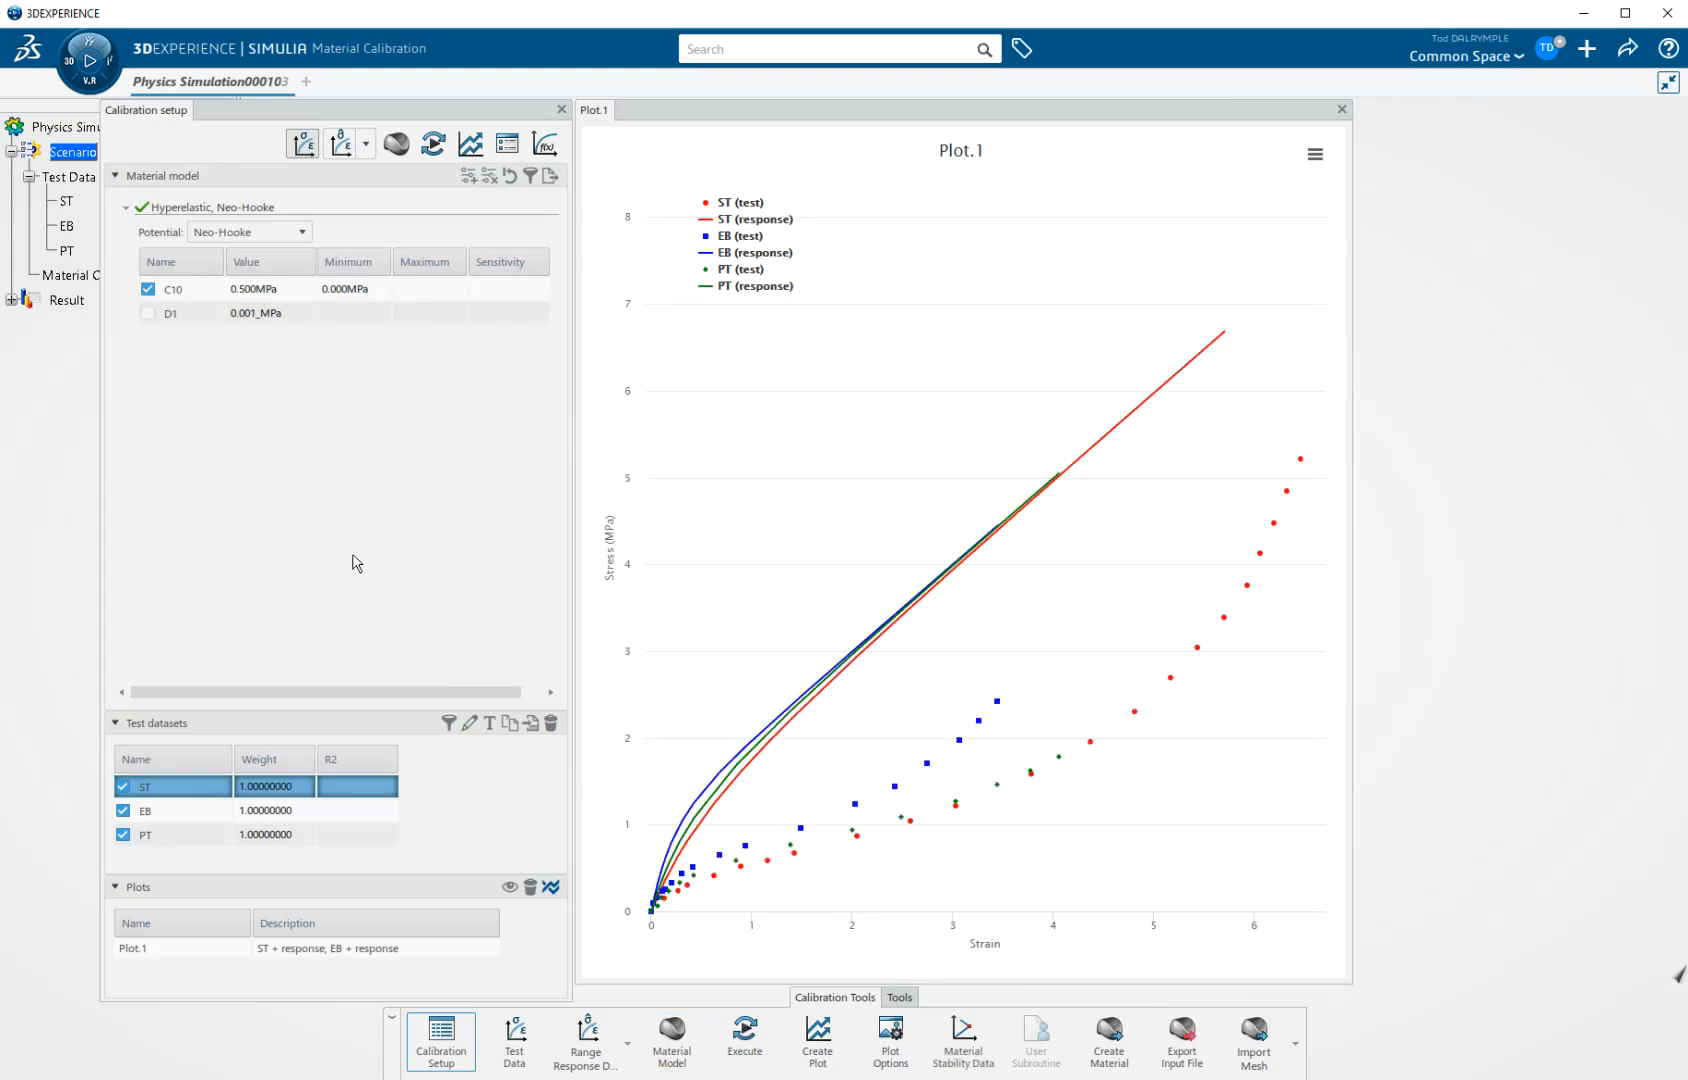
{"action": "left_click", "coordinate": [300, 232]}
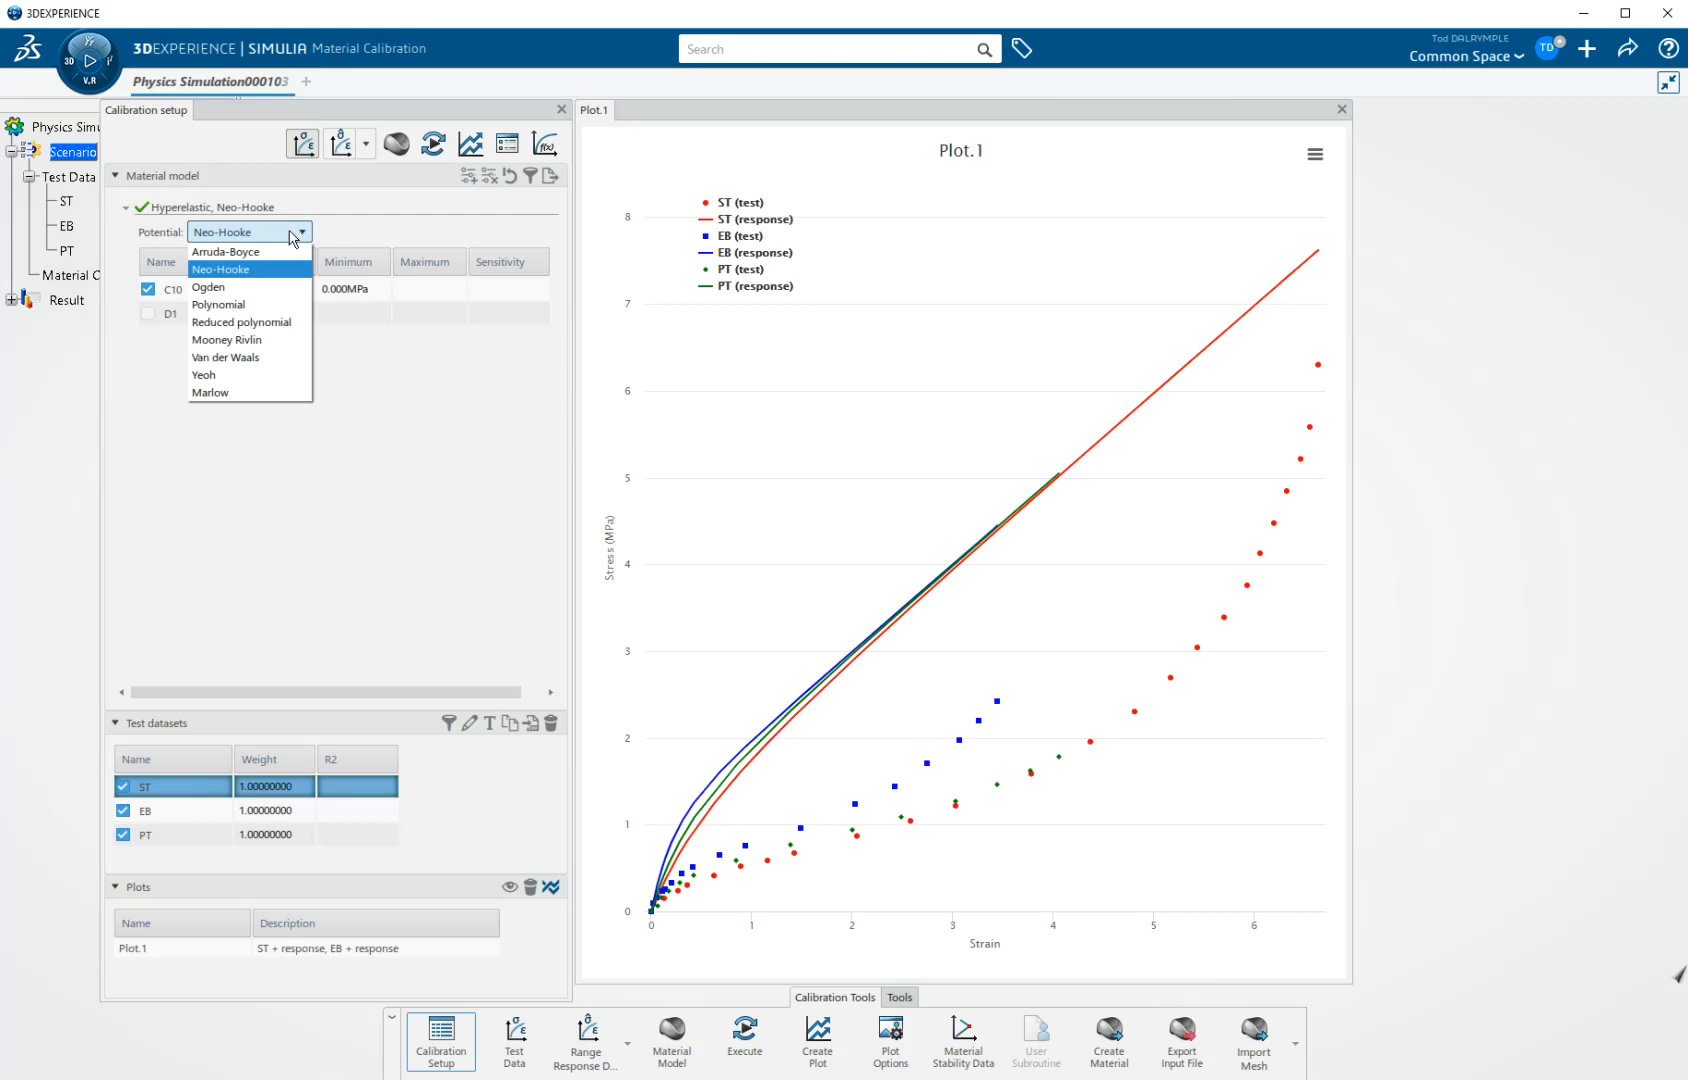
{"action": "mouse_move", "coordinate": [293, 238]}
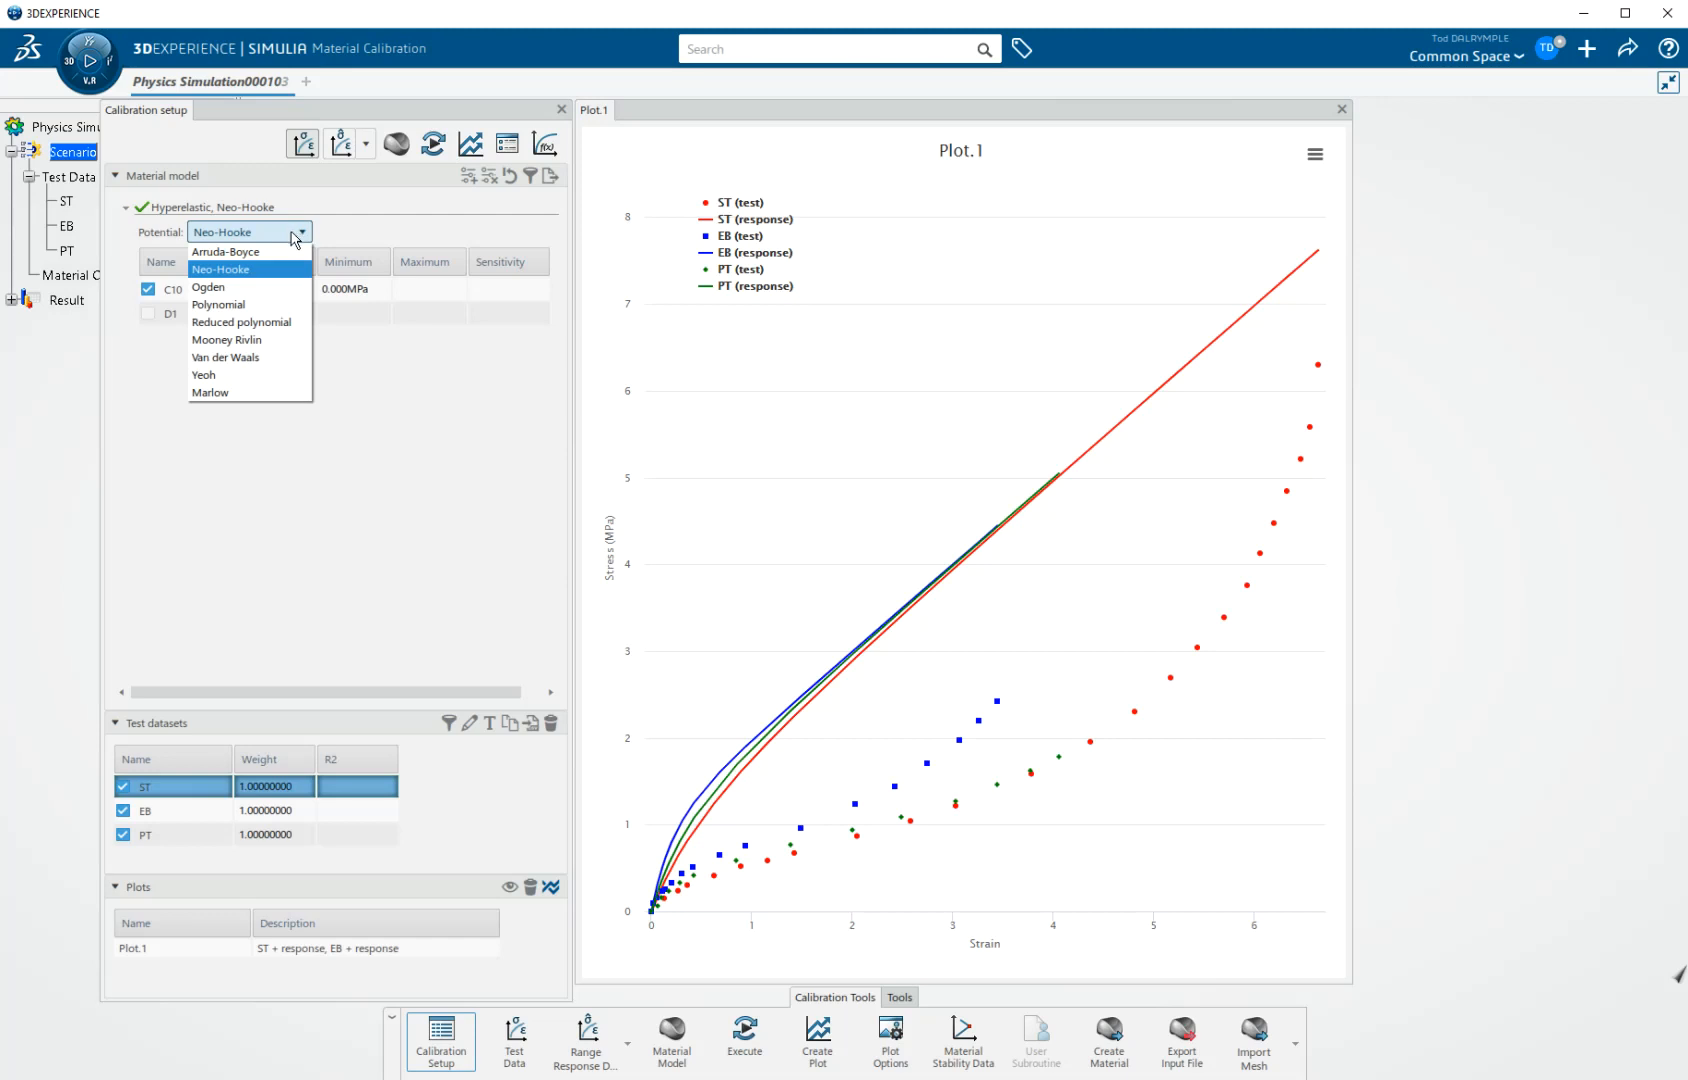
{"action": "mouse_move", "coordinate": [276, 283]}
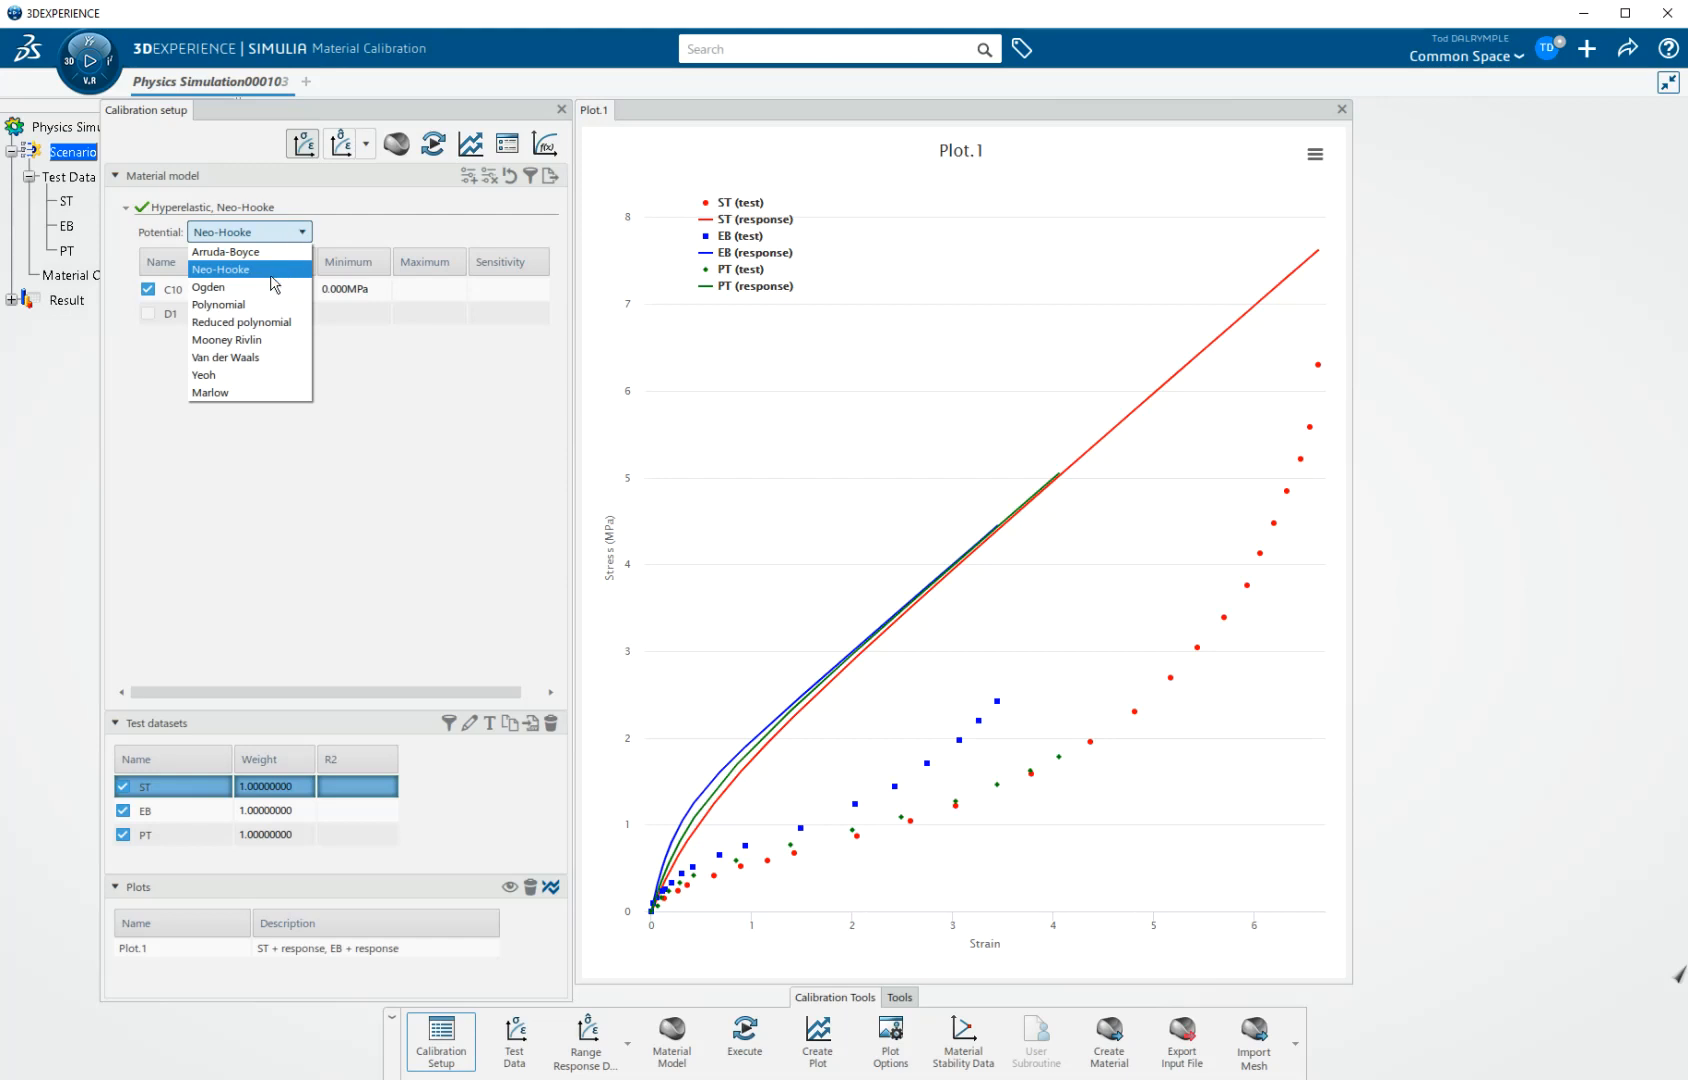
{"action": "left_click", "coordinate": [221, 269]}
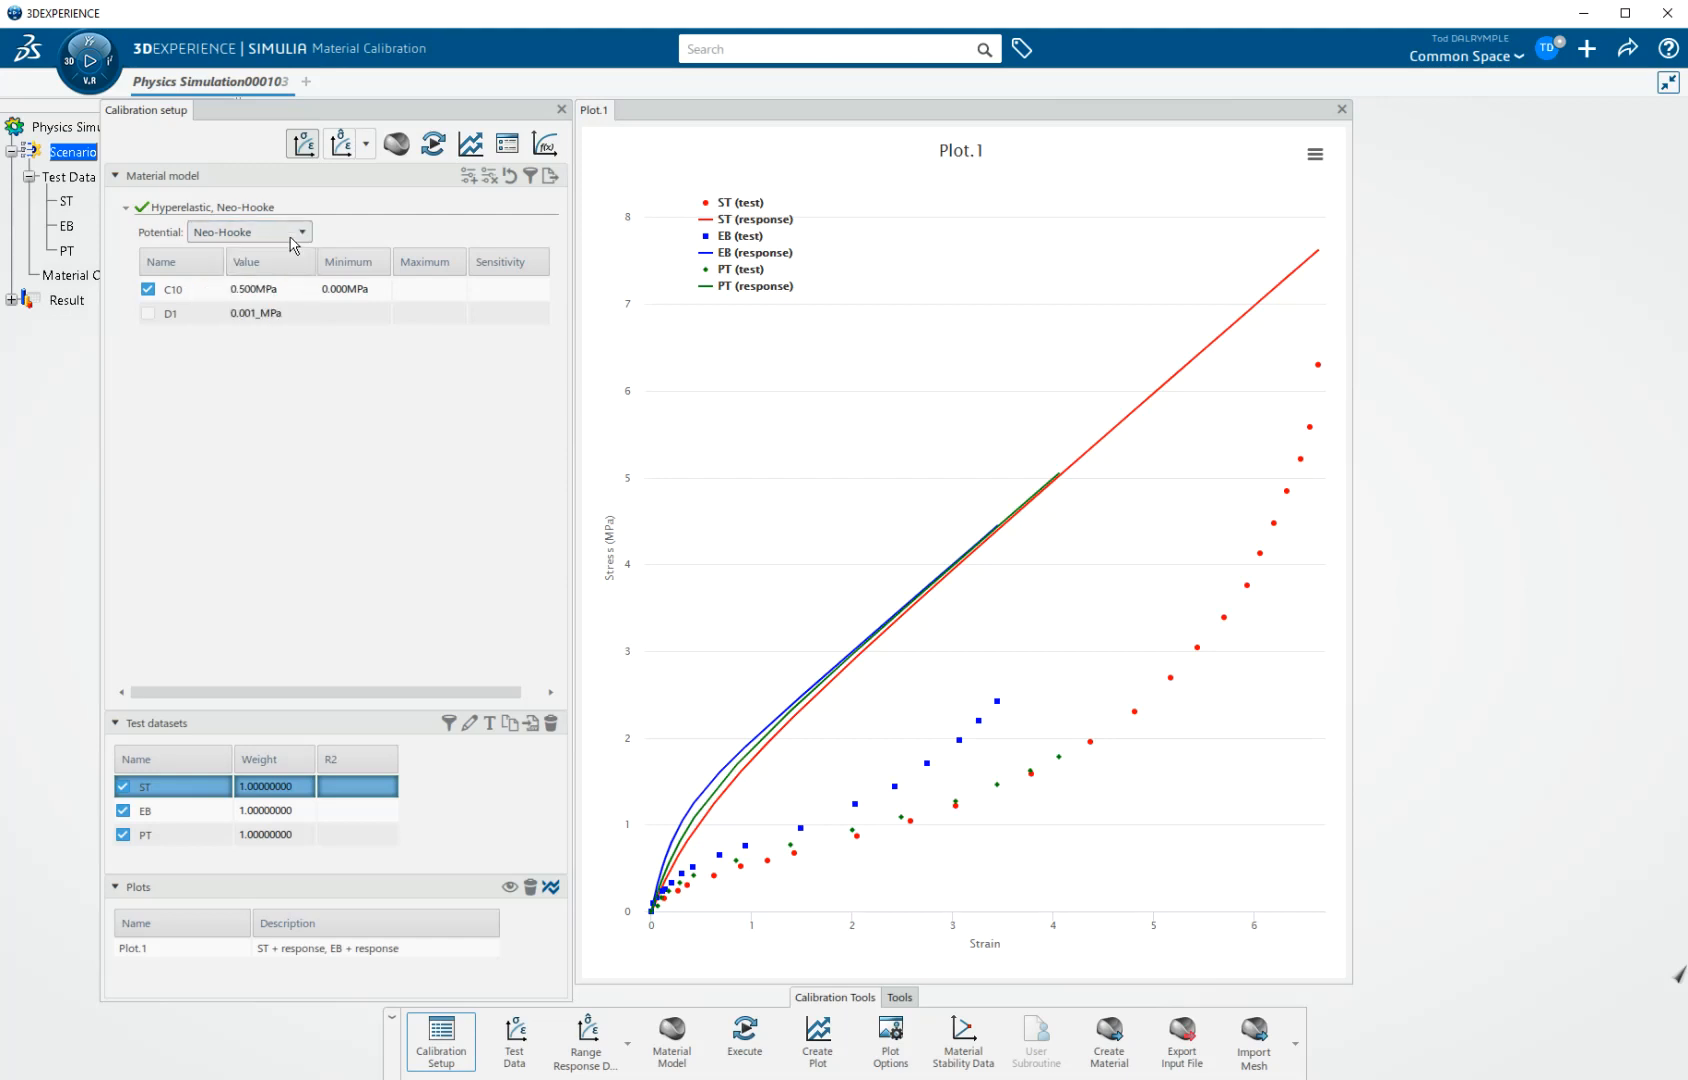
{"action": "mouse_move", "coordinate": [235, 508]}
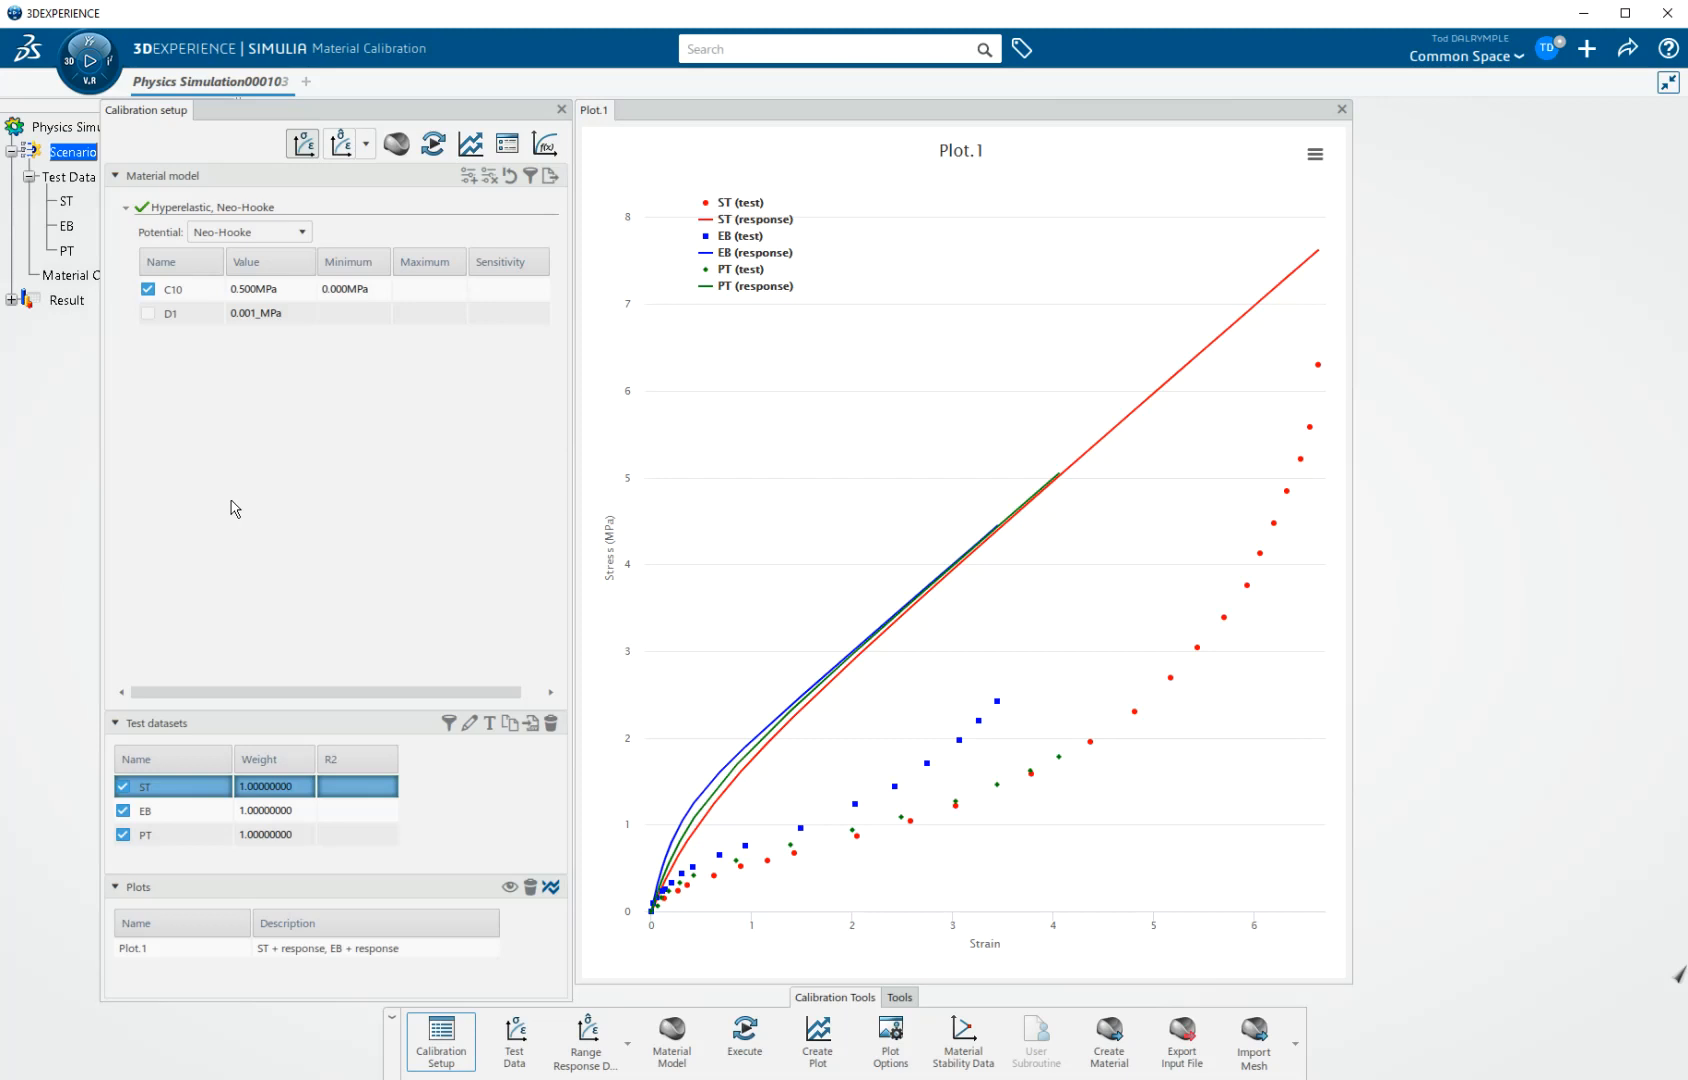
{"action": "mouse_move", "coordinate": [744, 780]}
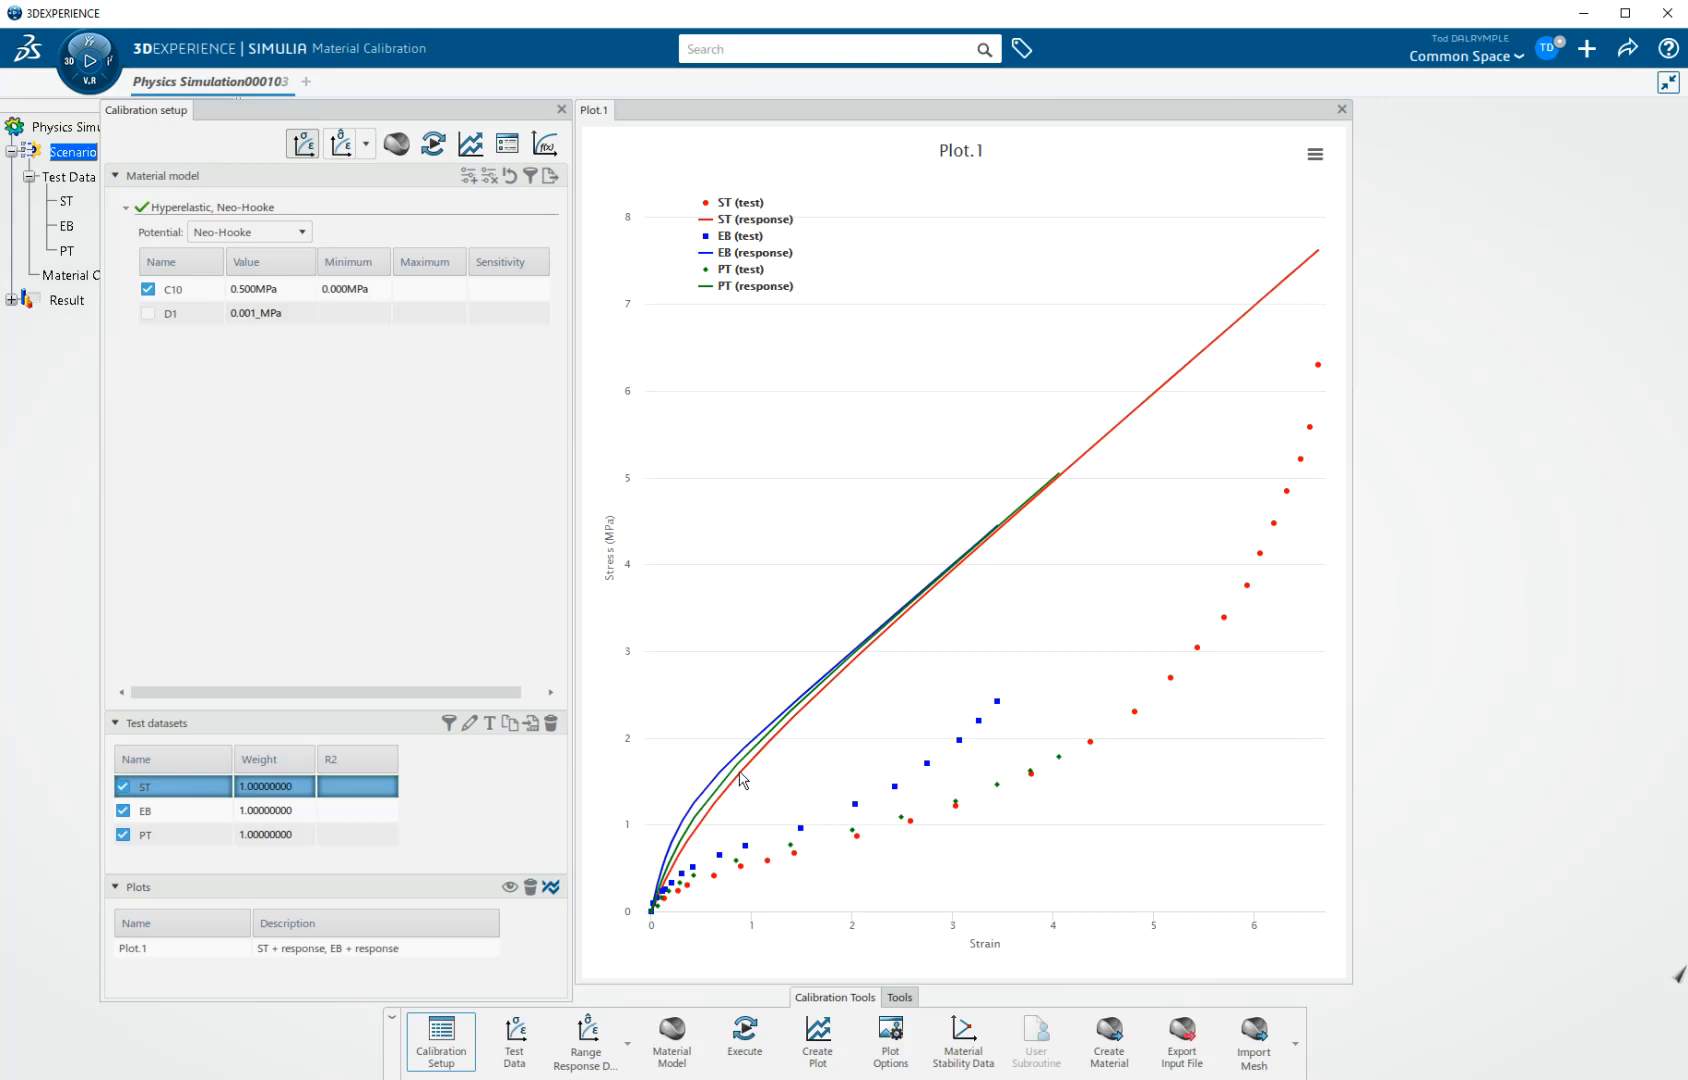
{"action": "mouse_move", "coordinate": [749, 777]}
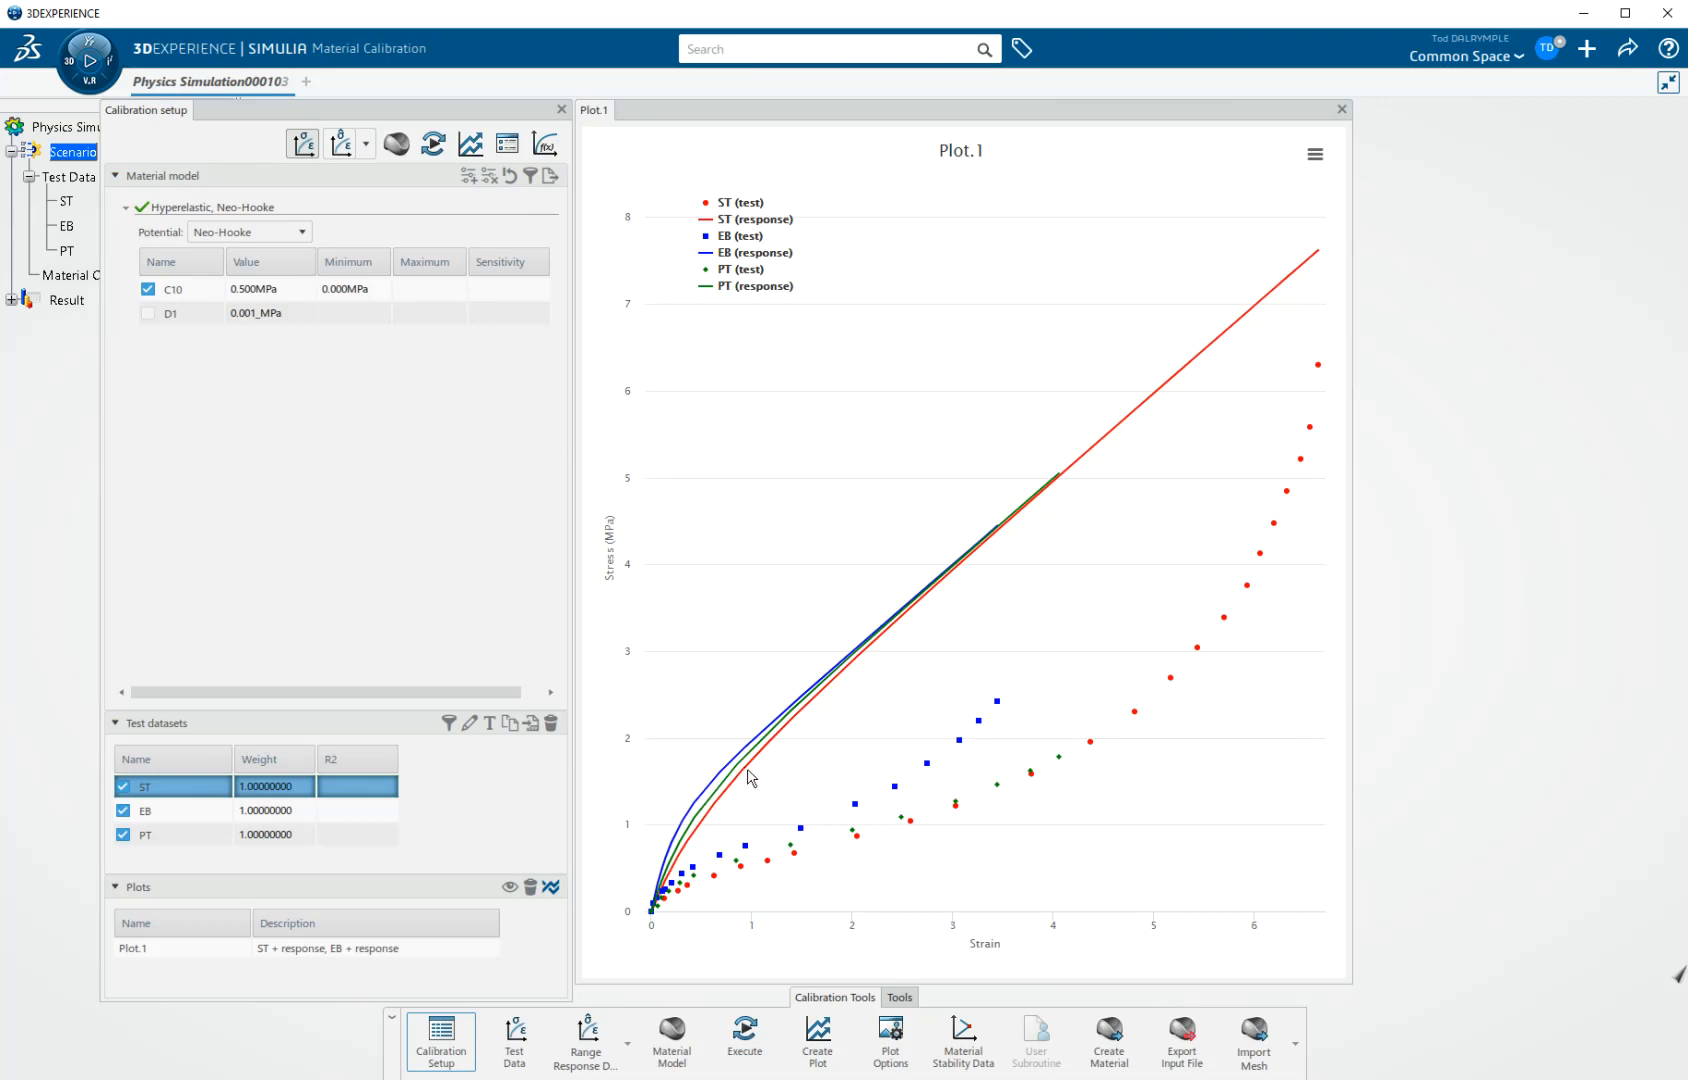
{"action": "mouse_move", "coordinate": [983, 757]}
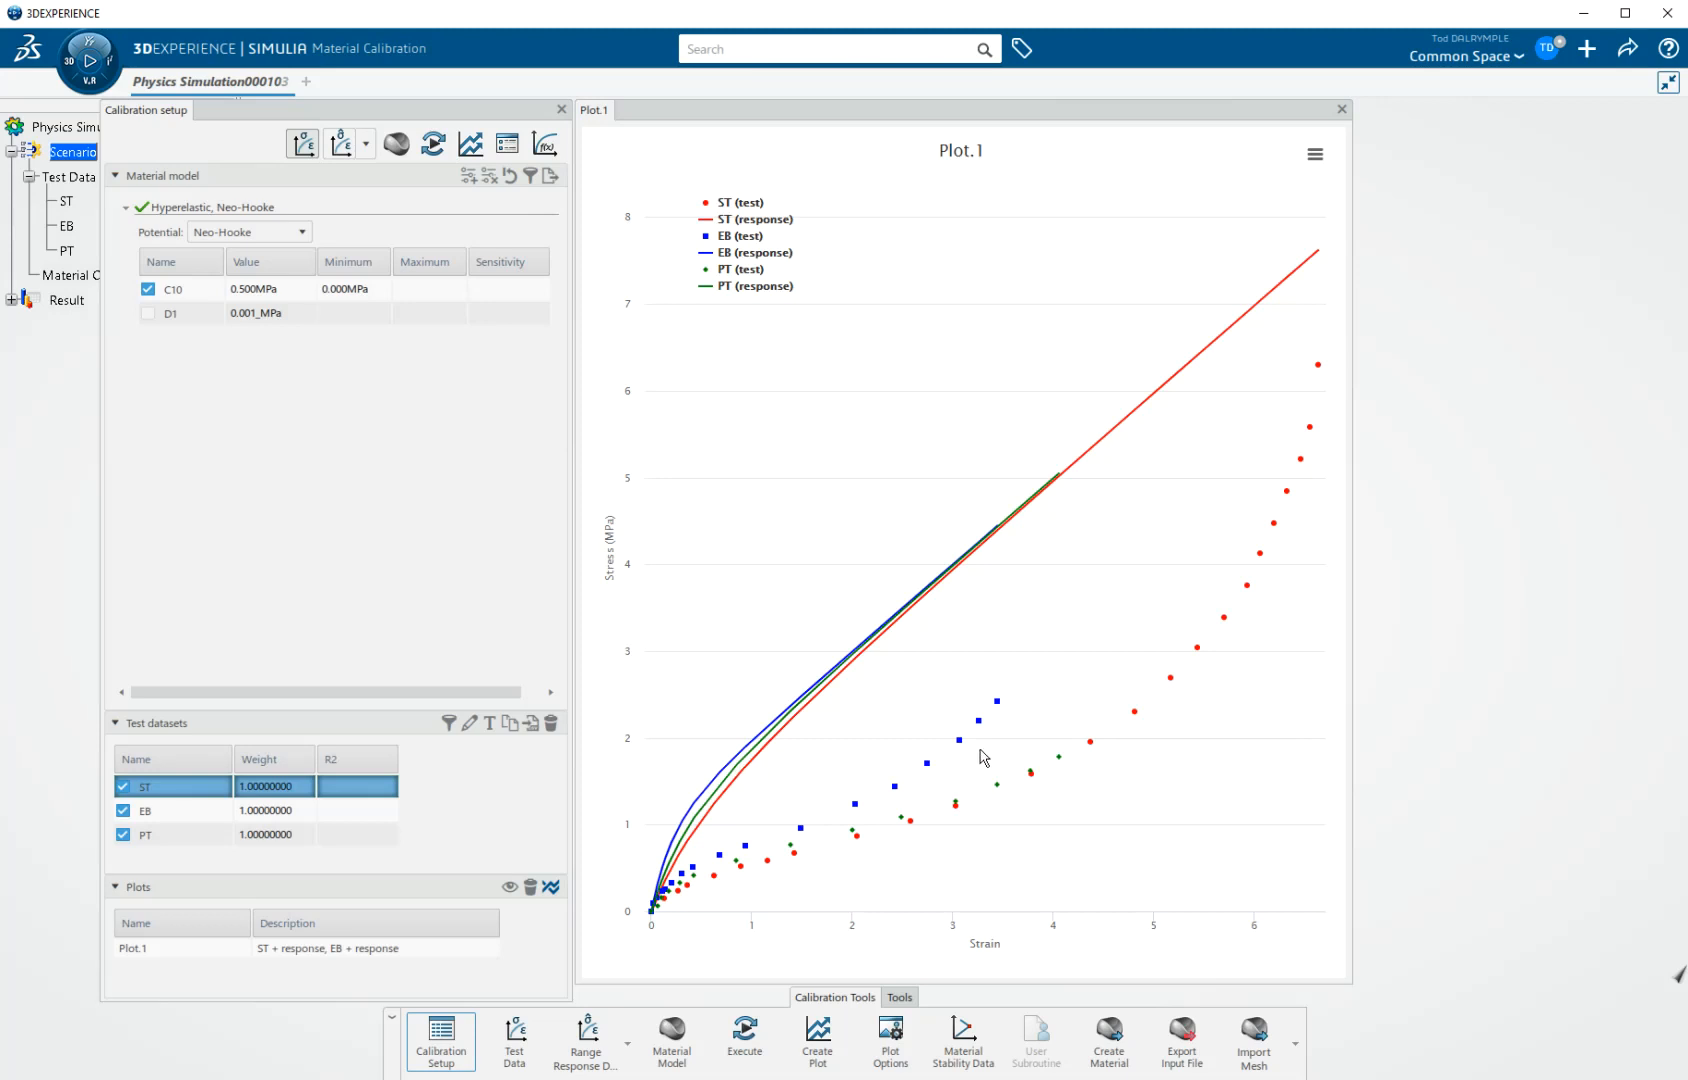
{"action": "mouse_move", "coordinate": [1025, 800]}
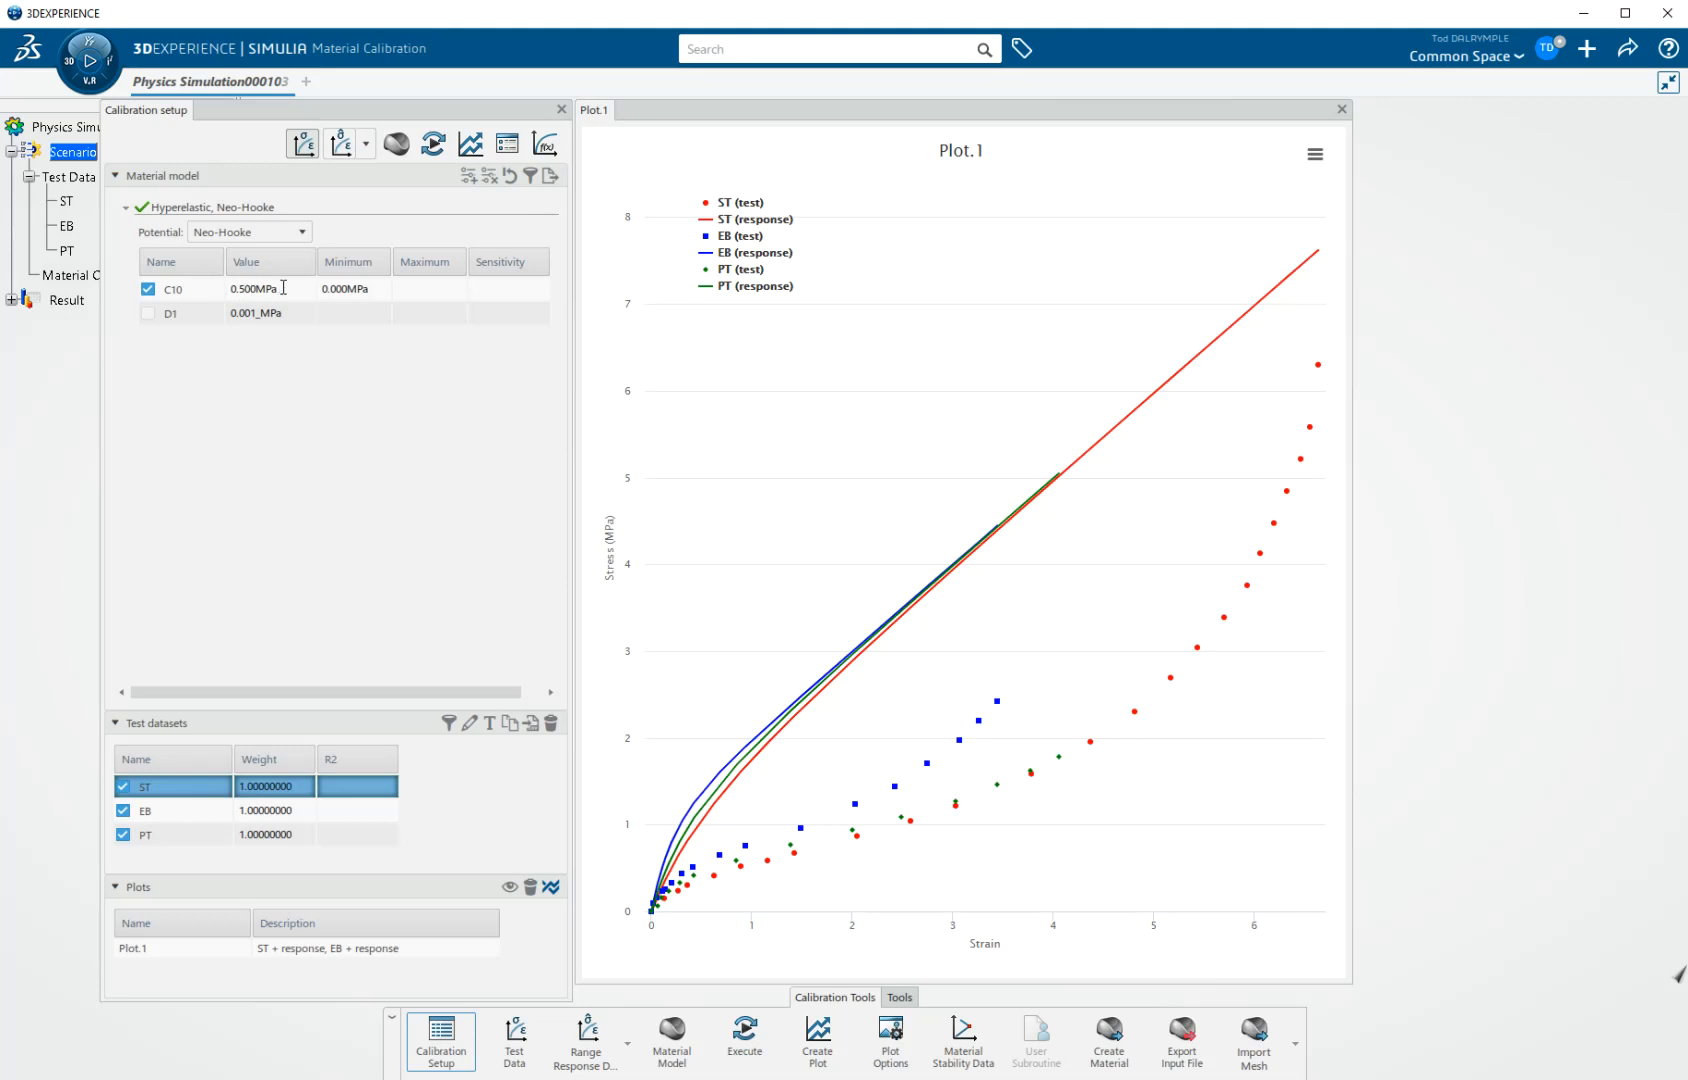
{"action": "mouse_move", "coordinate": [692, 684]}
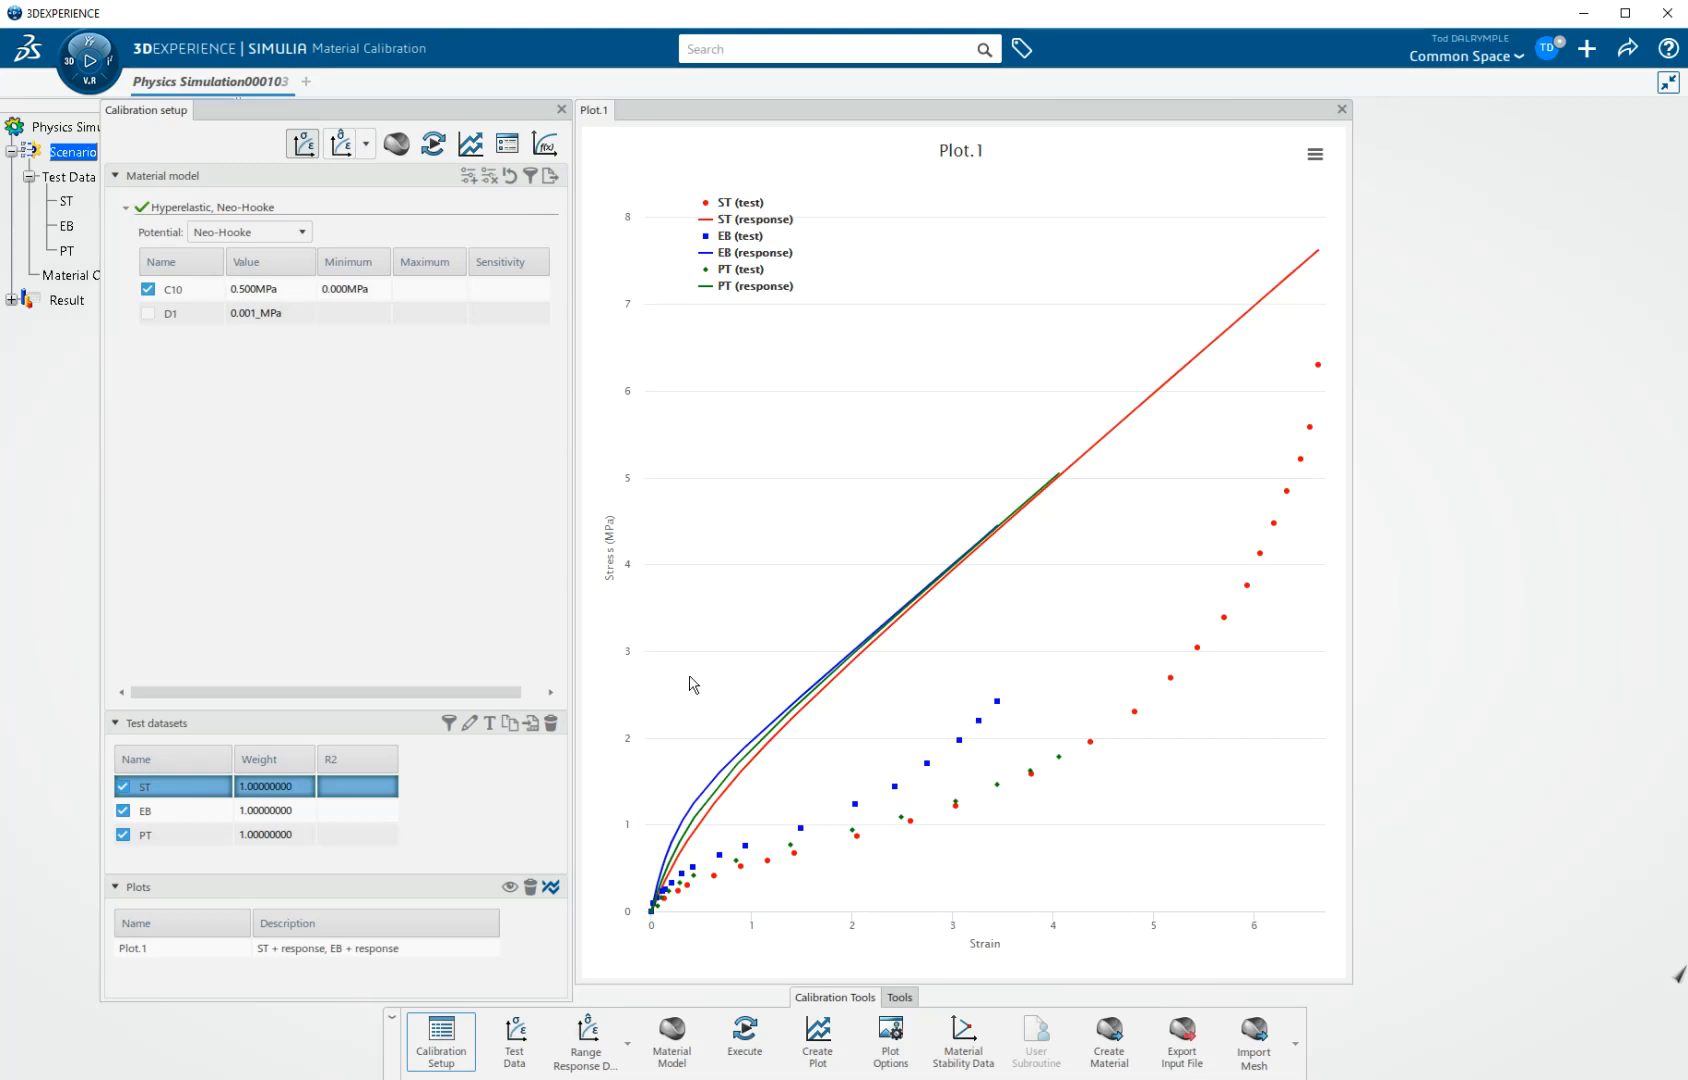
{"action": "mouse_move", "coordinate": [677, 888]}
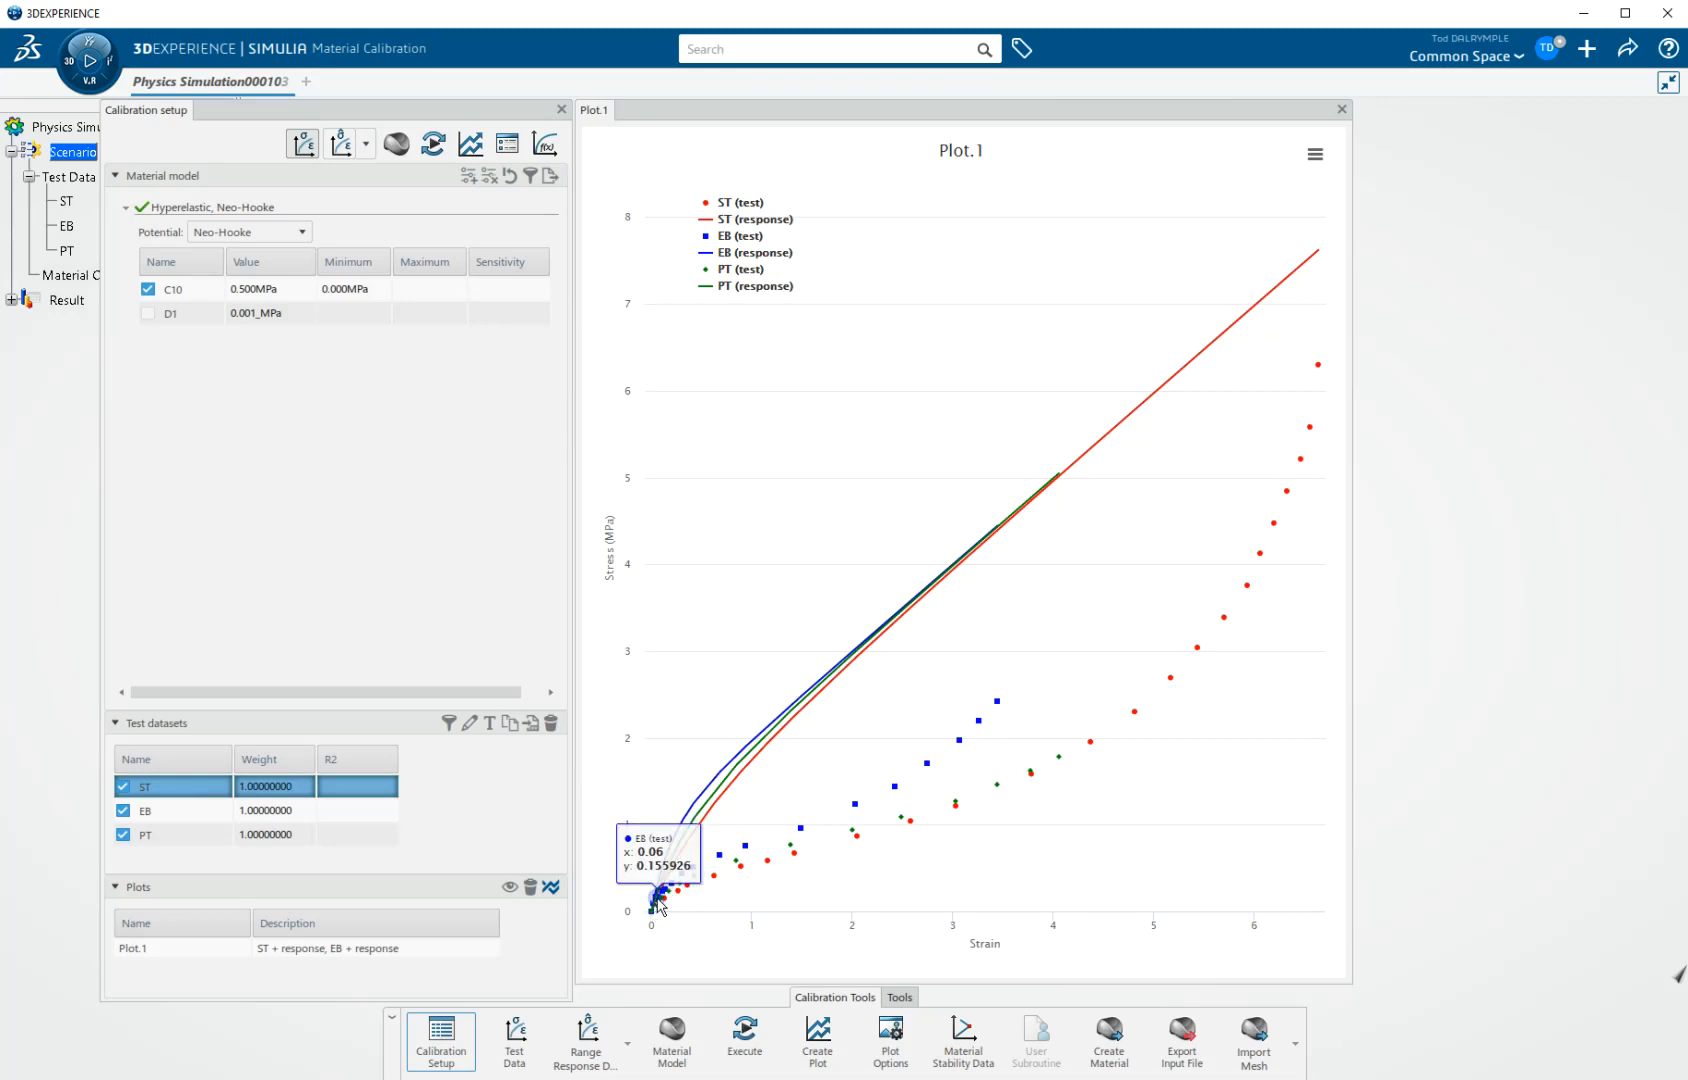
{"action": "mouse_move", "coordinate": [930, 564]}
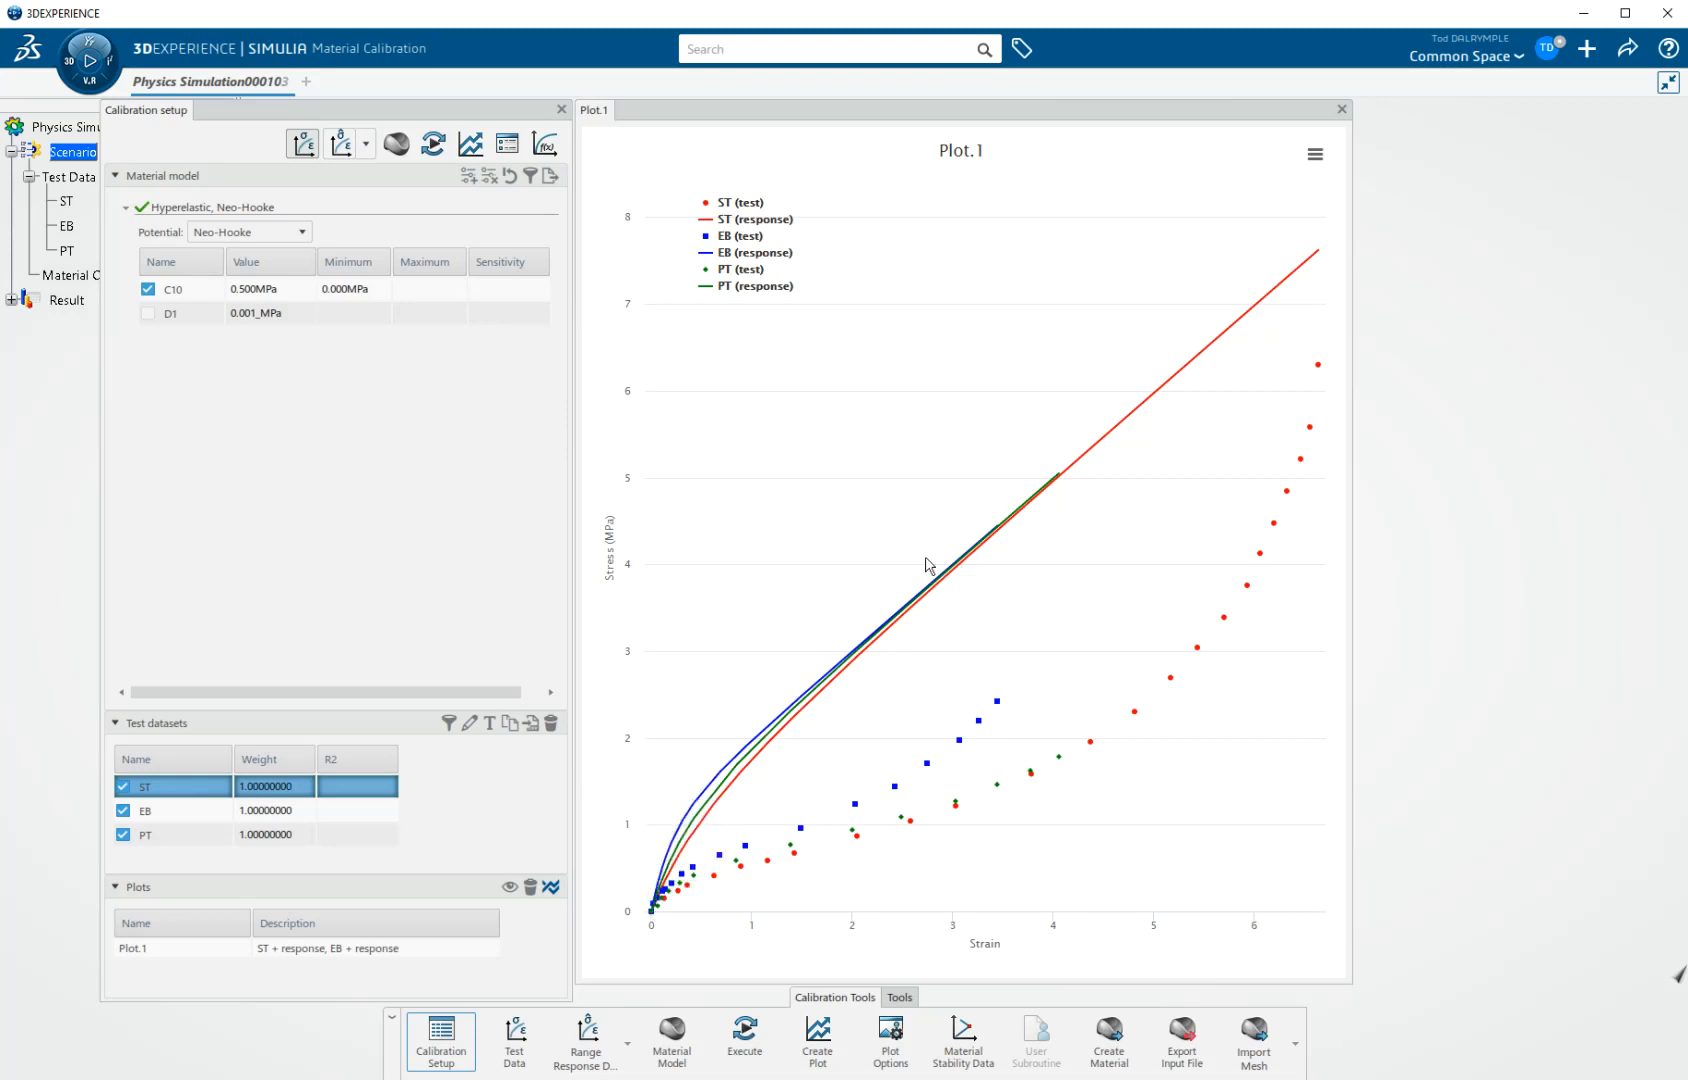
{"action": "mouse_move", "coordinate": [433, 143]}
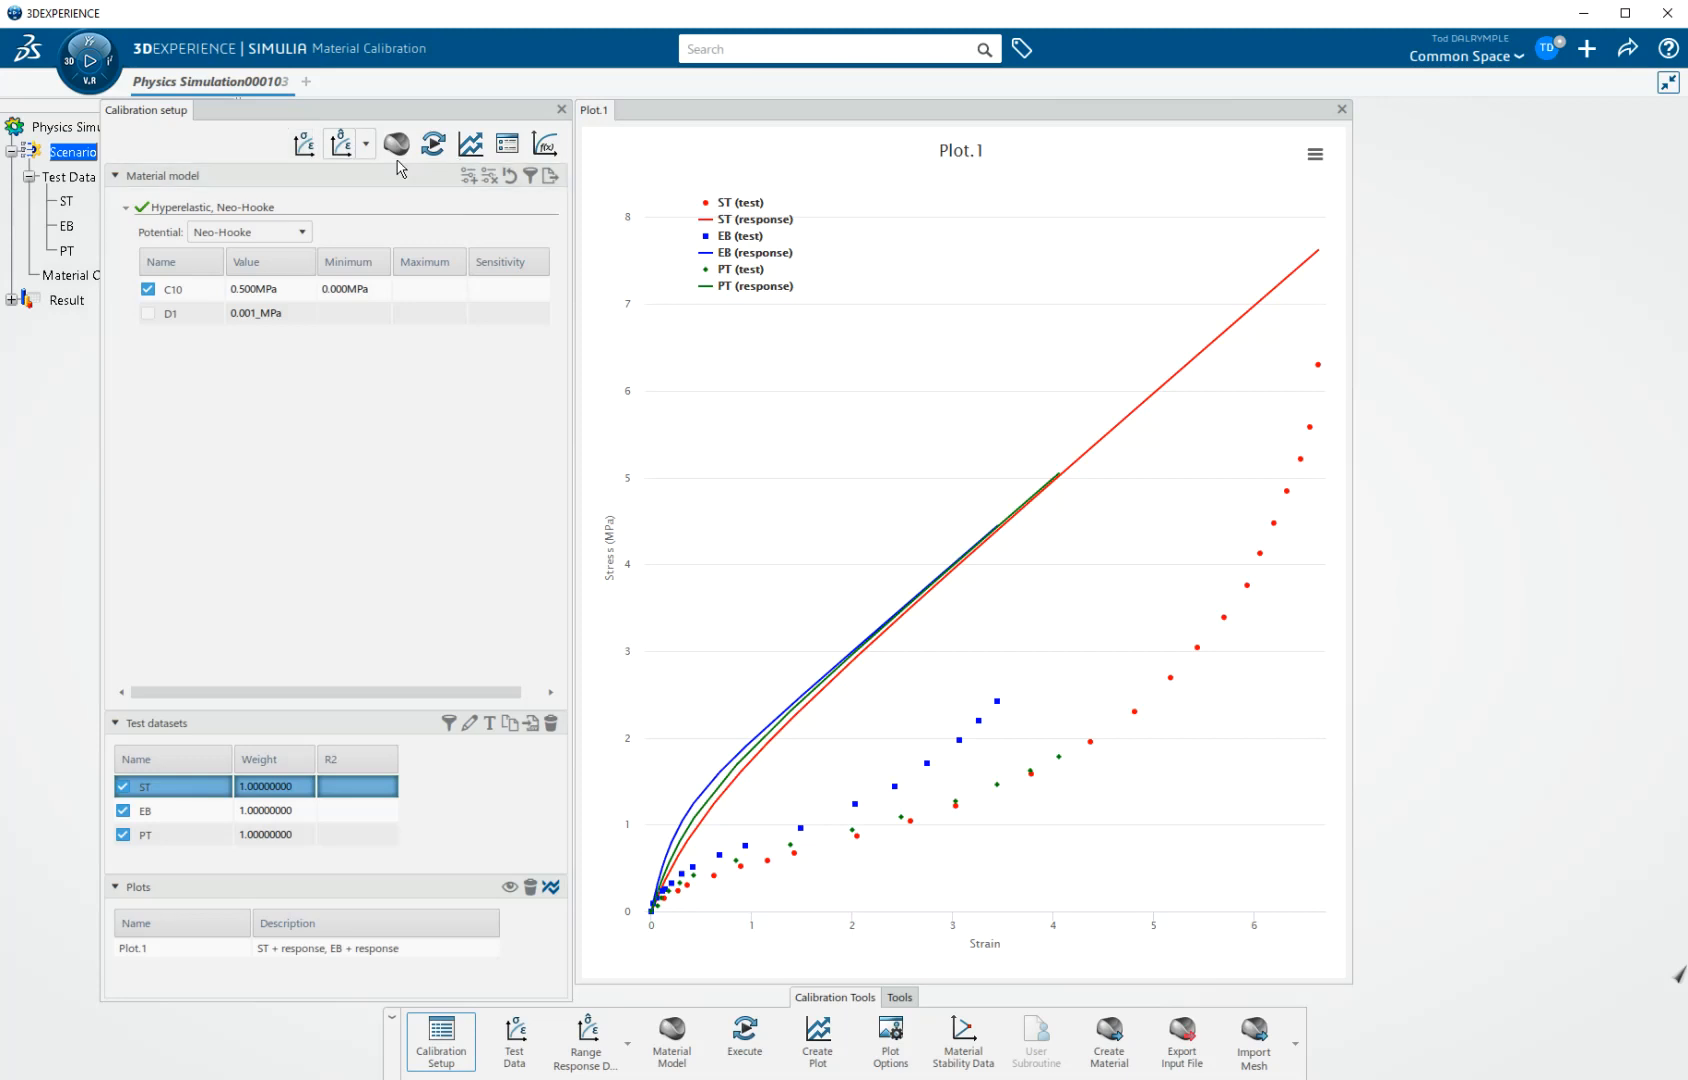
{"action": "mouse_move", "coordinate": [396, 143]}
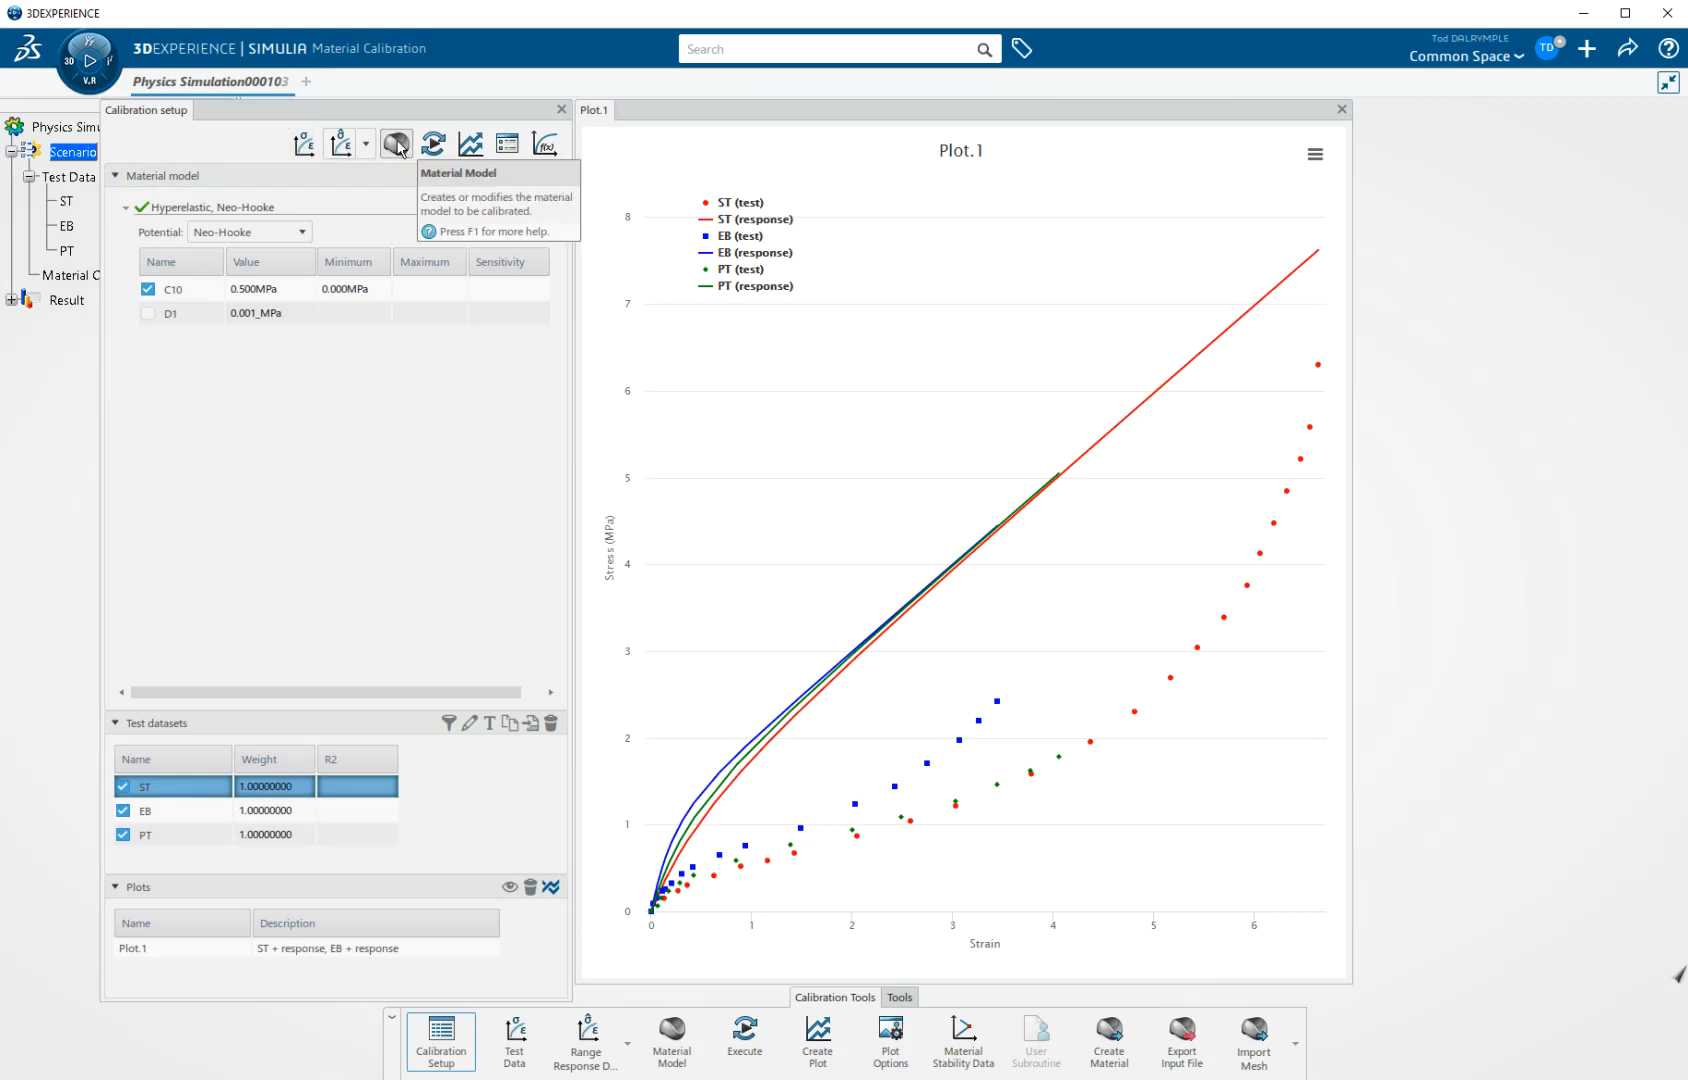
{"action": "mouse_move", "coordinate": [433, 143]}
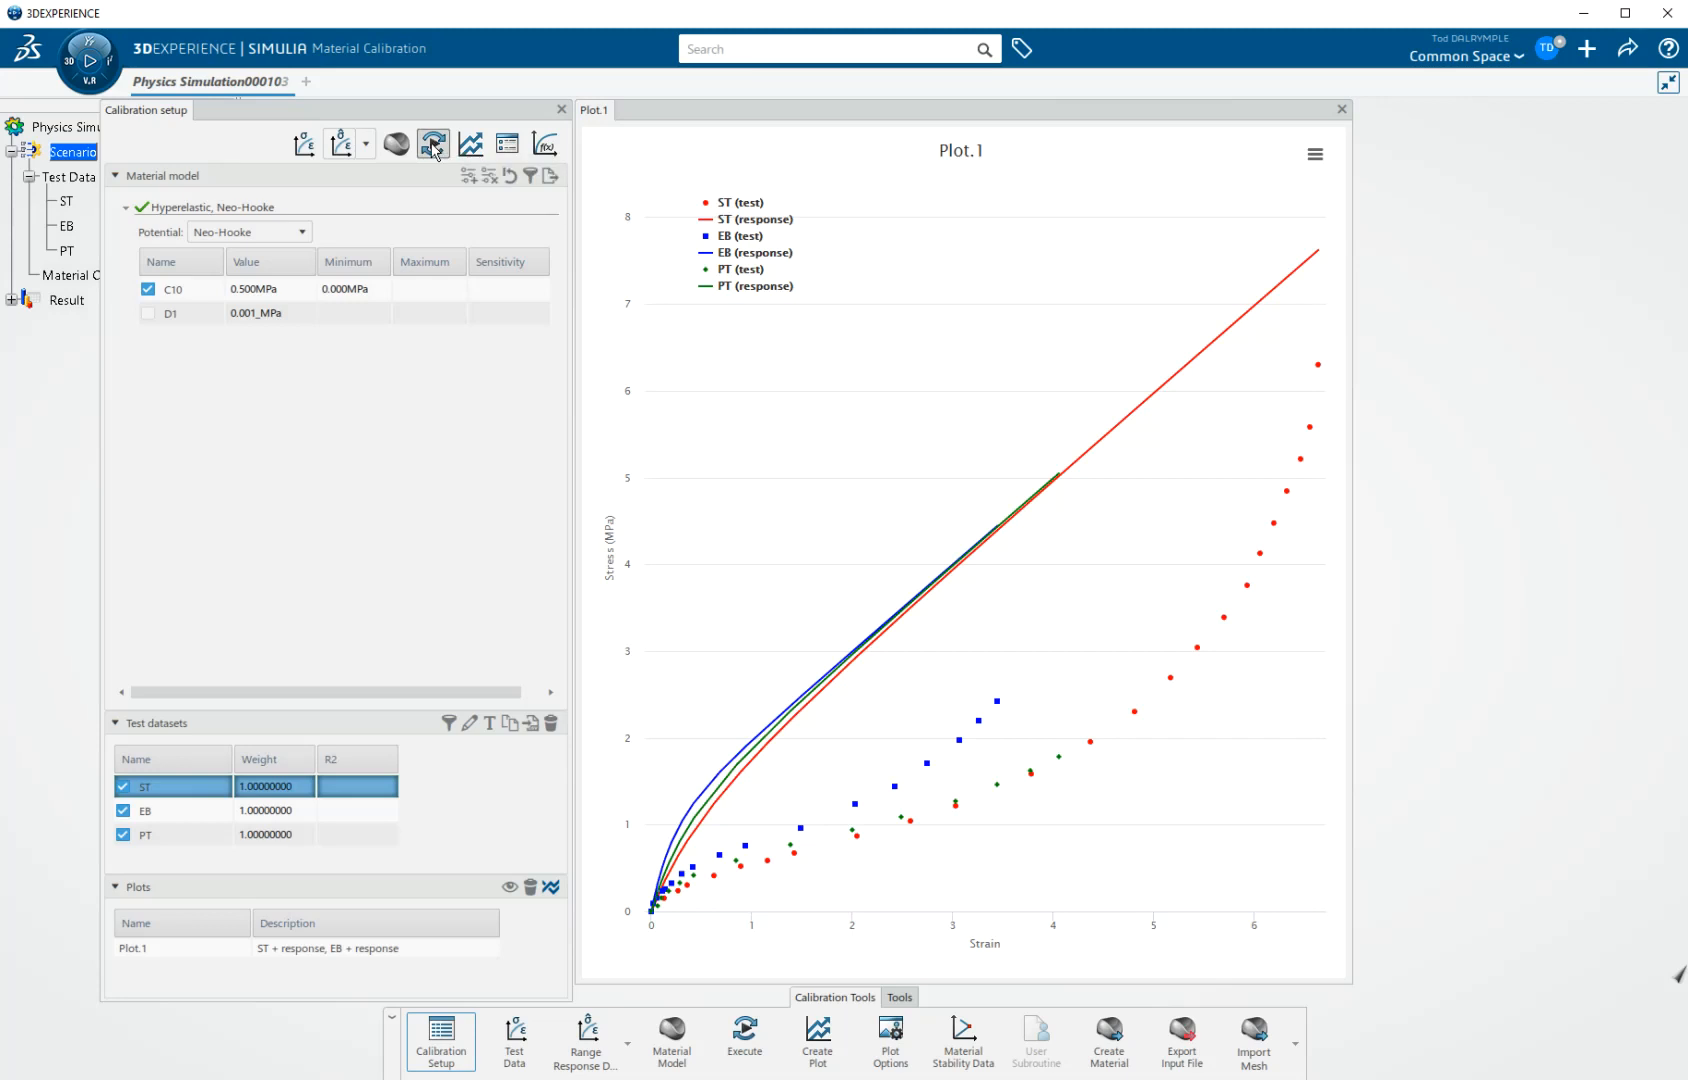
{"action": "left_click", "coordinate": [742, 1034]}
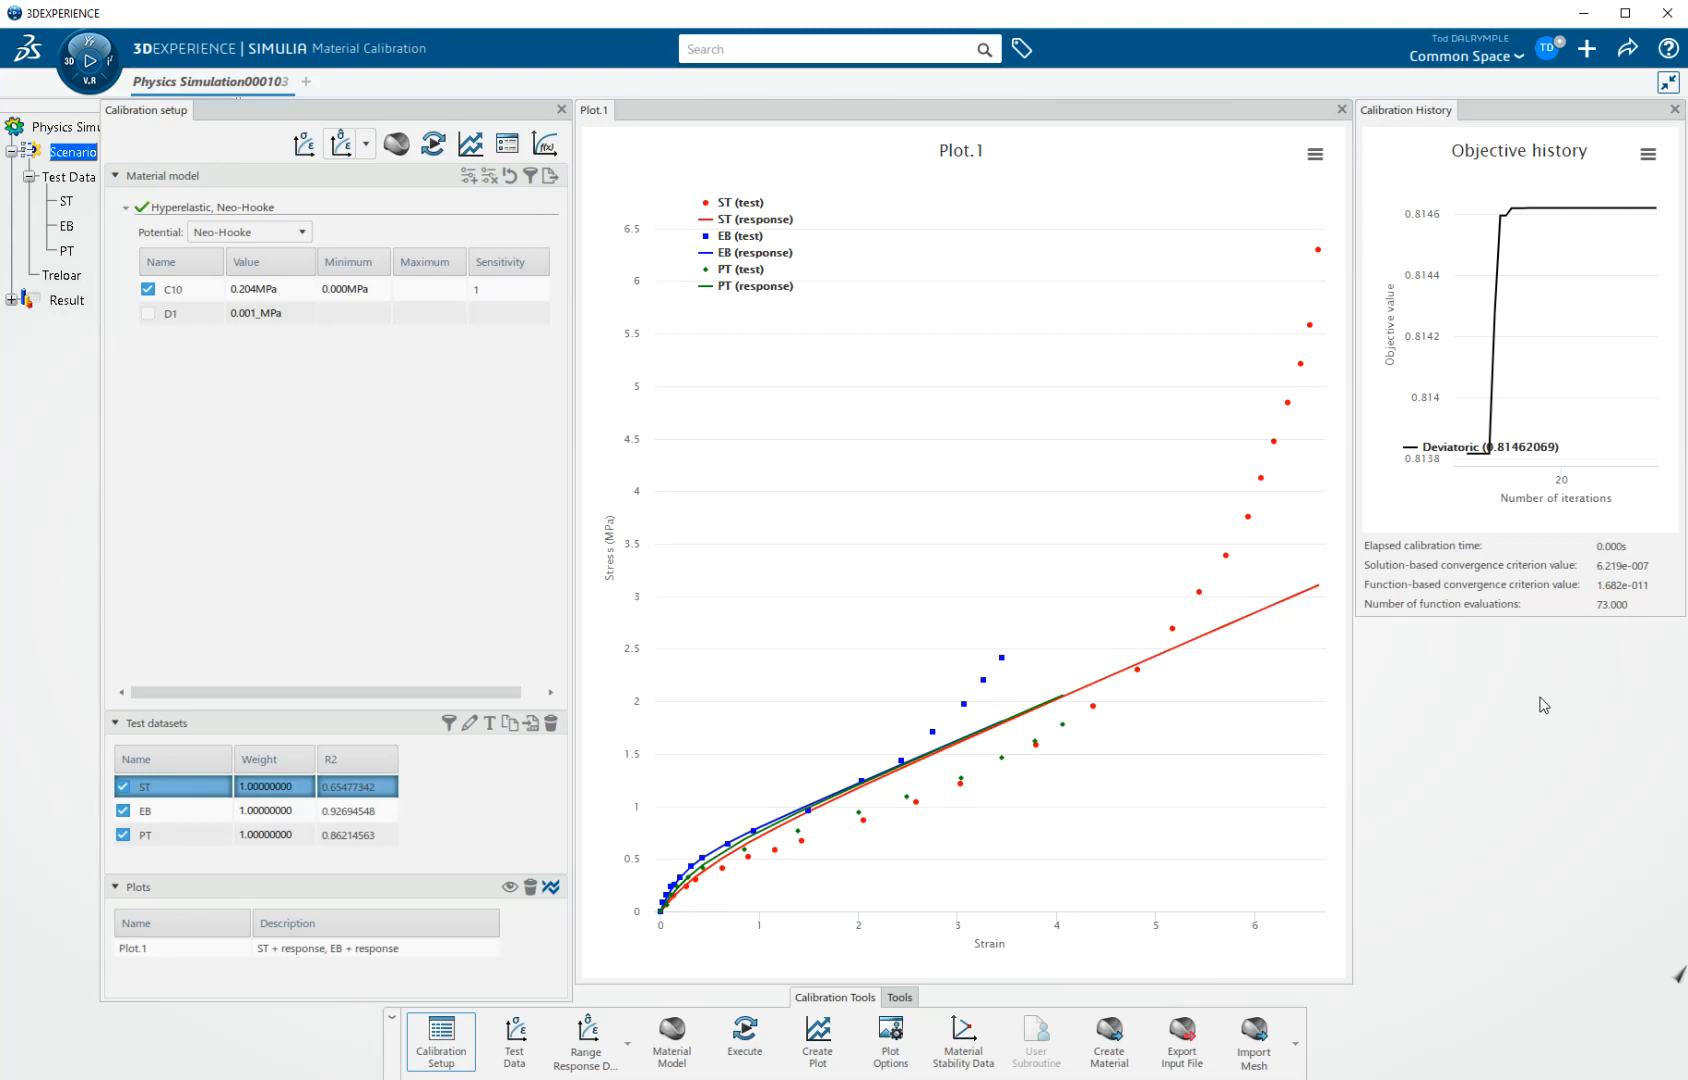
{"action": "mouse_move", "coordinate": [1459, 301]}
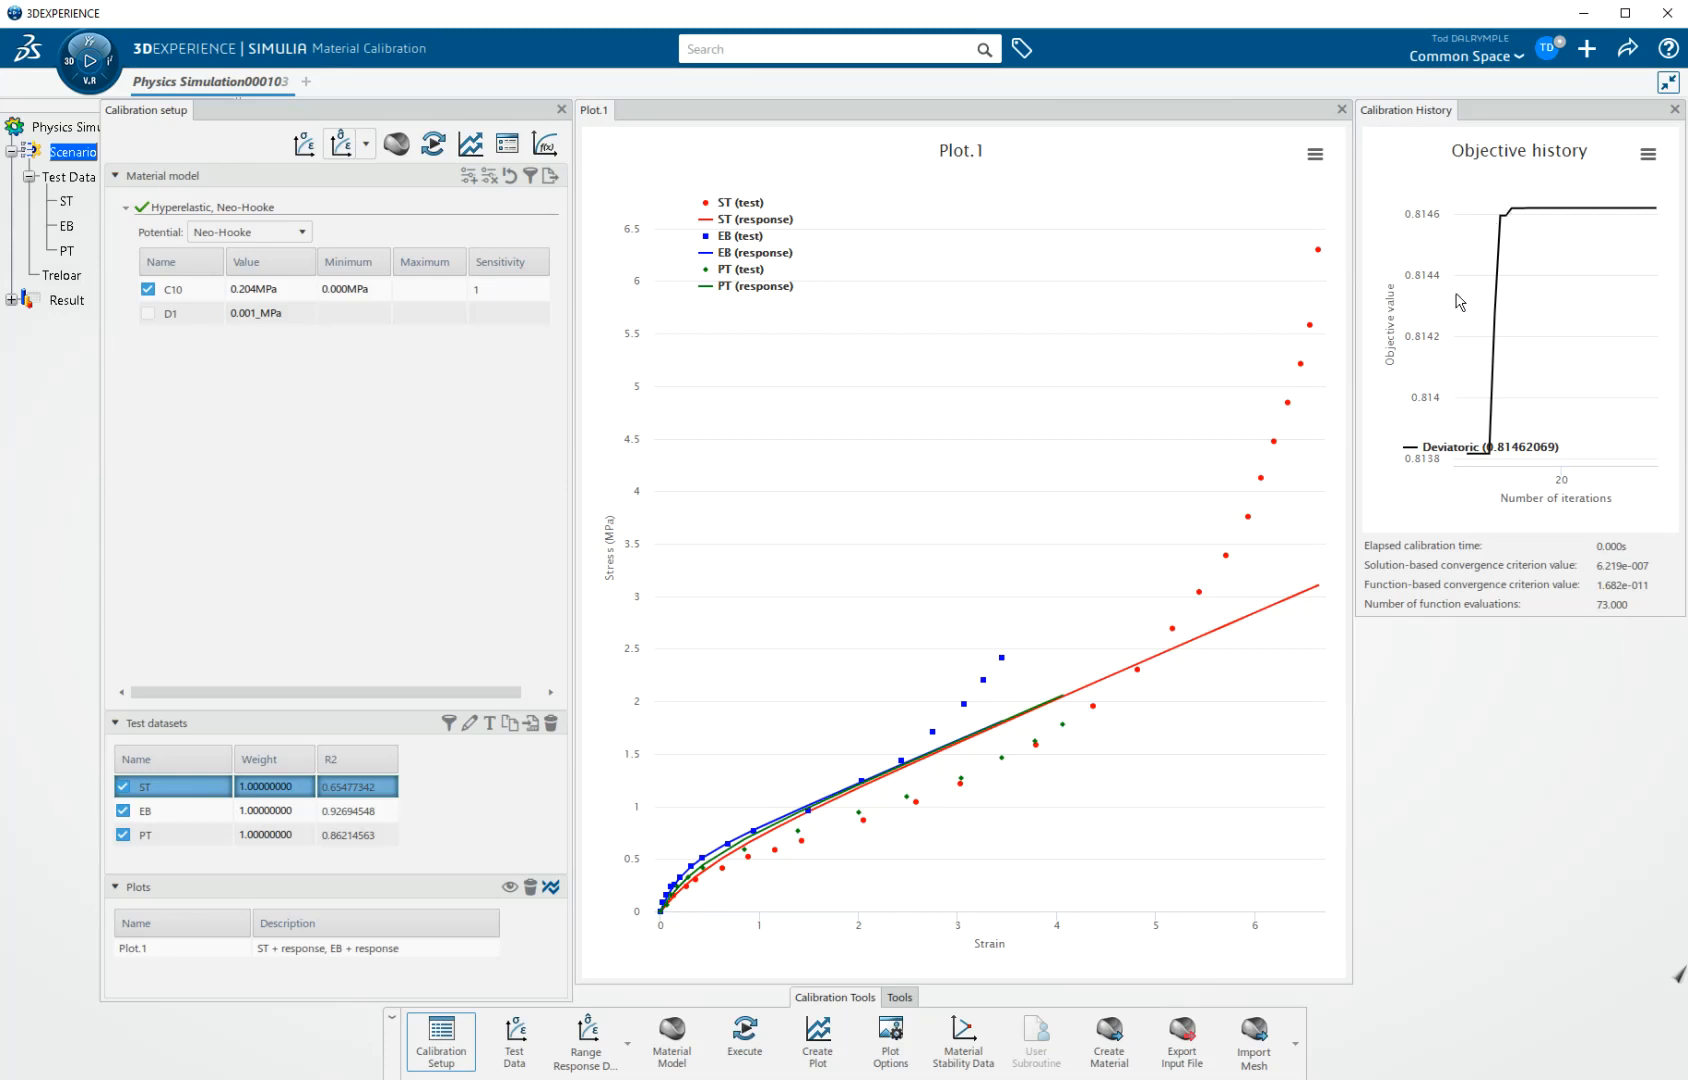
{"action": "mouse_move", "coordinate": [1544, 279]}
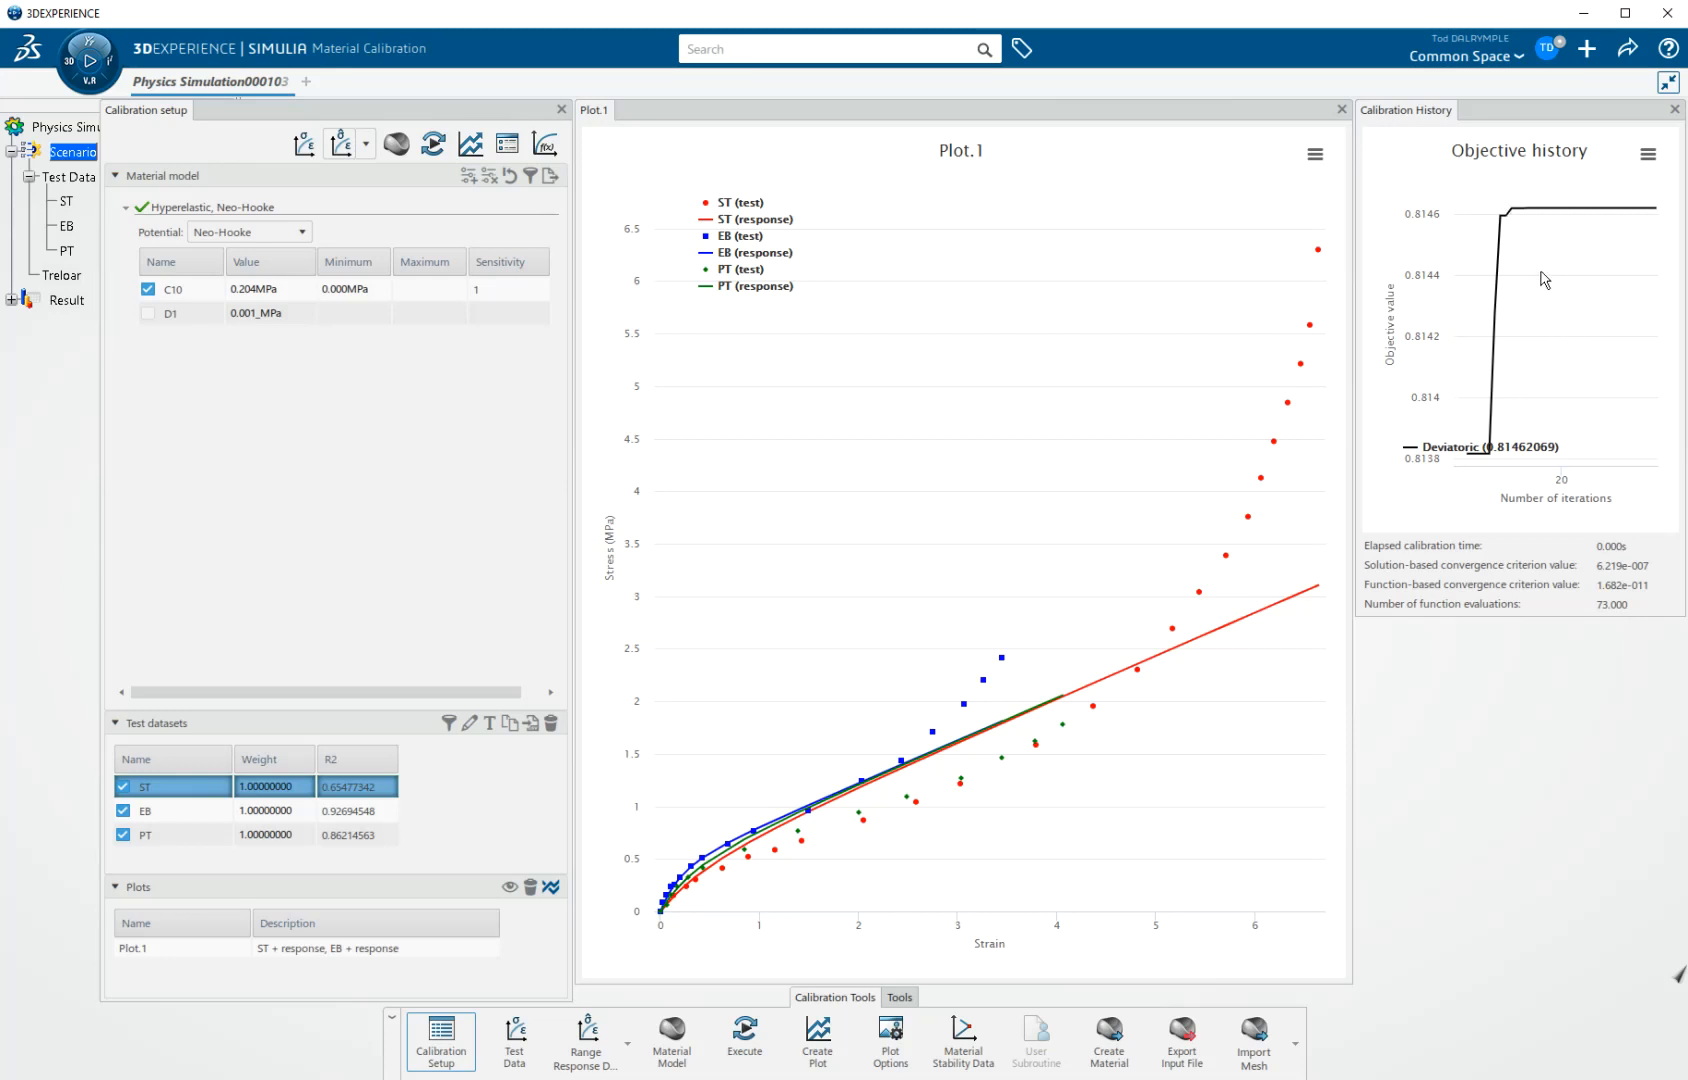
{"action": "mouse_move", "coordinate": [1551, 328]}
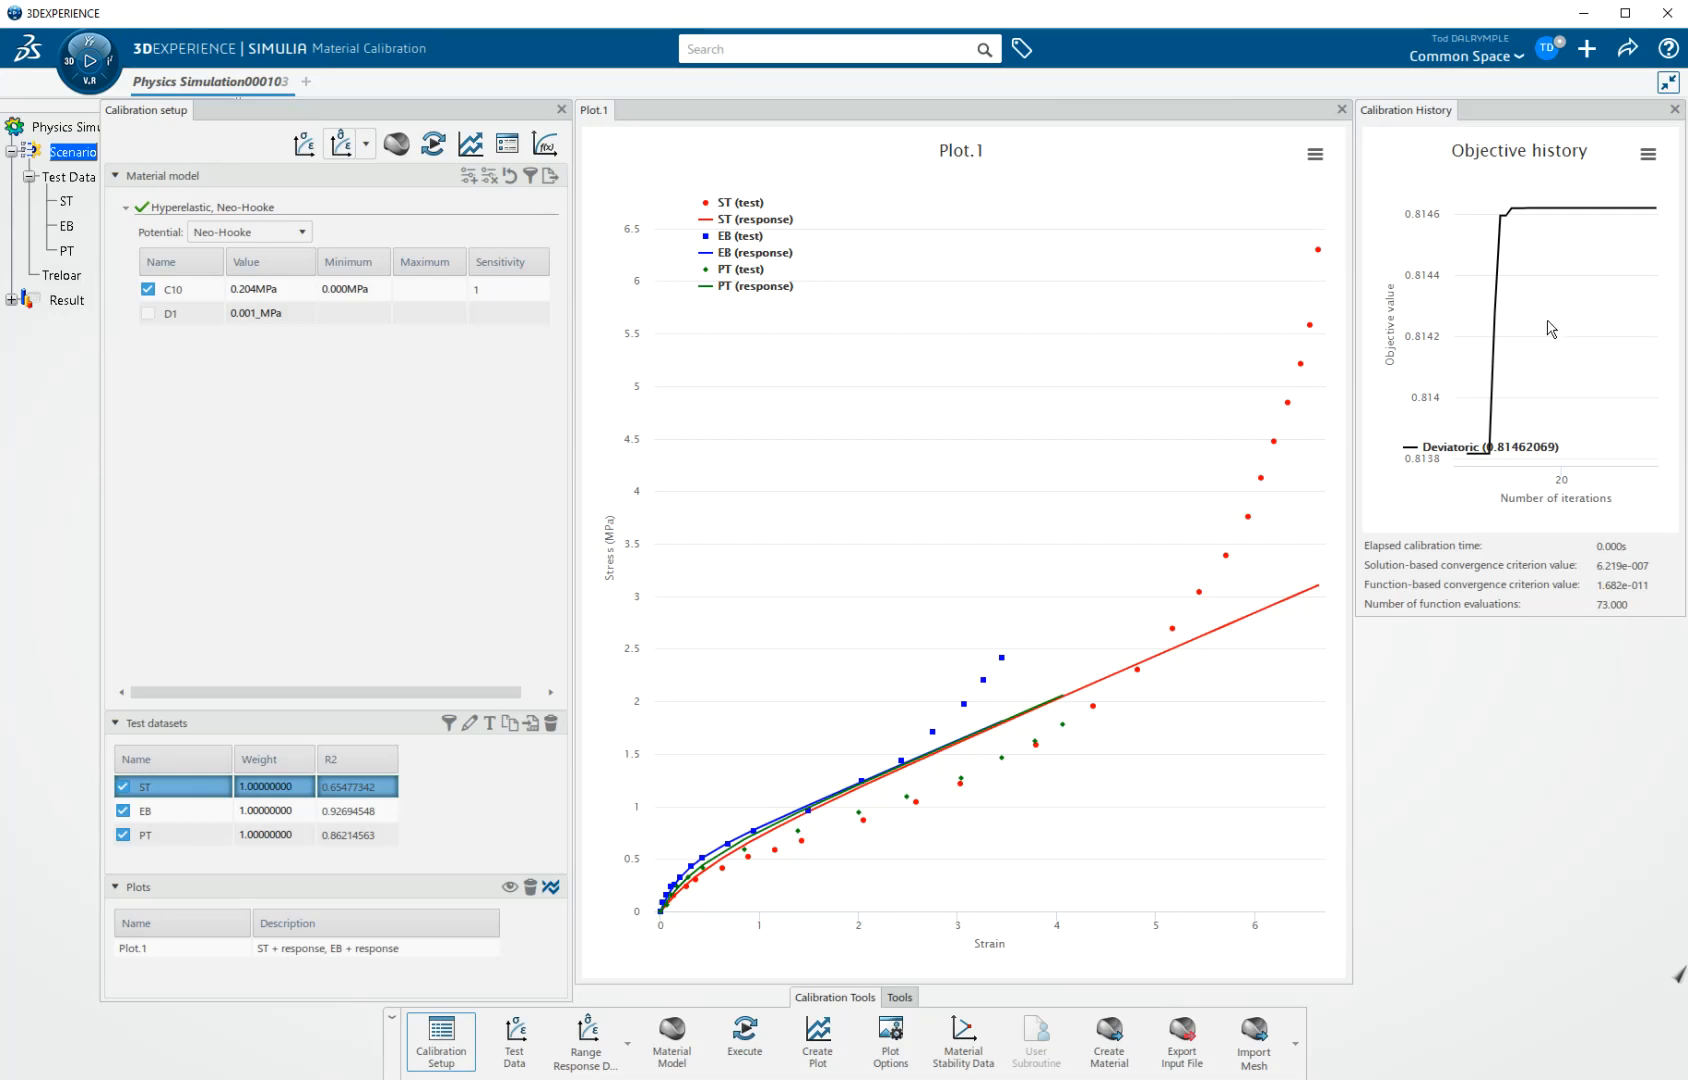
{"action": "mouse_move", "coordinate": [1560, 338]}
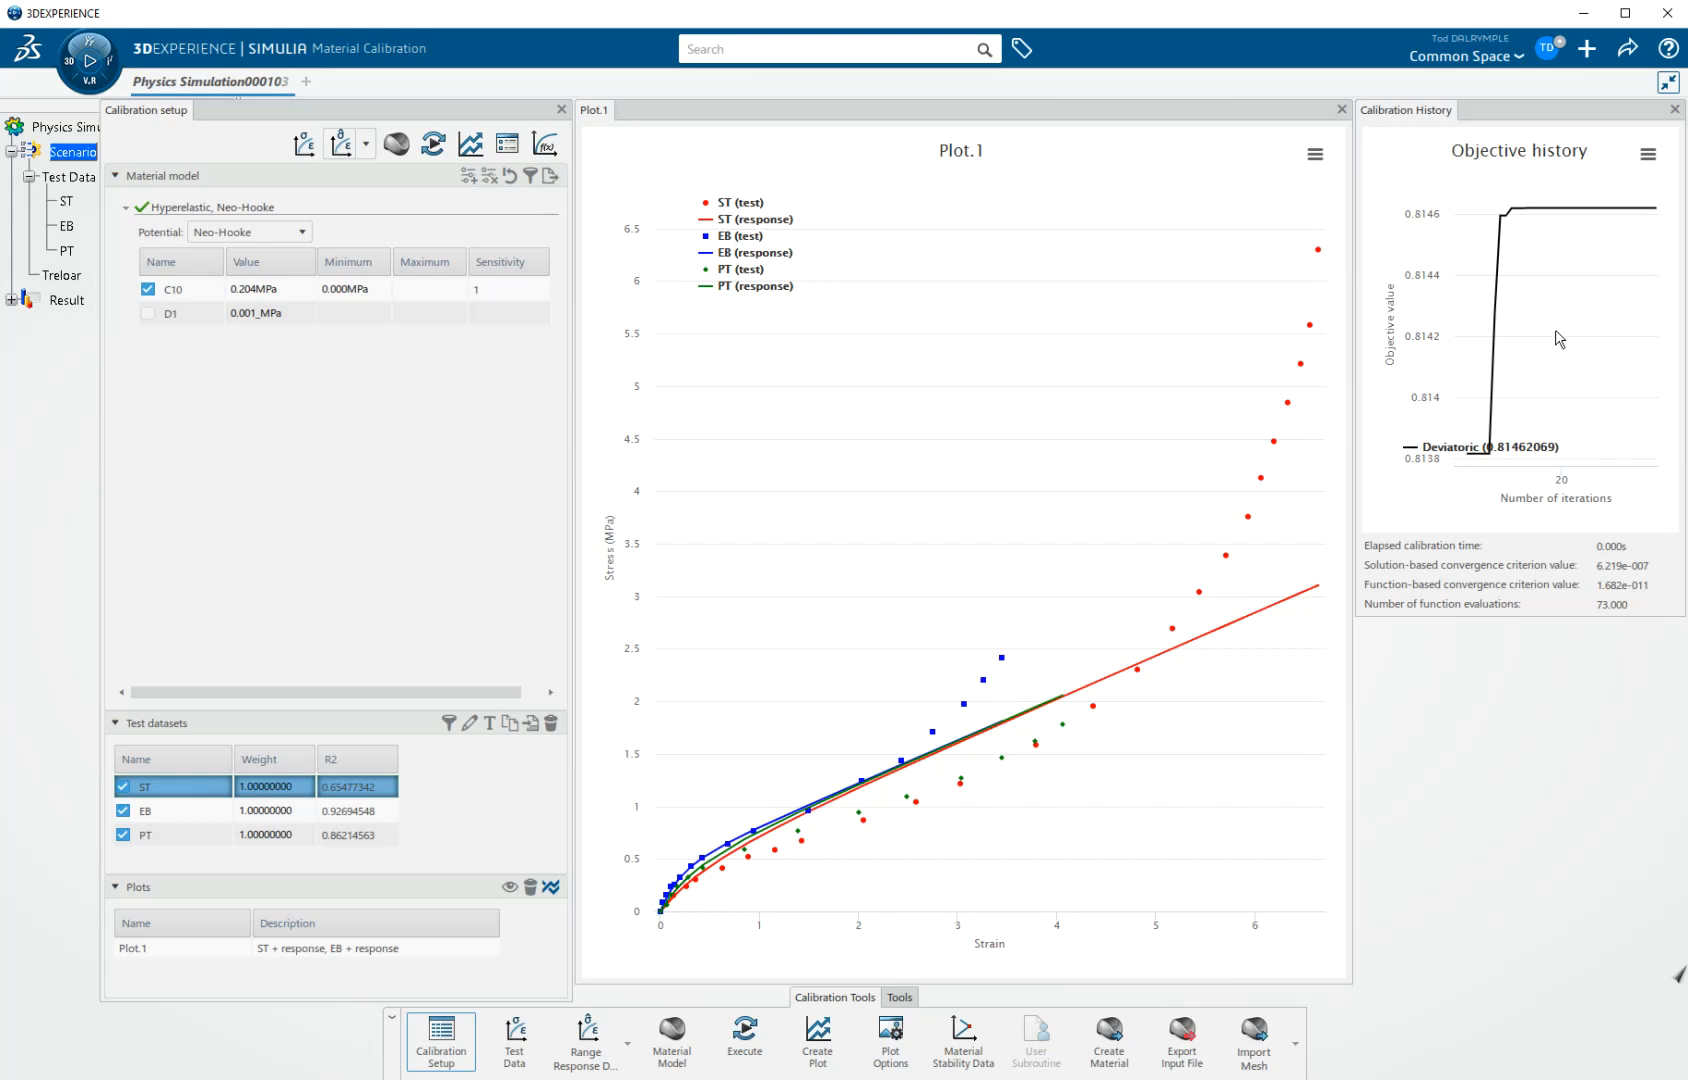
{"action": "mouse_move", "coordinate": [1599, 561]}
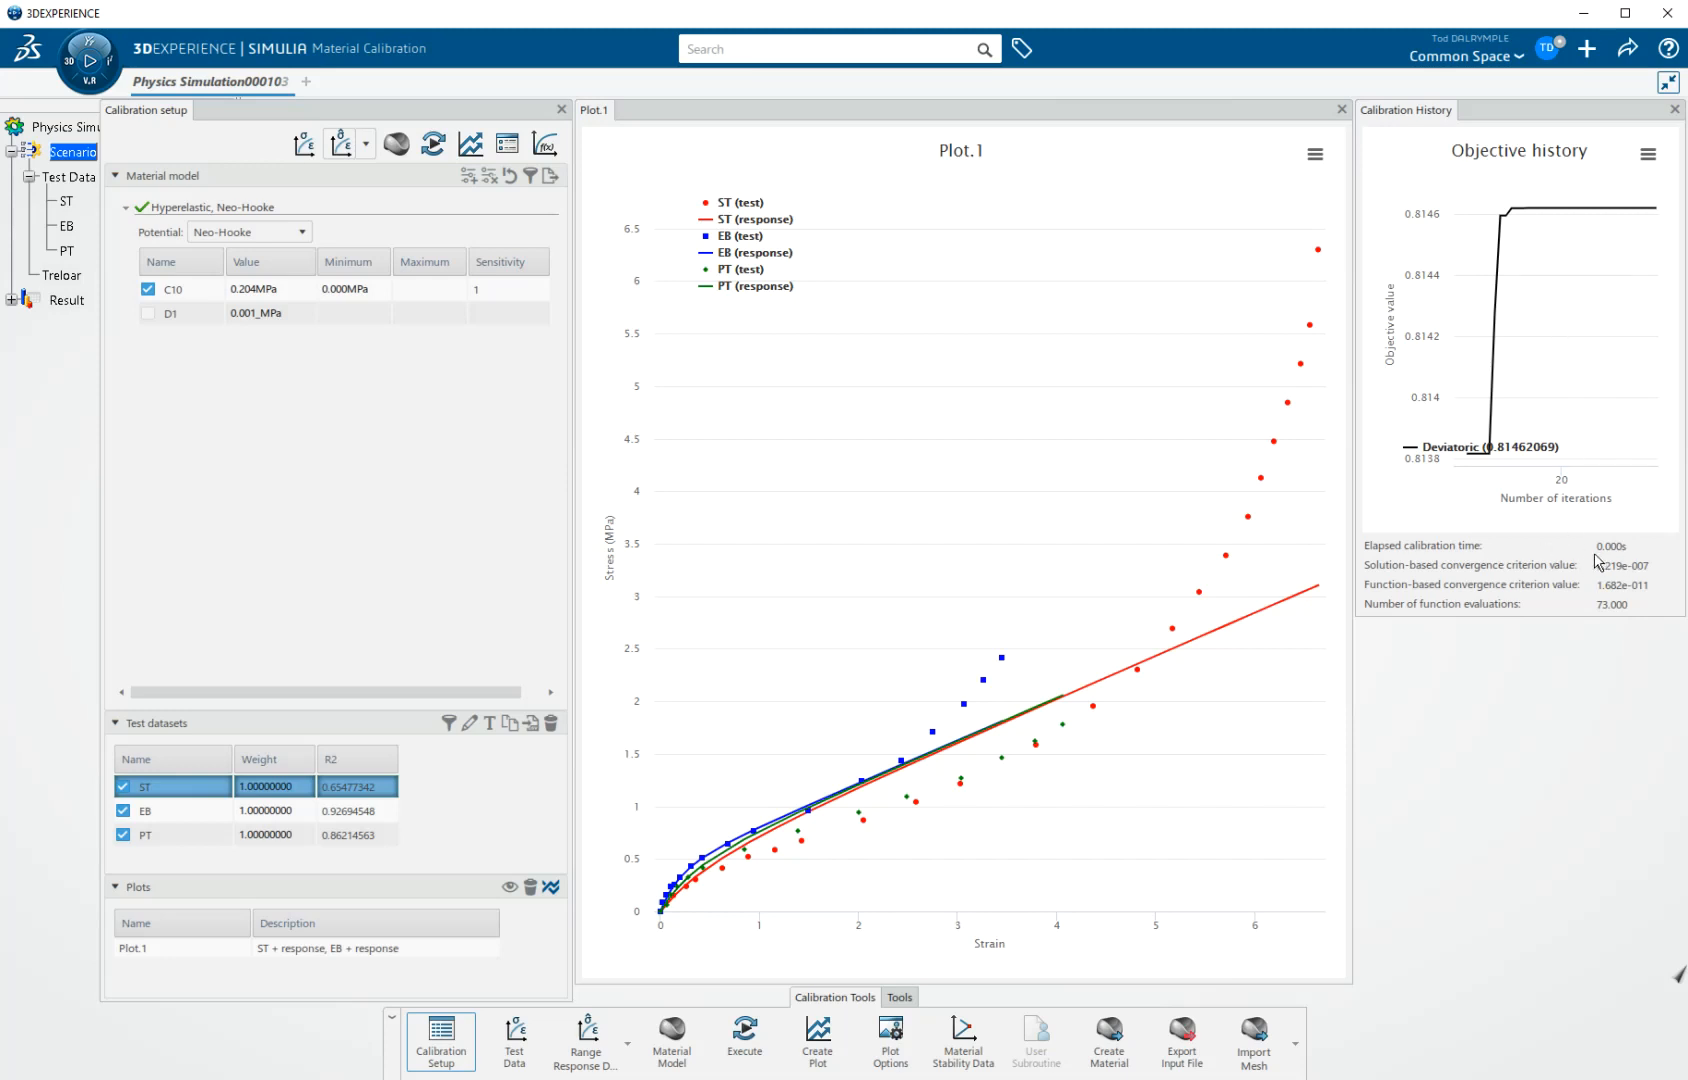
{"action": "mouse_move", "coordinate": [1631, 564]}
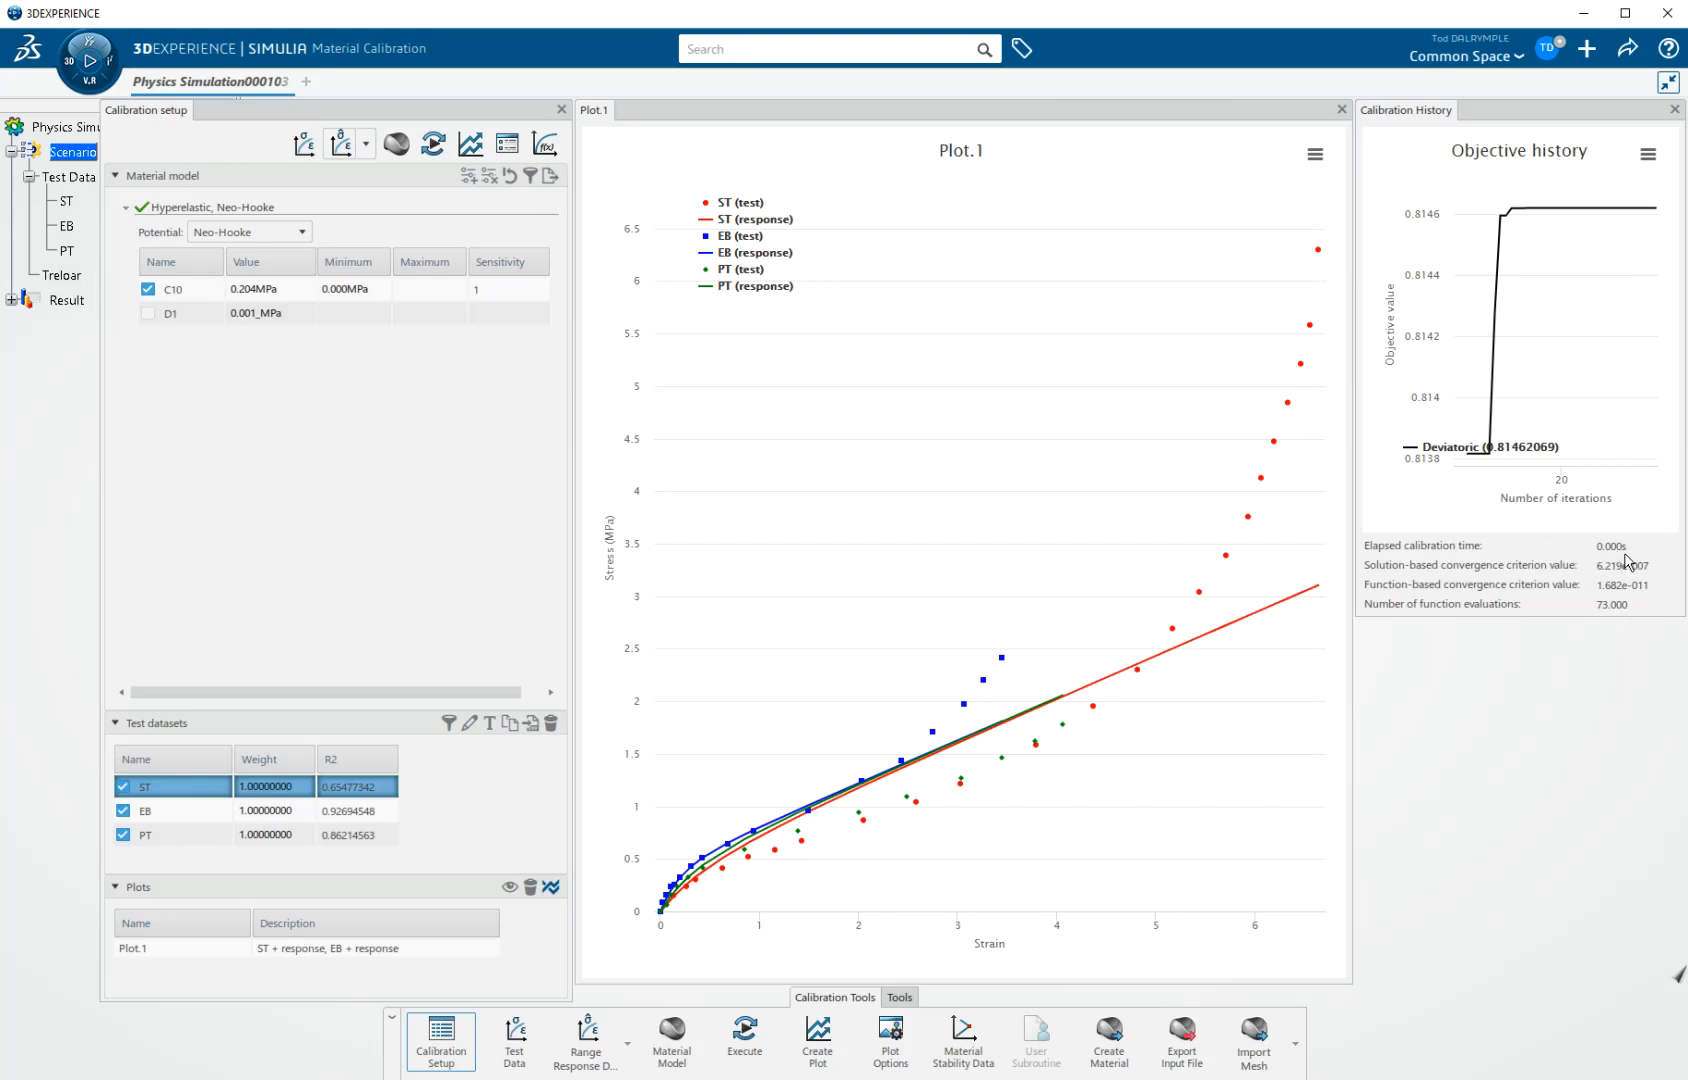
{"action": "mouse_move", "coordinate": [1631, 425]}
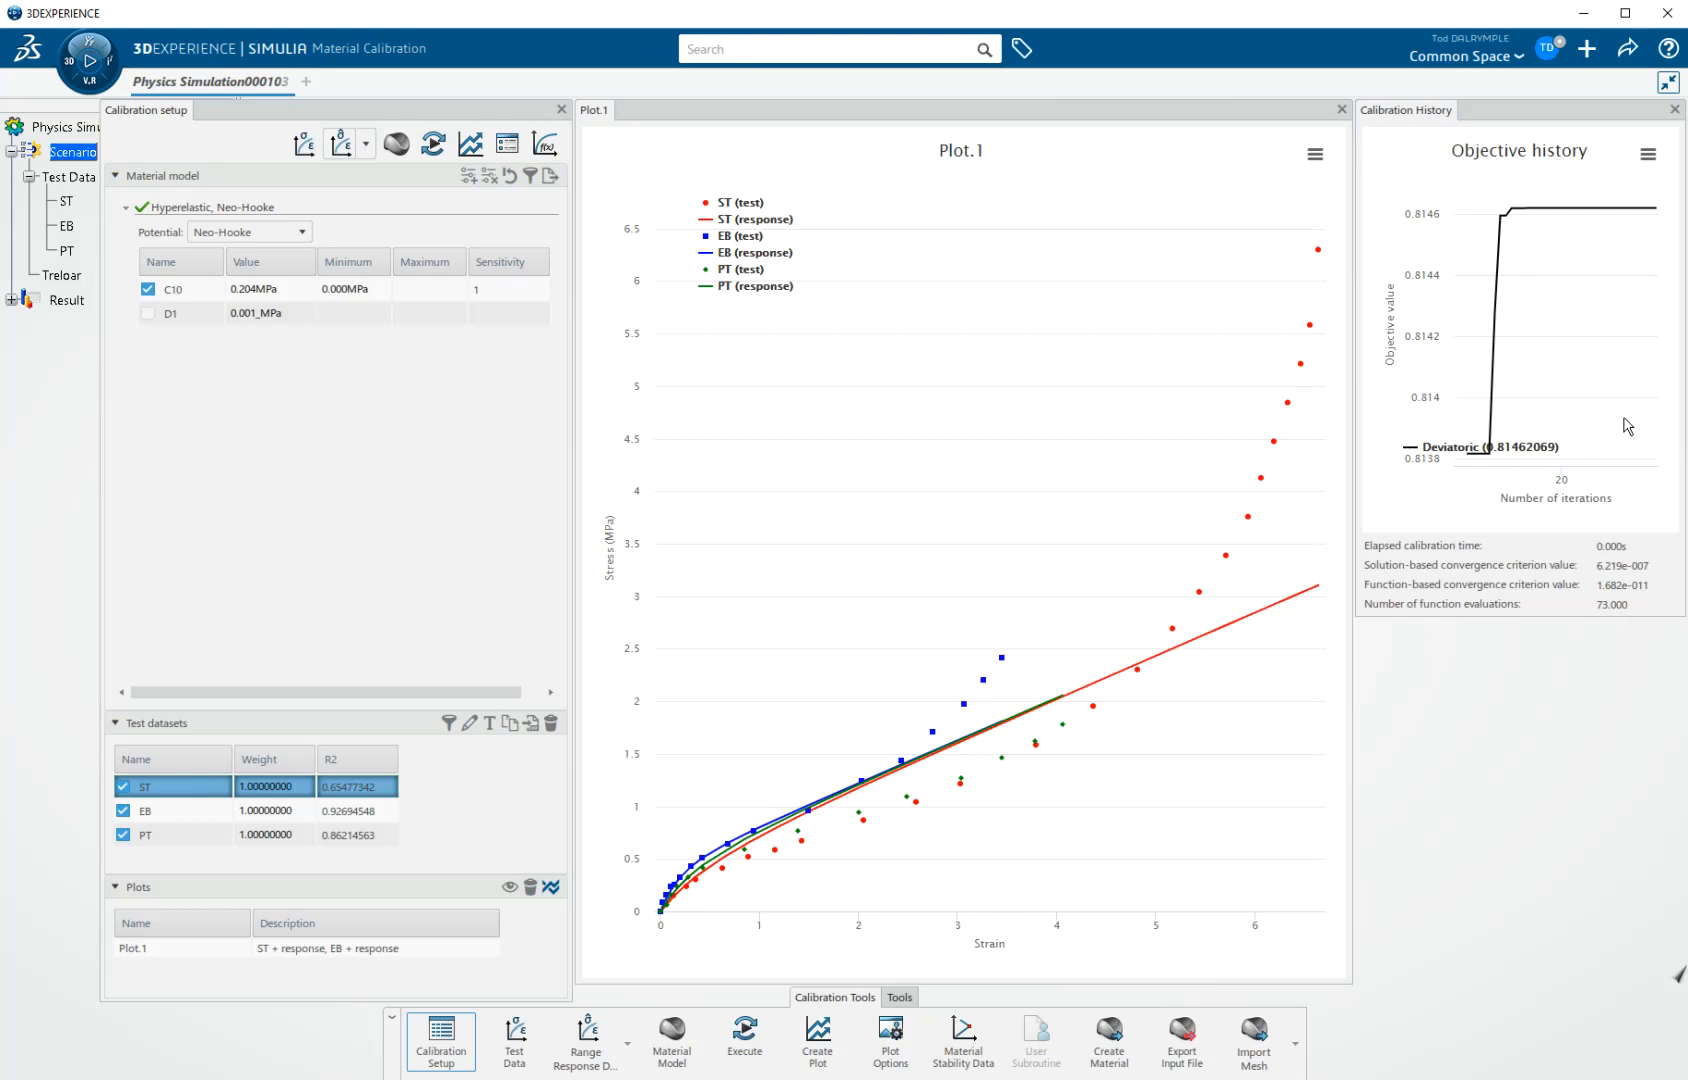
{"action": "mouse_move", "coordinate": [920, 868]}
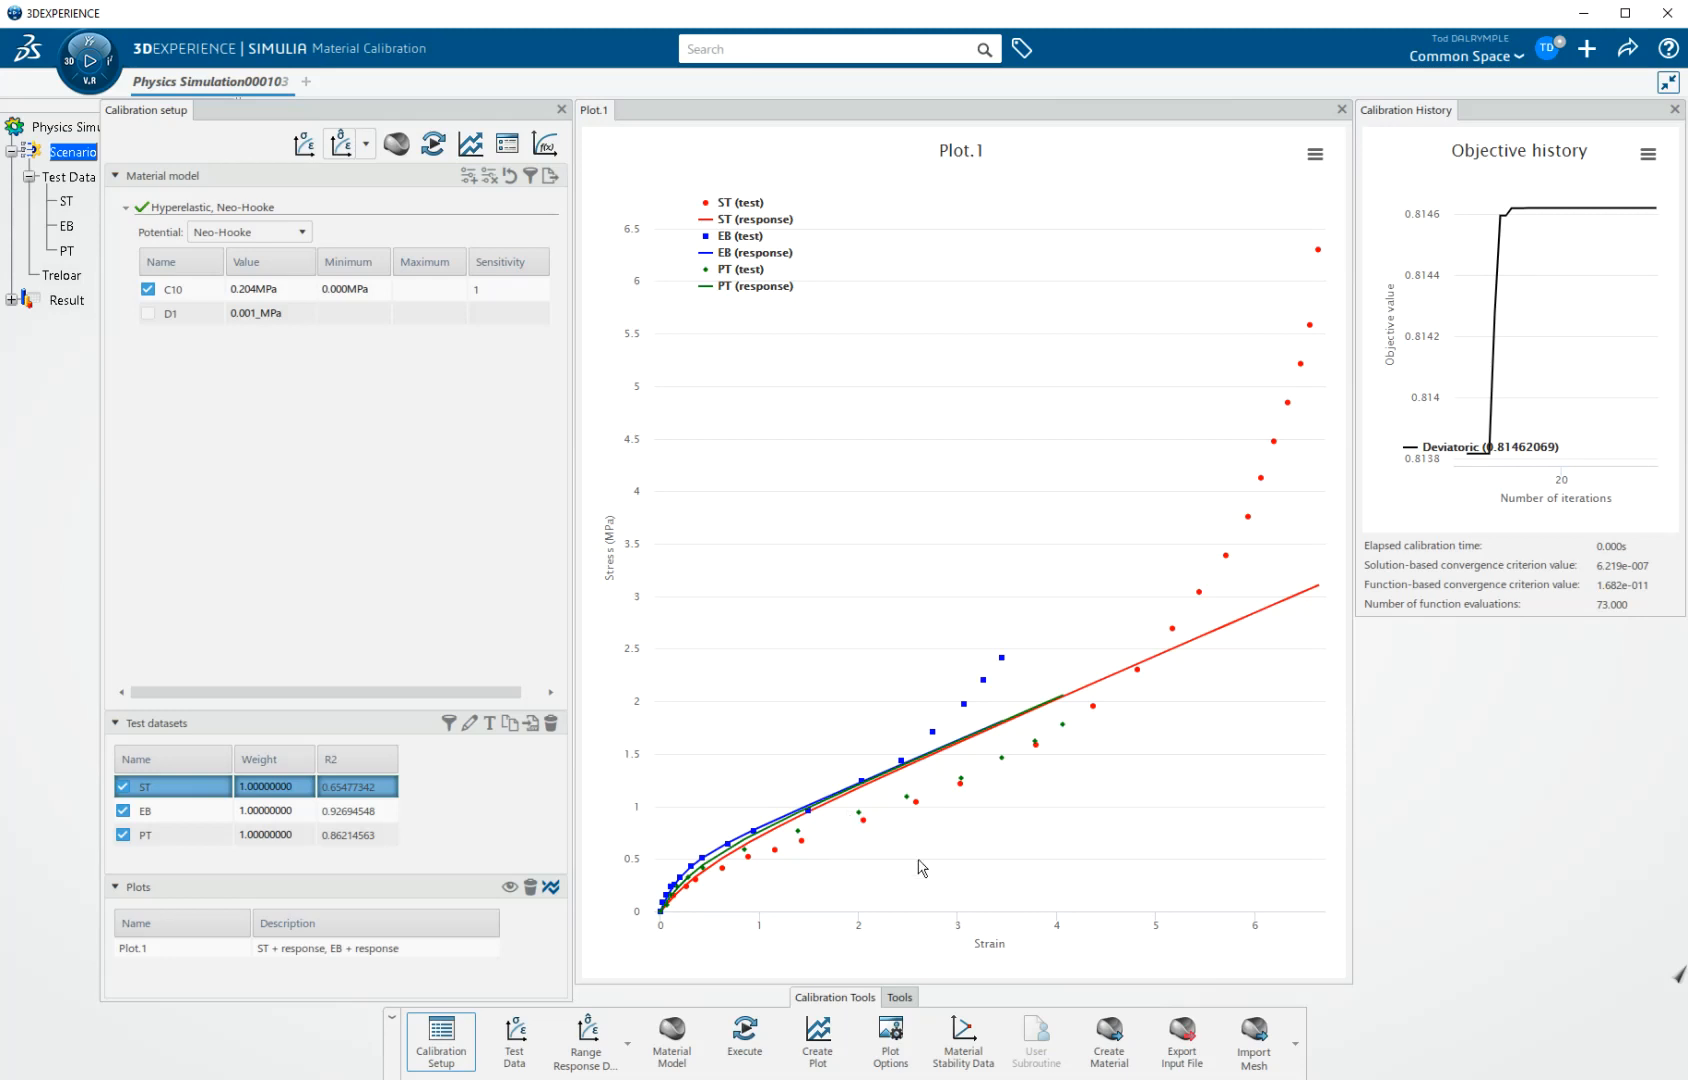
{"action": "mouse_move", "coordinate": [963, 759]}
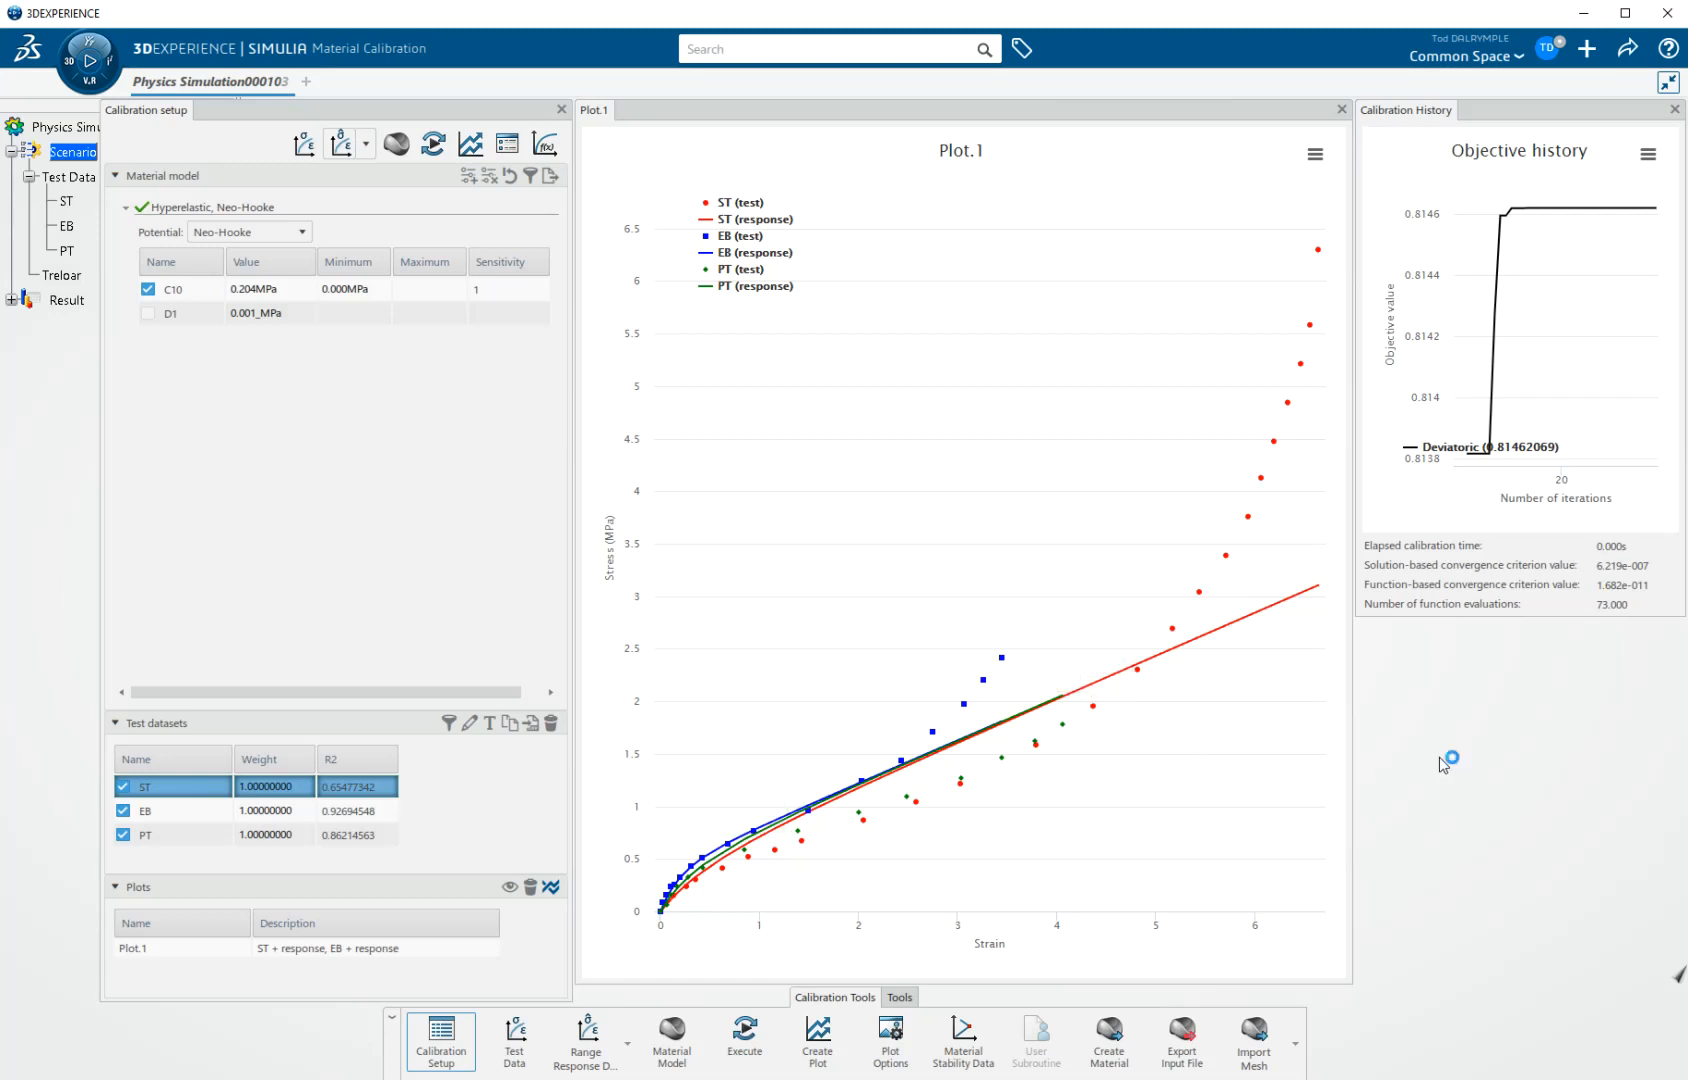
{"action": "mouse_move", "coordinate": [1109, 725]}
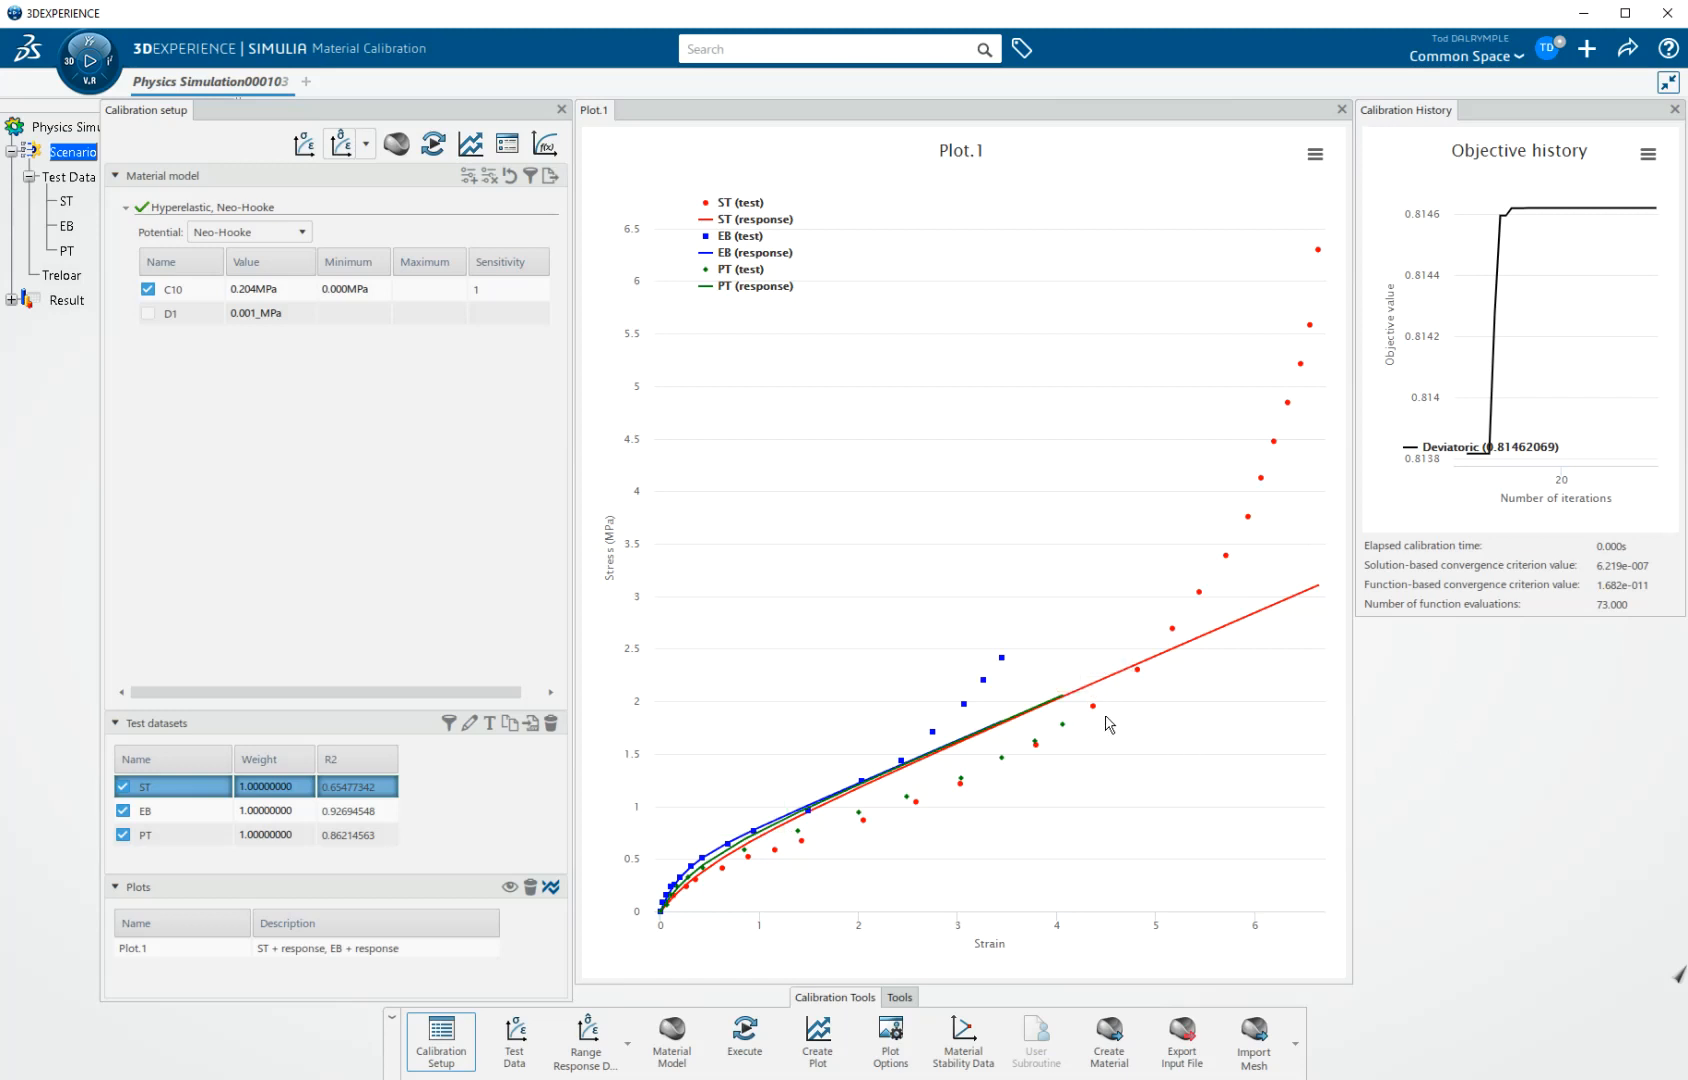
{"action": "mouse_move", "coordinate": [1095, 762]}
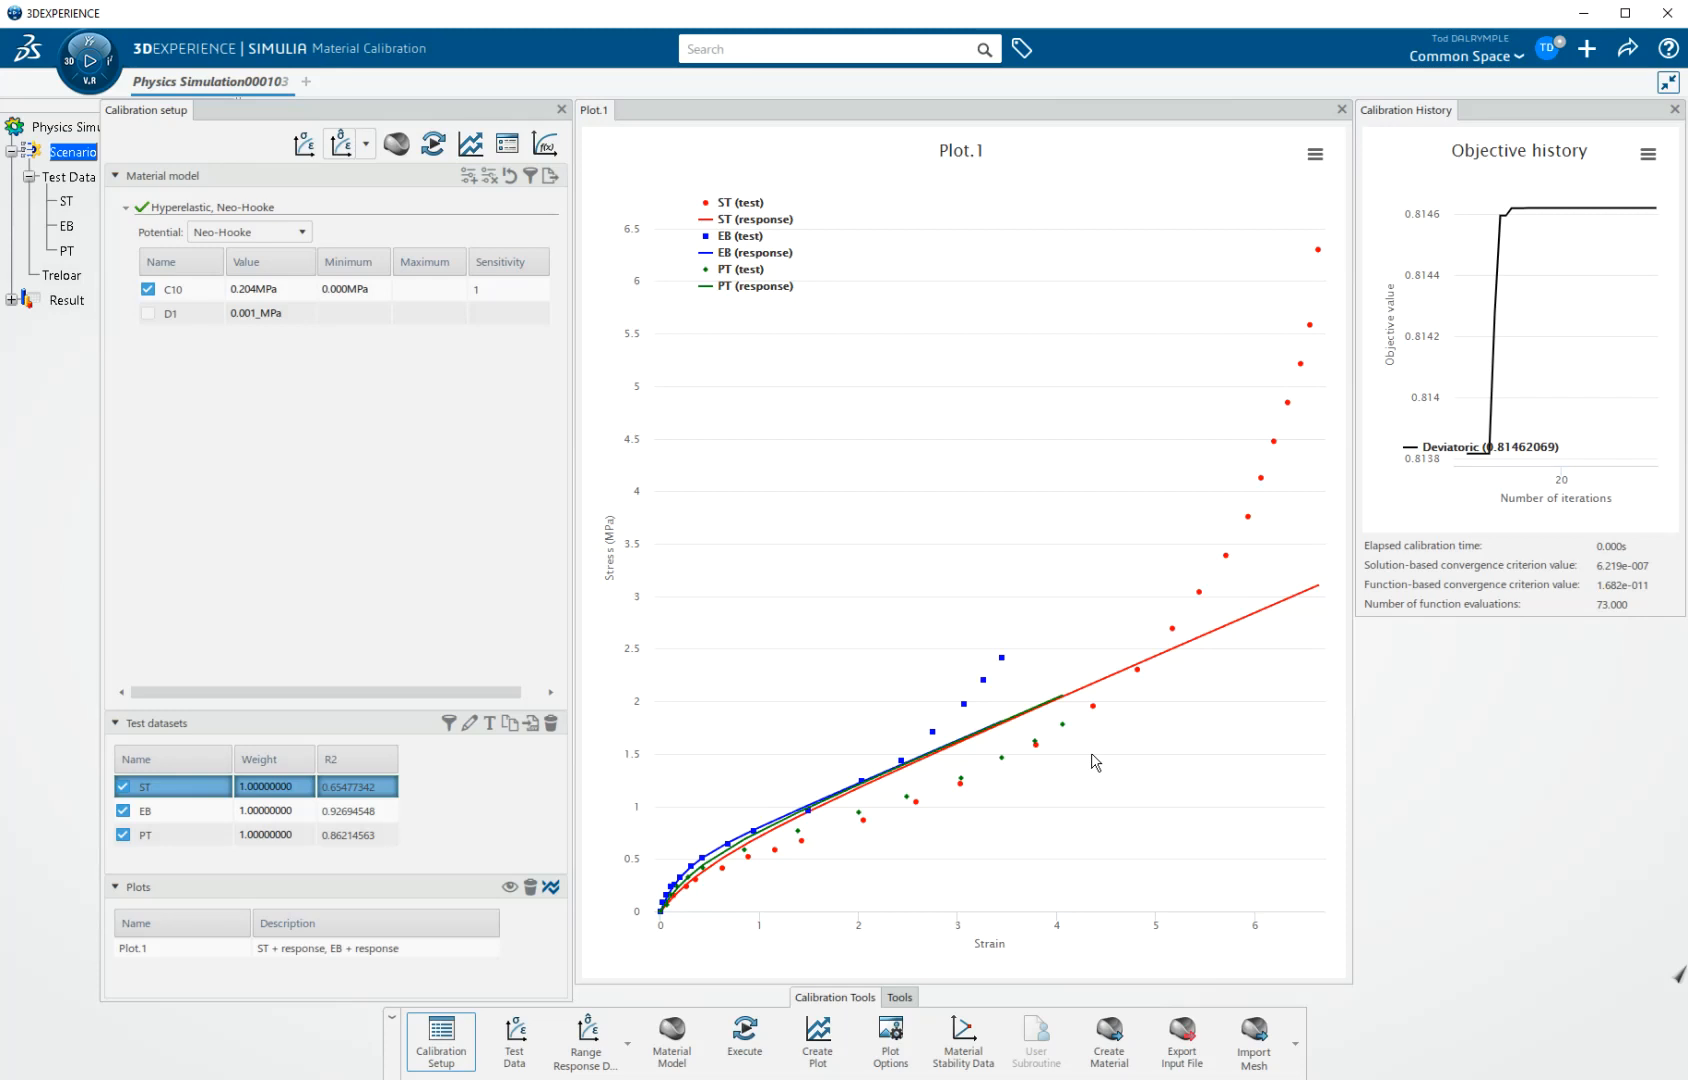
{"action": "mouse_move", "coordinate": [491, 511]}
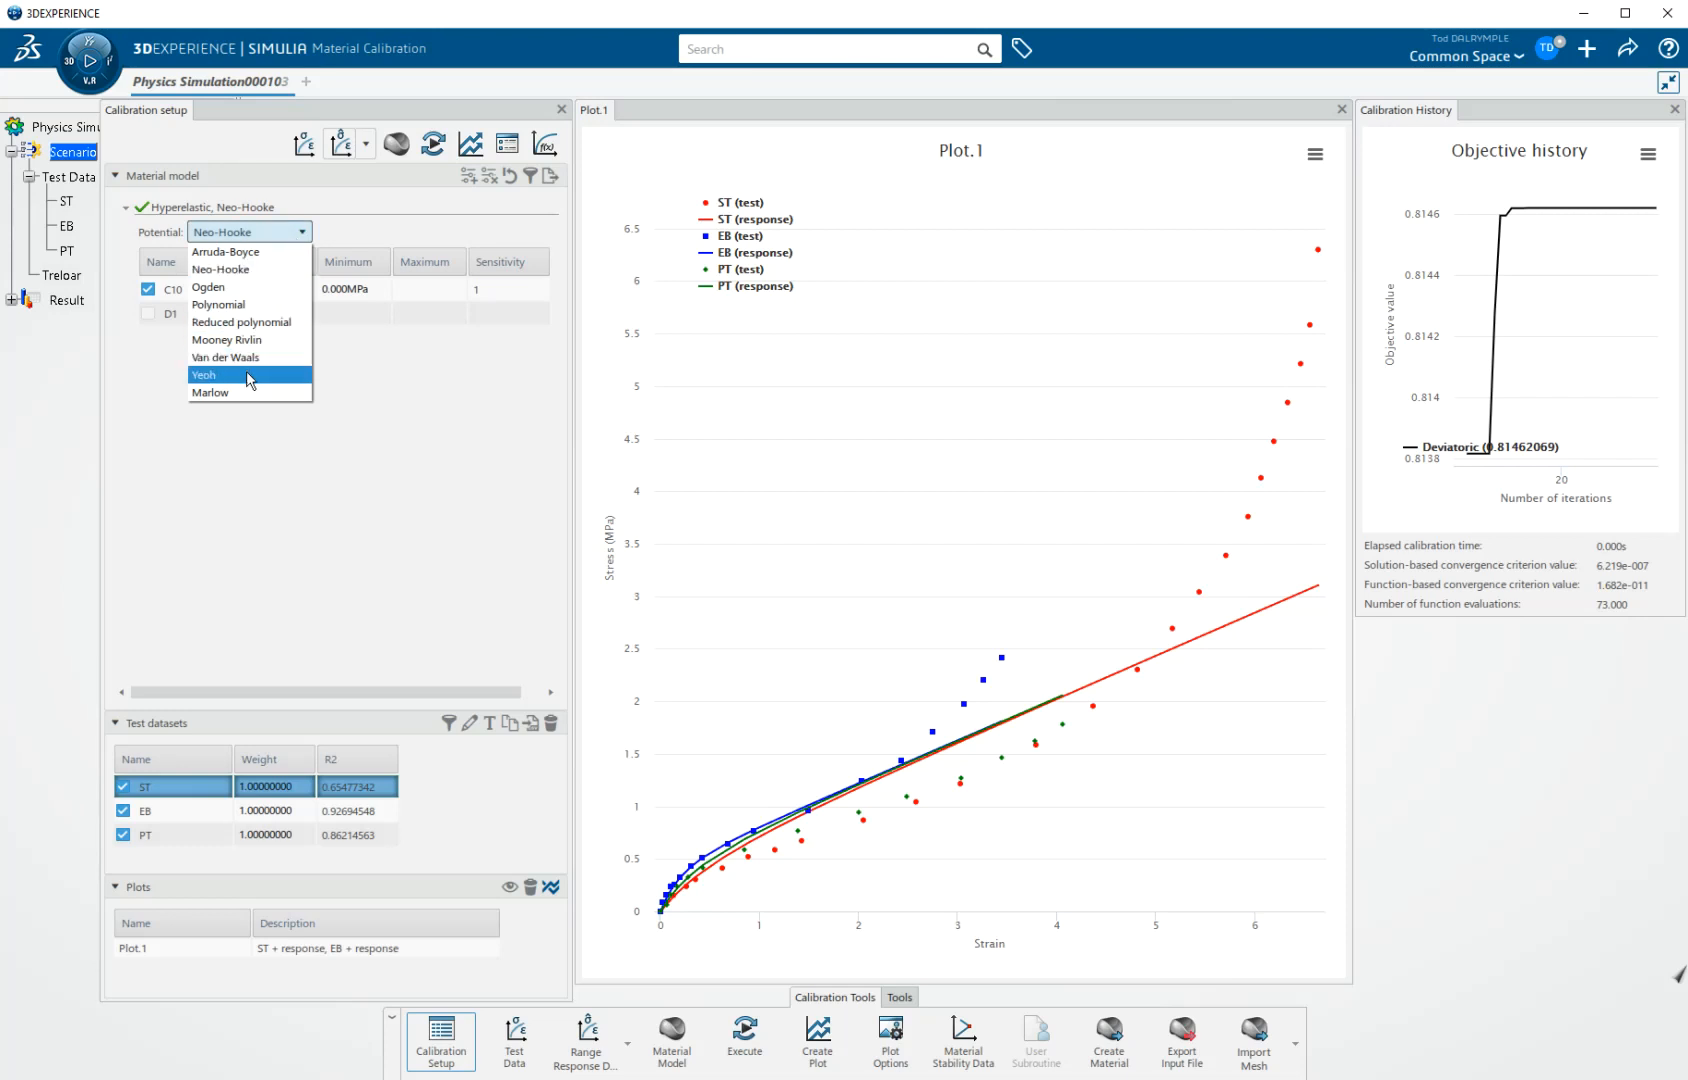
Step: Set the hyperelastic potential to Yeoh, adding C10–C30 and D1–D3 parameters
{"action": "left_click", "coordinate": [203, 375]}
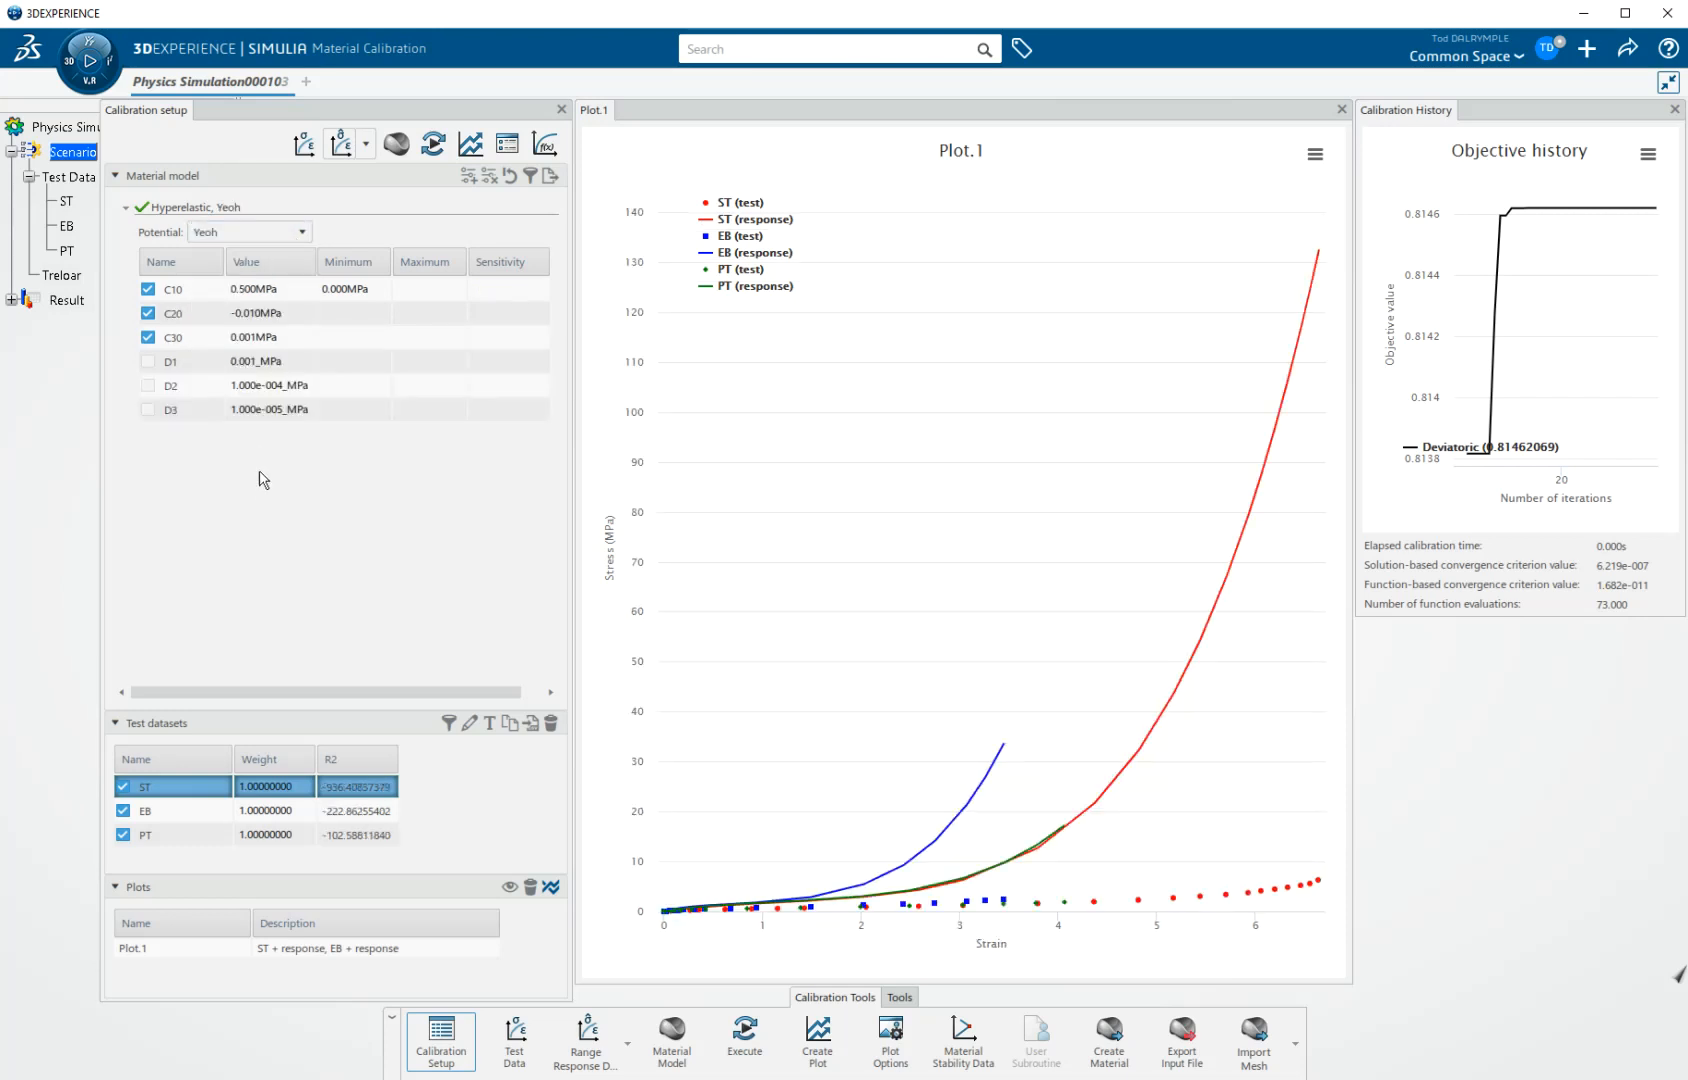
{"action": "mouse_move", "coordinate": [265, 495]}
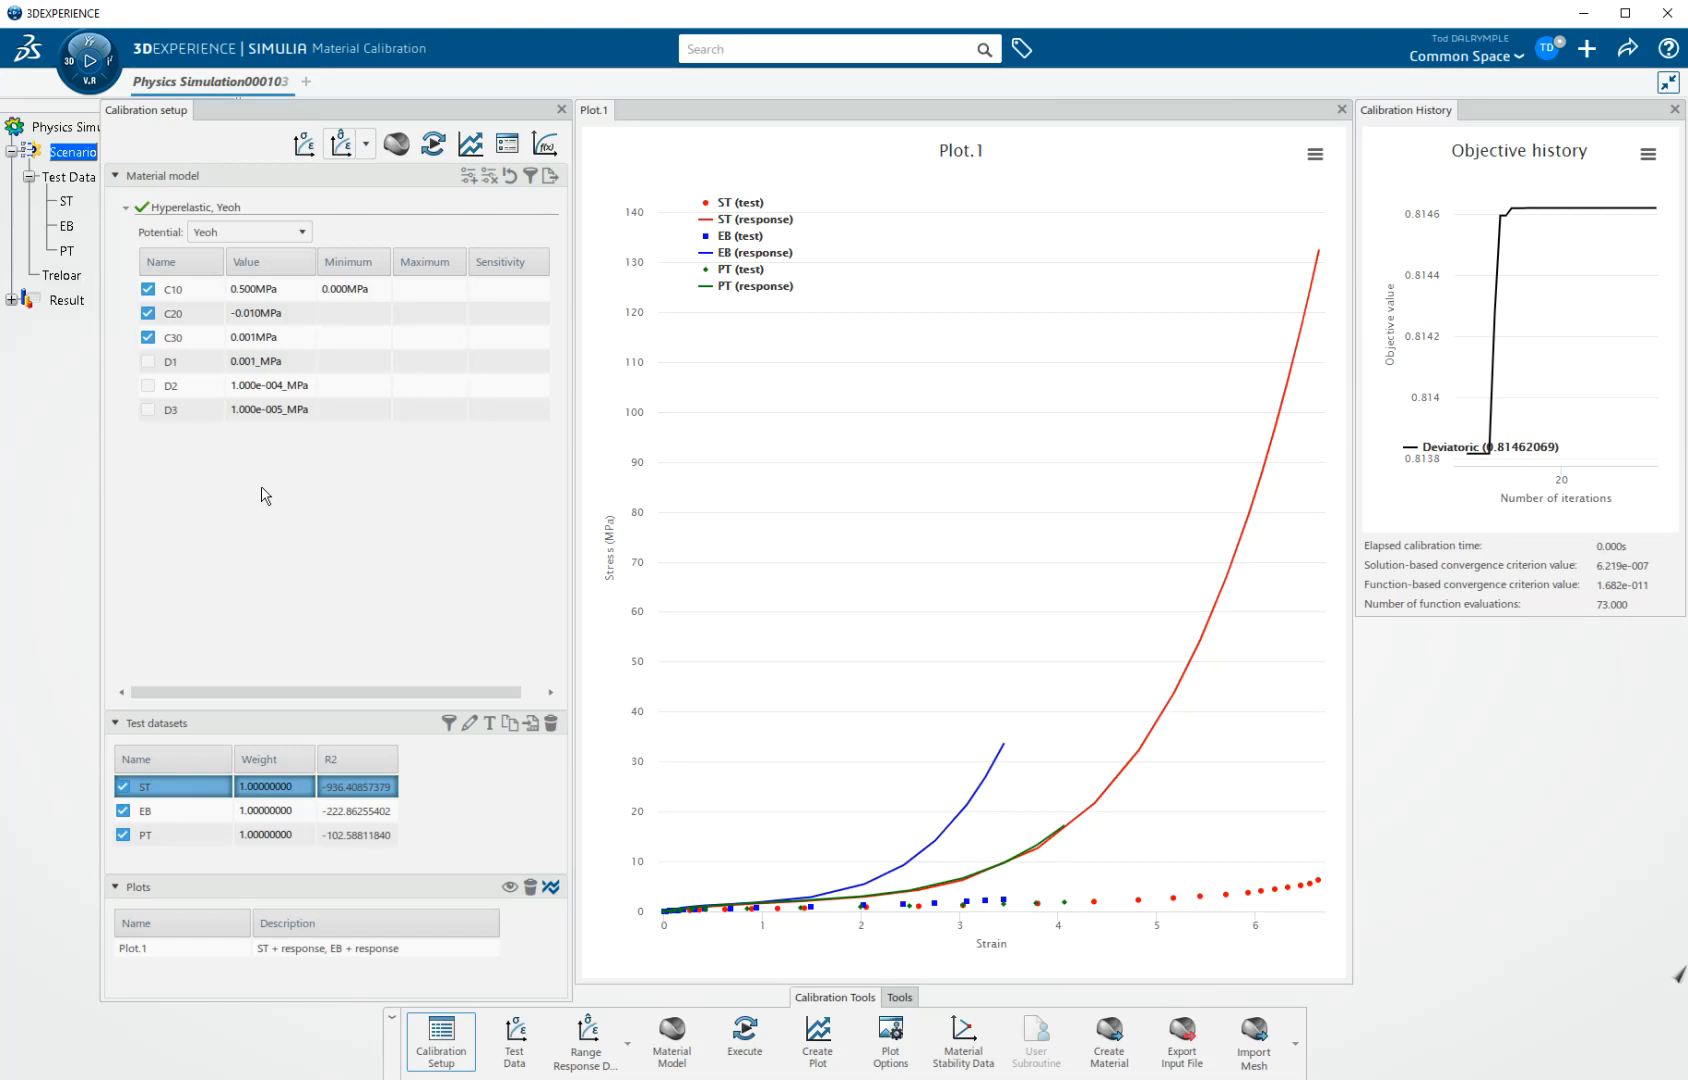
{"action": "mouse_move", "coordinate": [247, 496]}
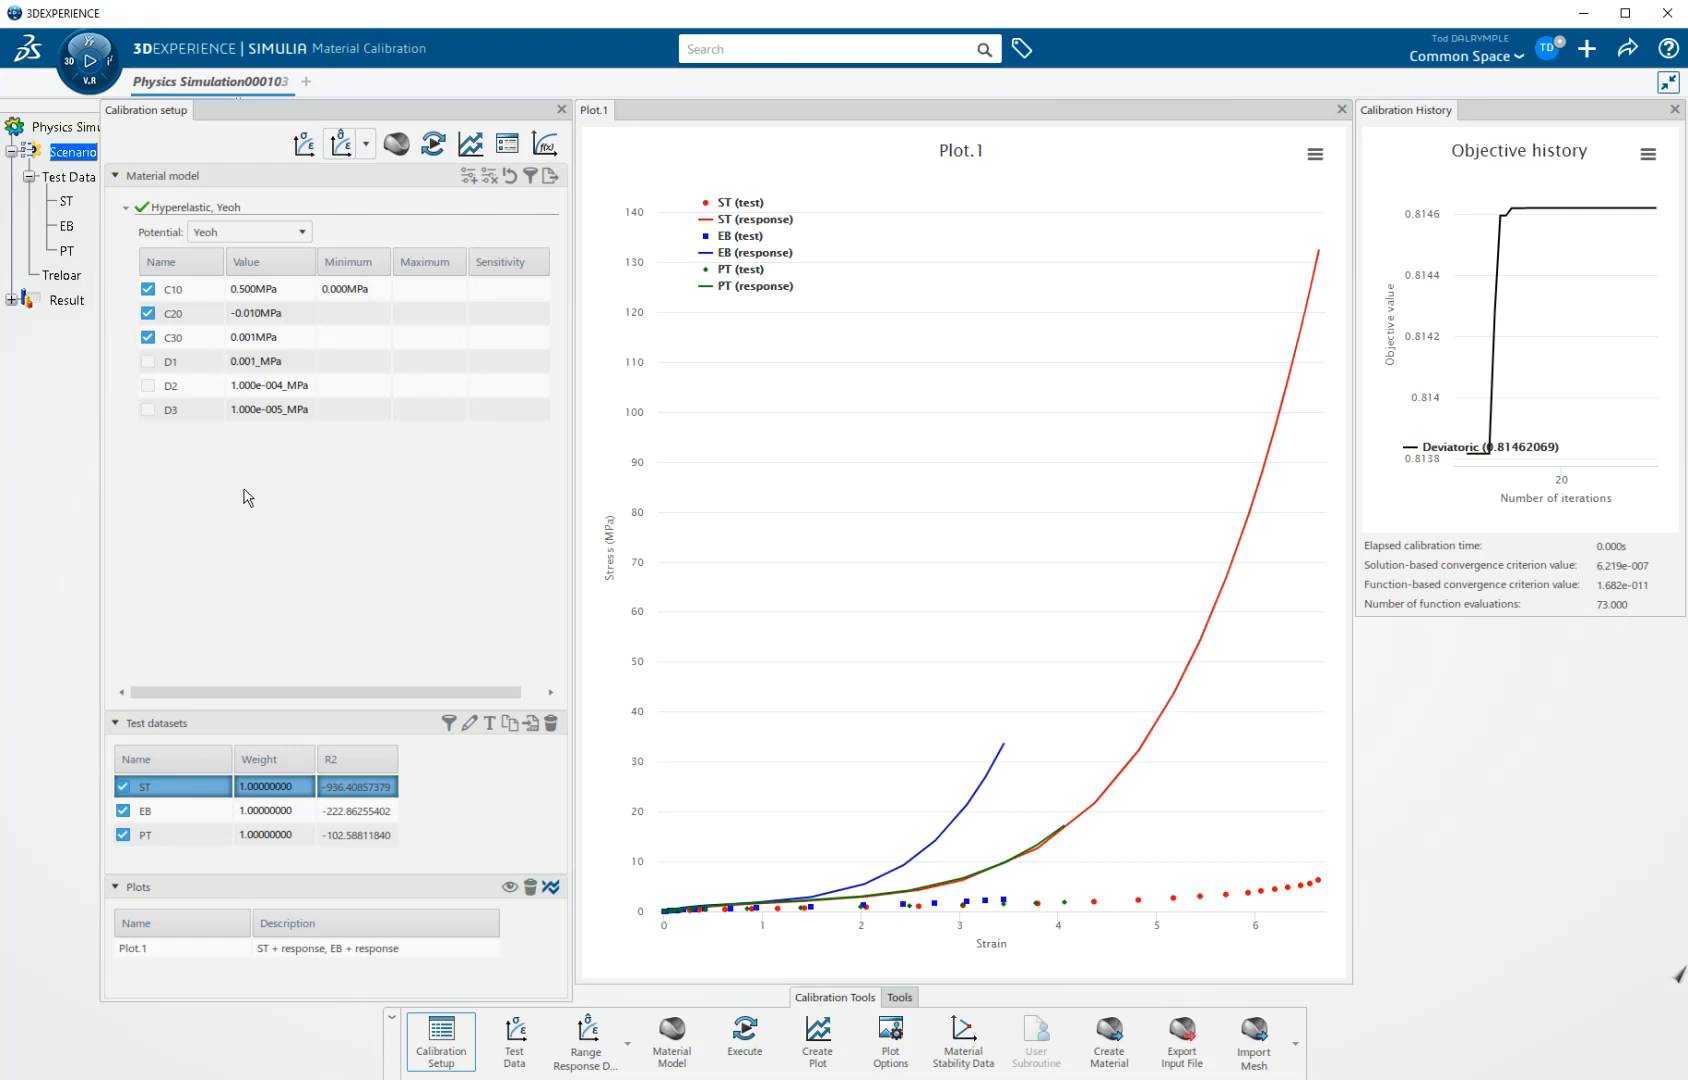
{"action": "mouse_move", "coordinate": [159, 493]}
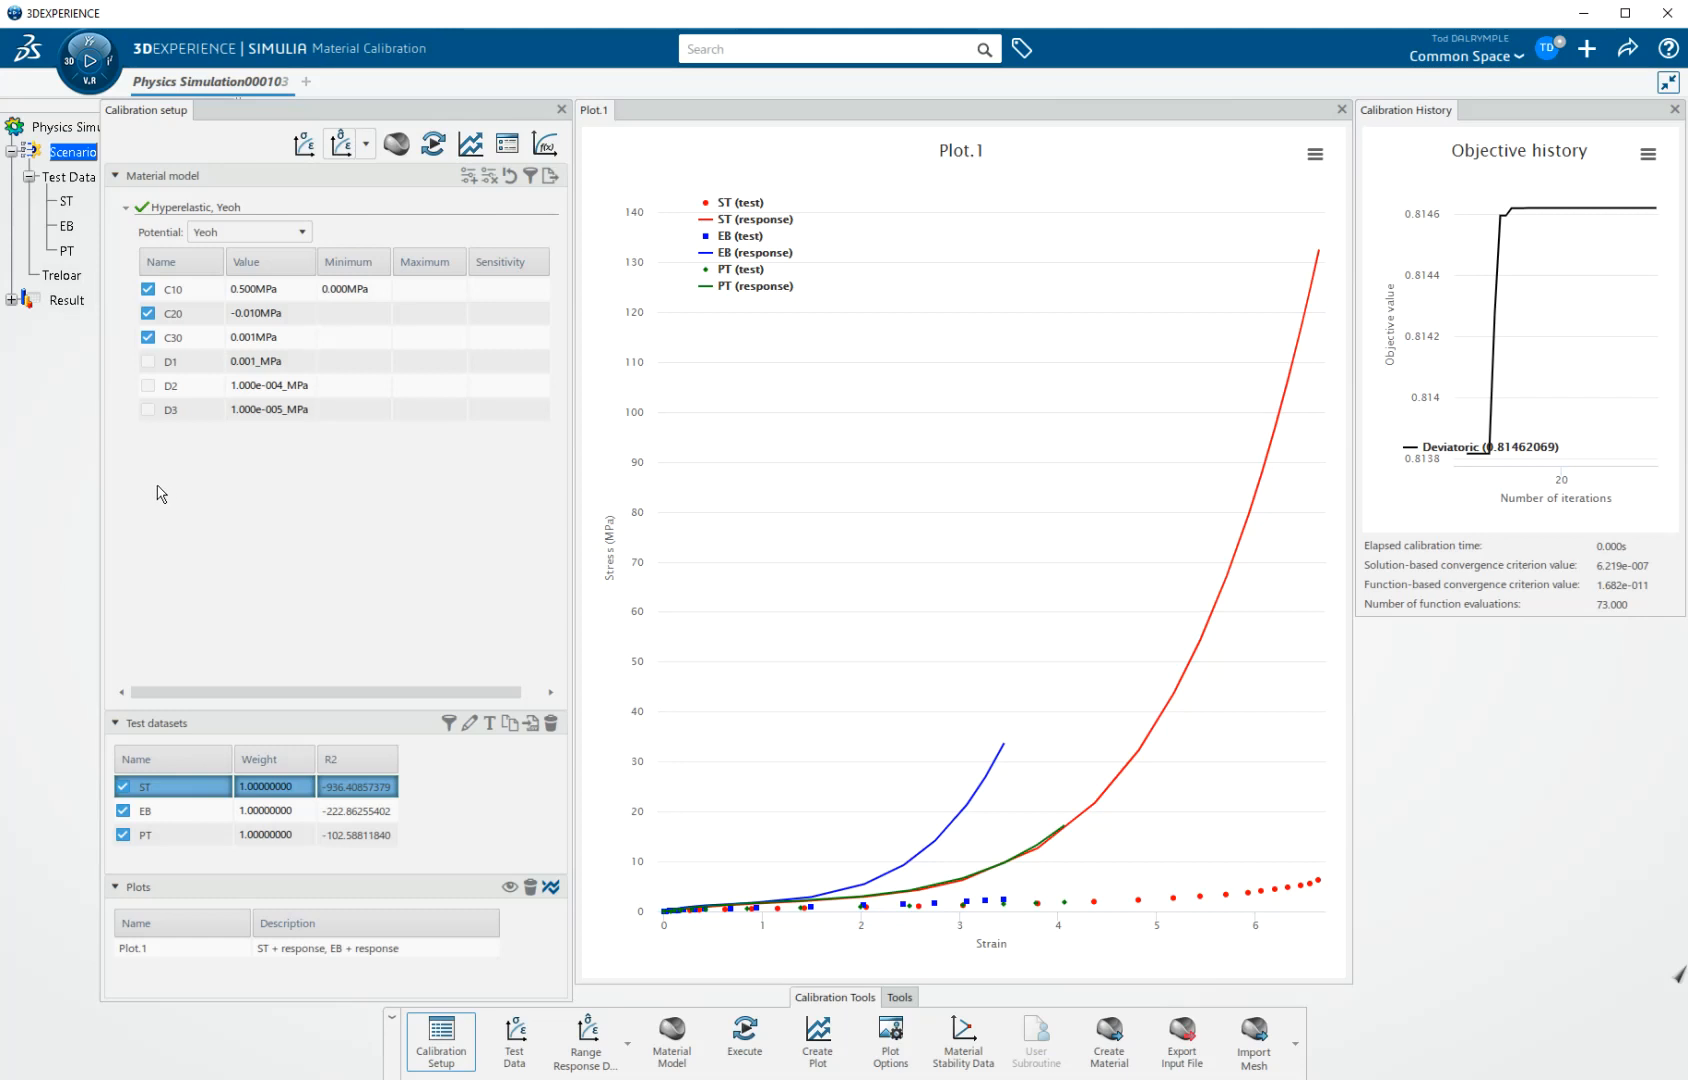
{"action": "mouse_move", "coordinate": [613, 205]}
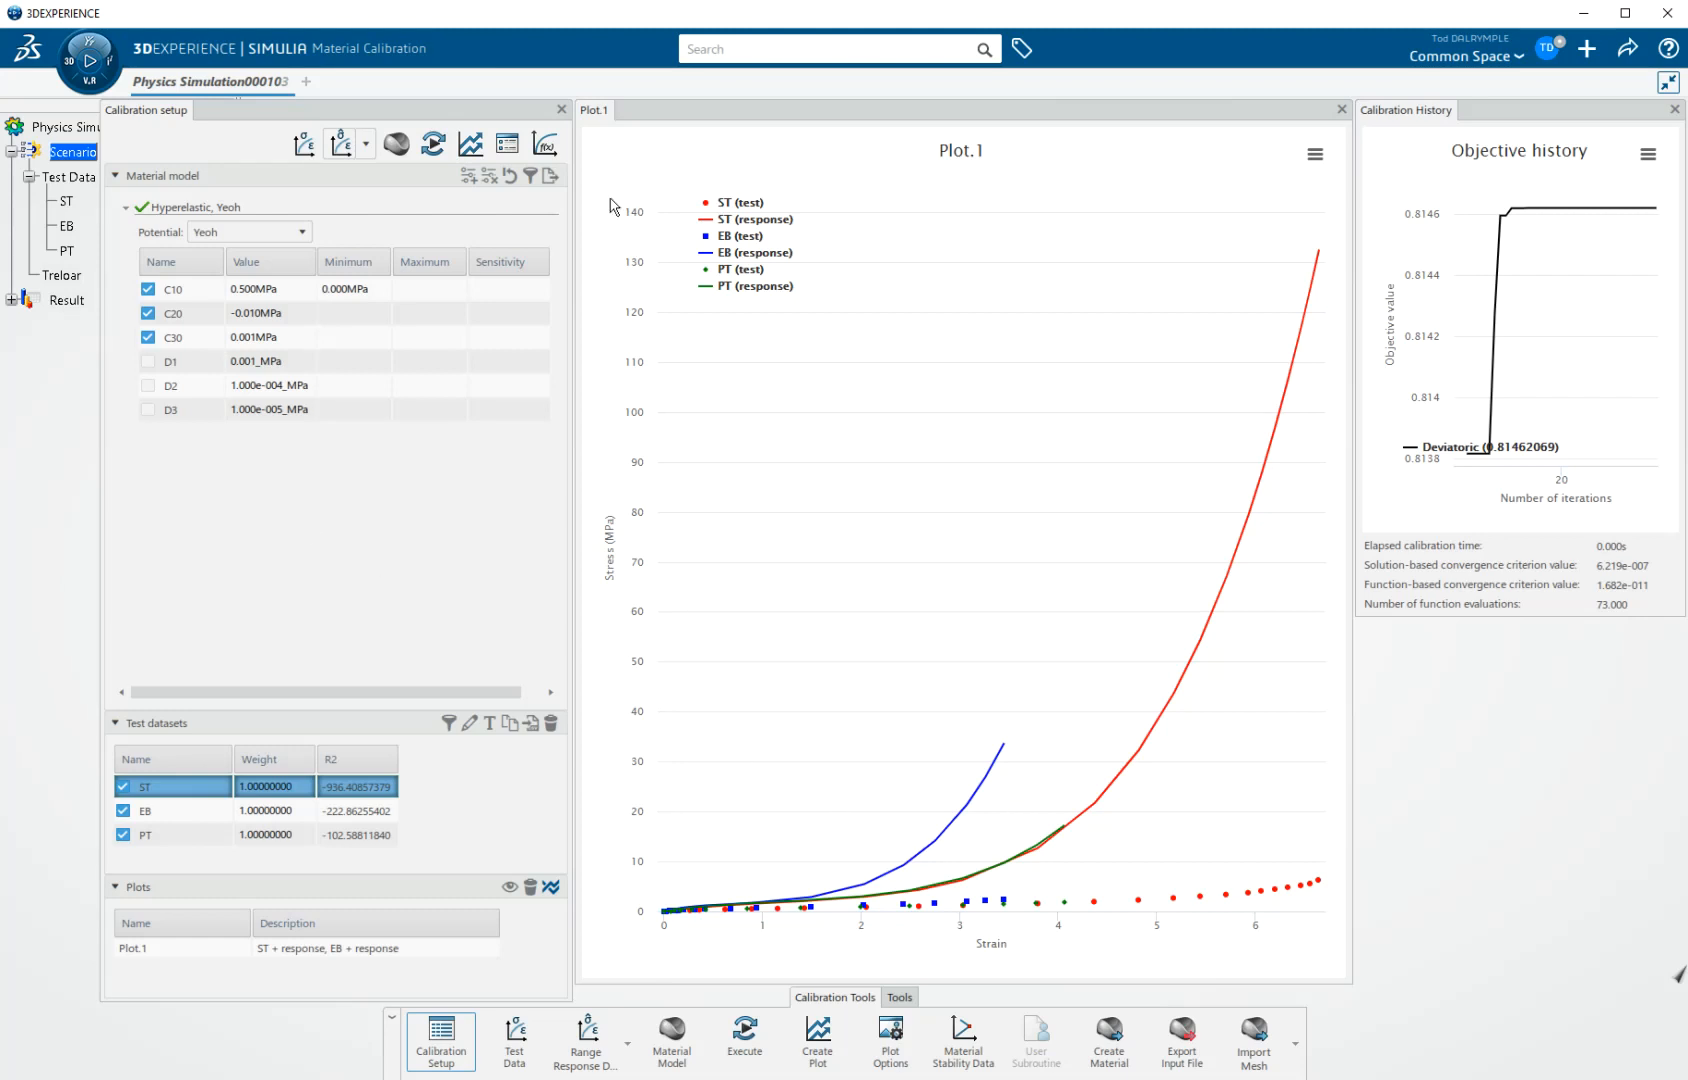
Step: Run the Yeoh calibration, giving C10 0.173 MPa and R2 about 0.96–0.99
{"action": "left_click", "coordinate": [743, 1034]}
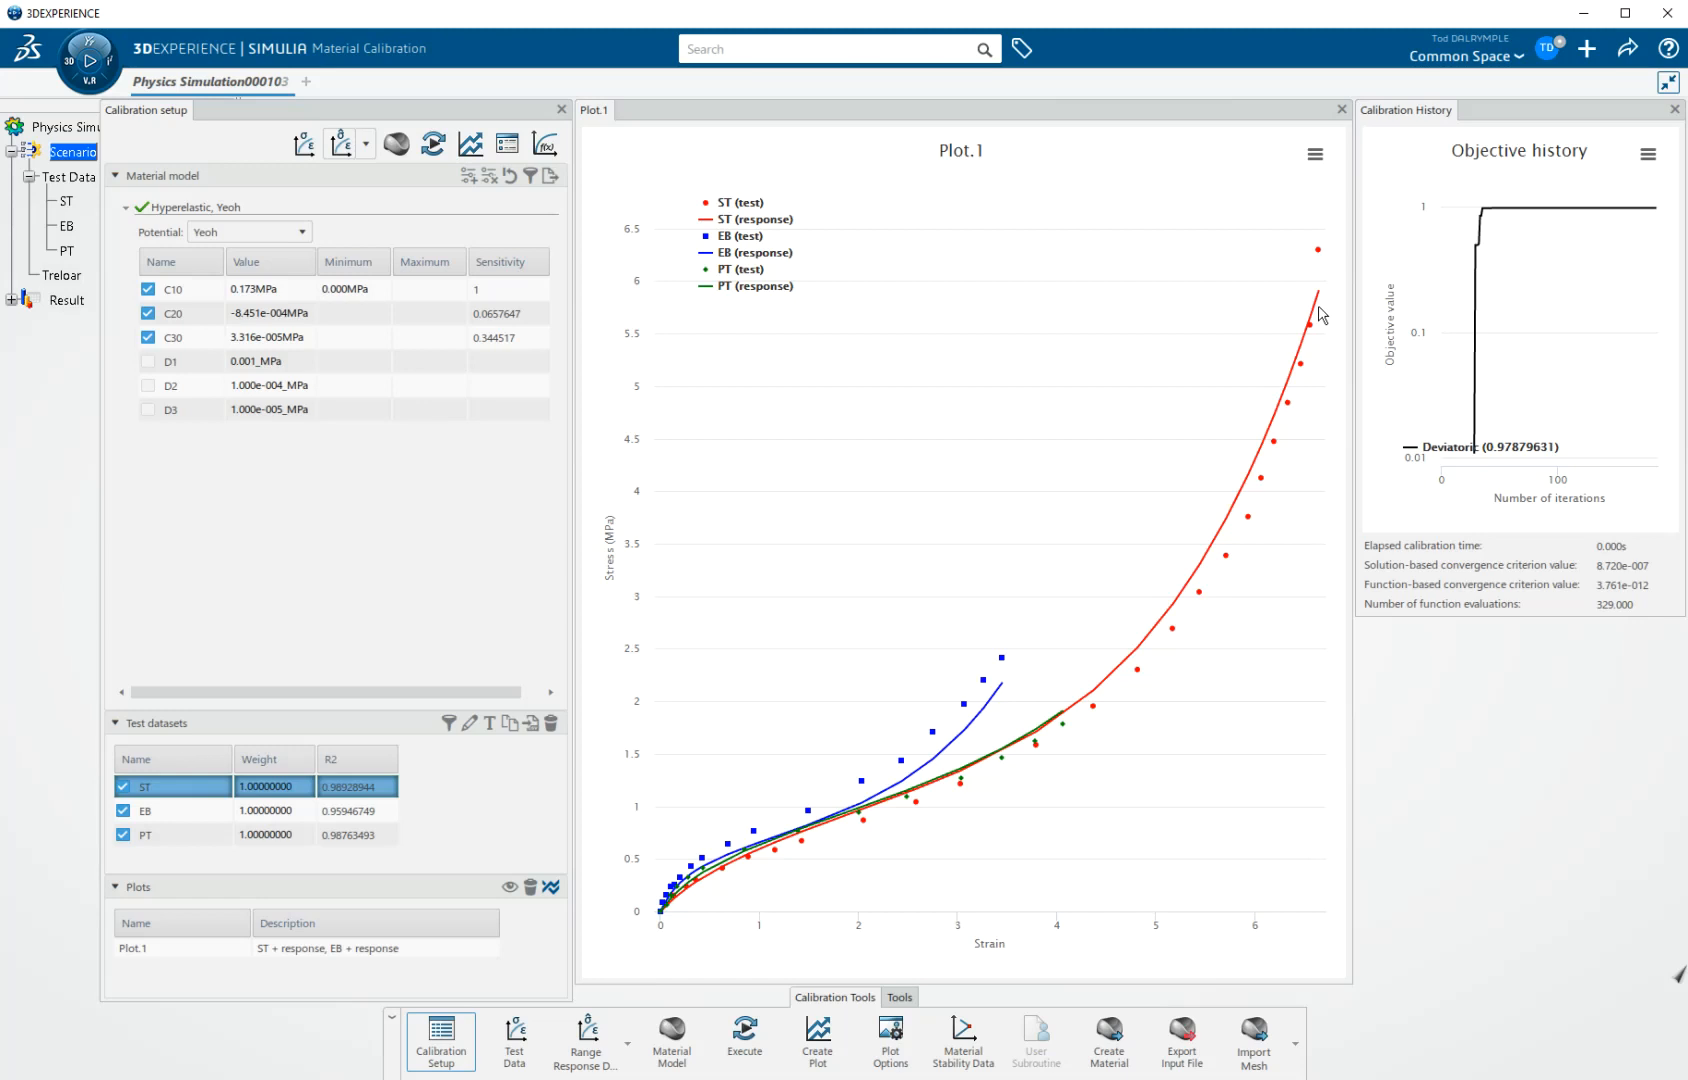
{"action": "mouse_move", "coordinate": [1177, 934]}
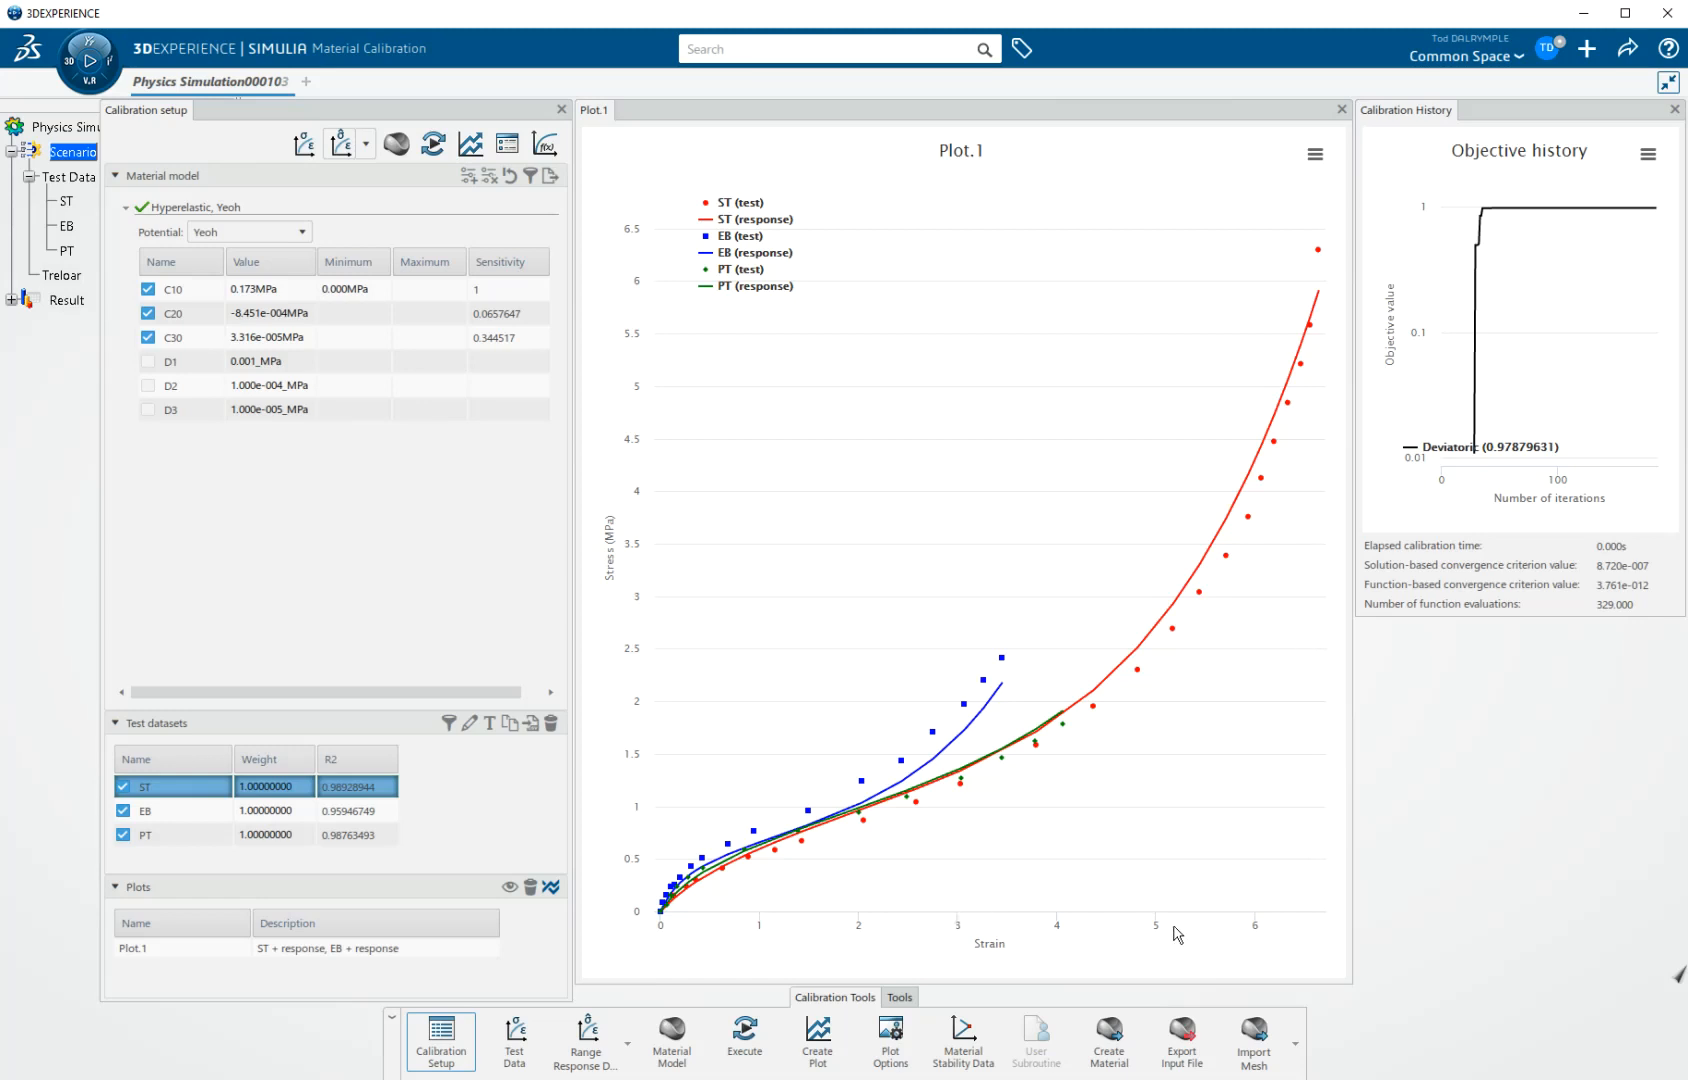
{"action": "mouse_move", "coordinate": [972, 924]}
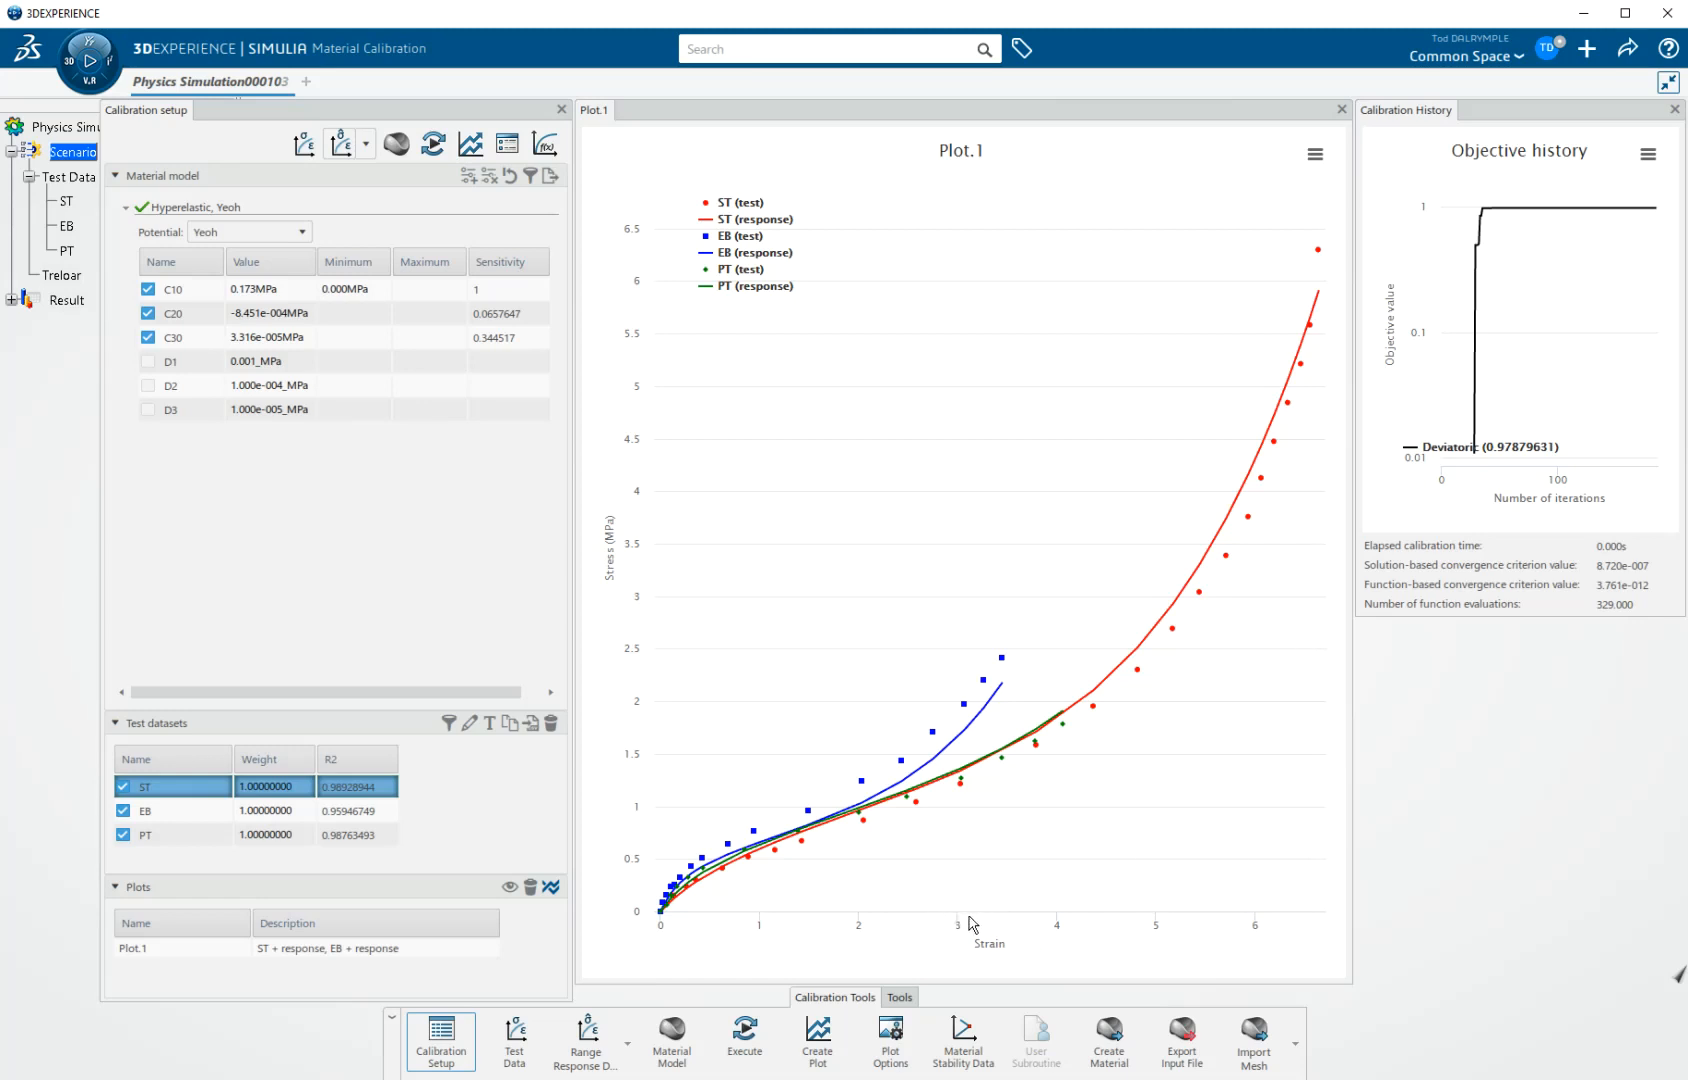
{"action": "mouse_move", "coordinate": [1268, 948]}
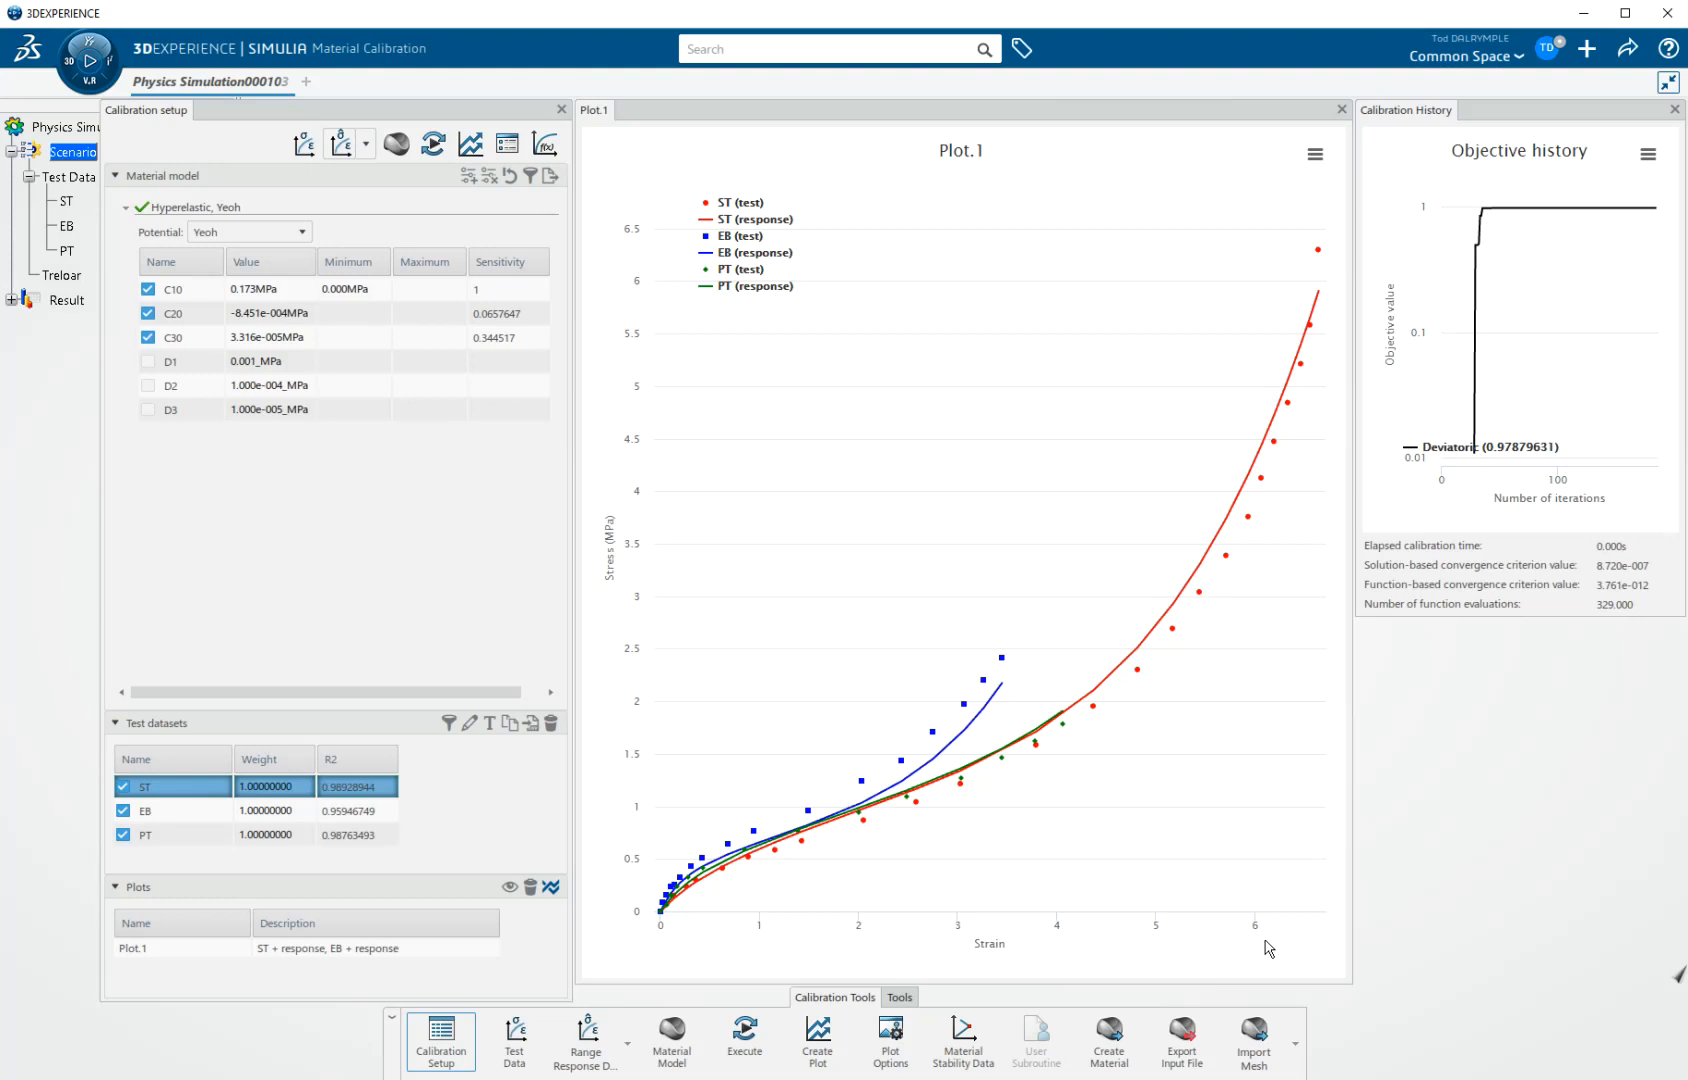
{"action": "mouse_move", "coordinate": [462, 569]}
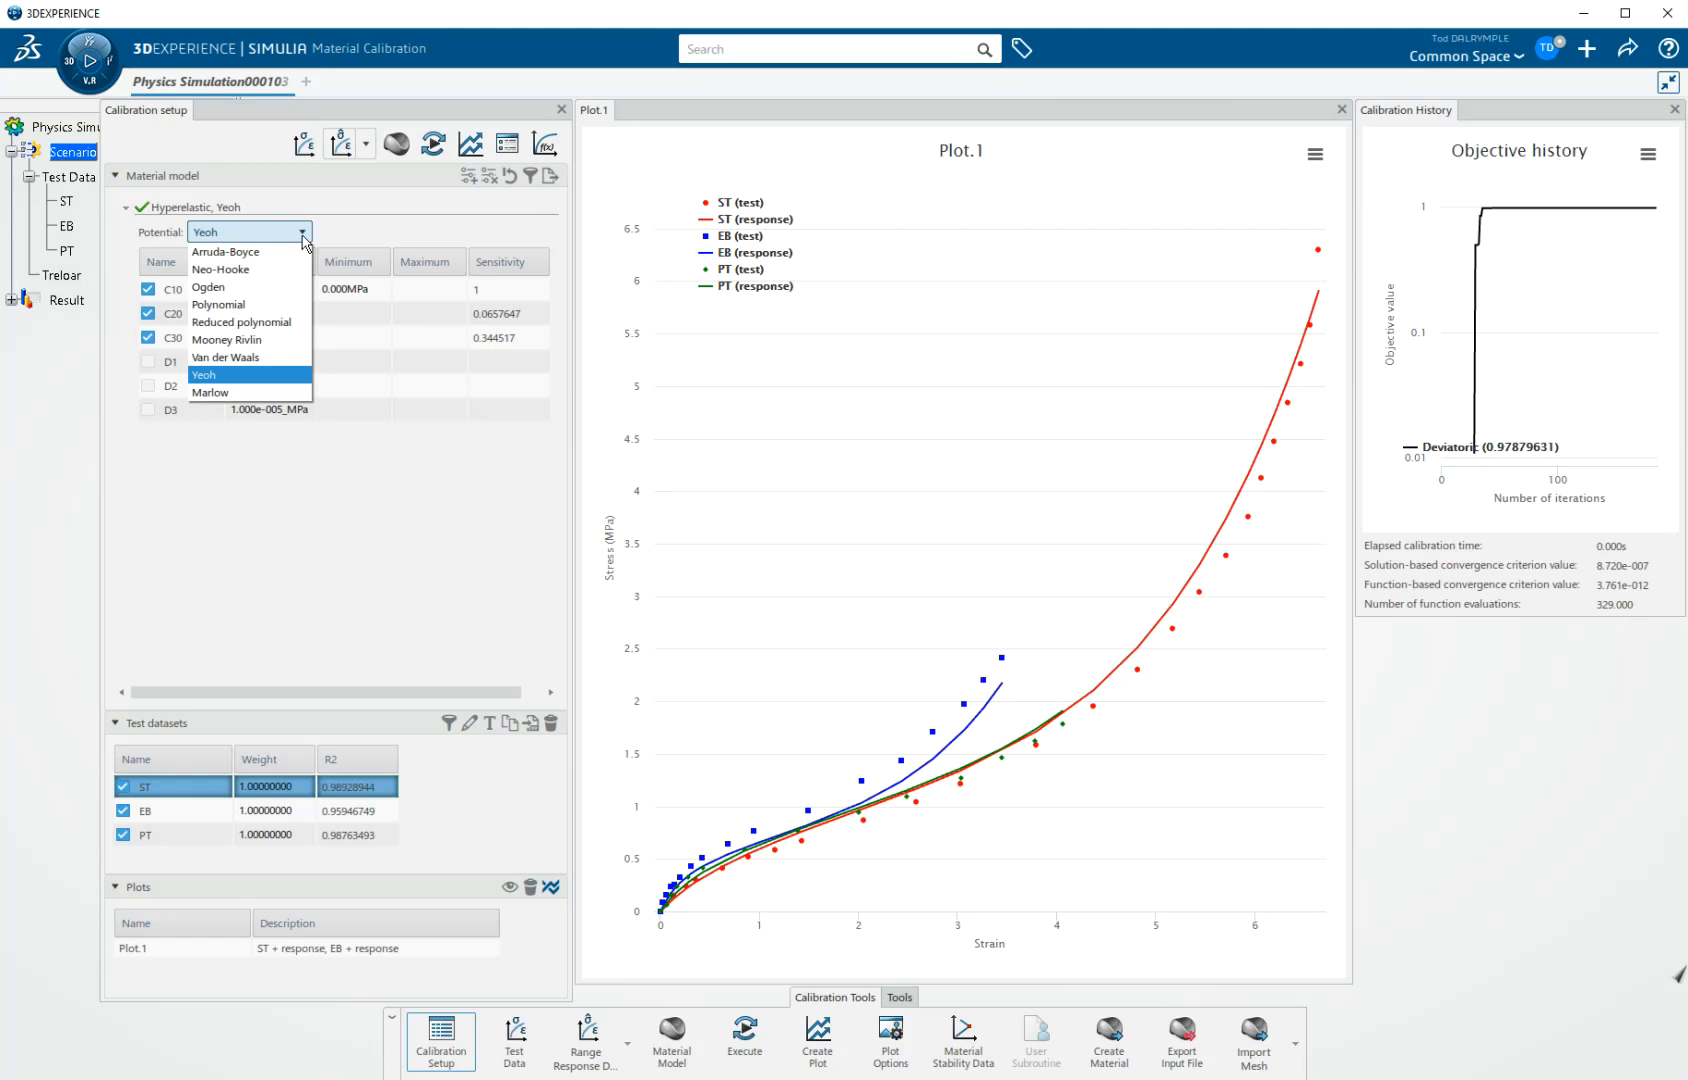
{"action": "mouse_move", "coordinate": [226, 286]}
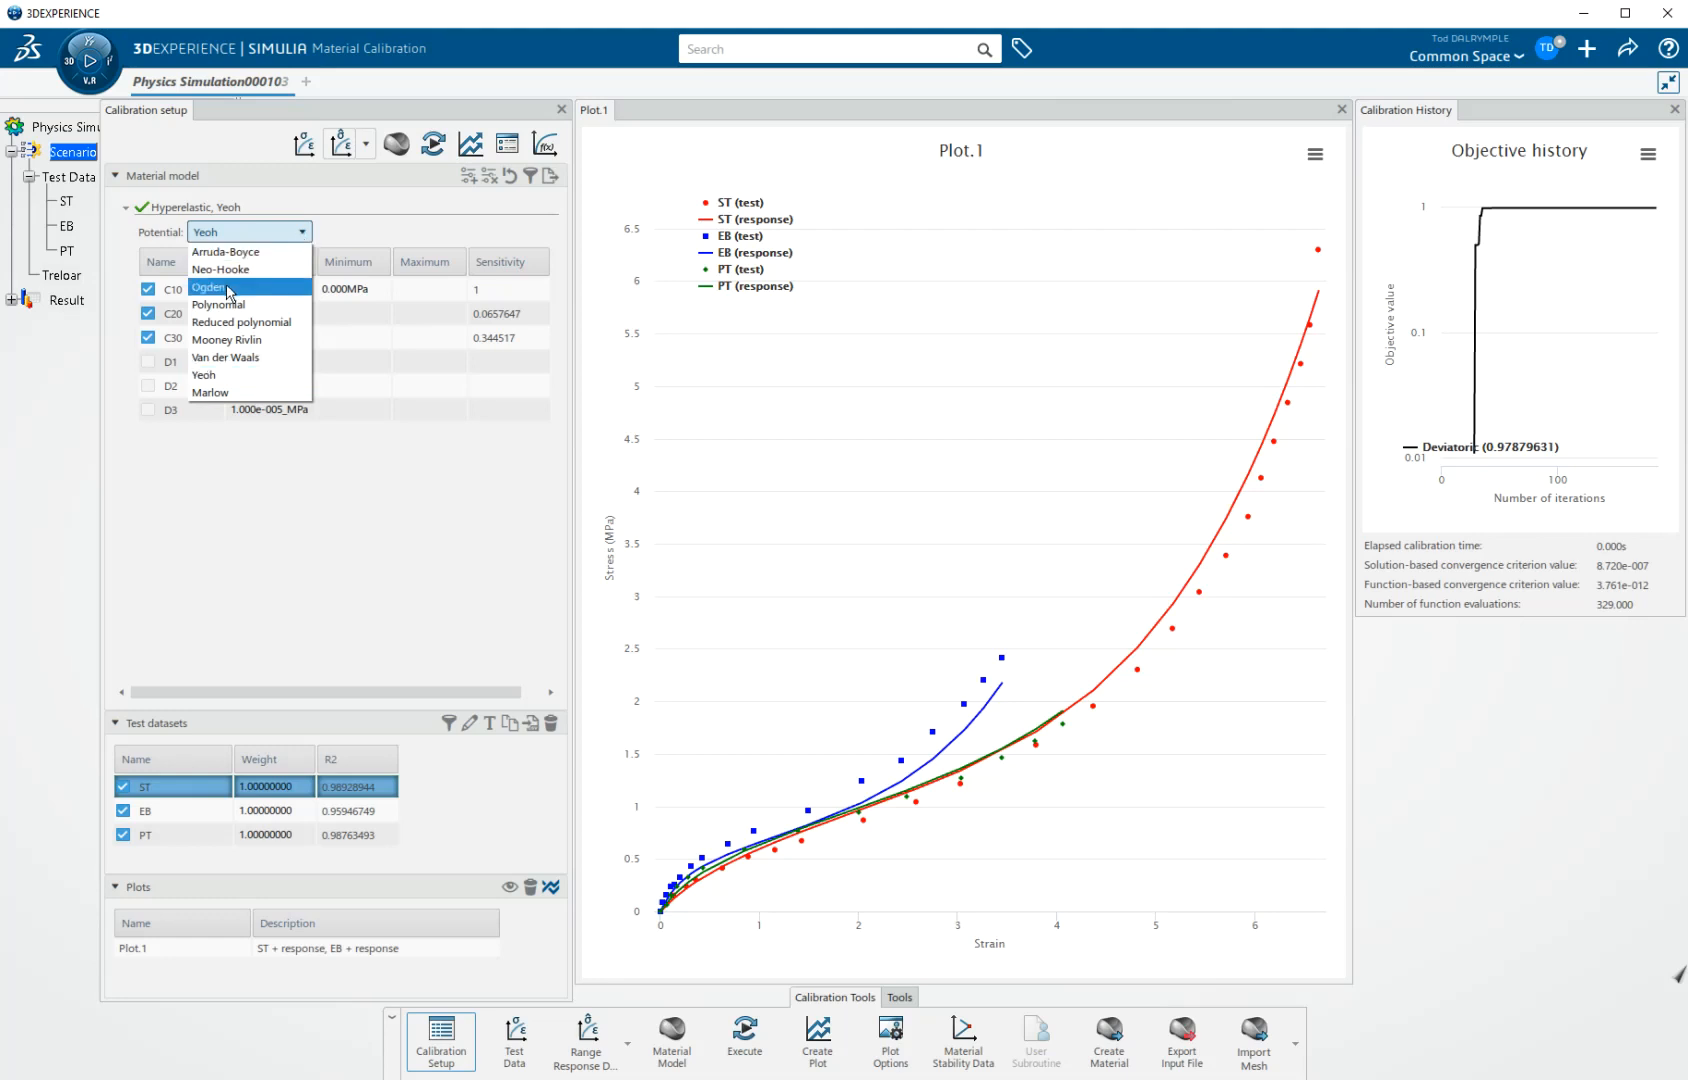
Step: Switch the hyperelastic potential from Yeoh to Ogden, exposing mu1 and alpha1
{"action": "left_click", "coordinate": [209, 287]}
{"action": "type", "text": "3"}
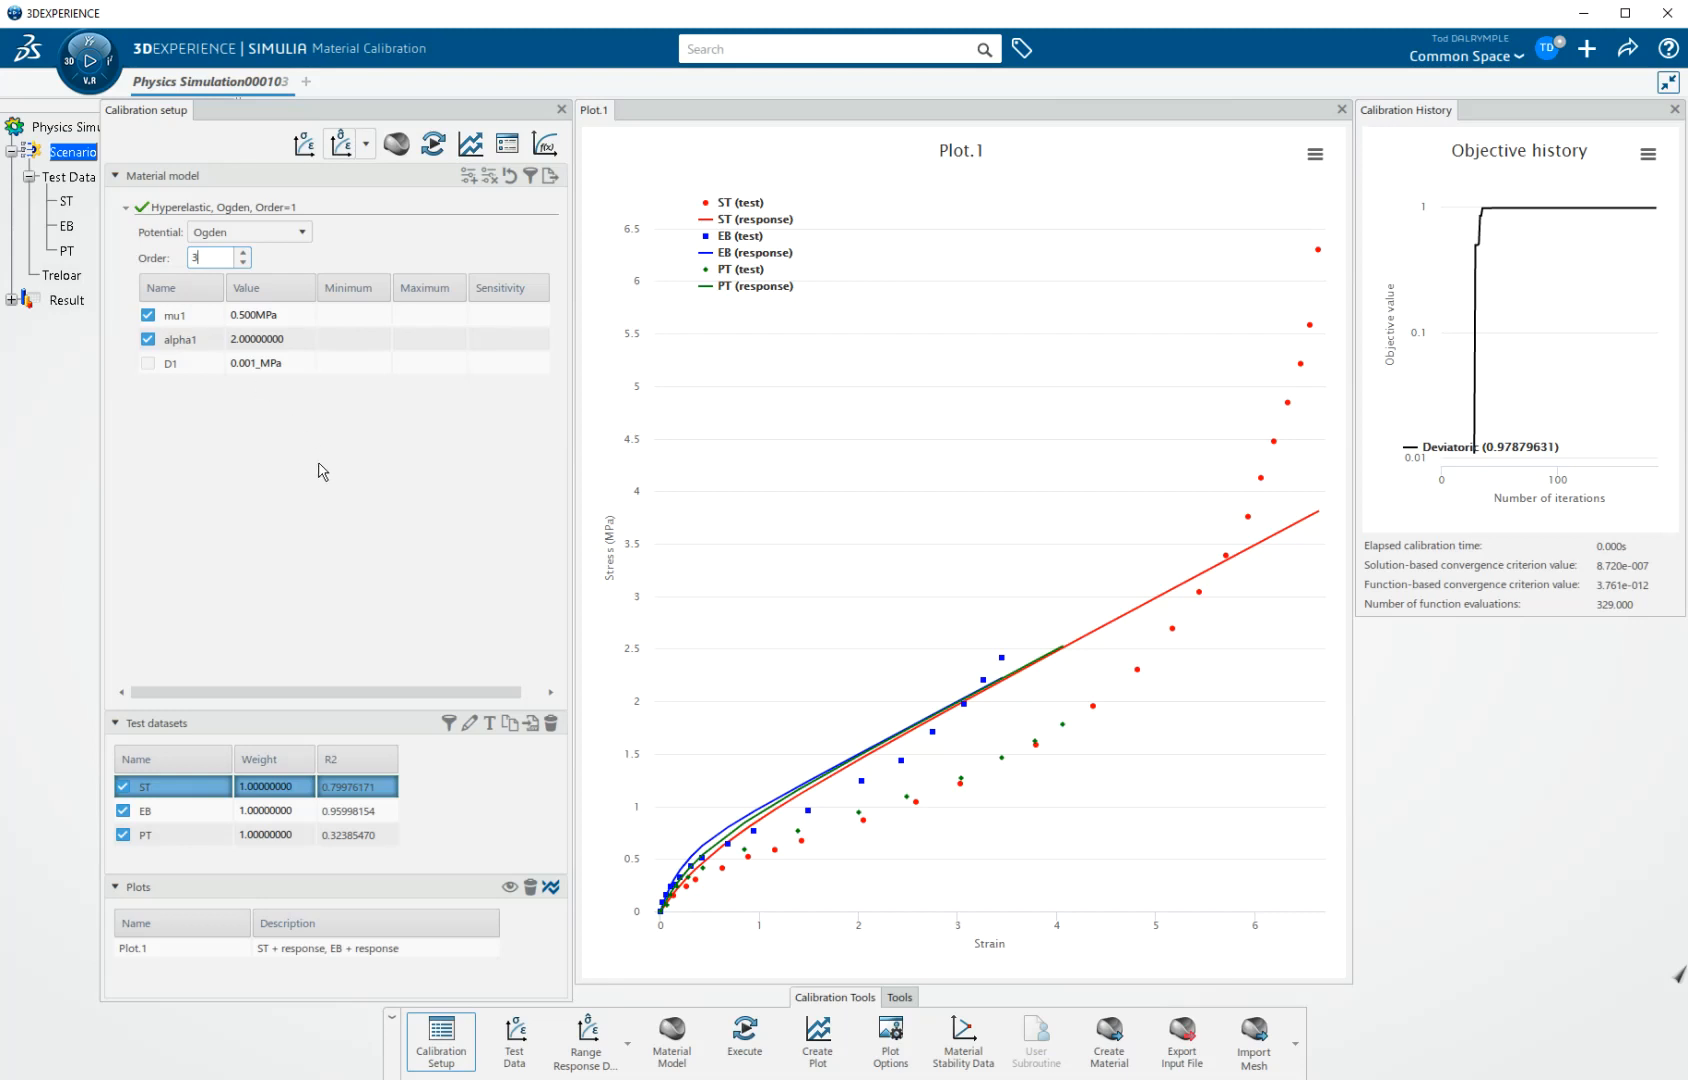
{"action": "mouse_move", "coordinate": [351, 477]}
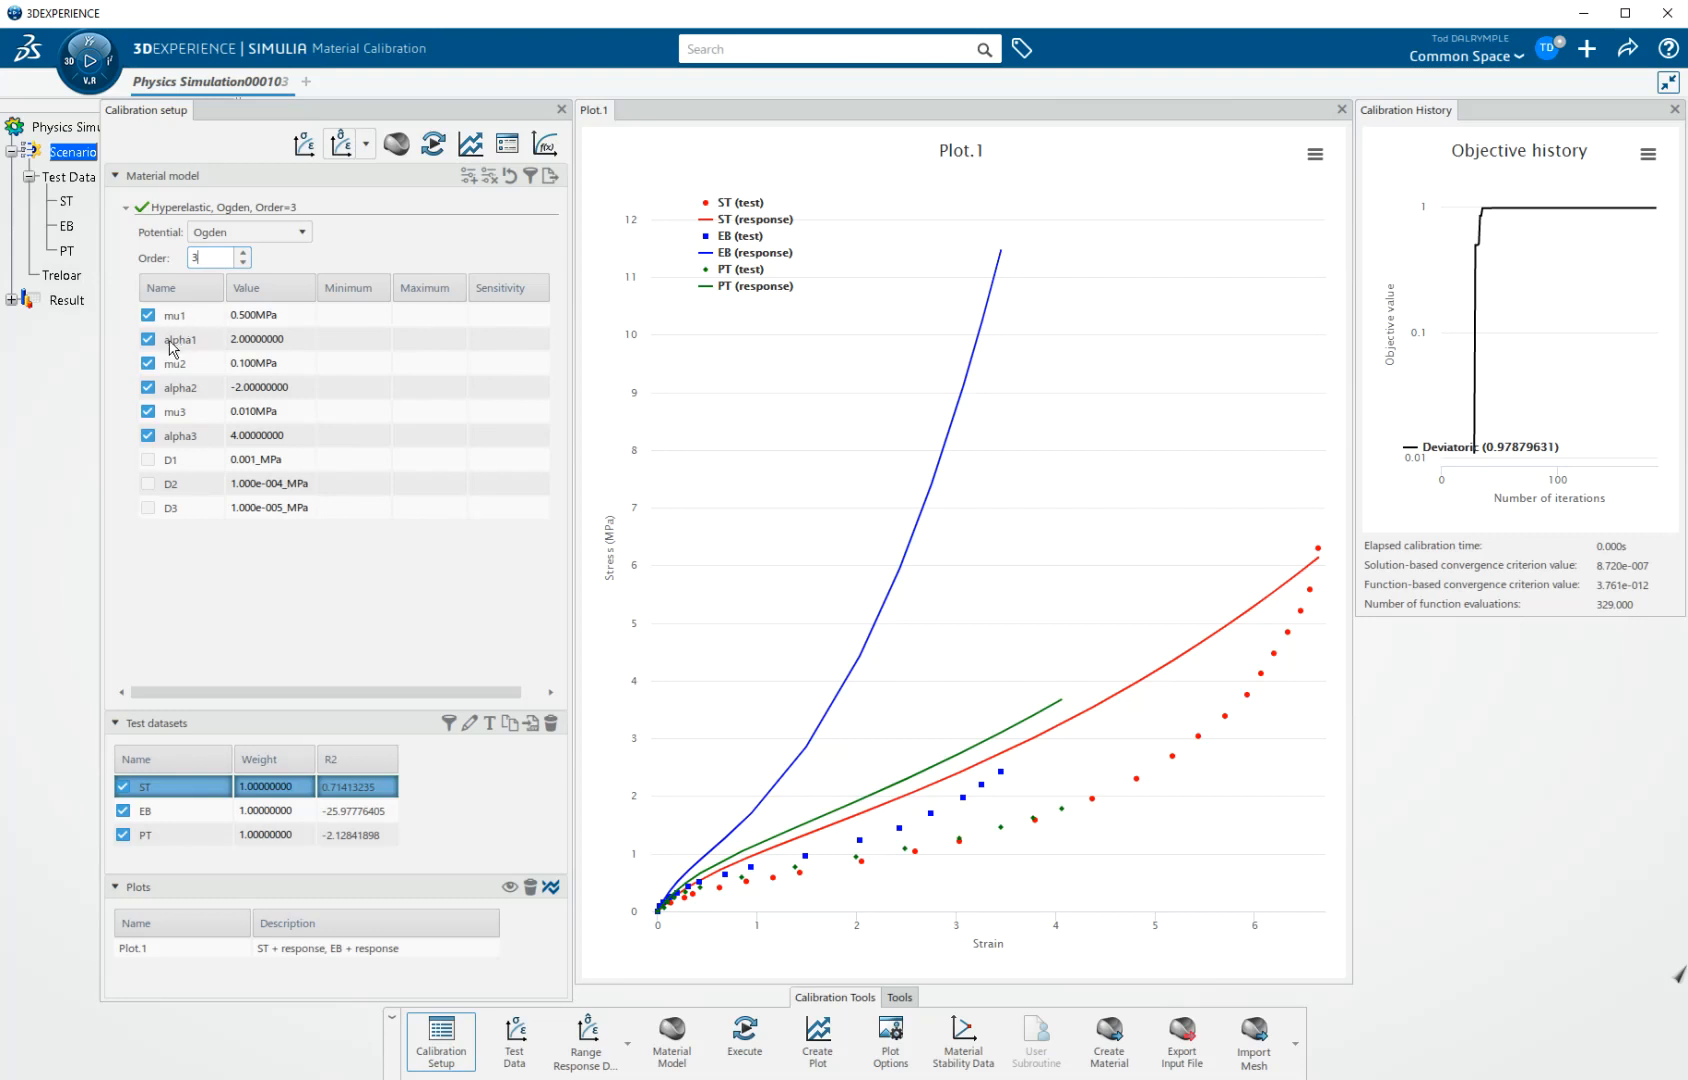
{"action": "mouse_move", "coordinate": [250, 649]}
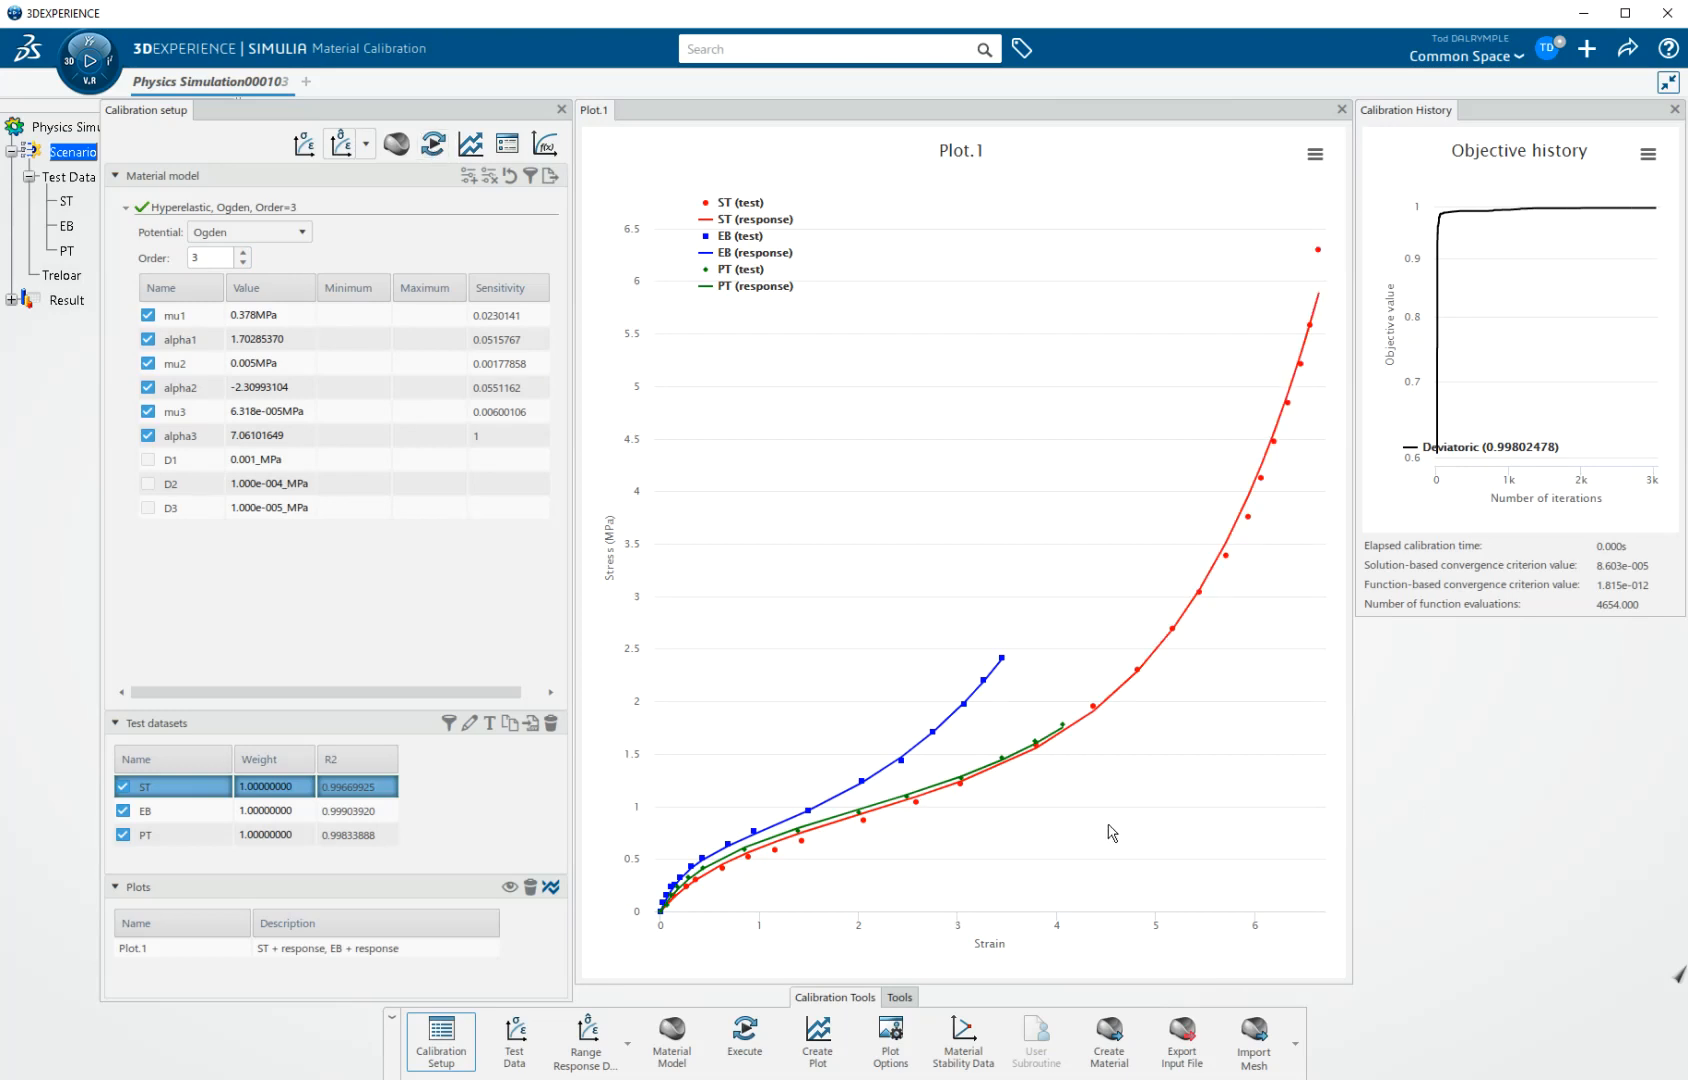
{"action": "mouse_move", "coordinate": [424, 581]}
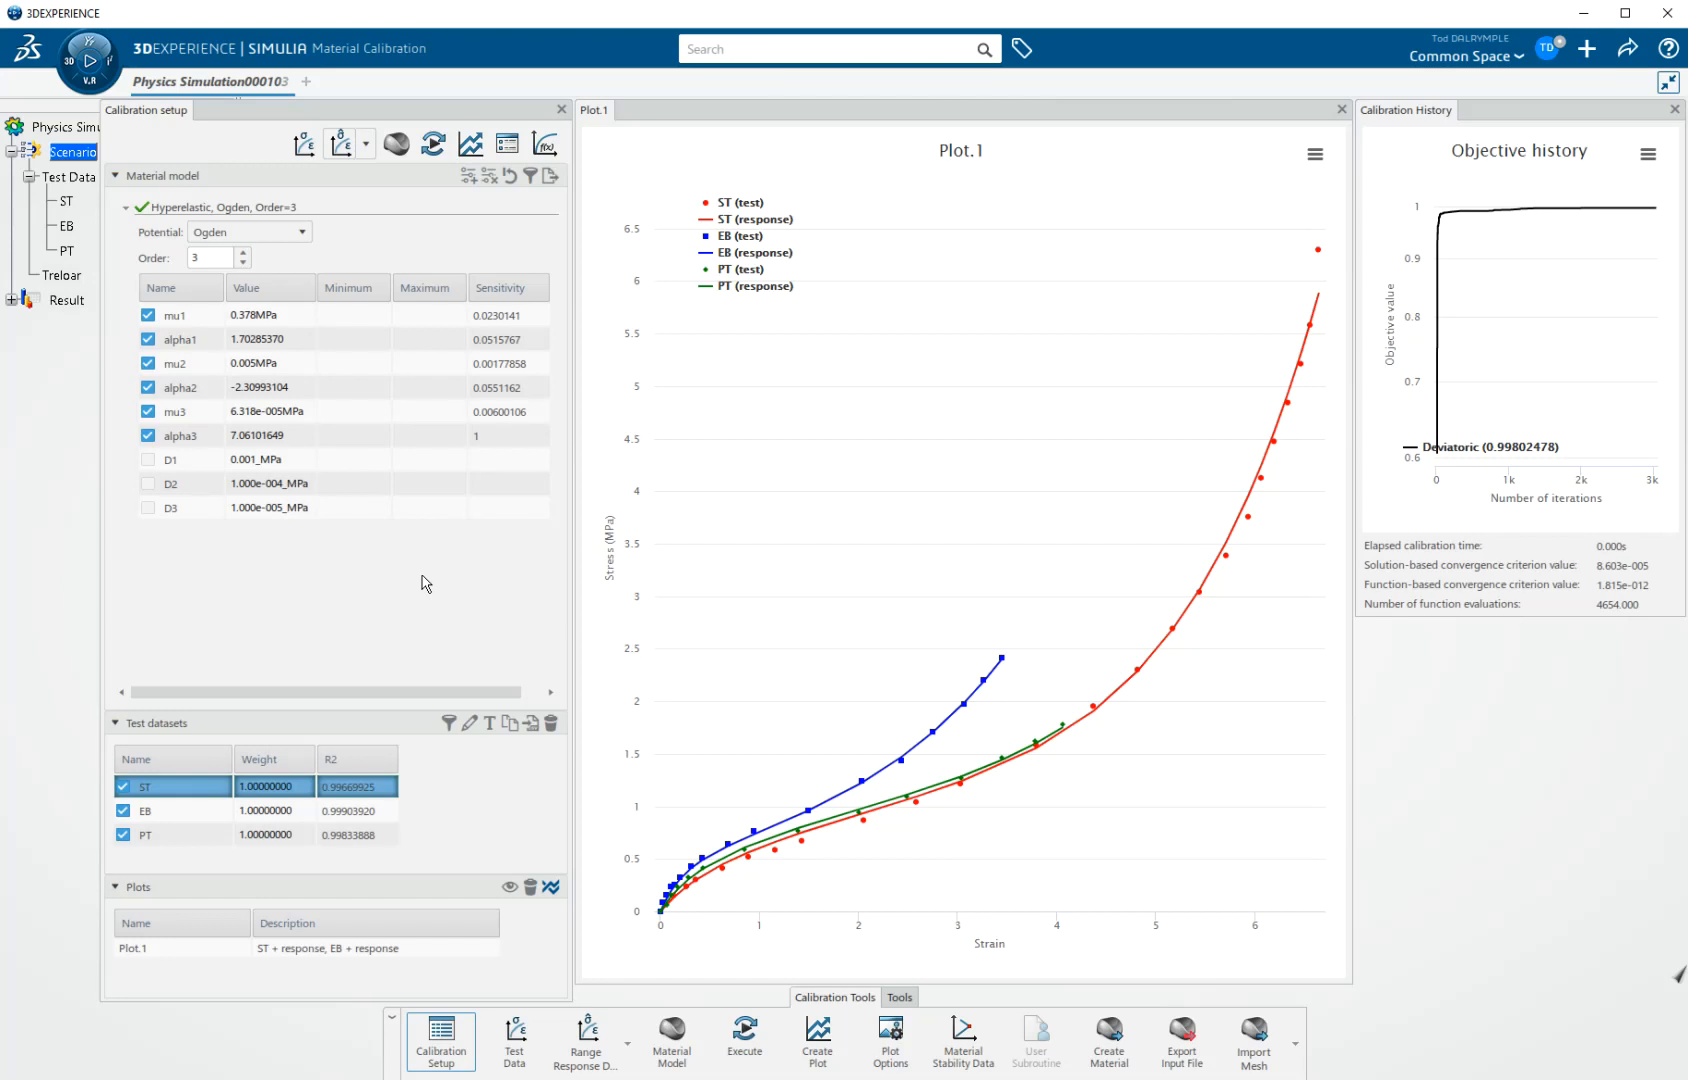
{"action": "mouse_move", "coordinate": [414, 589]}
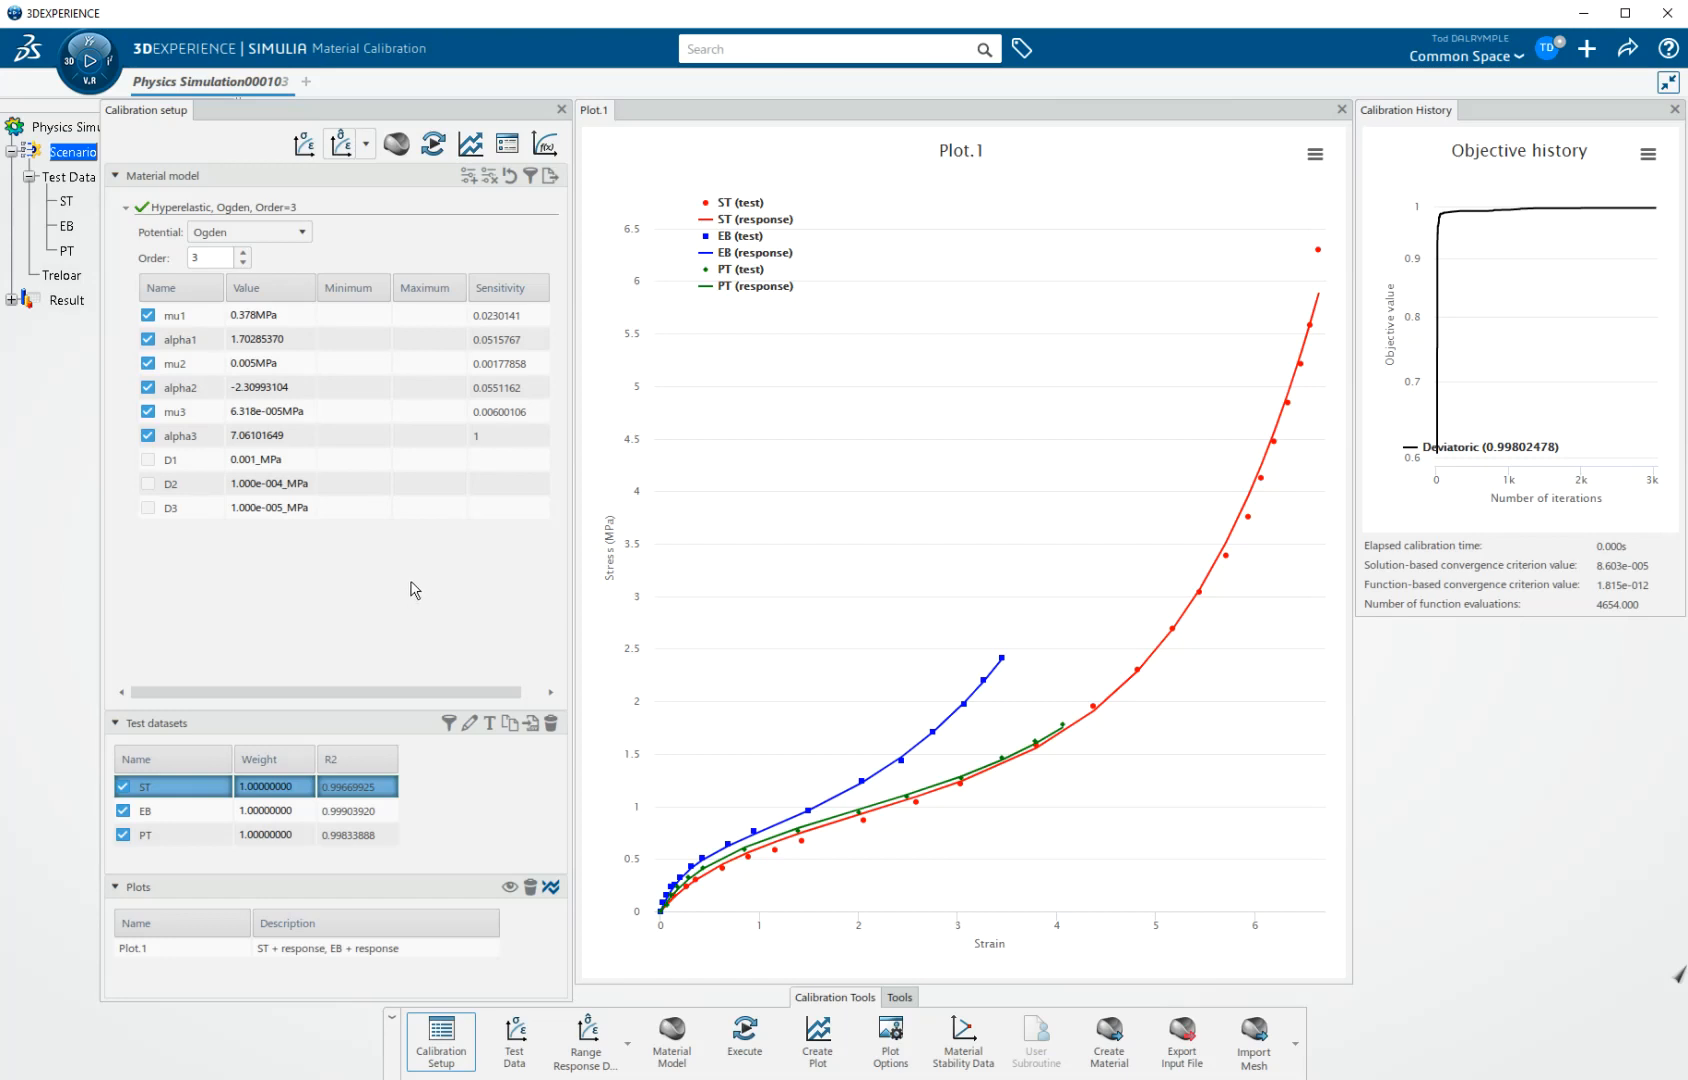
{"action": "mouse_move", "coordinate": [895, 894]}
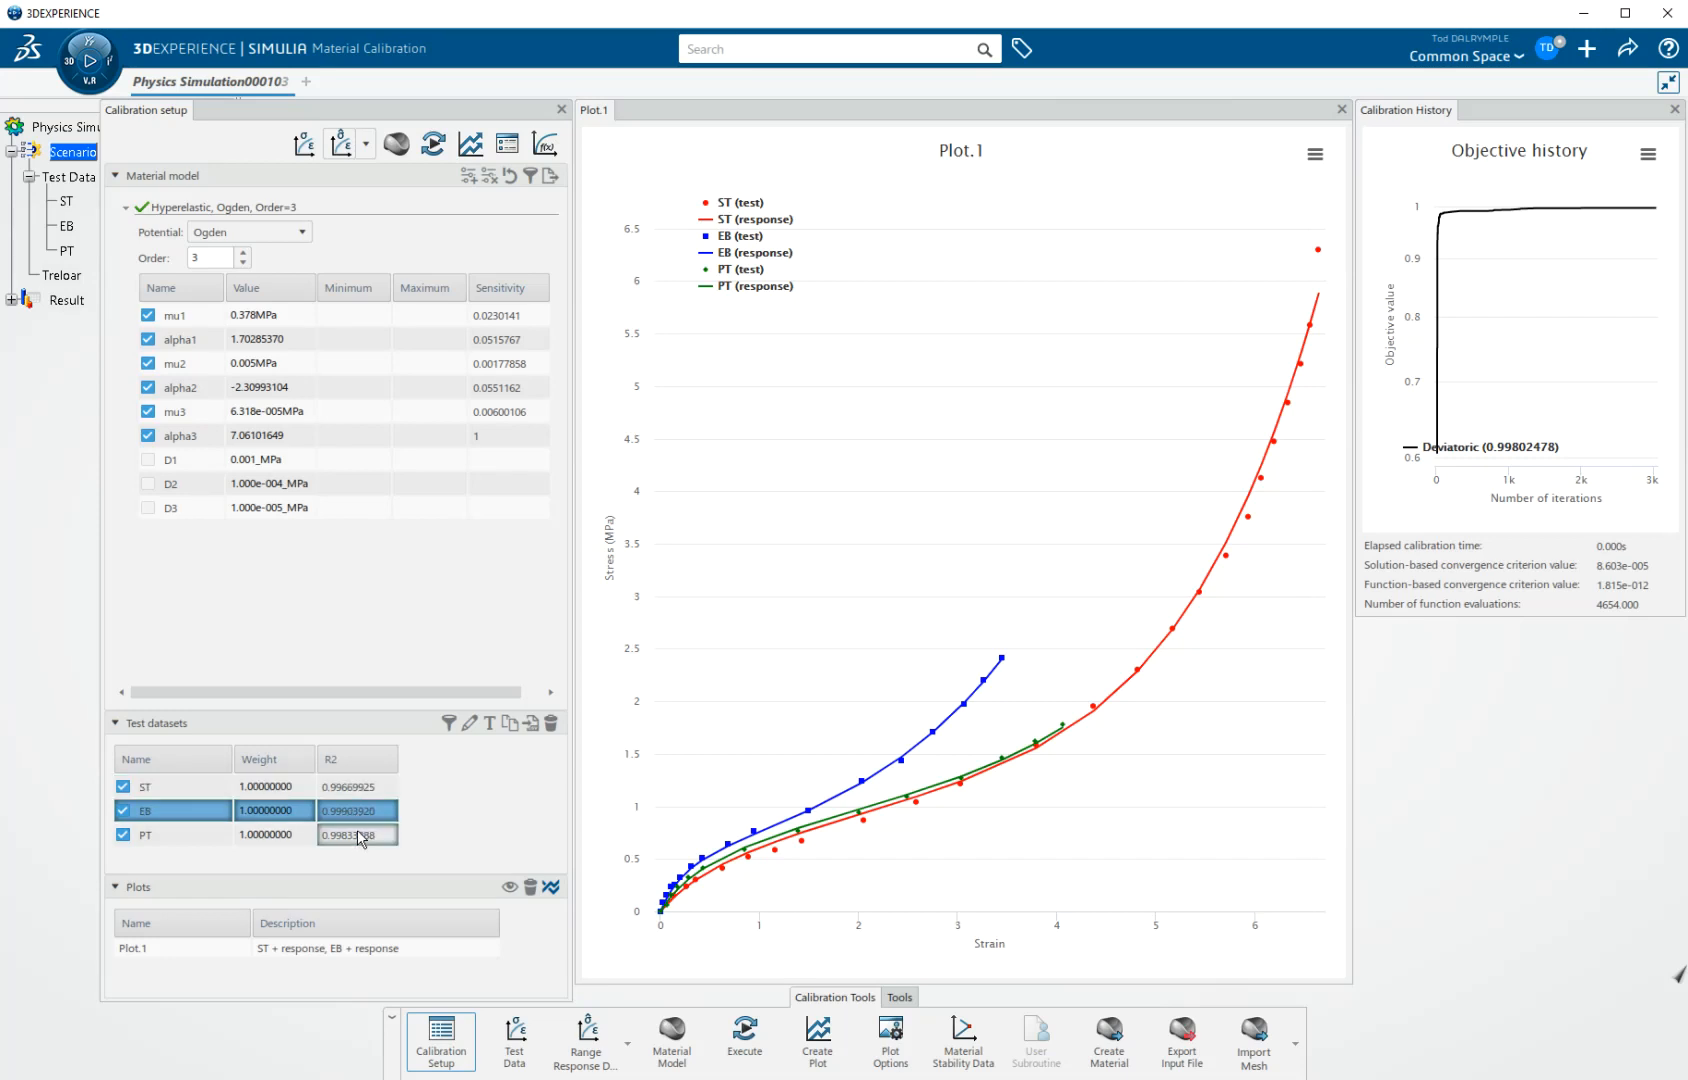
Step: Select the EB dataset to check the order-3 Ogden fit (R2 about 0.997–0.999)
{"action": "left_click", "coordinate": [357, 786]}
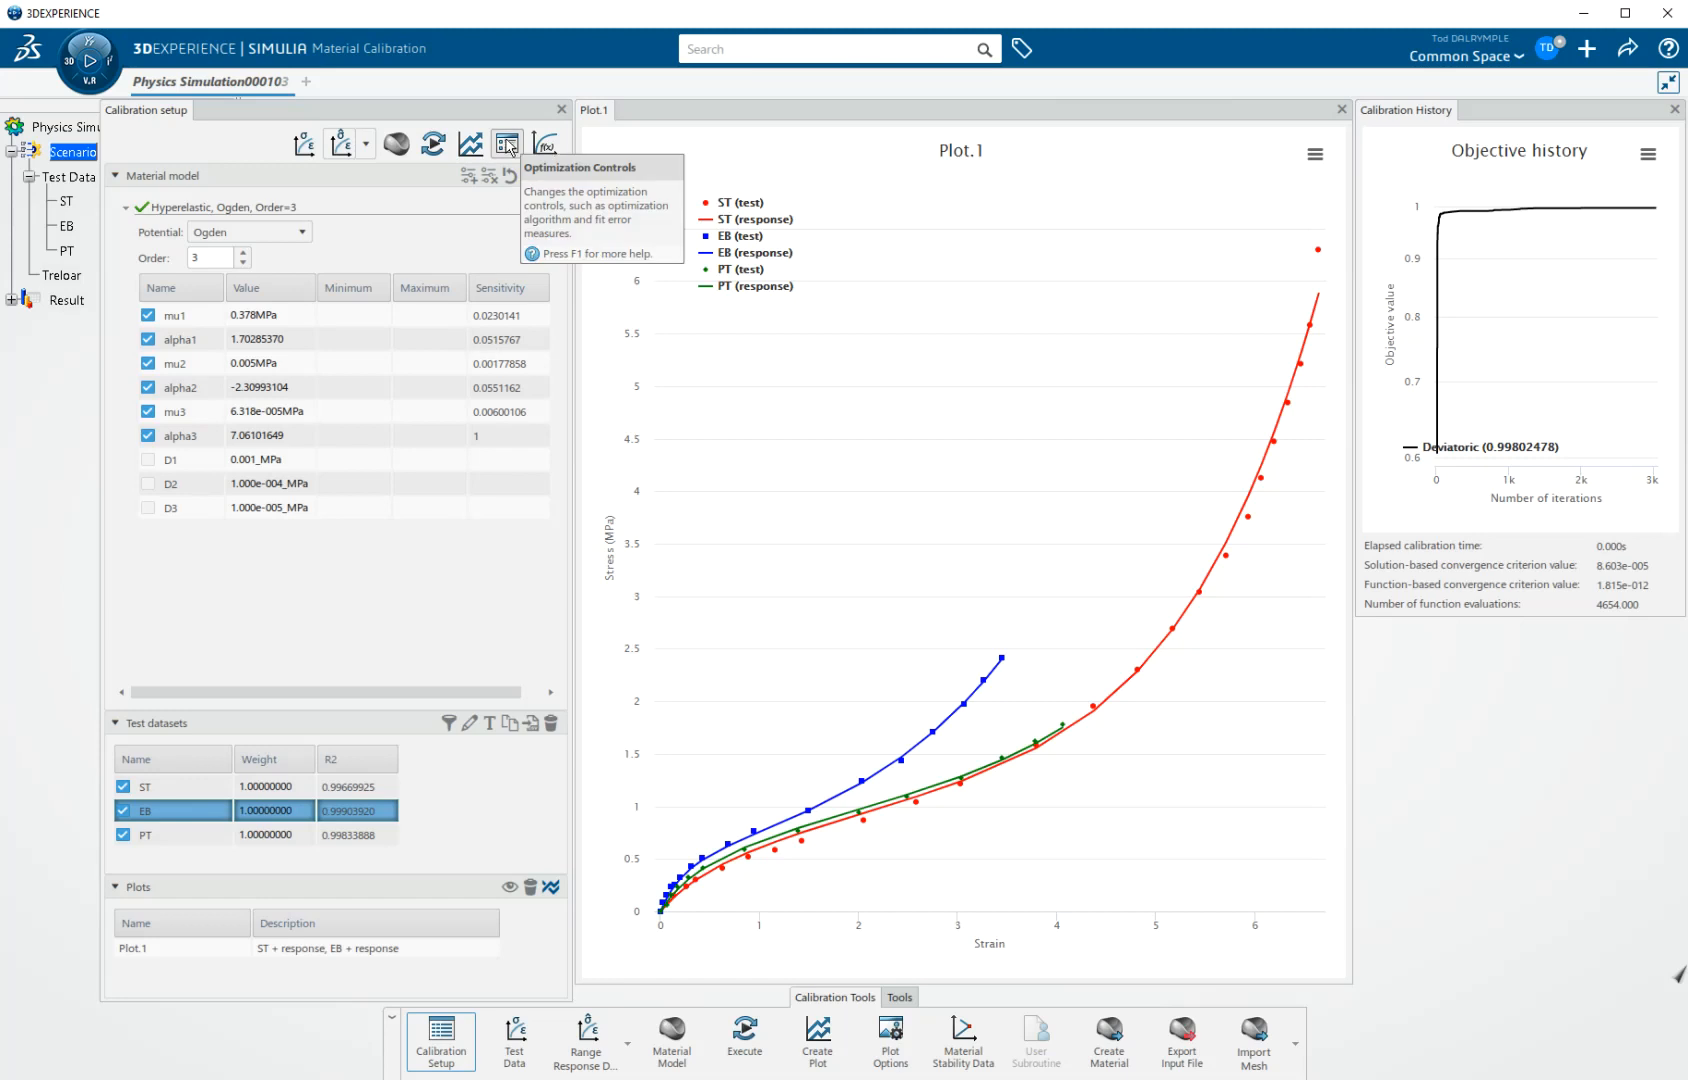
{"action": "mouse_move", "coordinate": [506, 149]}
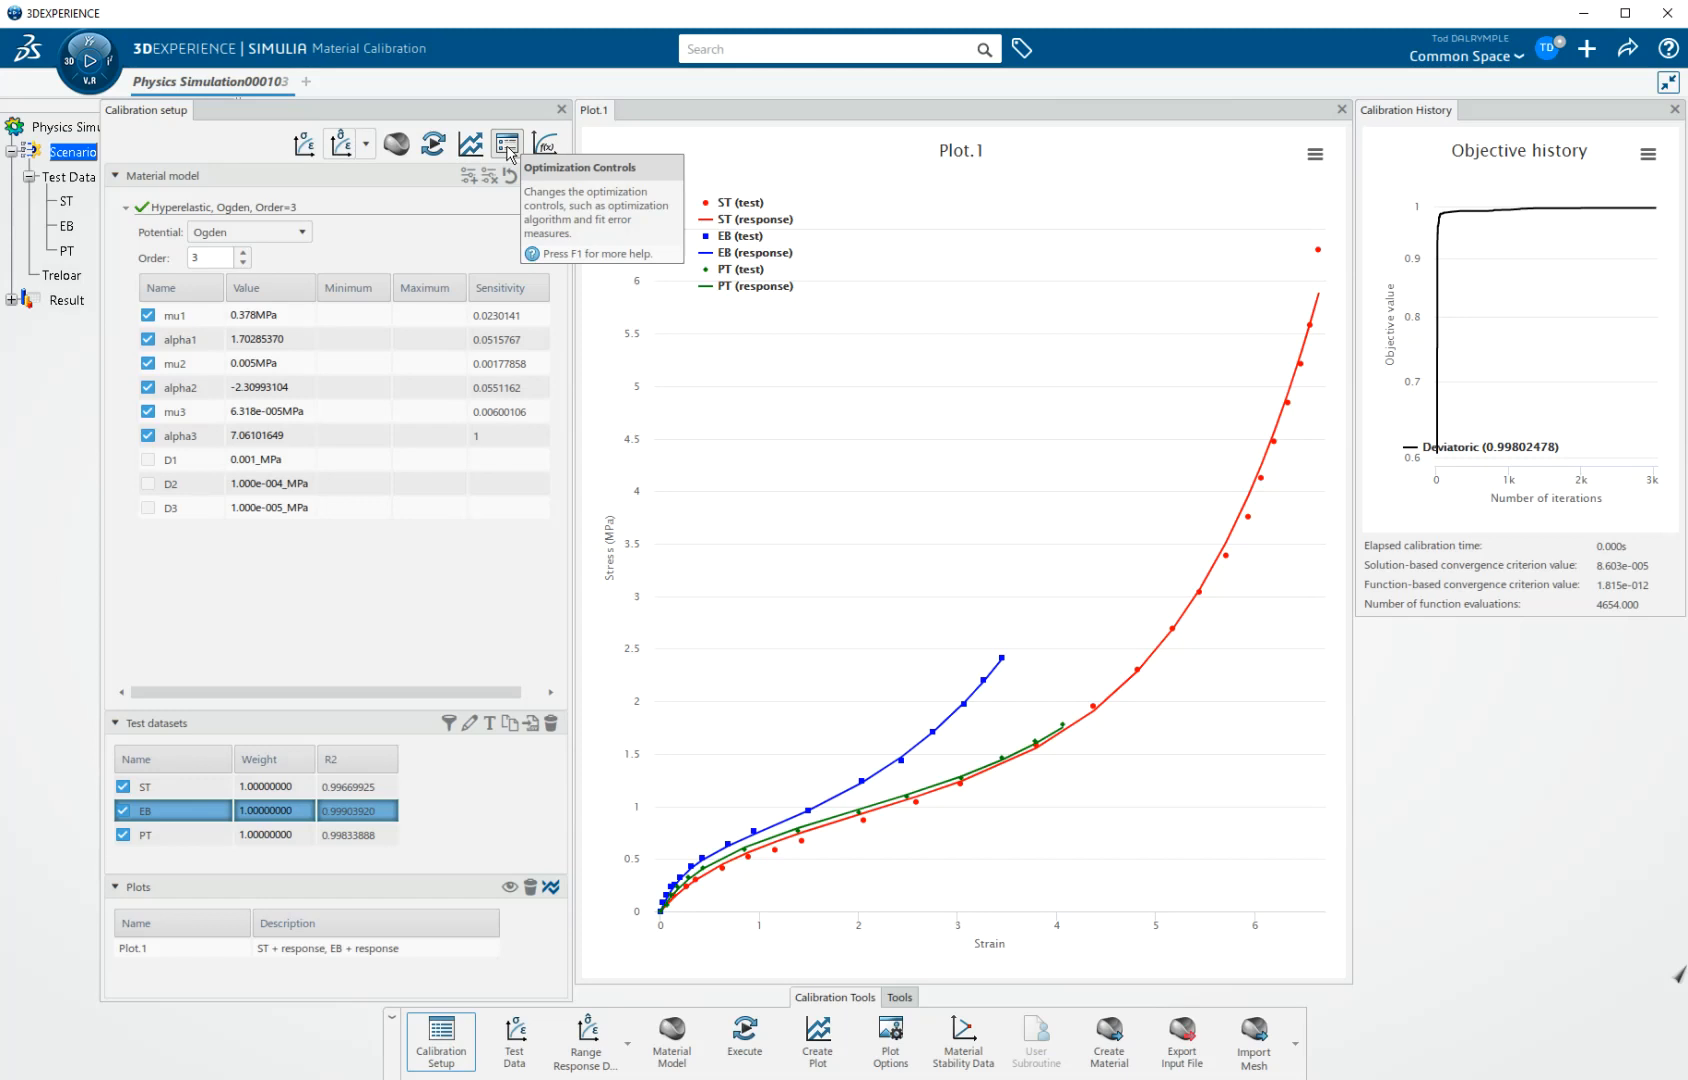
Step: Display the Optimization Controls panel with R2 error measure, Nelder-Mead algorithm and tolerances
{"action": "left_click", "coordinate": [506, 143]}
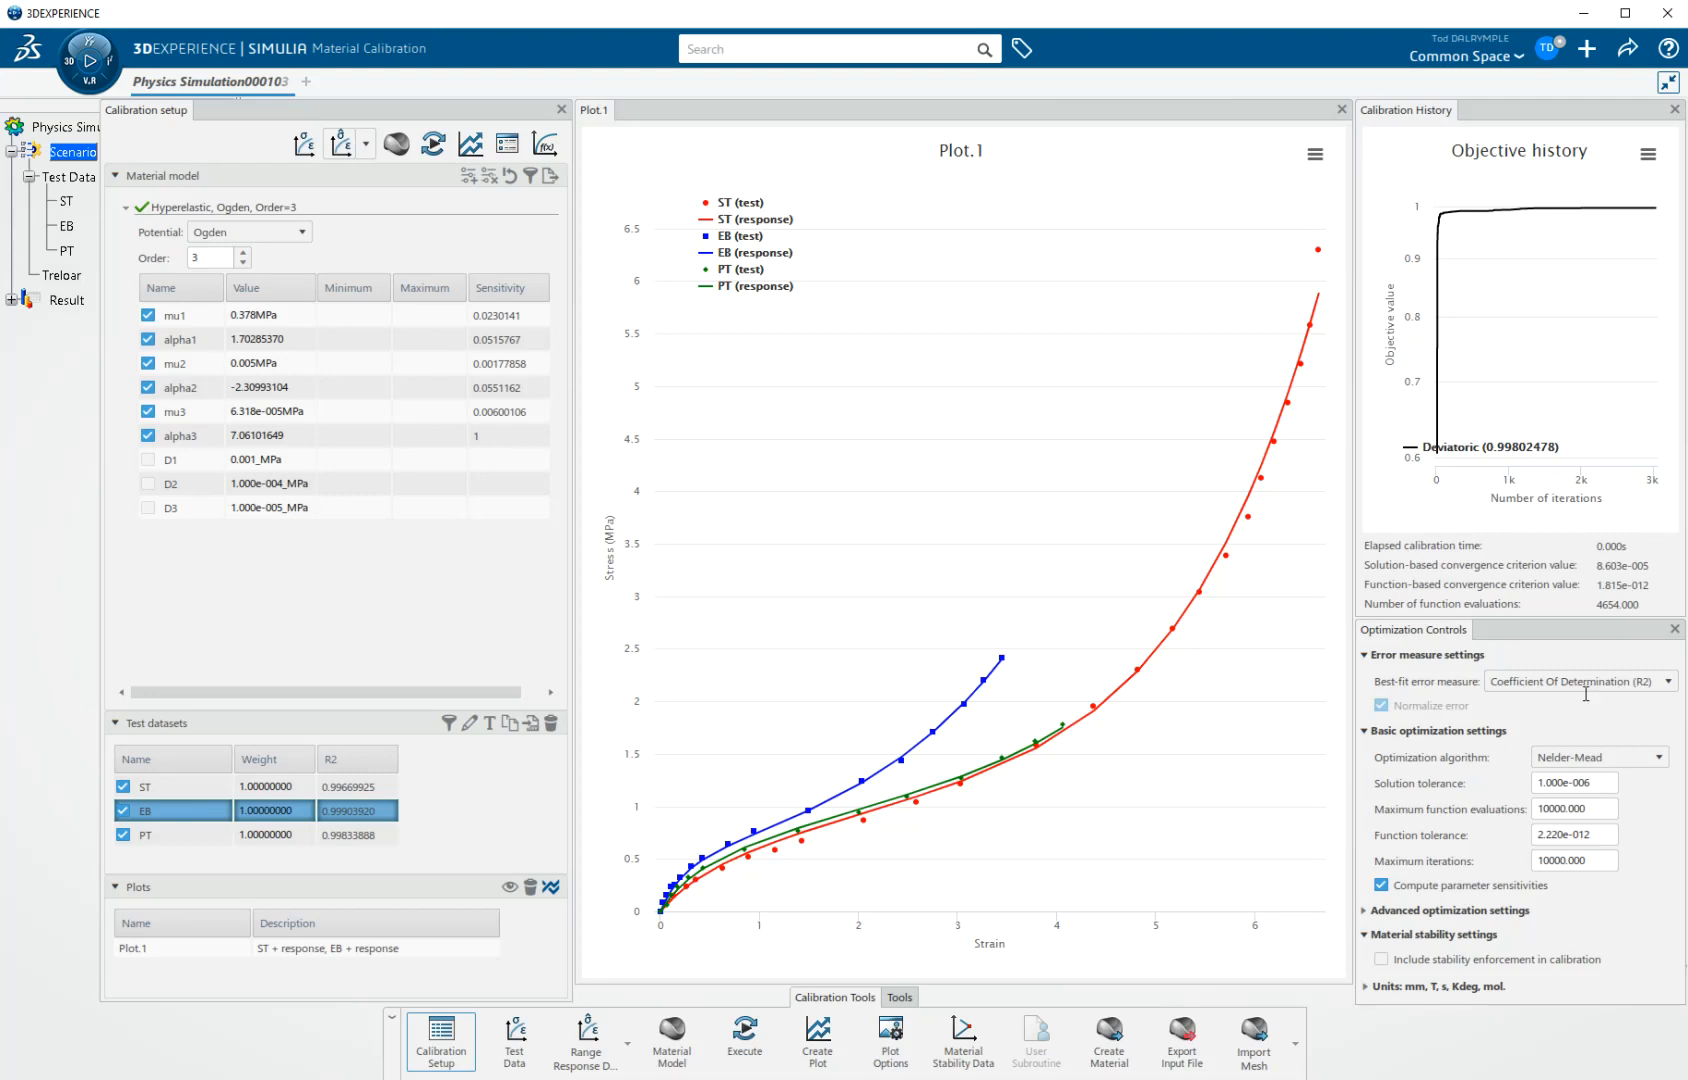
{"action": "mouse_move", "coordinate": [1615, 957]}
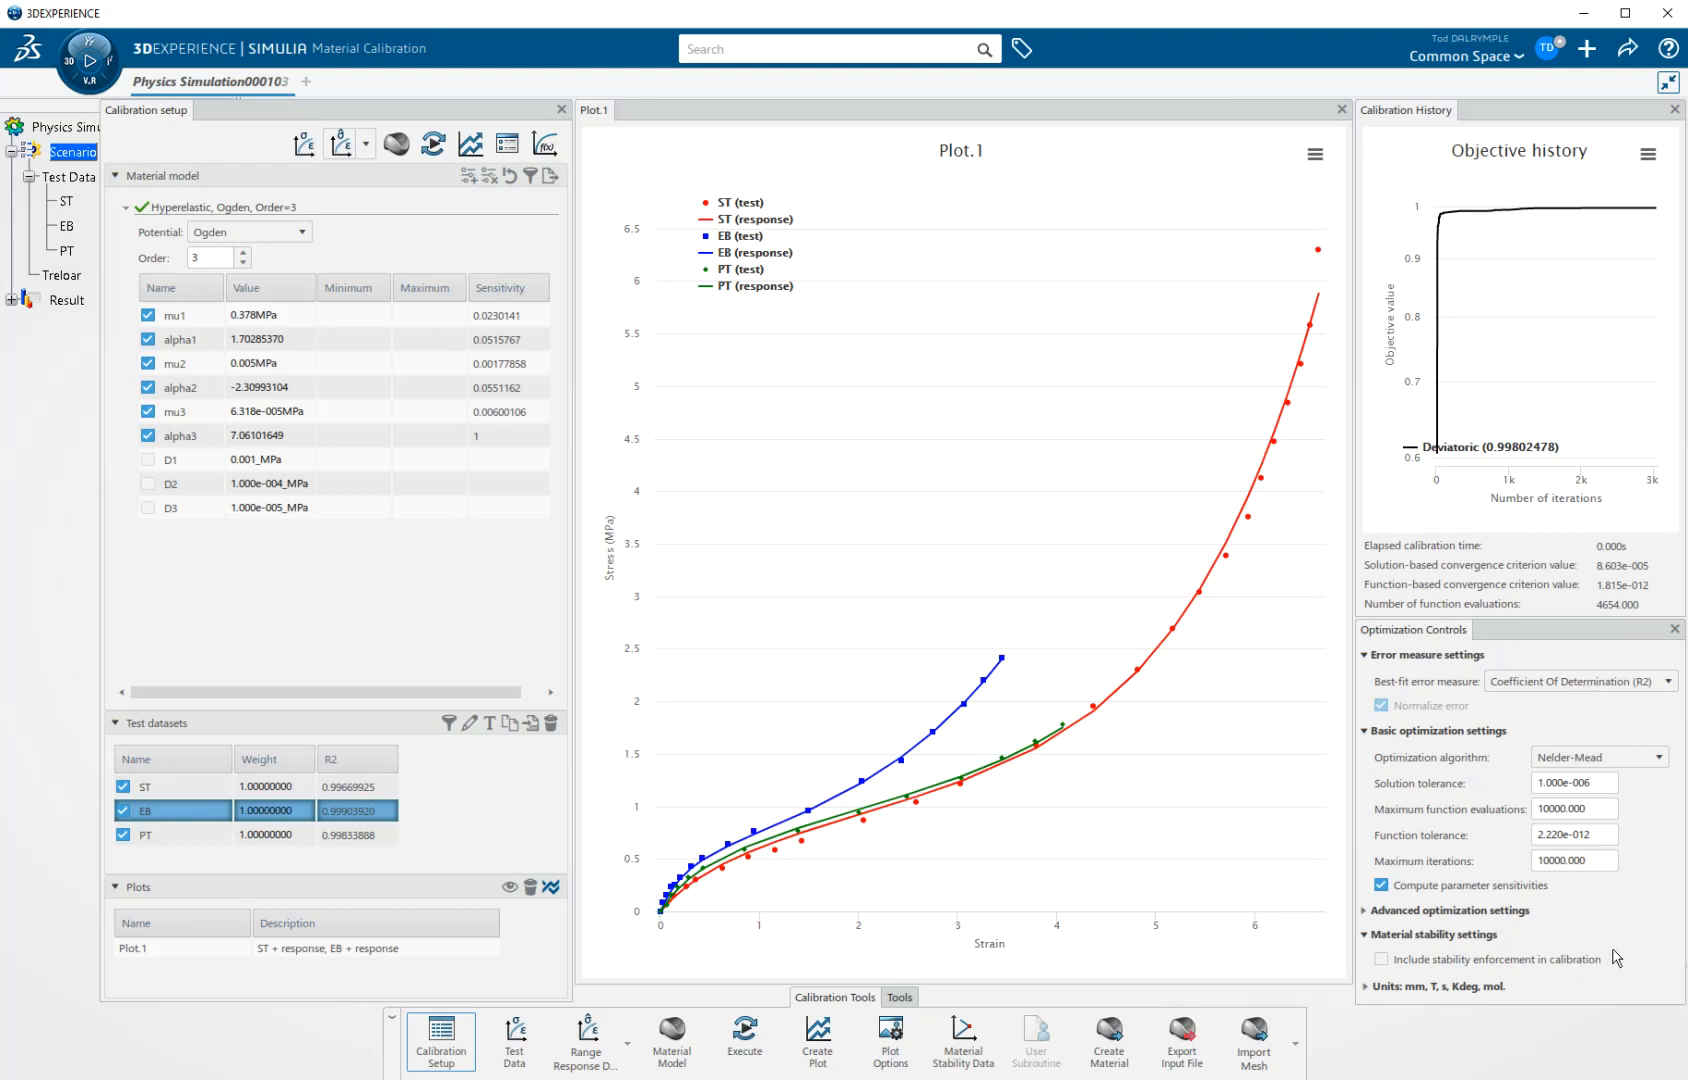